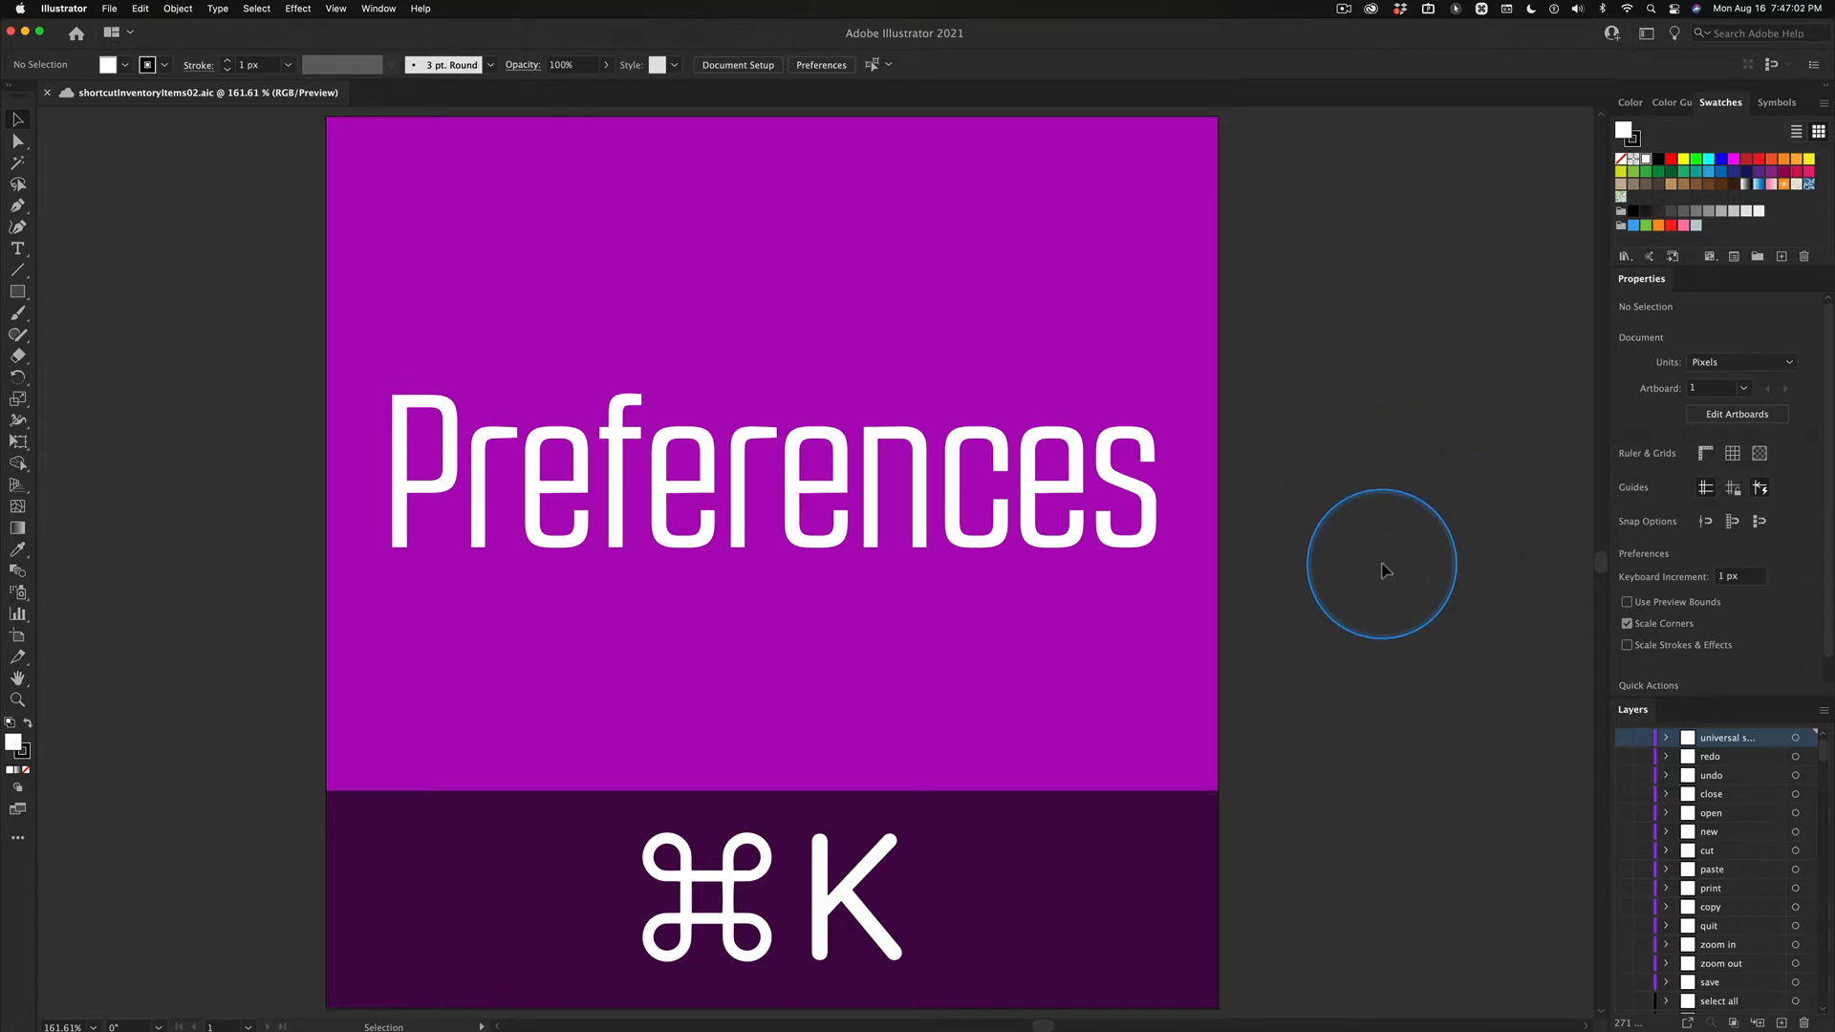
mouse_move(1825, 760)
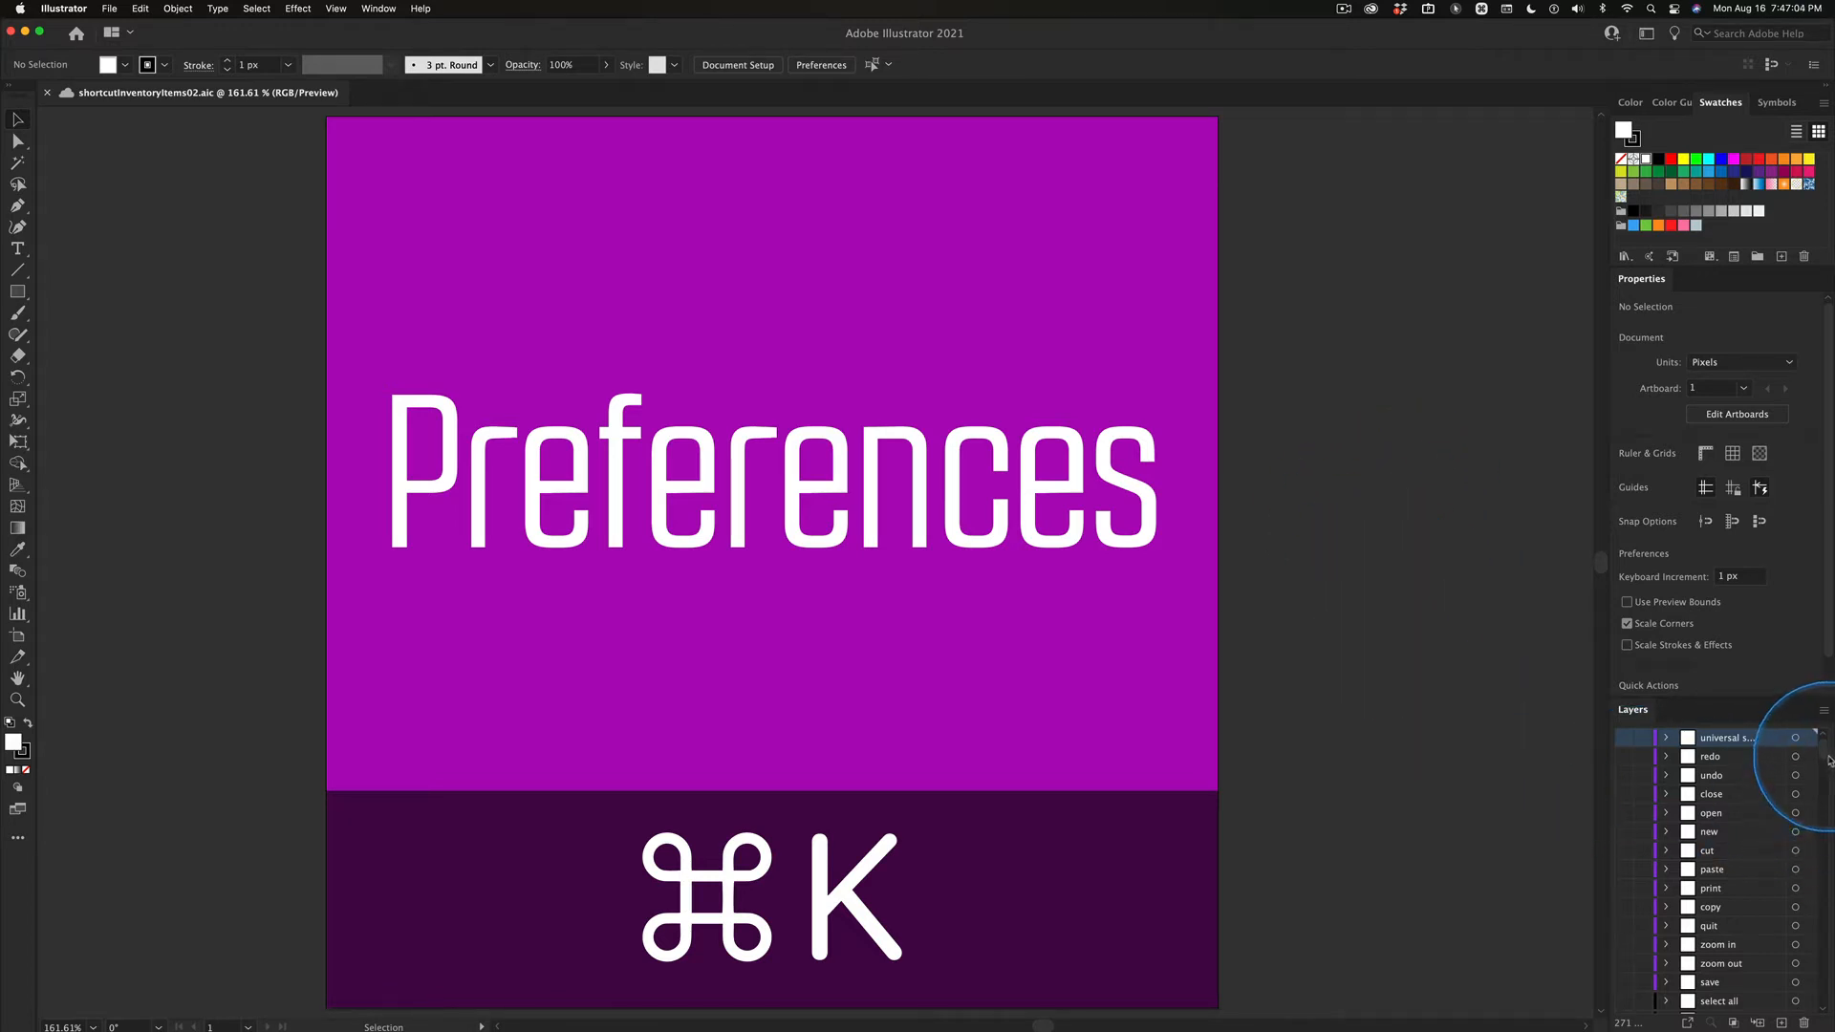
Step: Switch to Photoshop's home screen and open the New Document dialog with Cmd+N
scroll(down, 3)
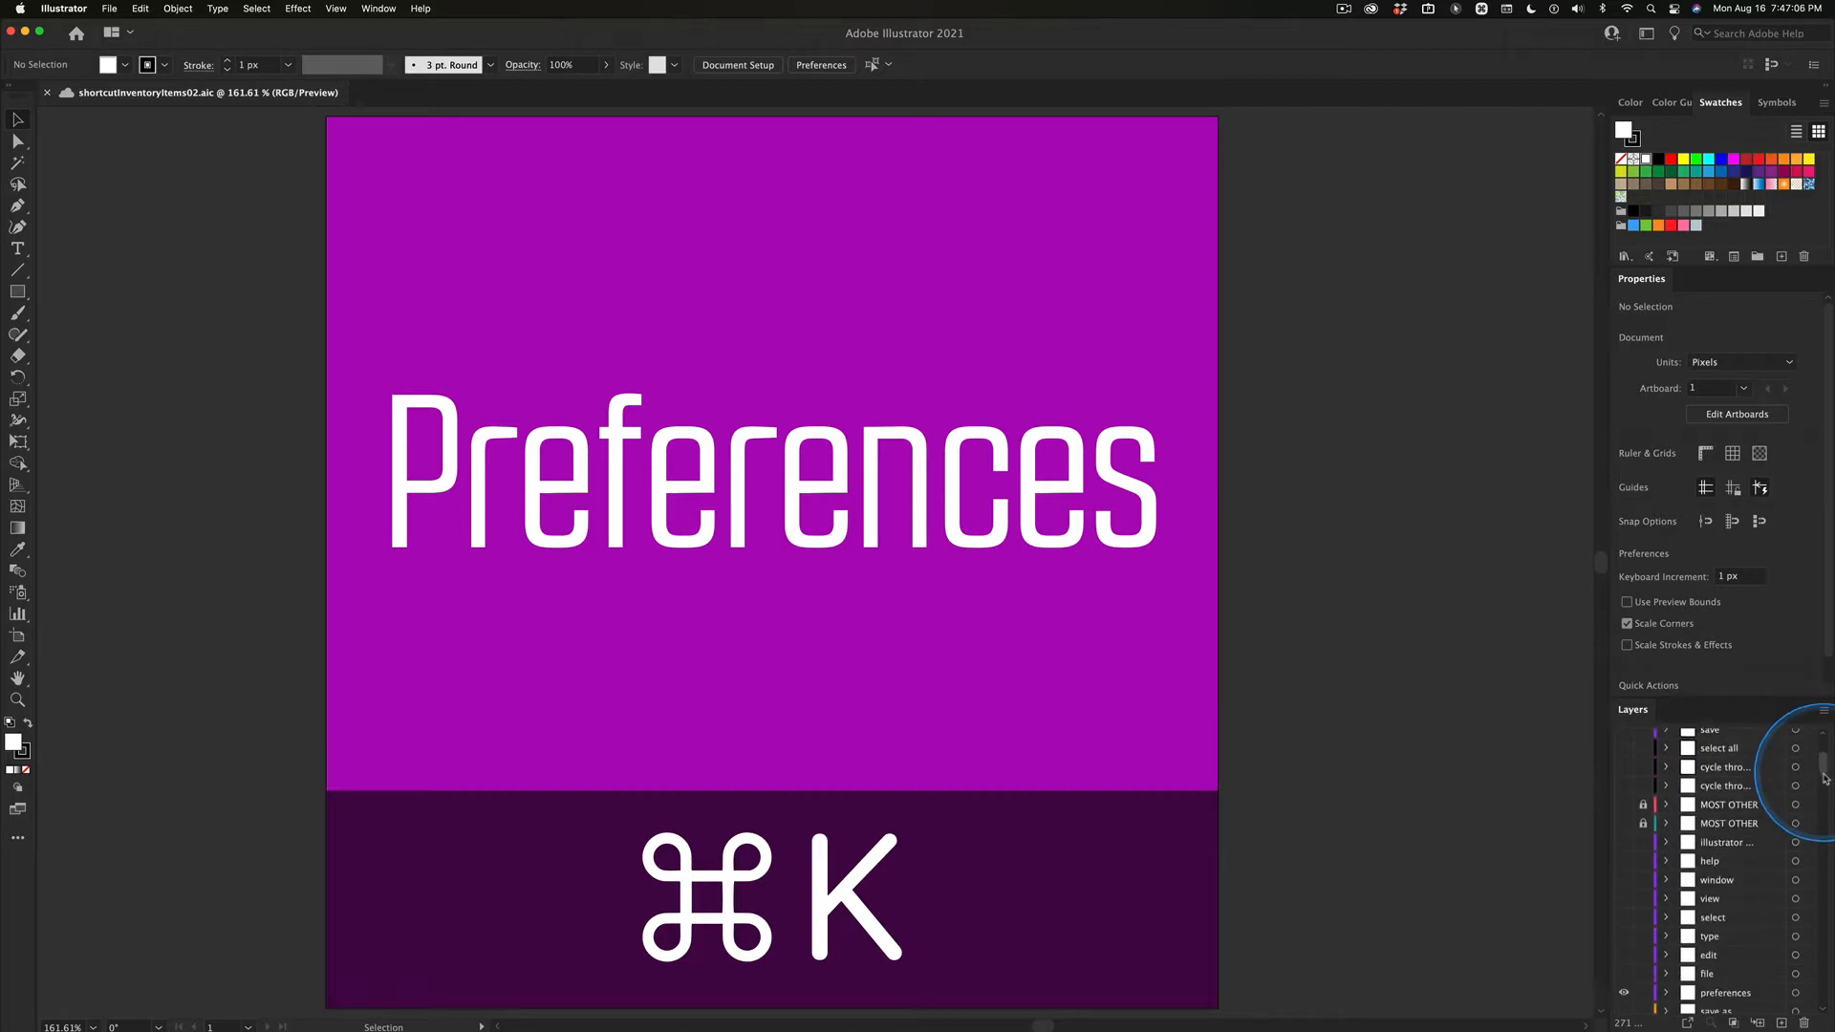
scroll(down, 3)
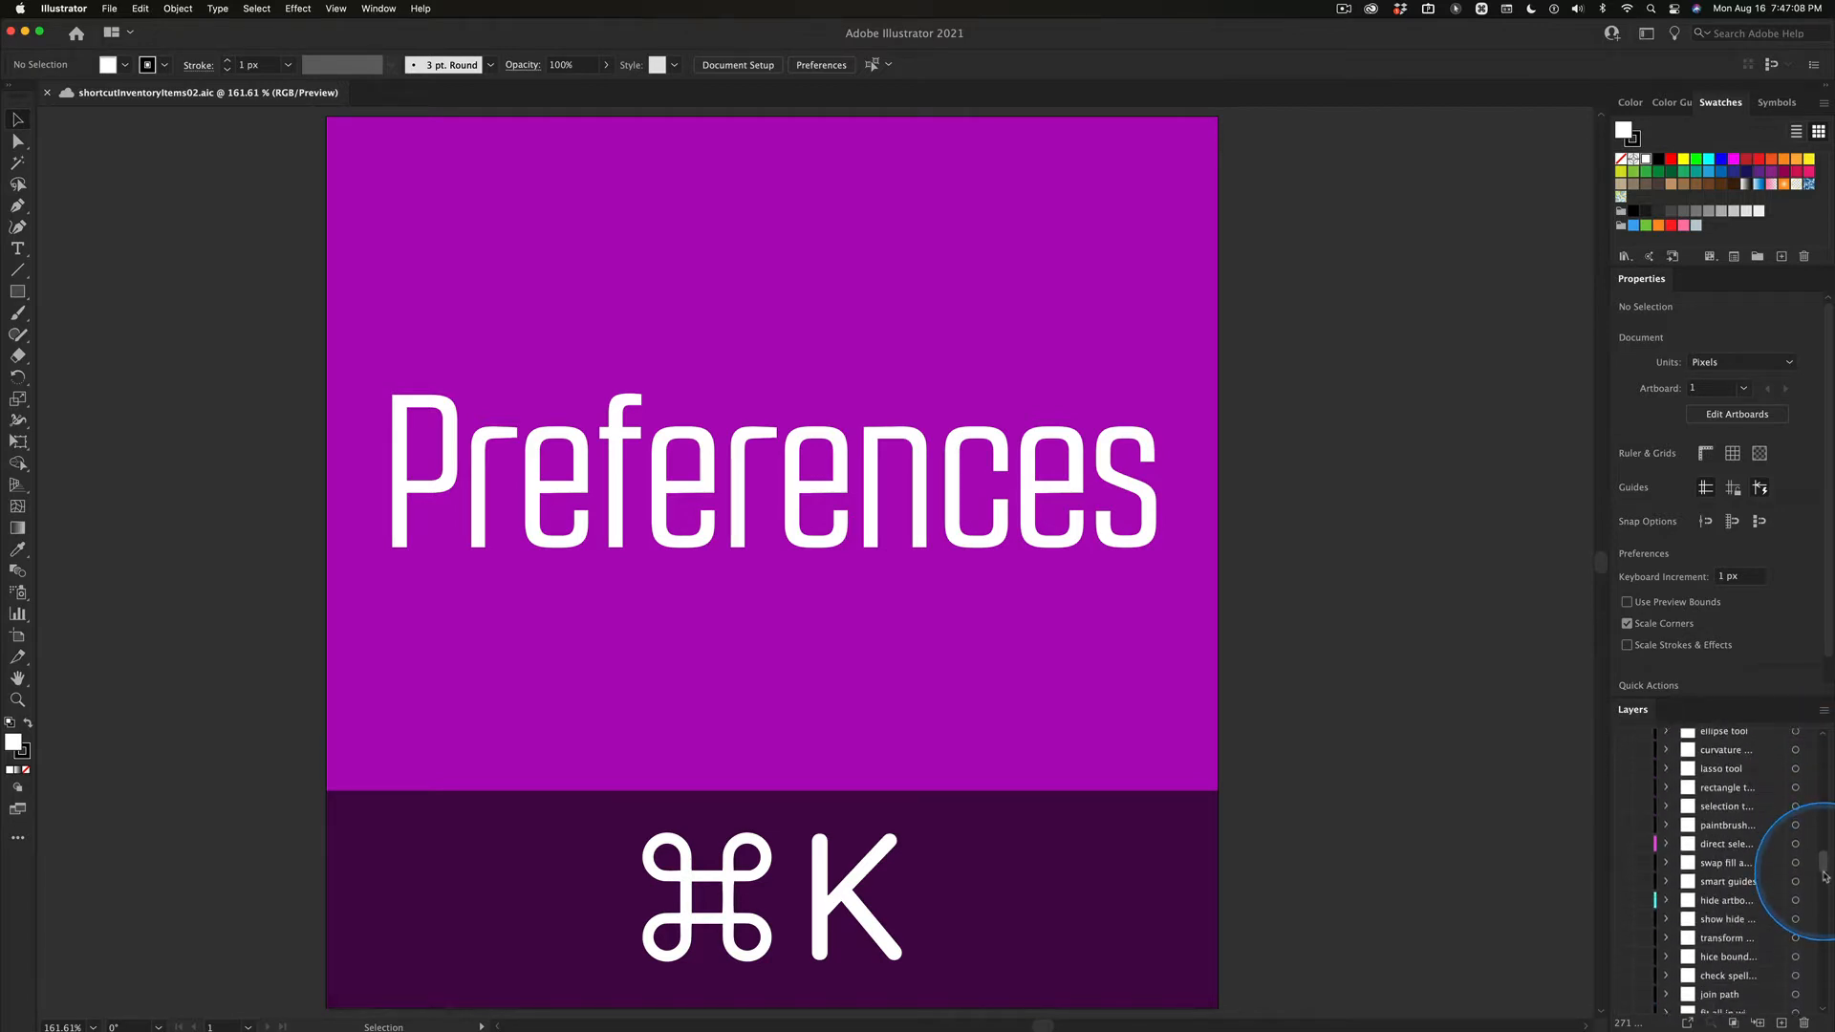
scroll(down, 3)
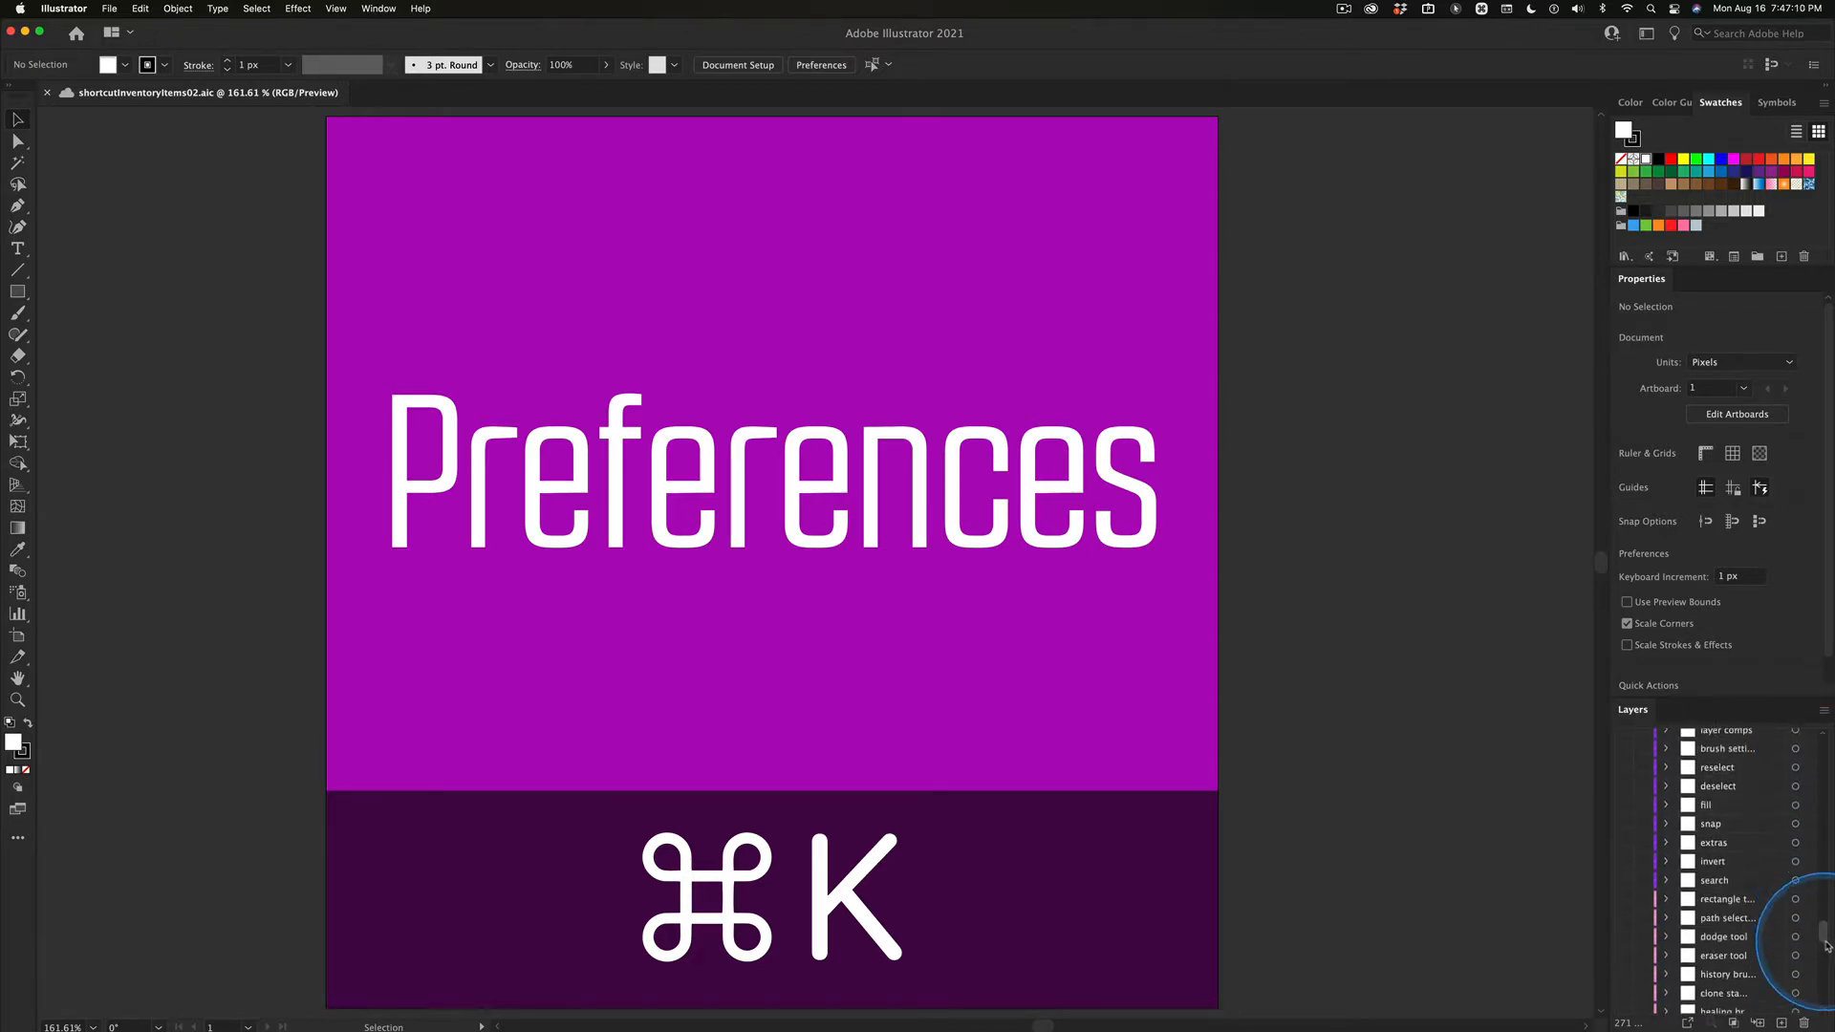
scroll(up, 3)
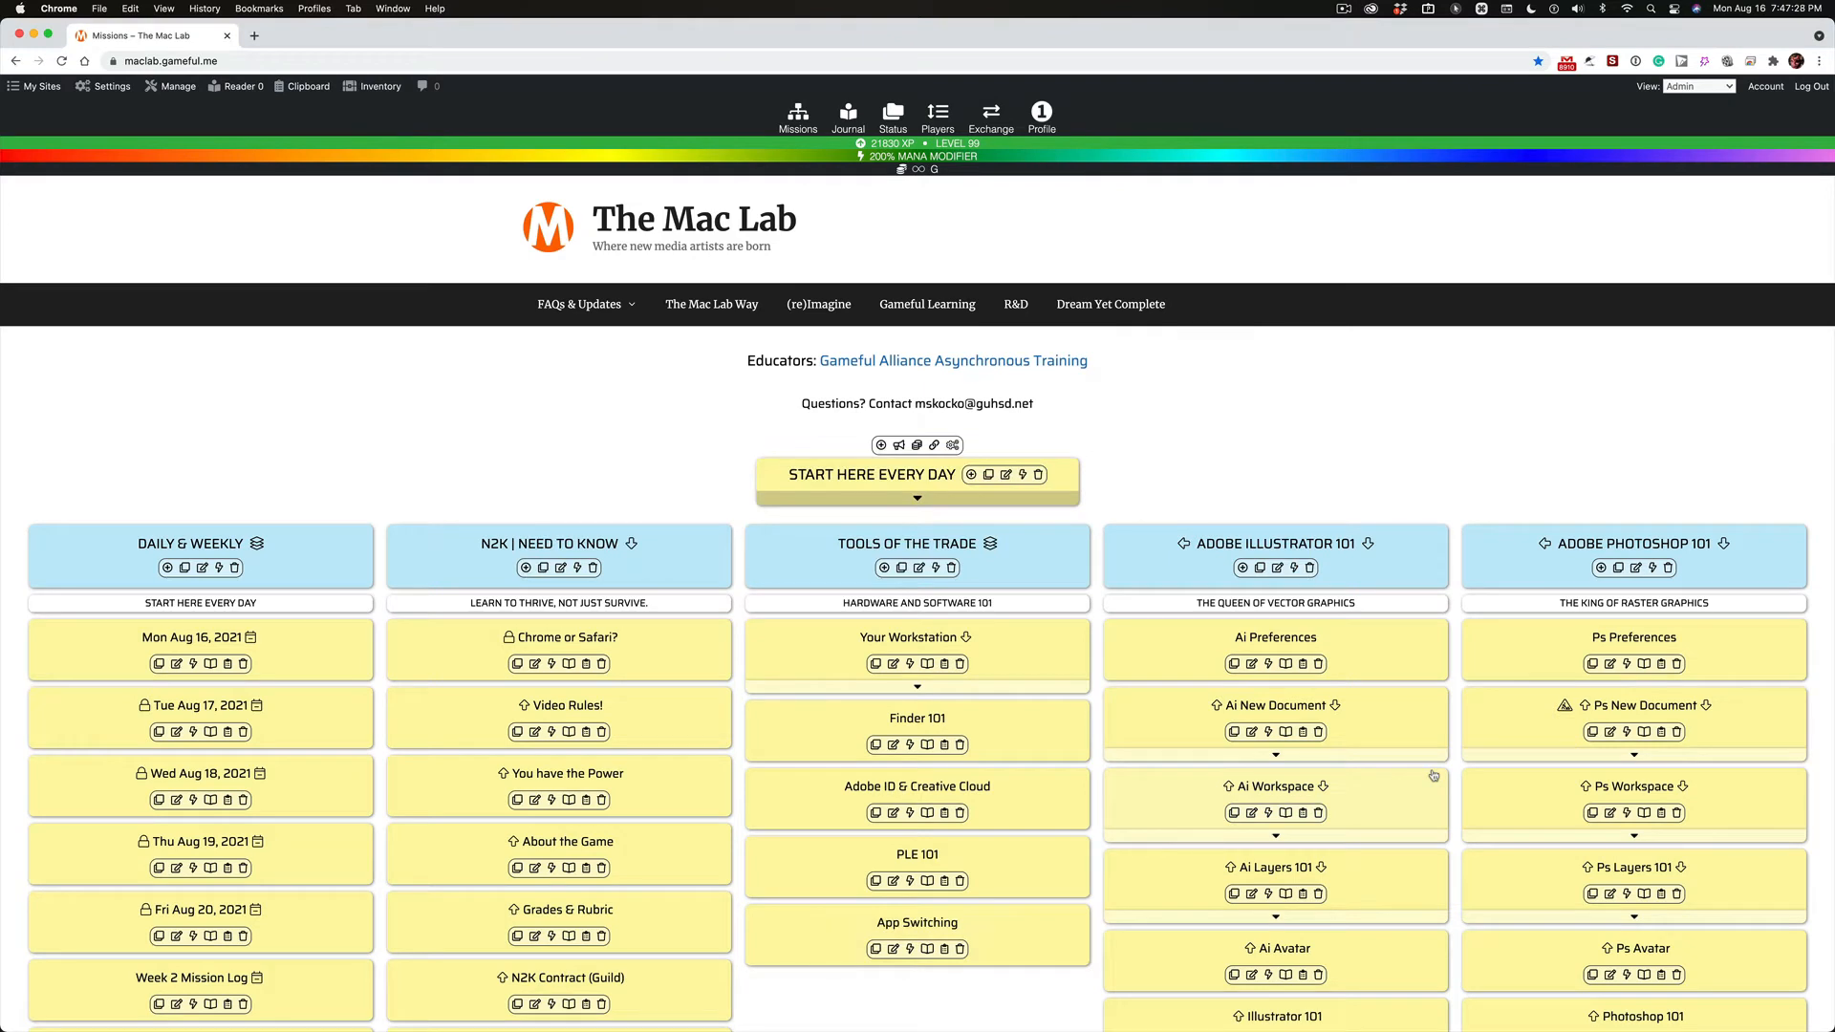
key(cmd+tab)
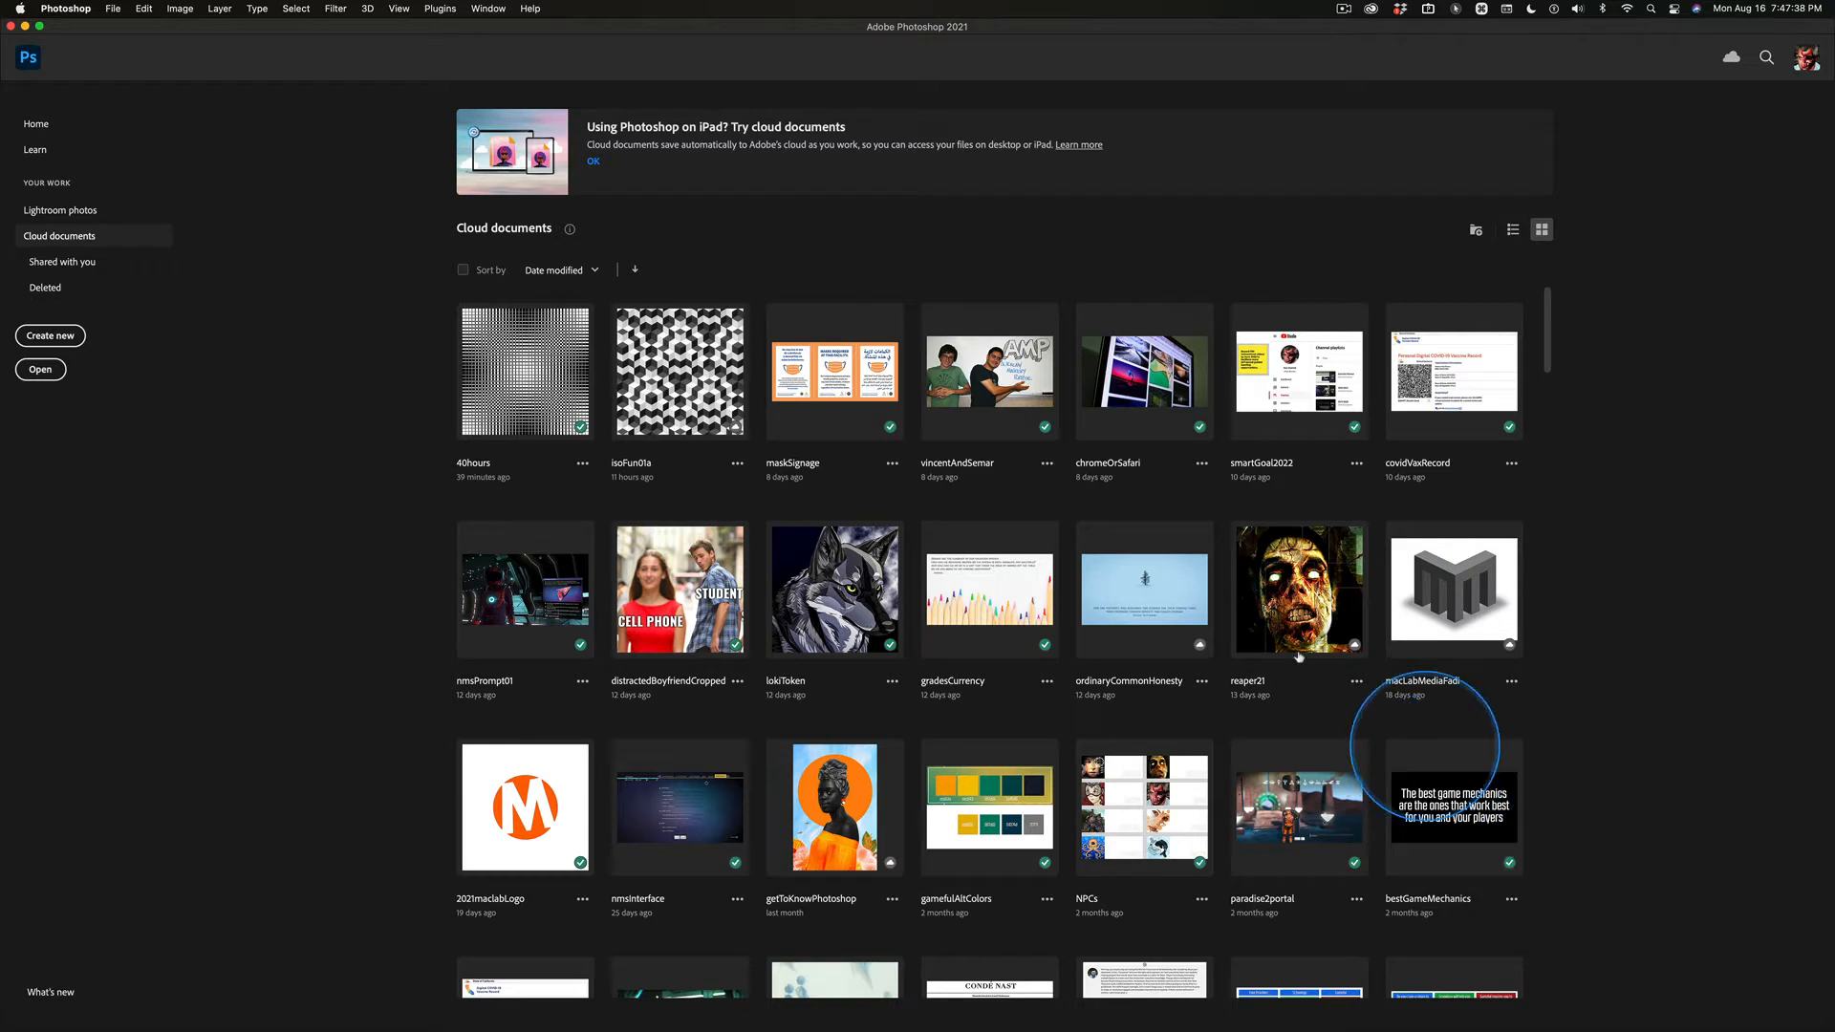
mouse_move(1131, 624)
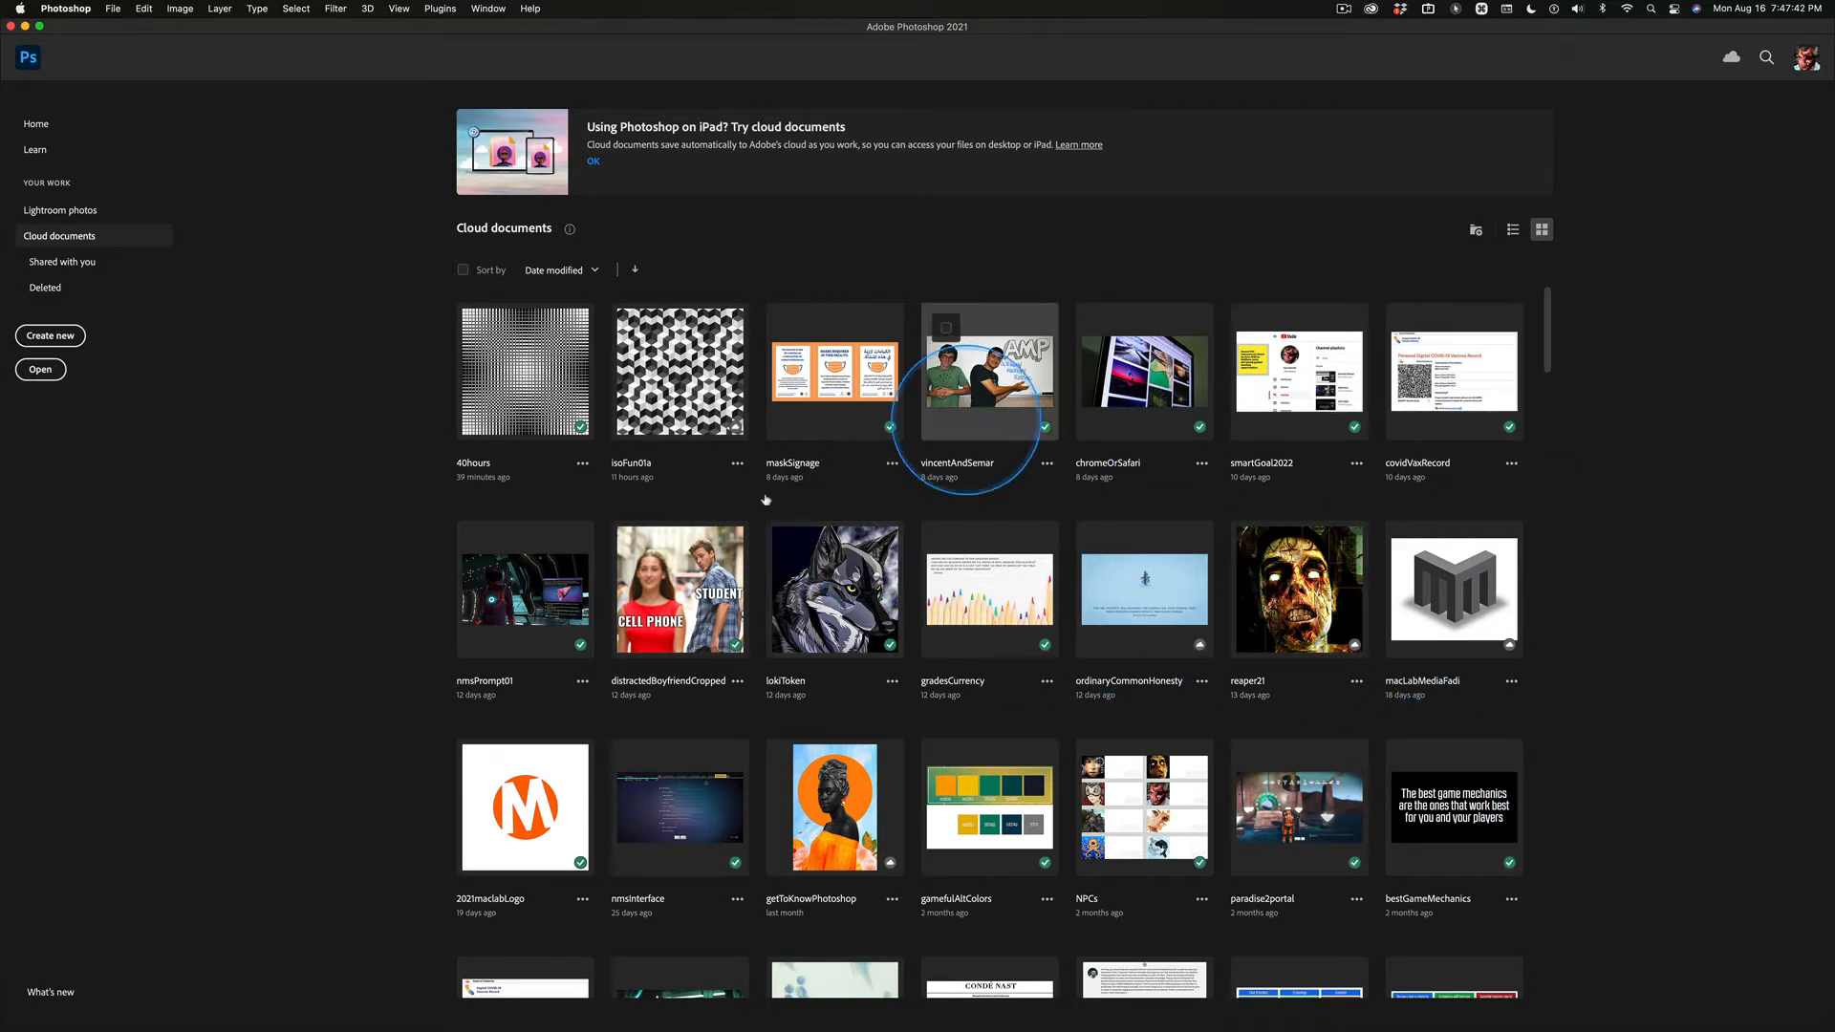
mouse_move(833, 582)
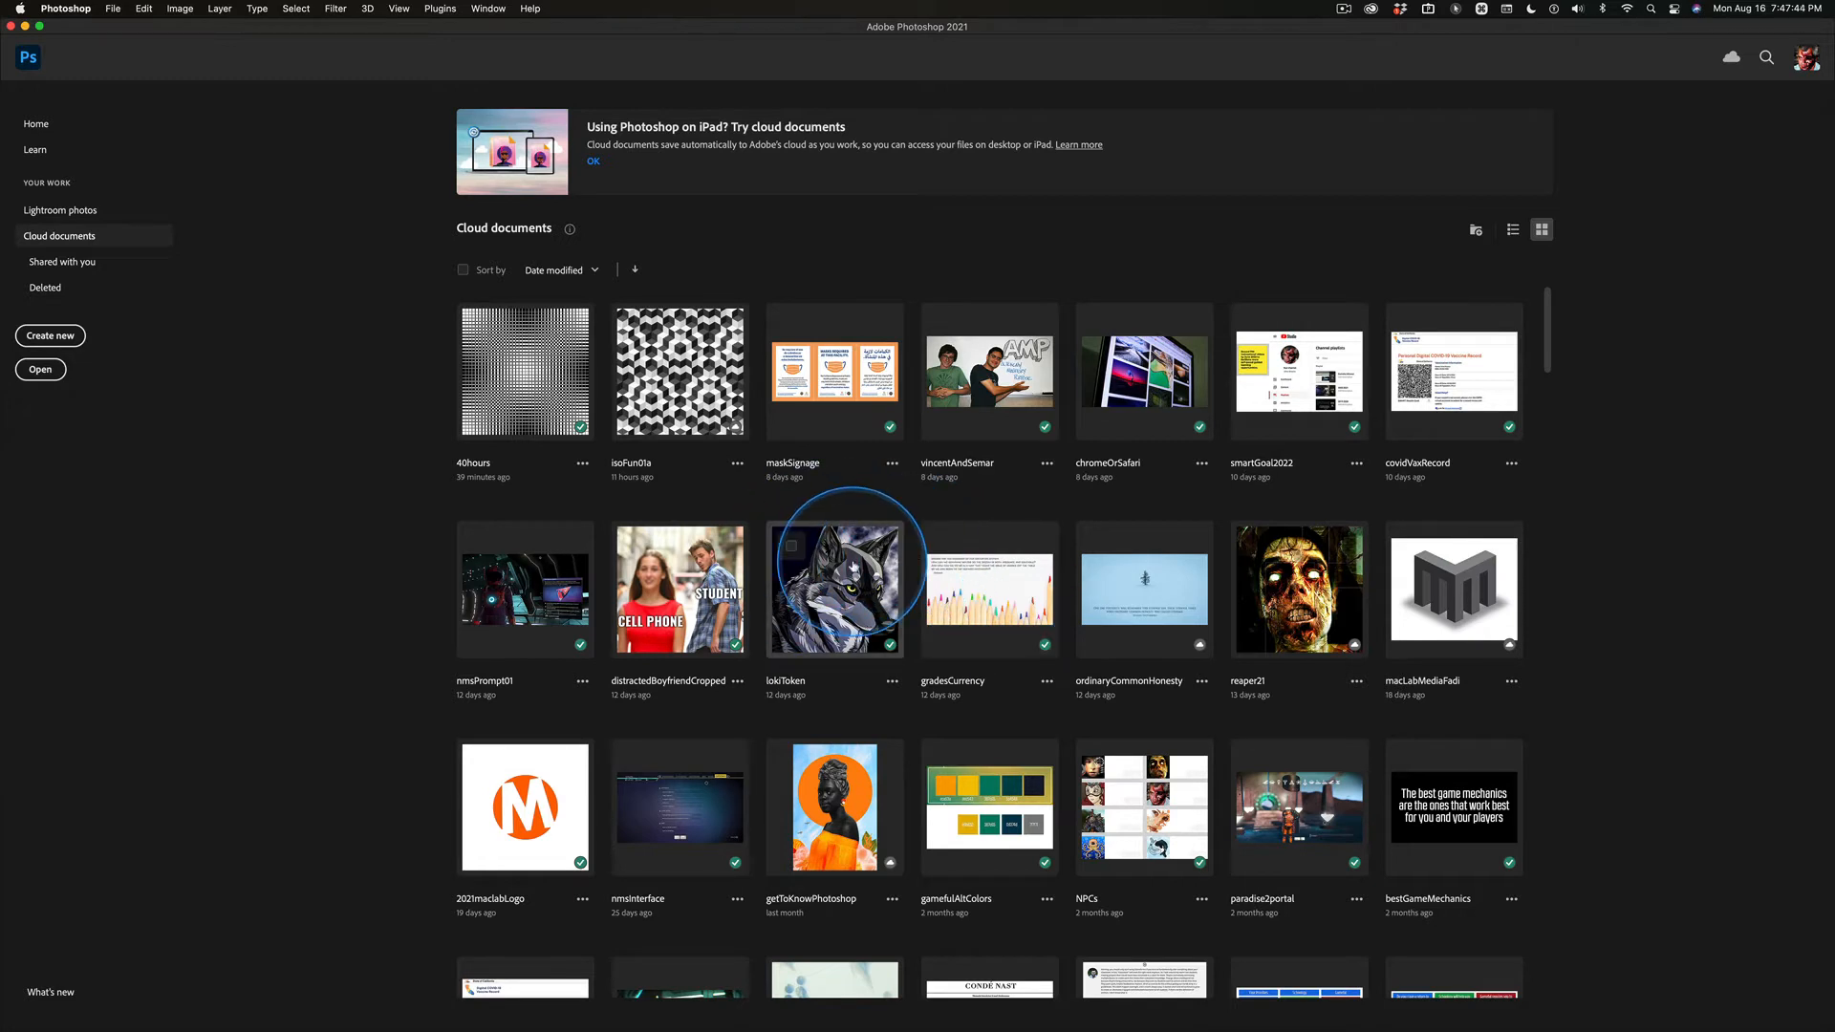
mouse_move(354, 526)
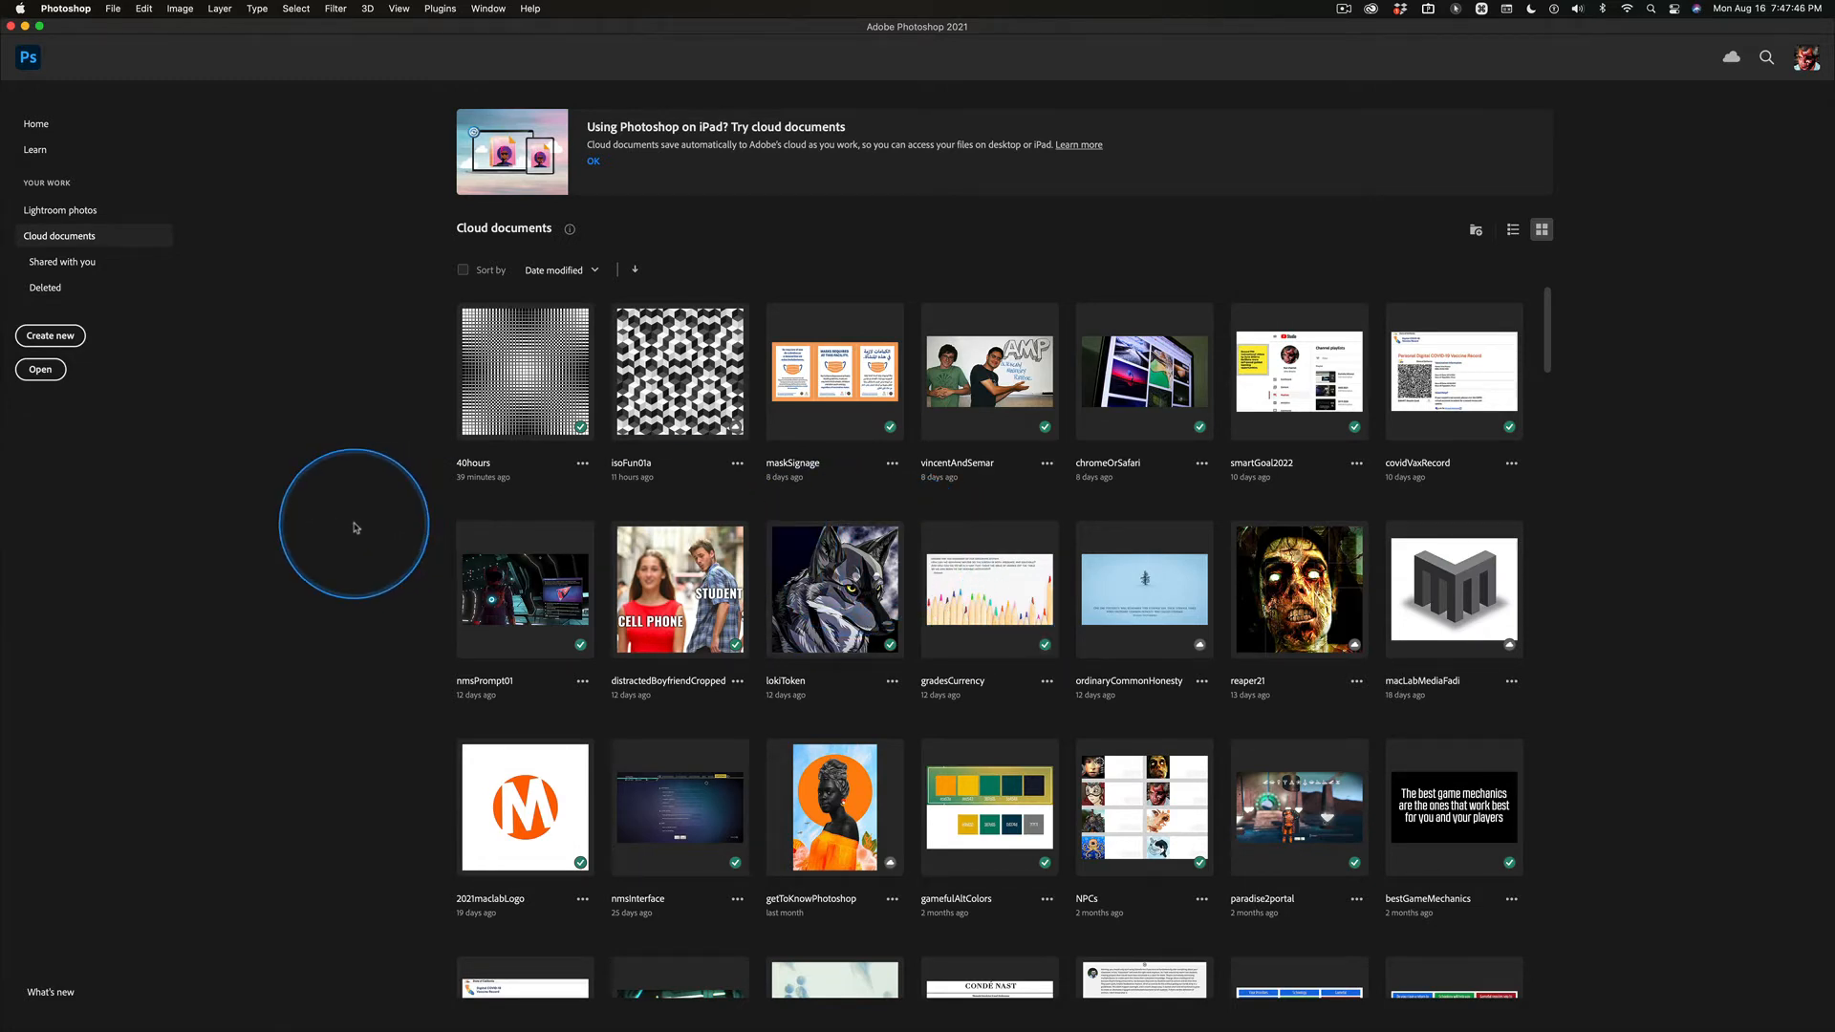
mouse_move(1105, 478)
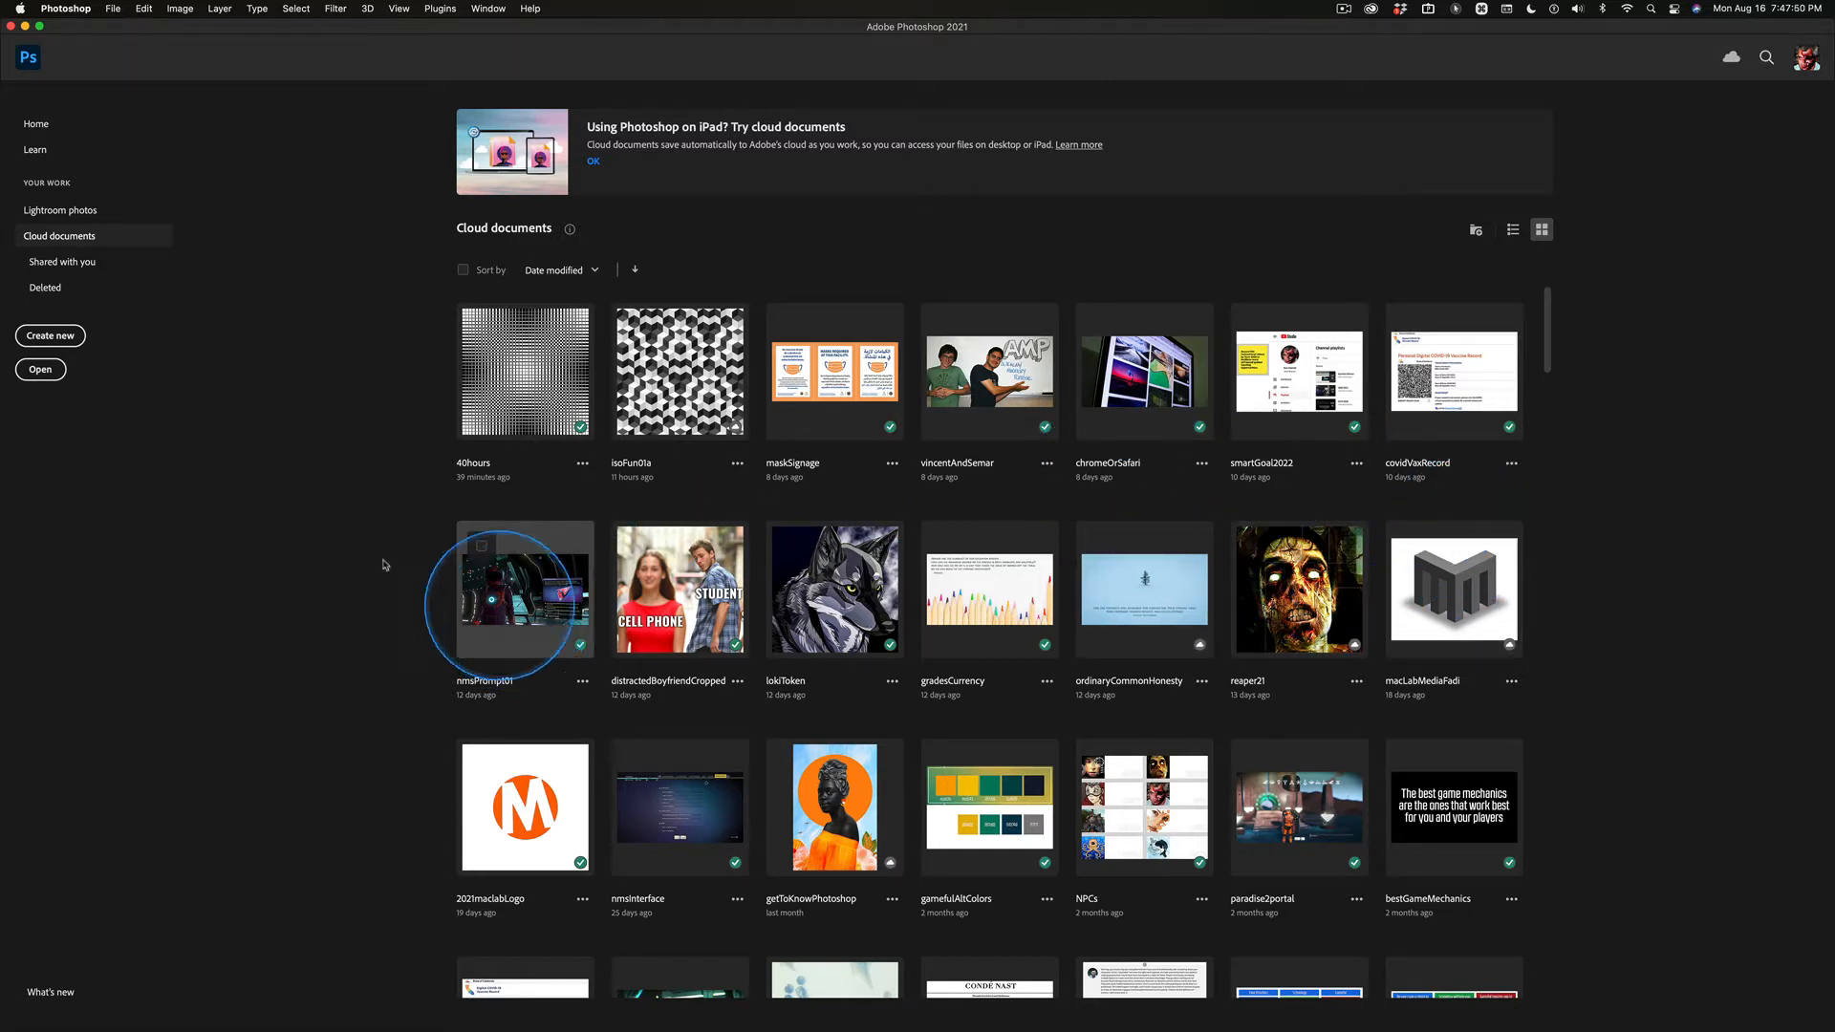
mouse_move(214, 550)
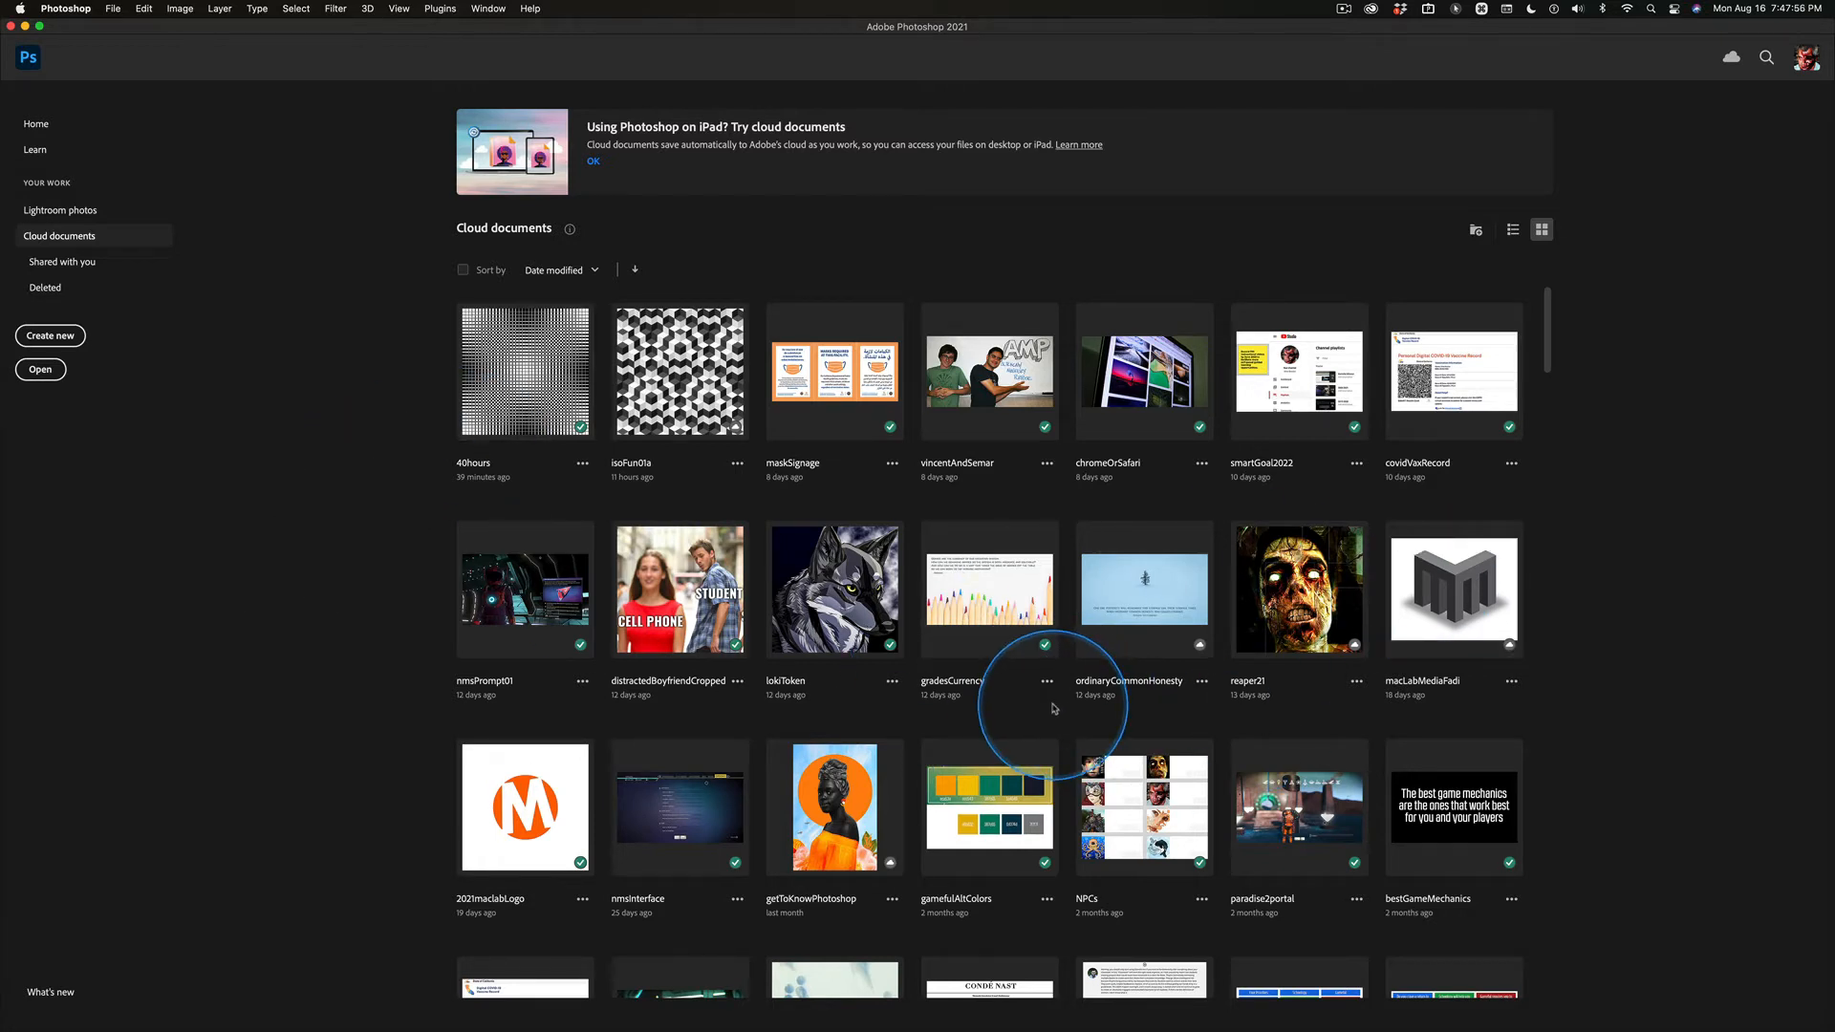
mouse_move(214, 582)
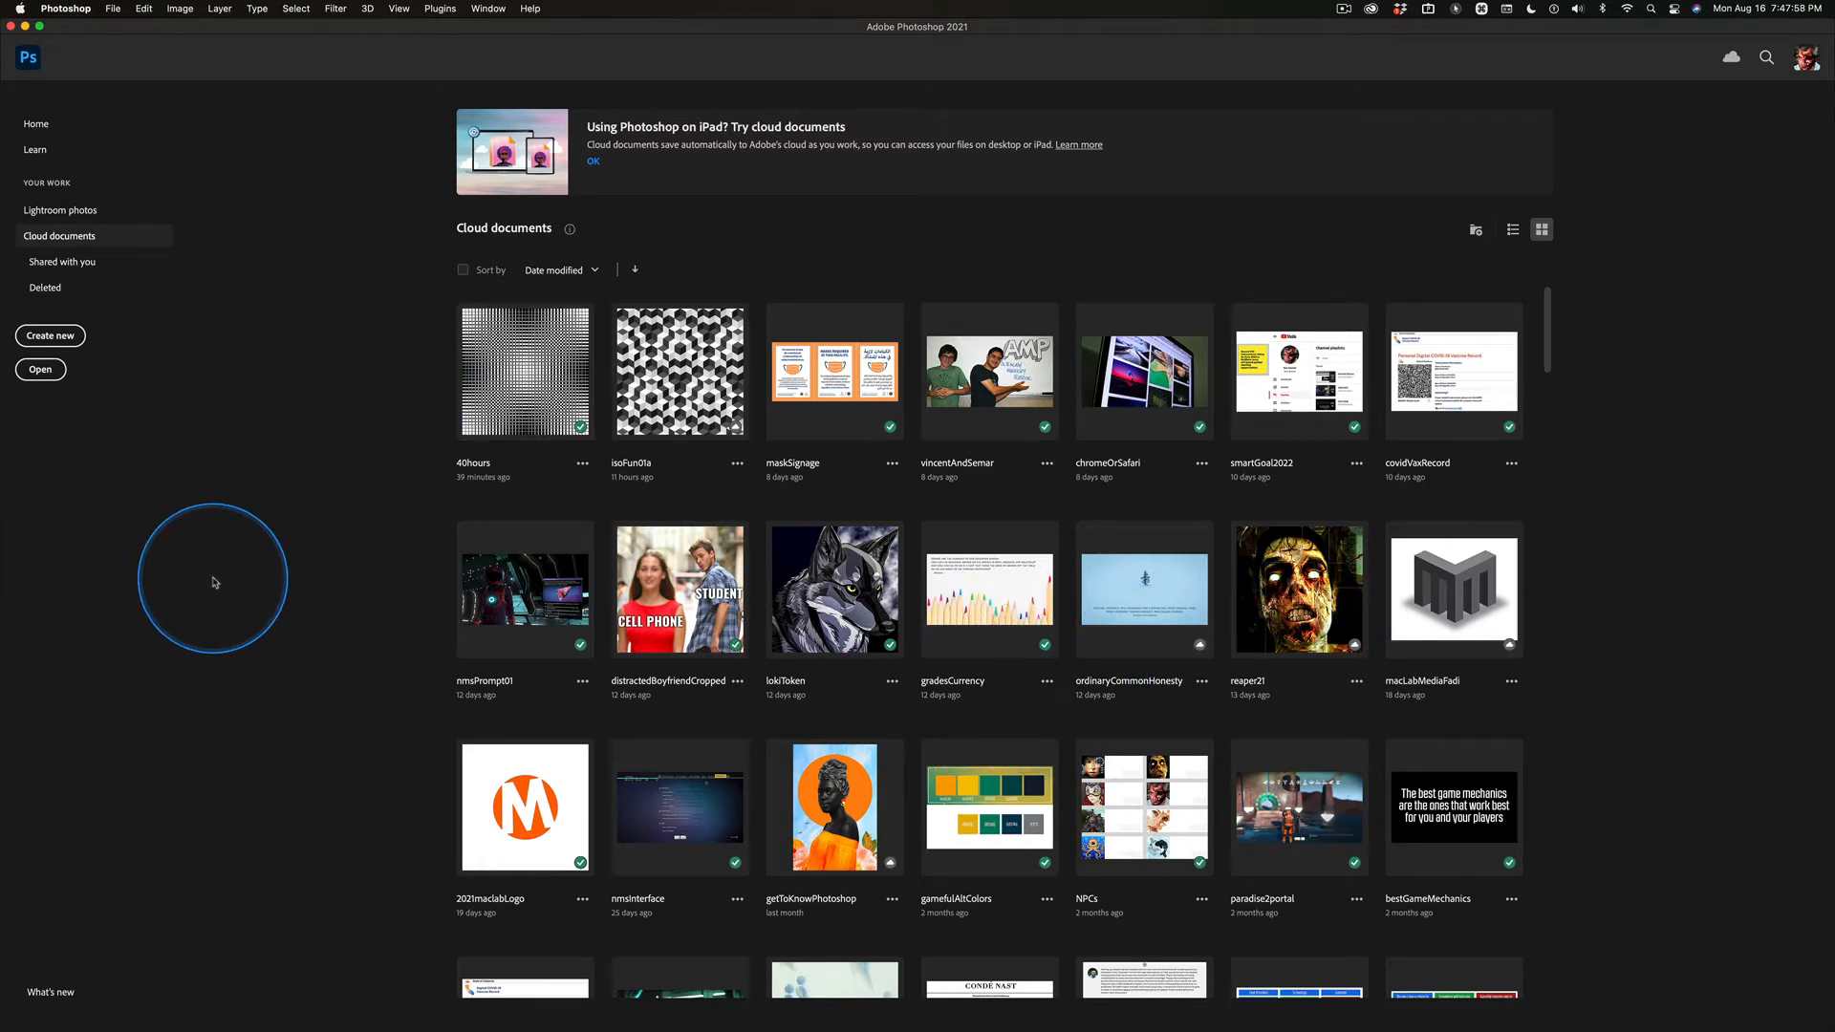
mouse_move(265, 501)
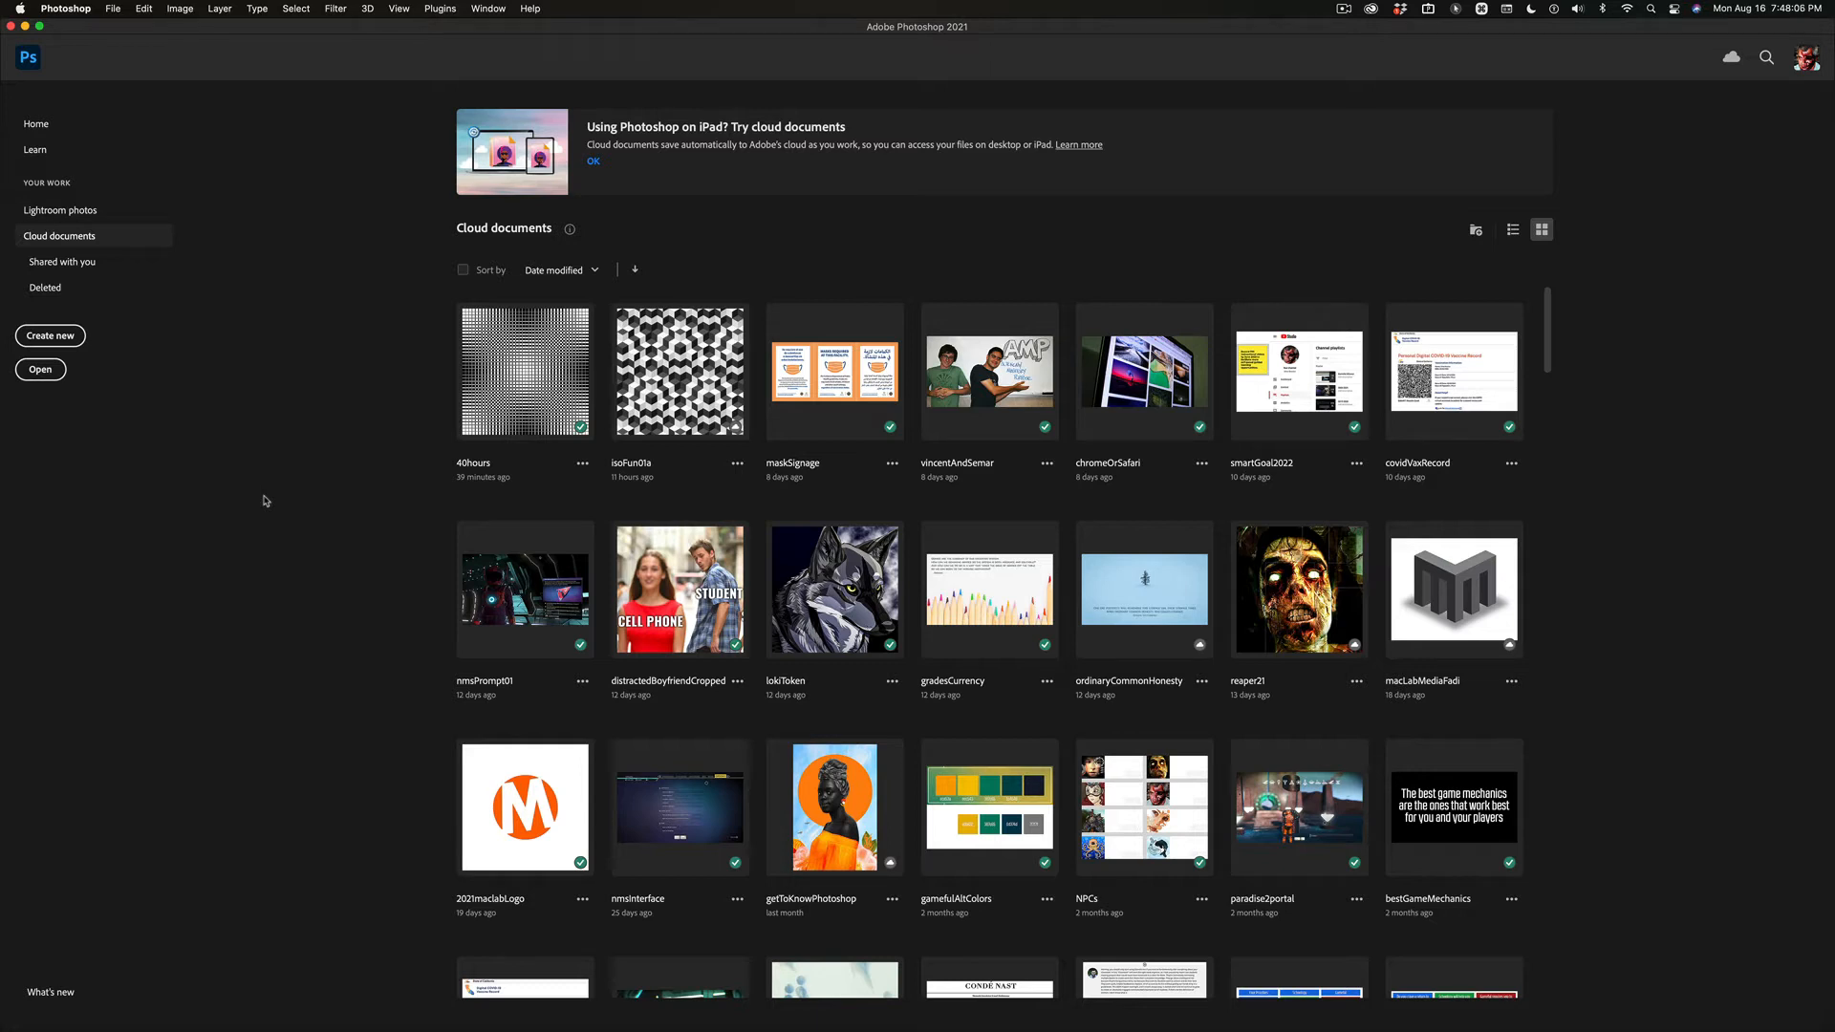
mouse_move(64, 249)
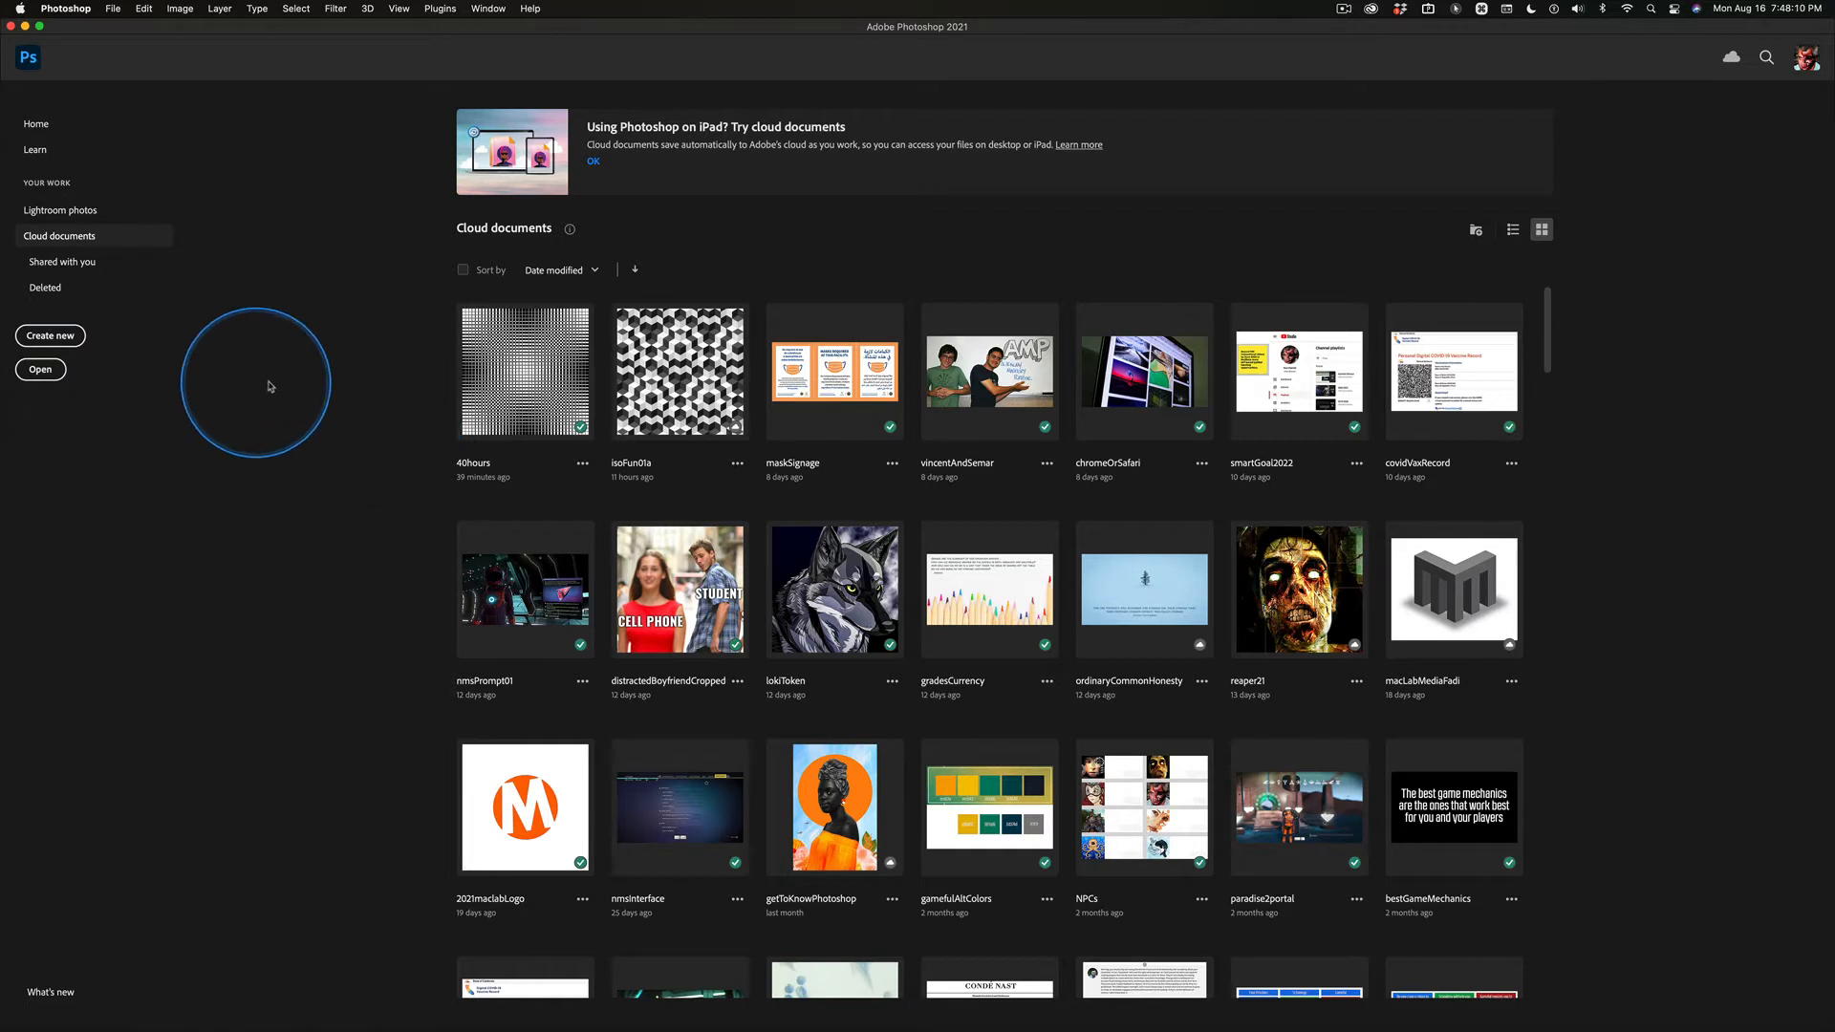
mouse_move(270, 379)
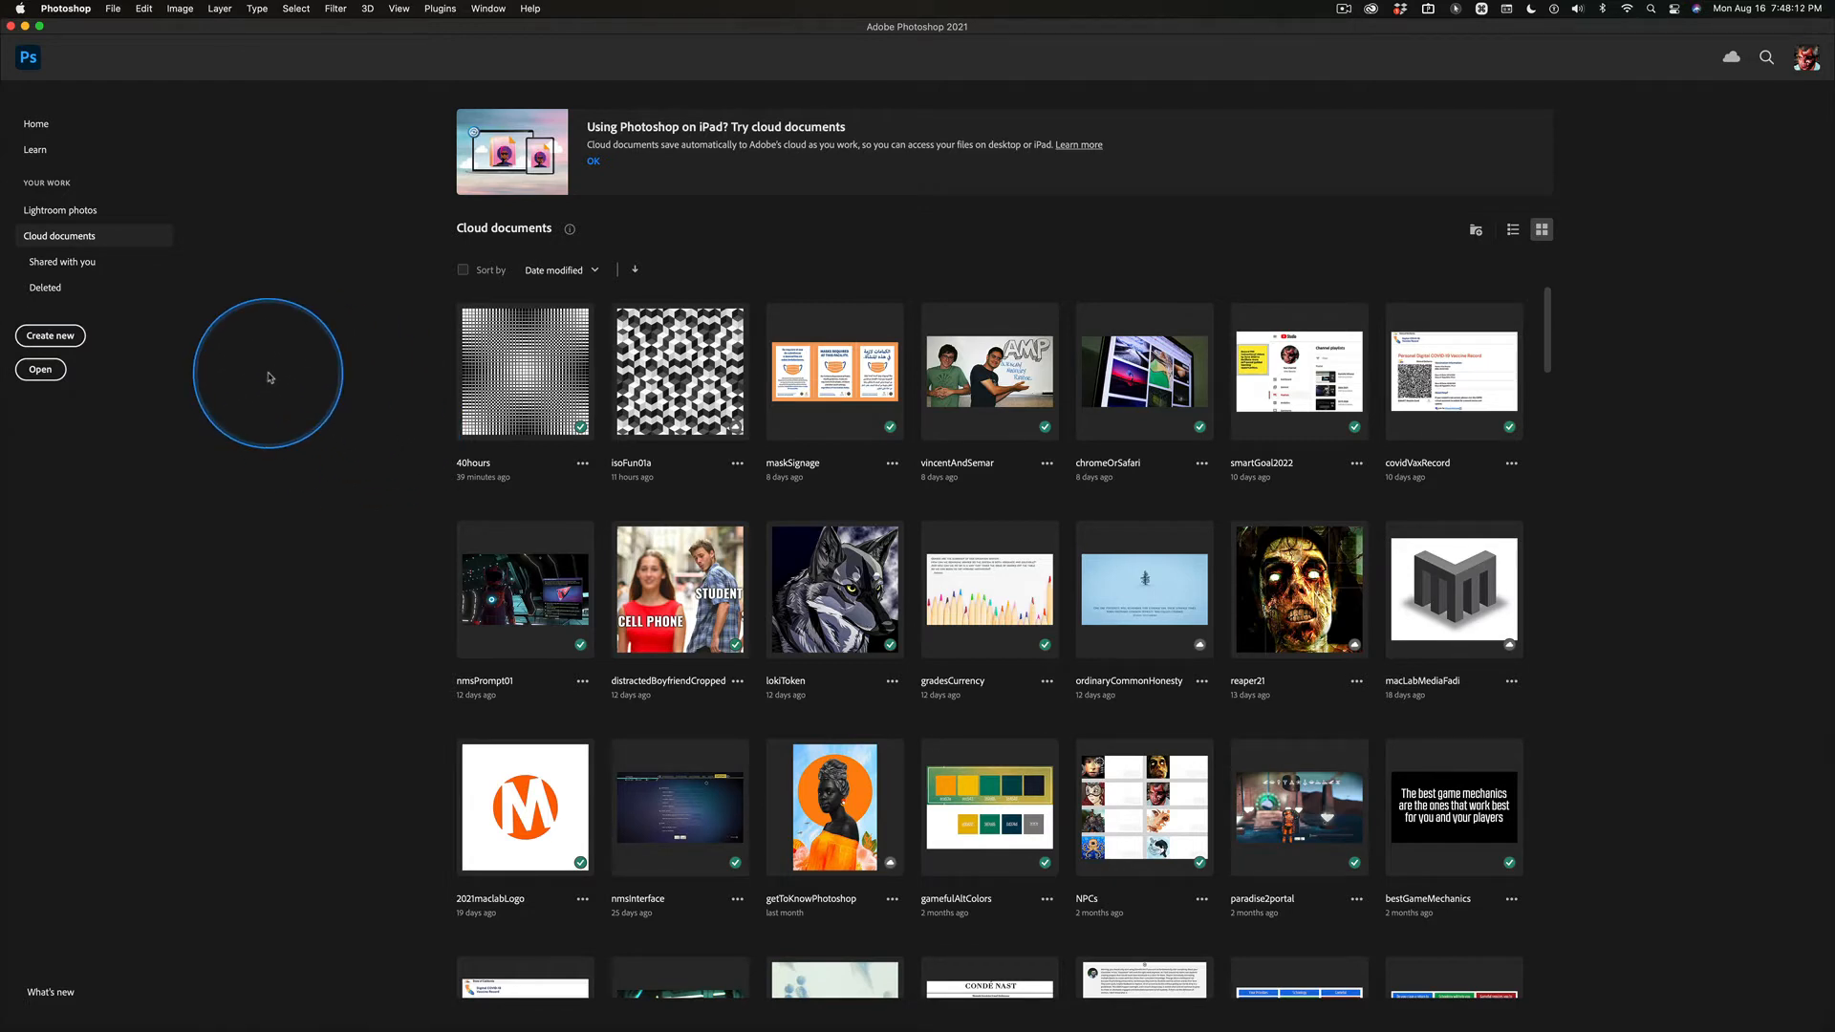
mouse_move(344, 262)
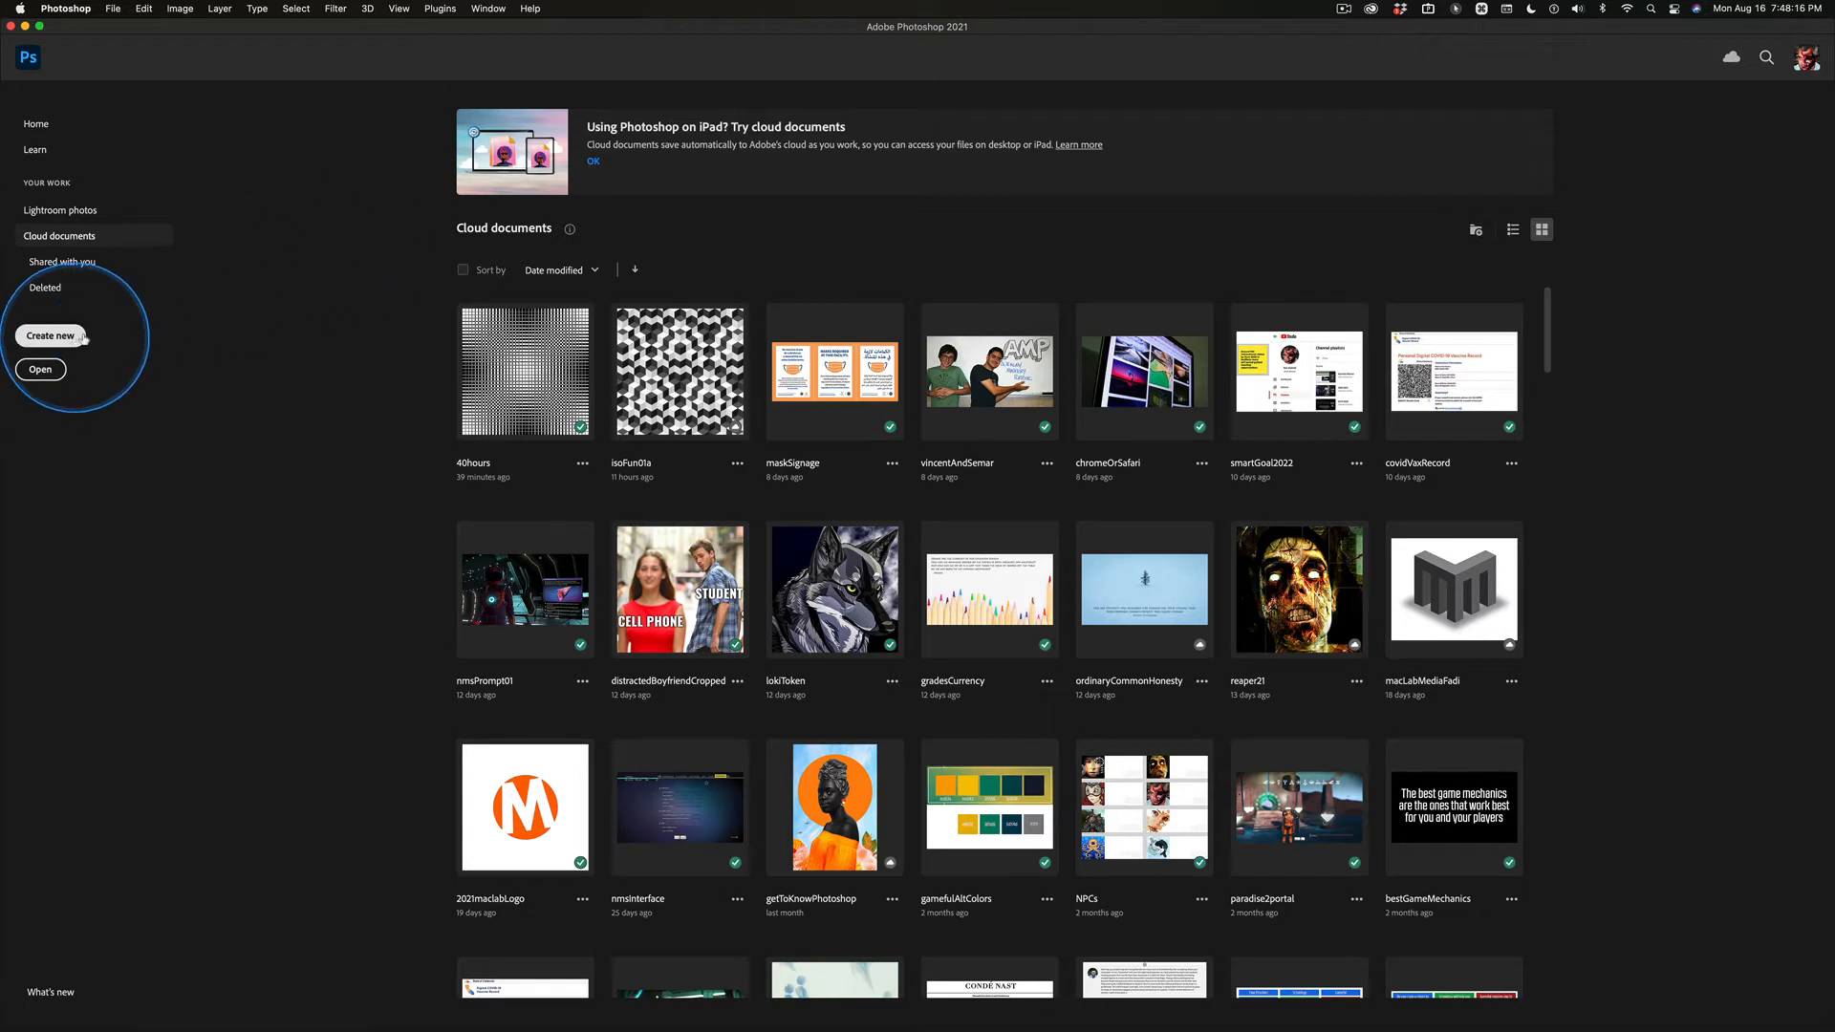
mouse_move(280, 523)
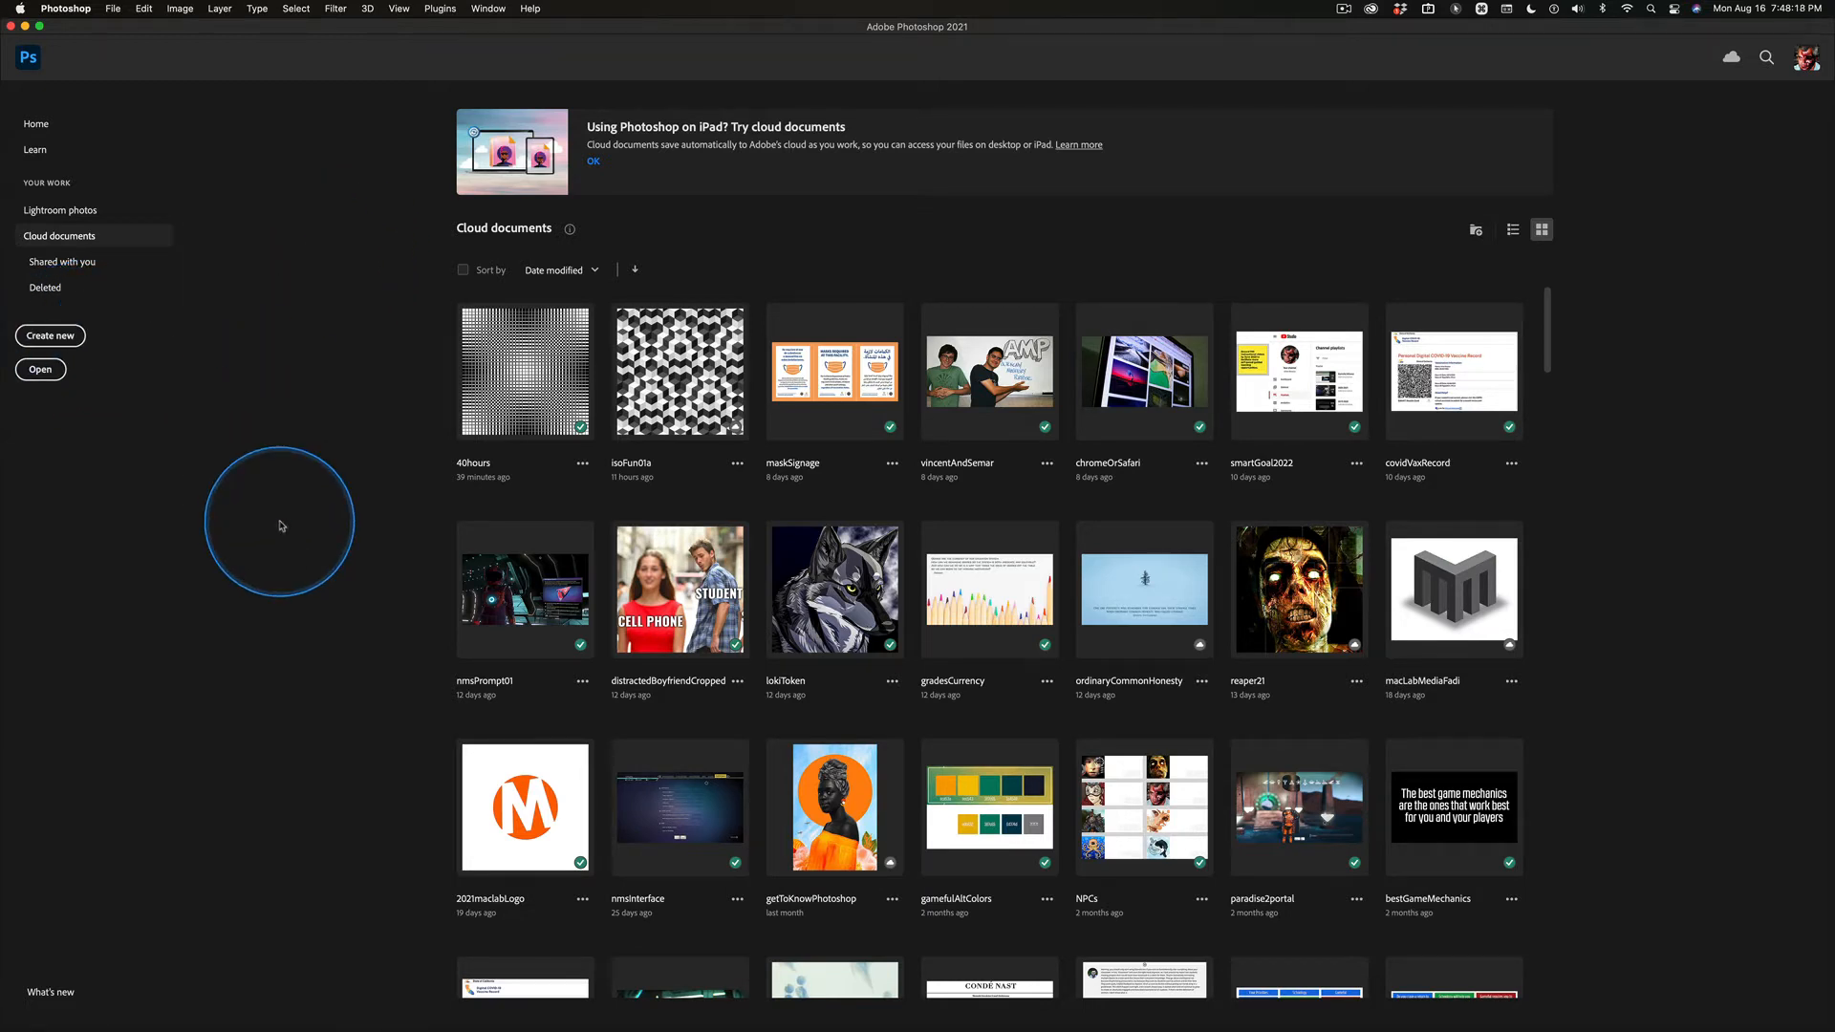
click(280, 525)
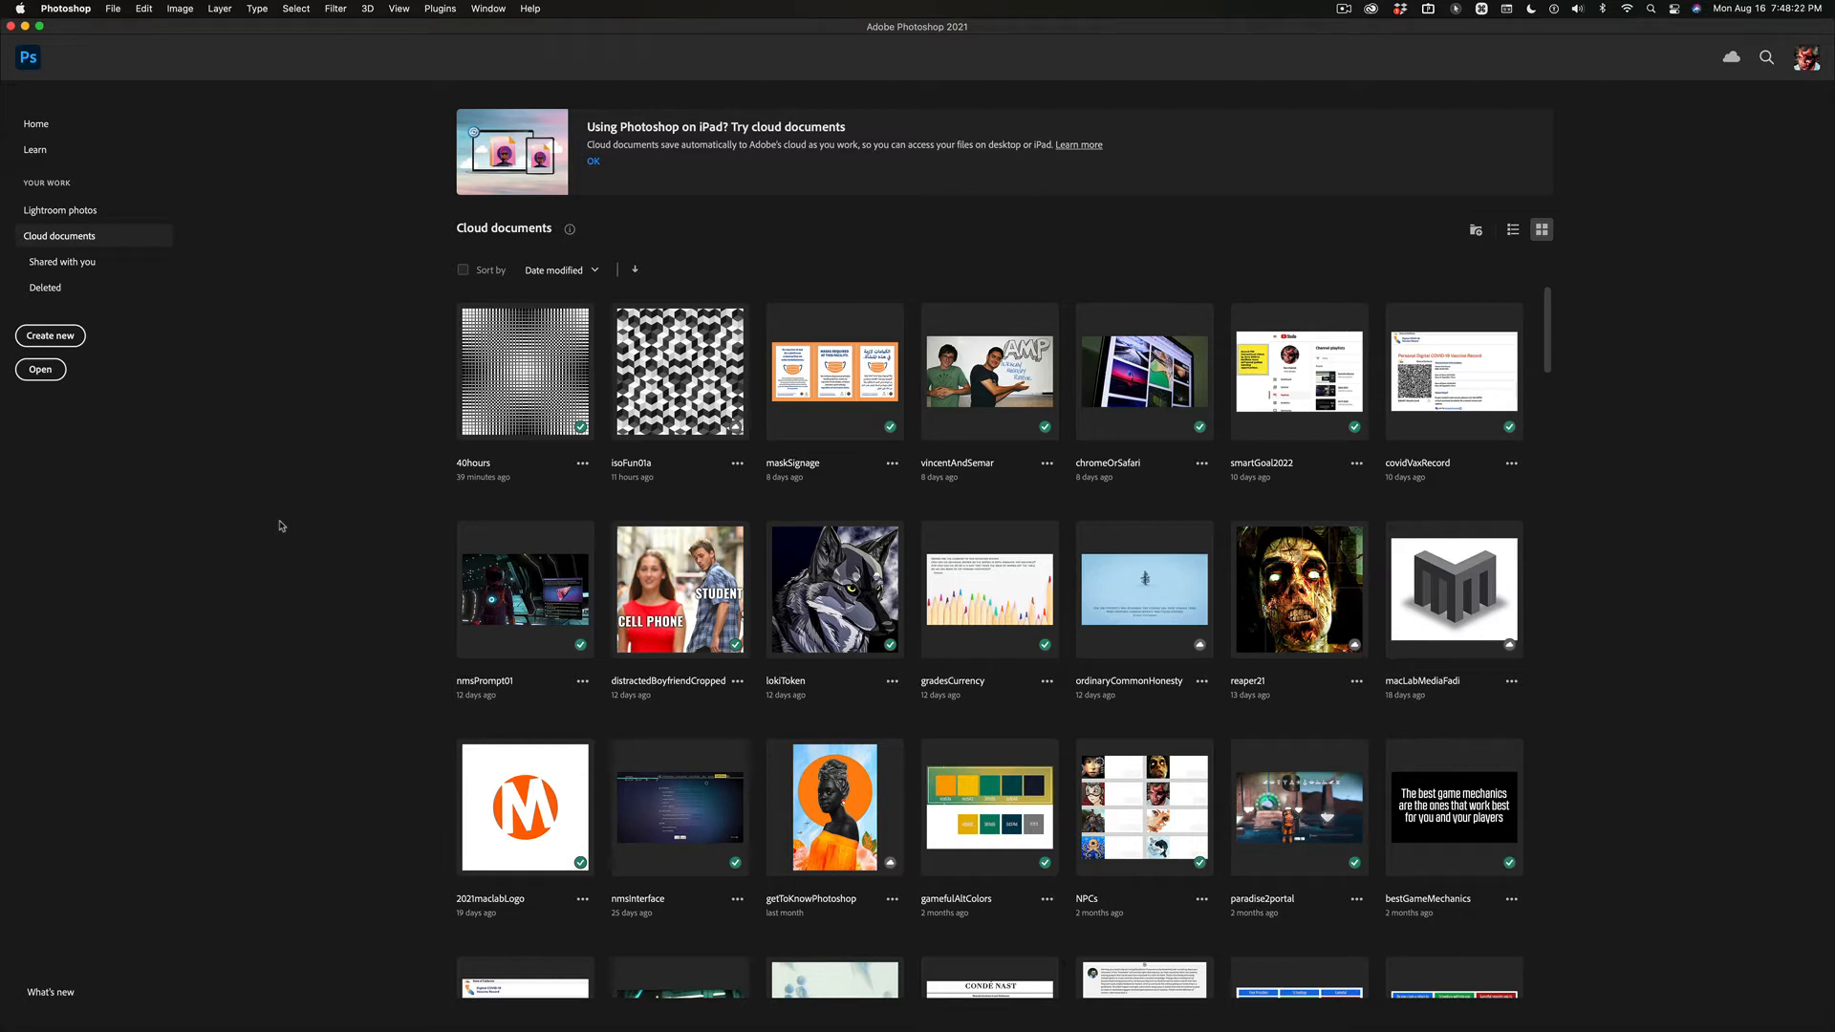
key(cmd+n)
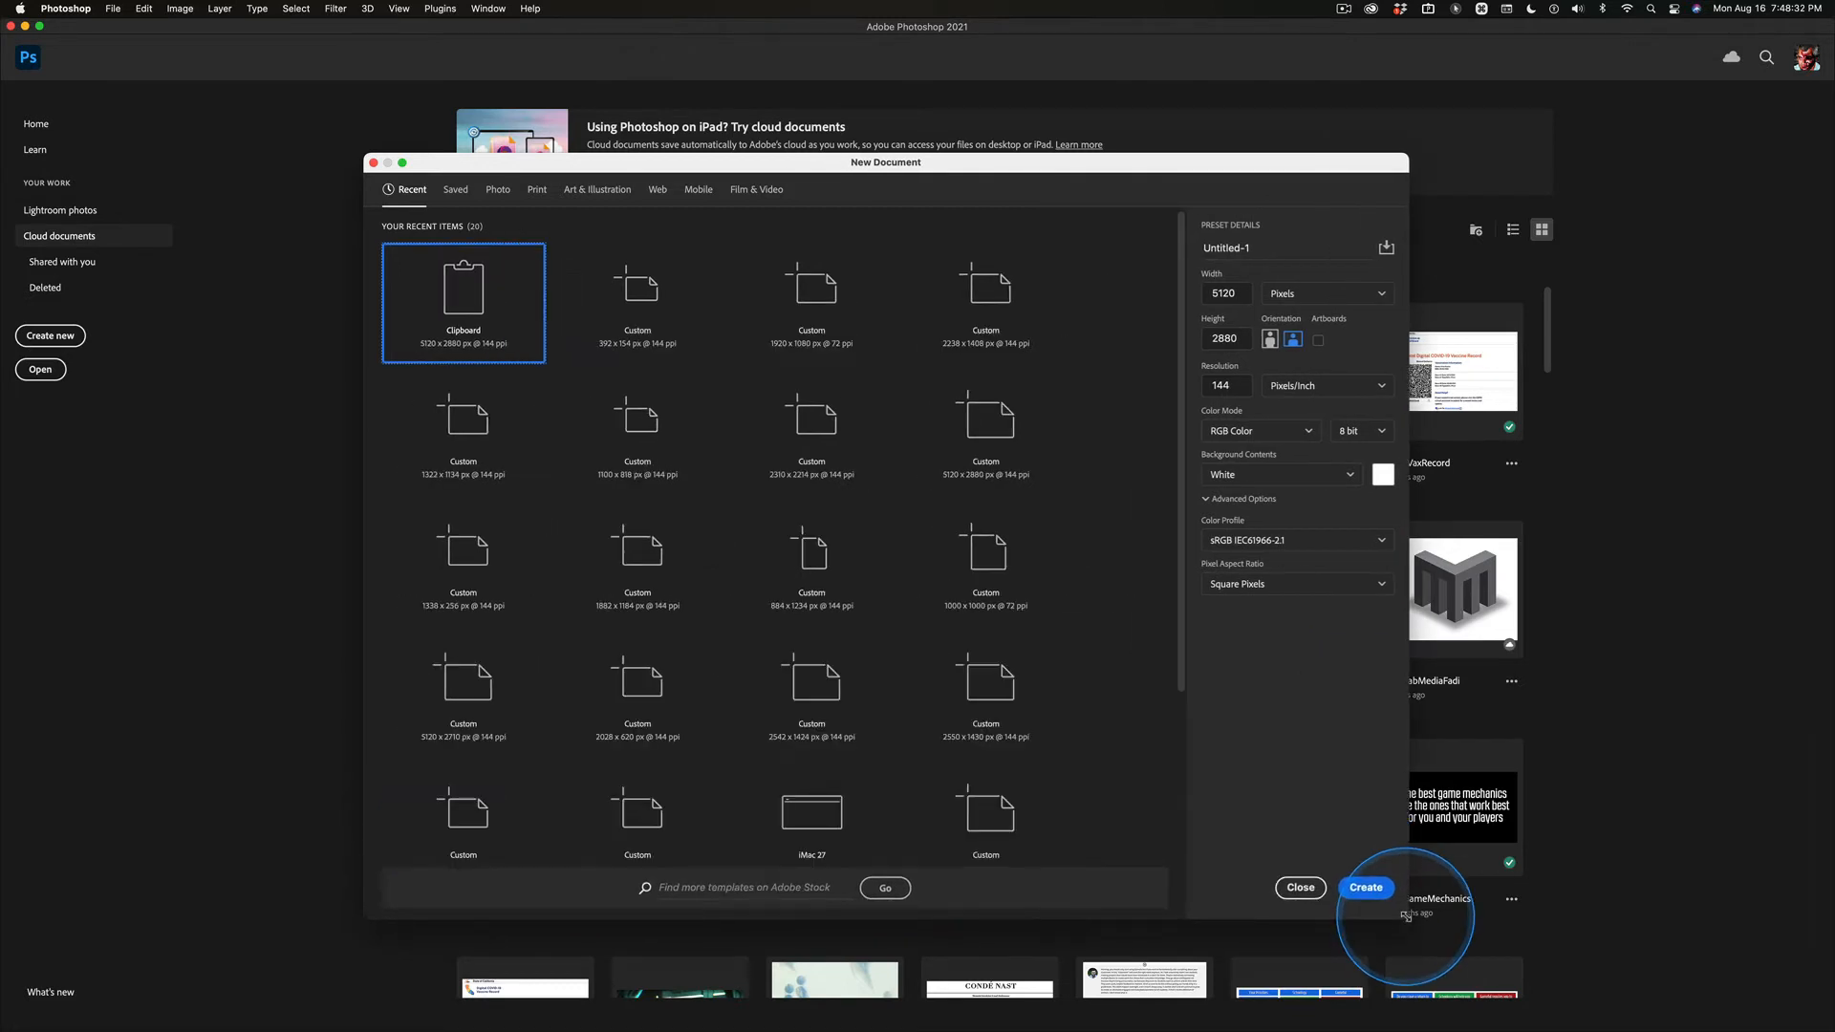
mouse_move(462, 325)
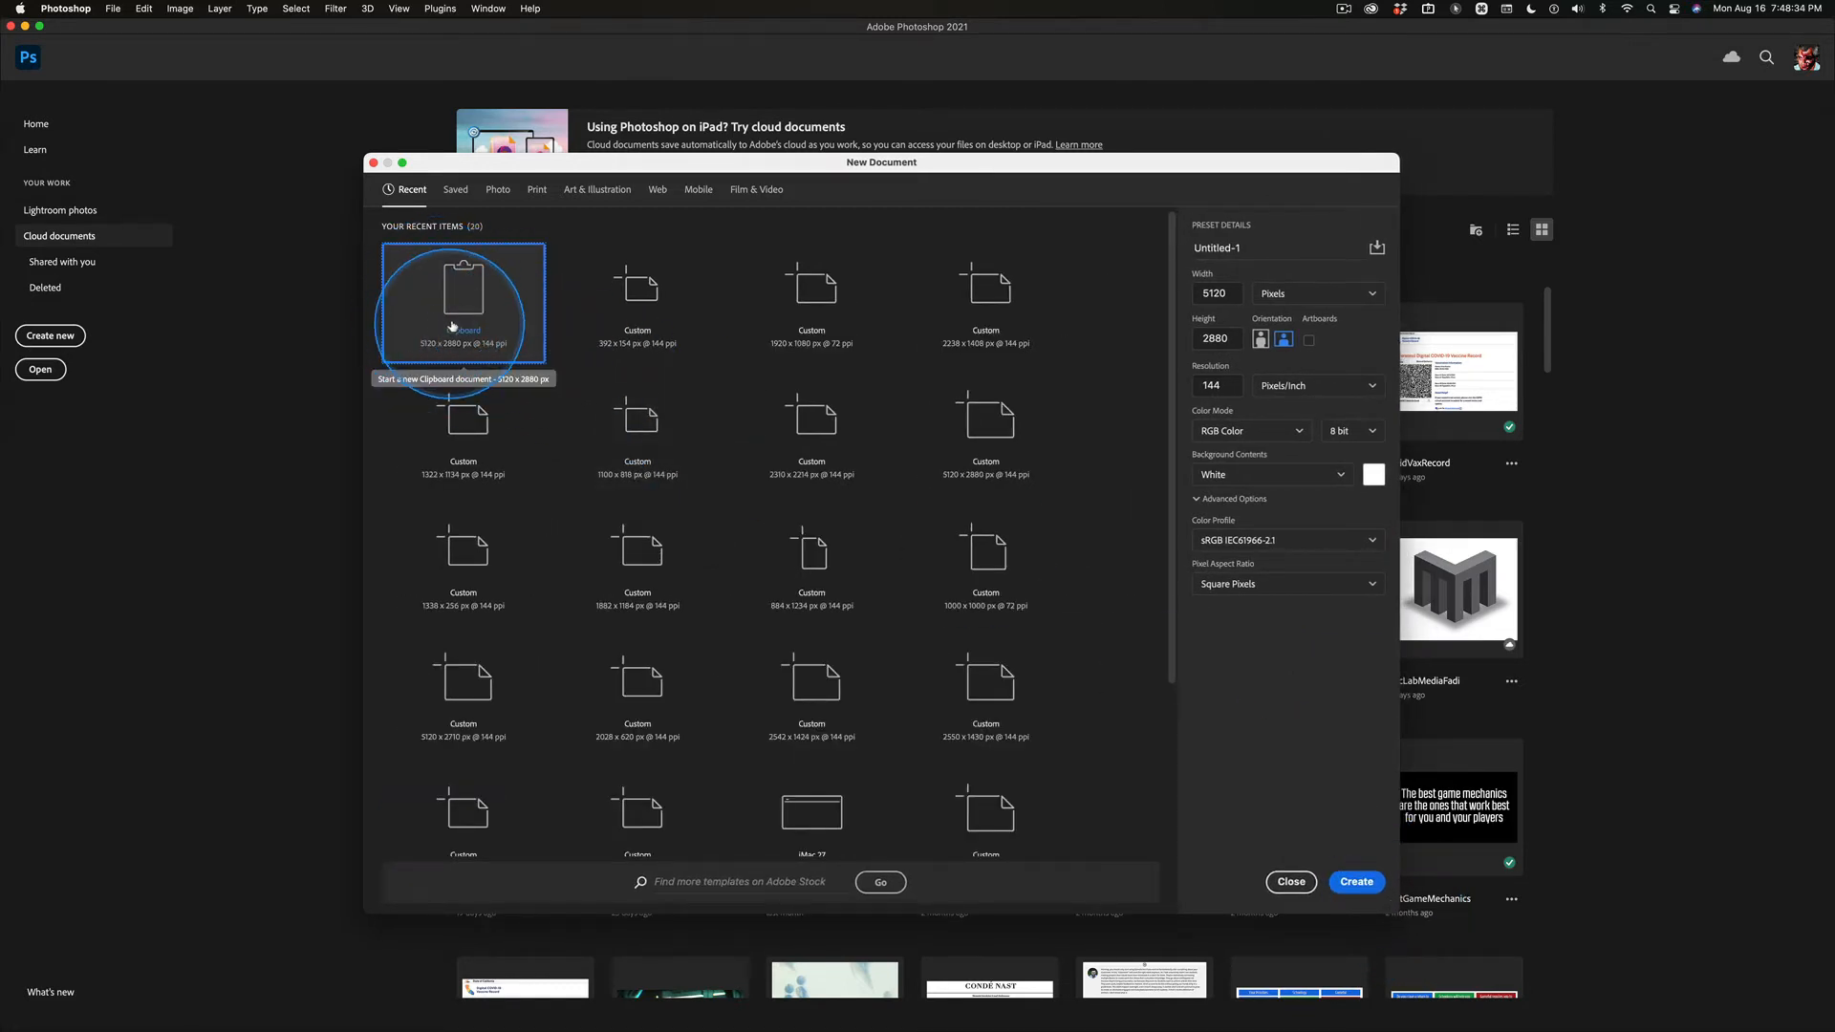
mouse_move(448, 354)
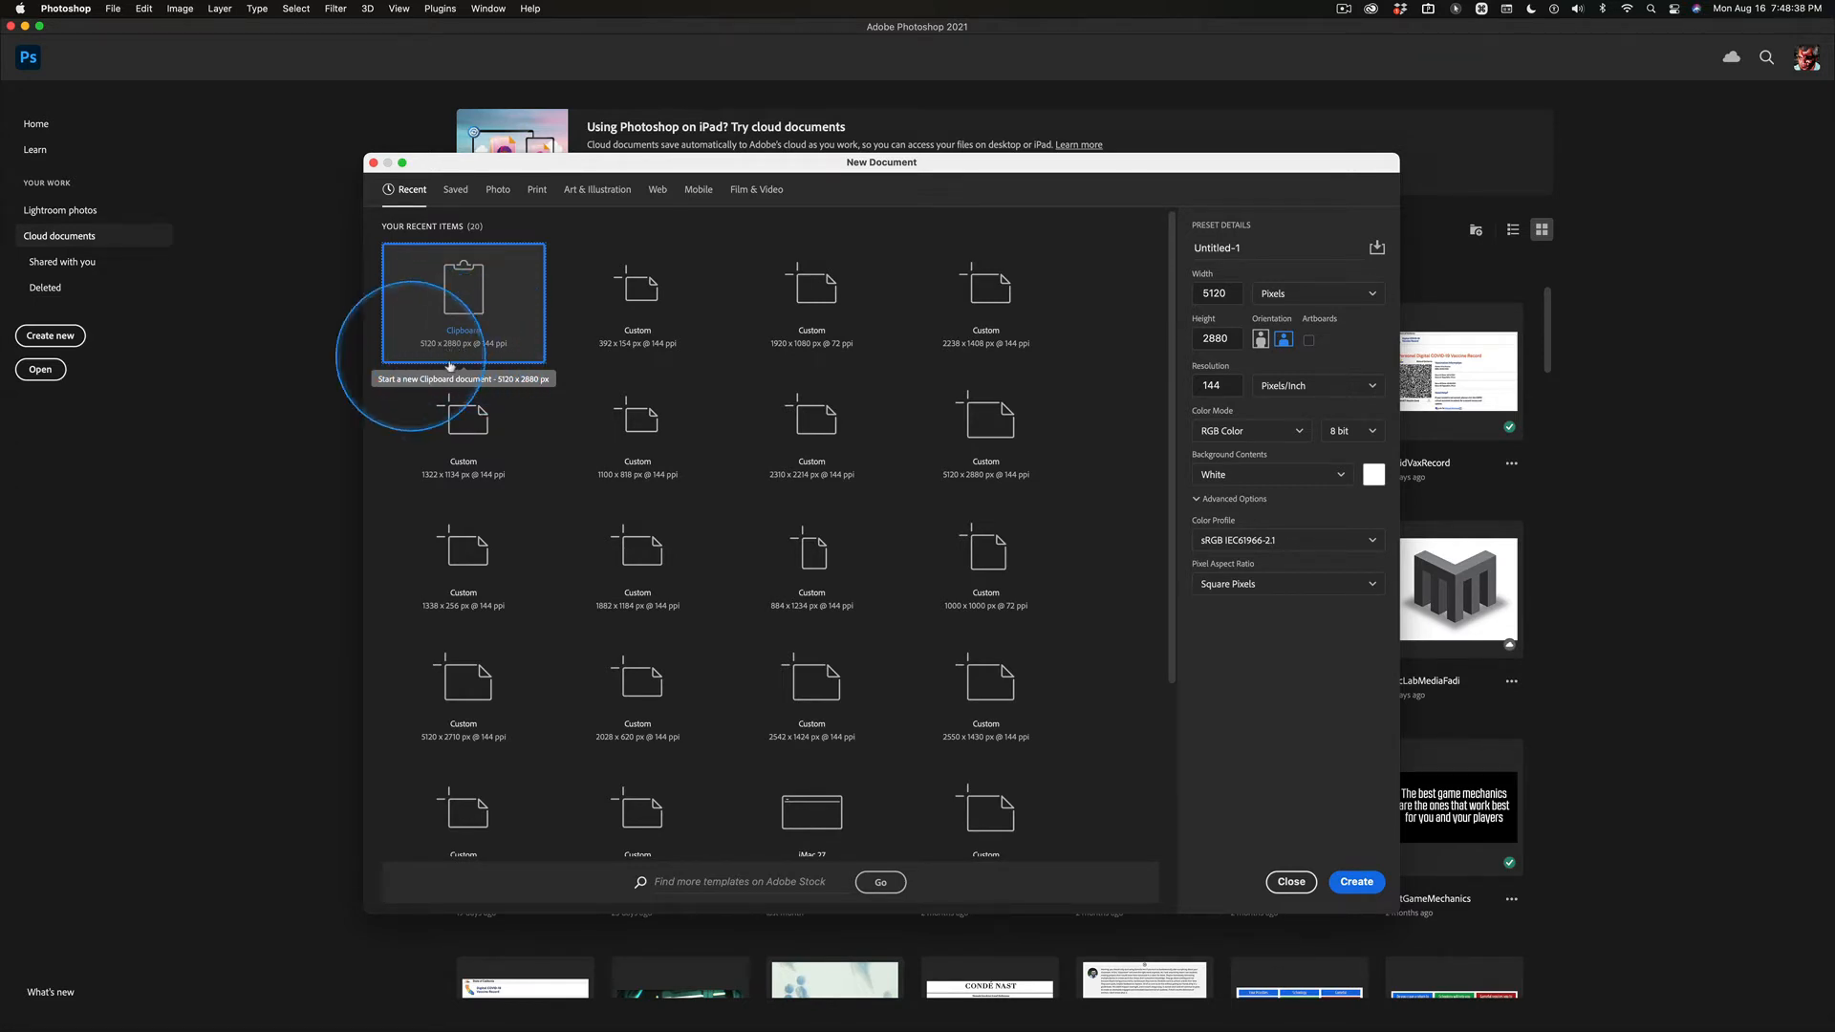
mouse_move(465, 352)
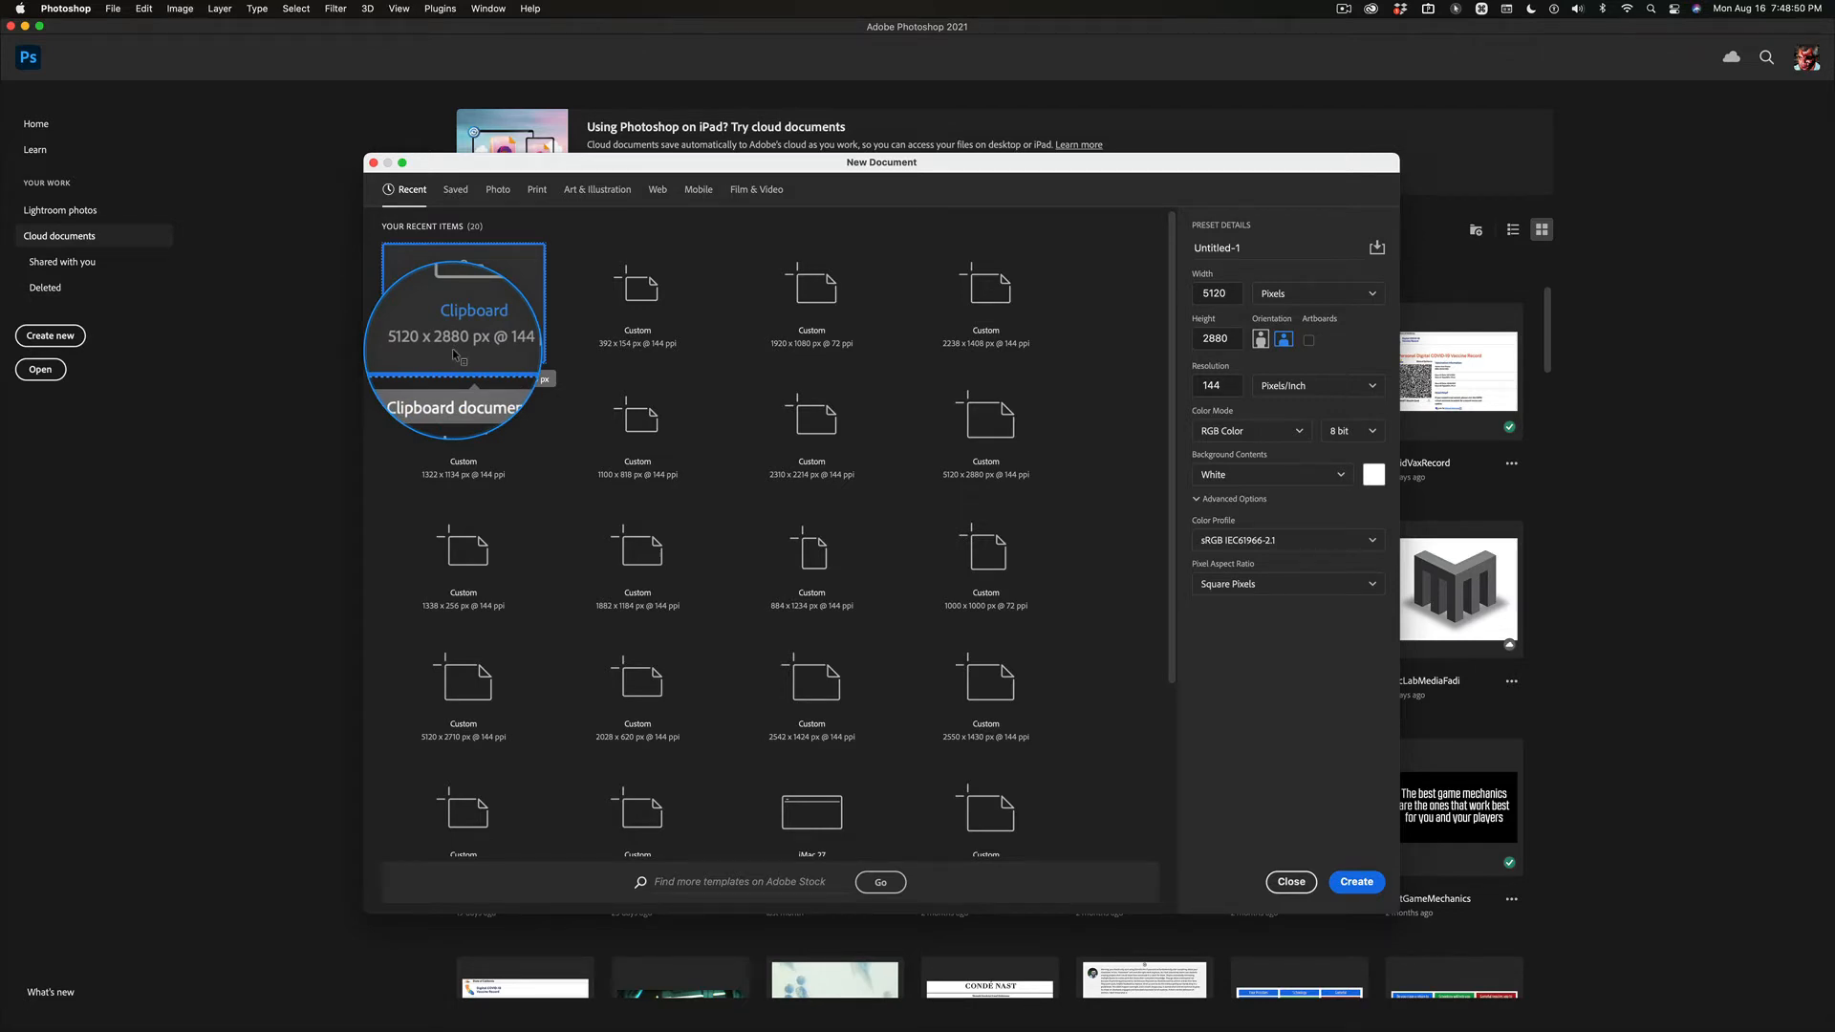
mouse_move(601, 565)
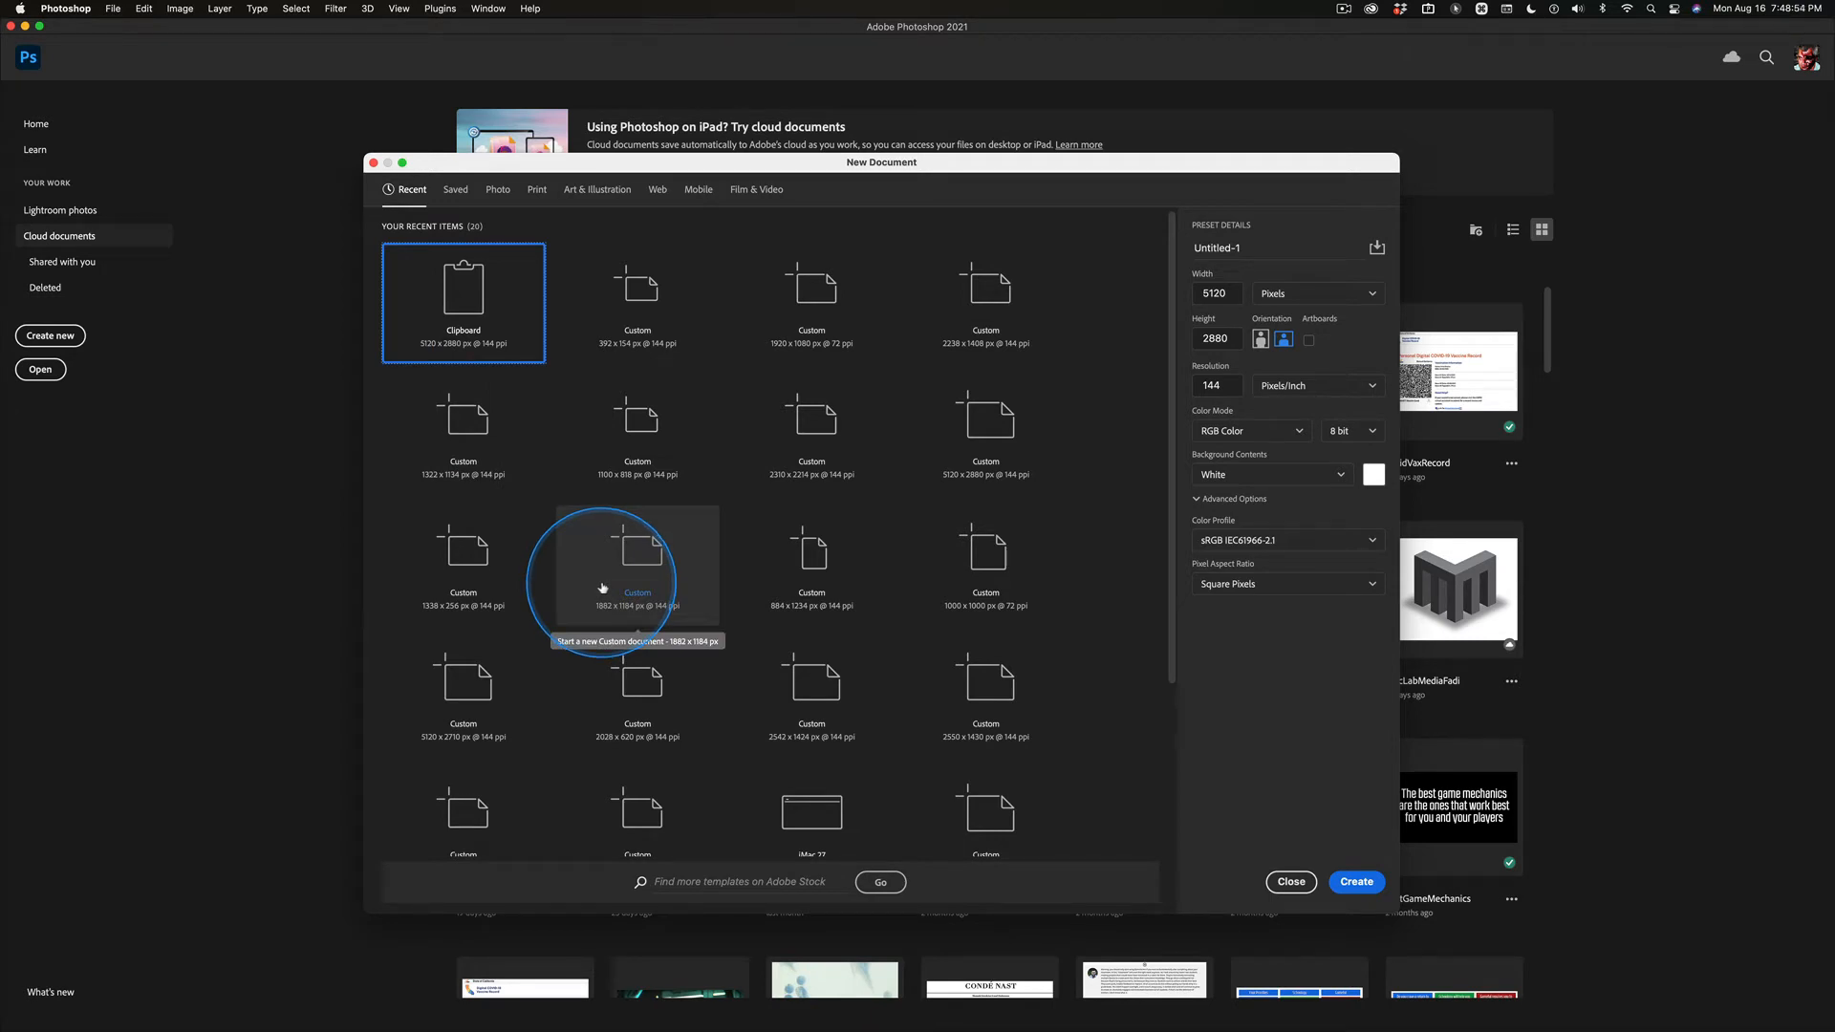
mouse_move(689, 252)
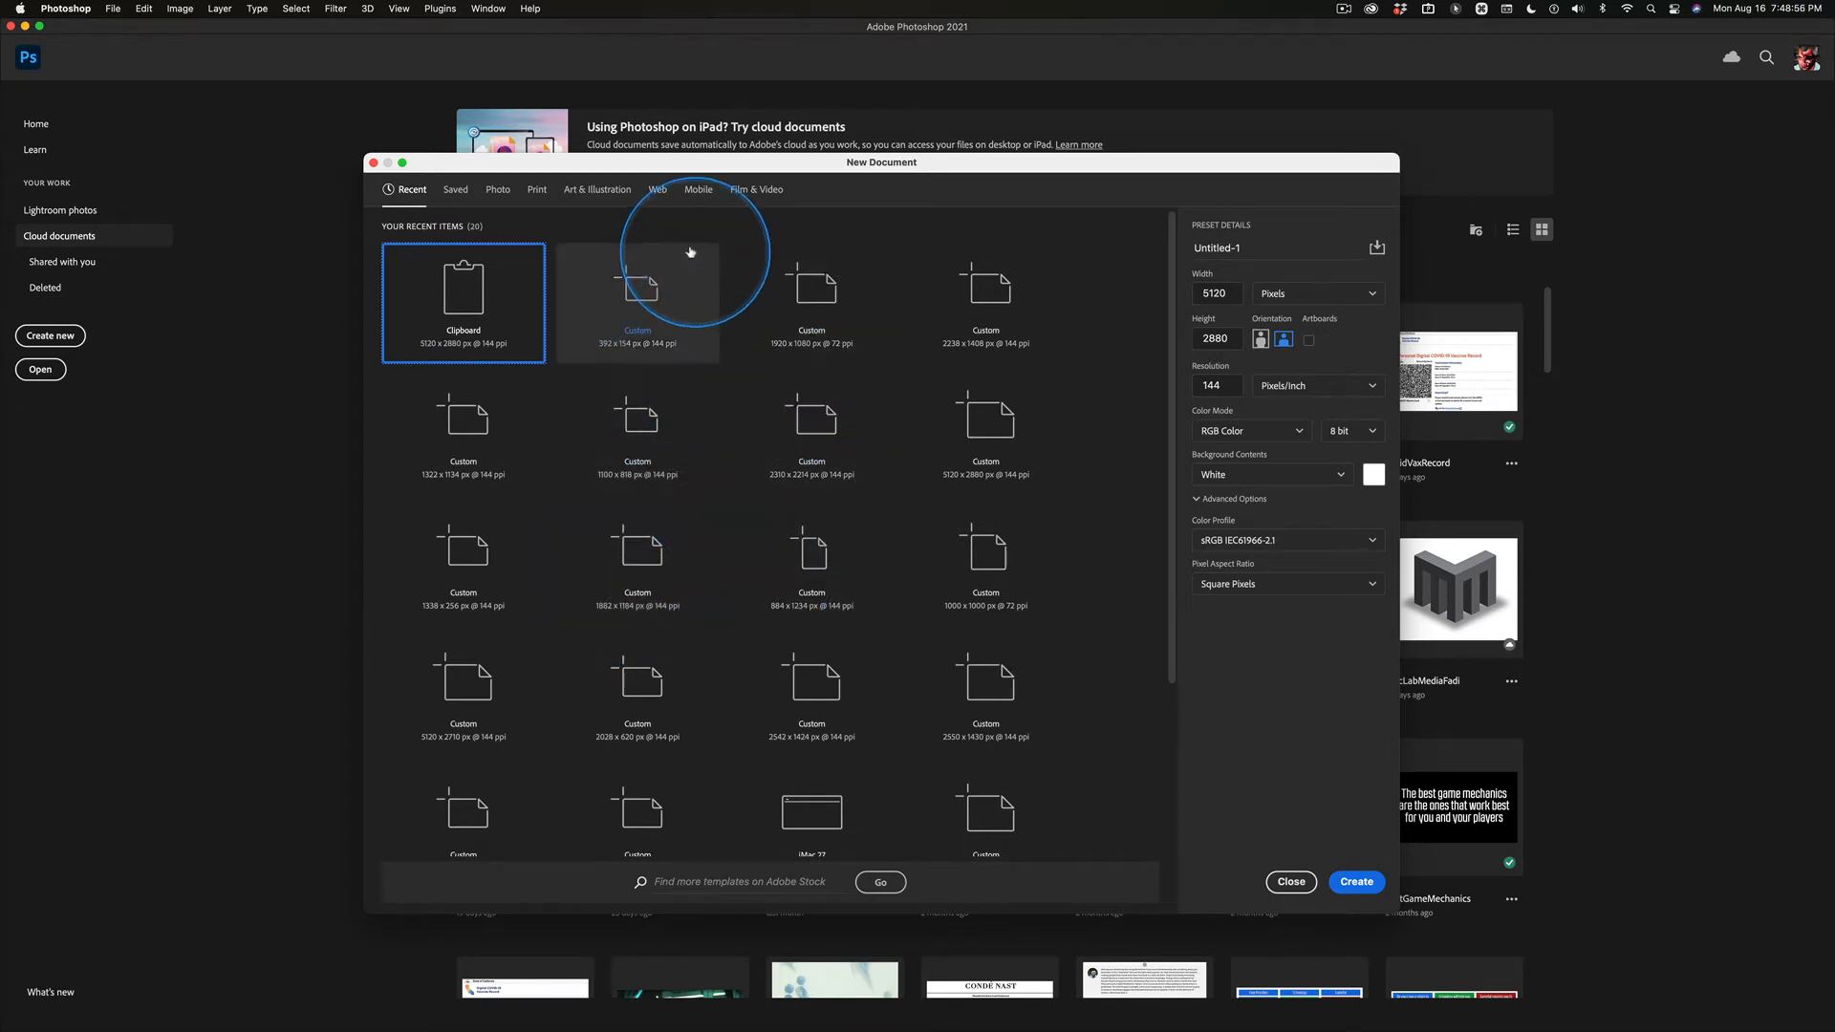
Step: Choose the Web Large preset (1920 × 1080 px, 72 ppi) from the Web presets
click(656, 189)
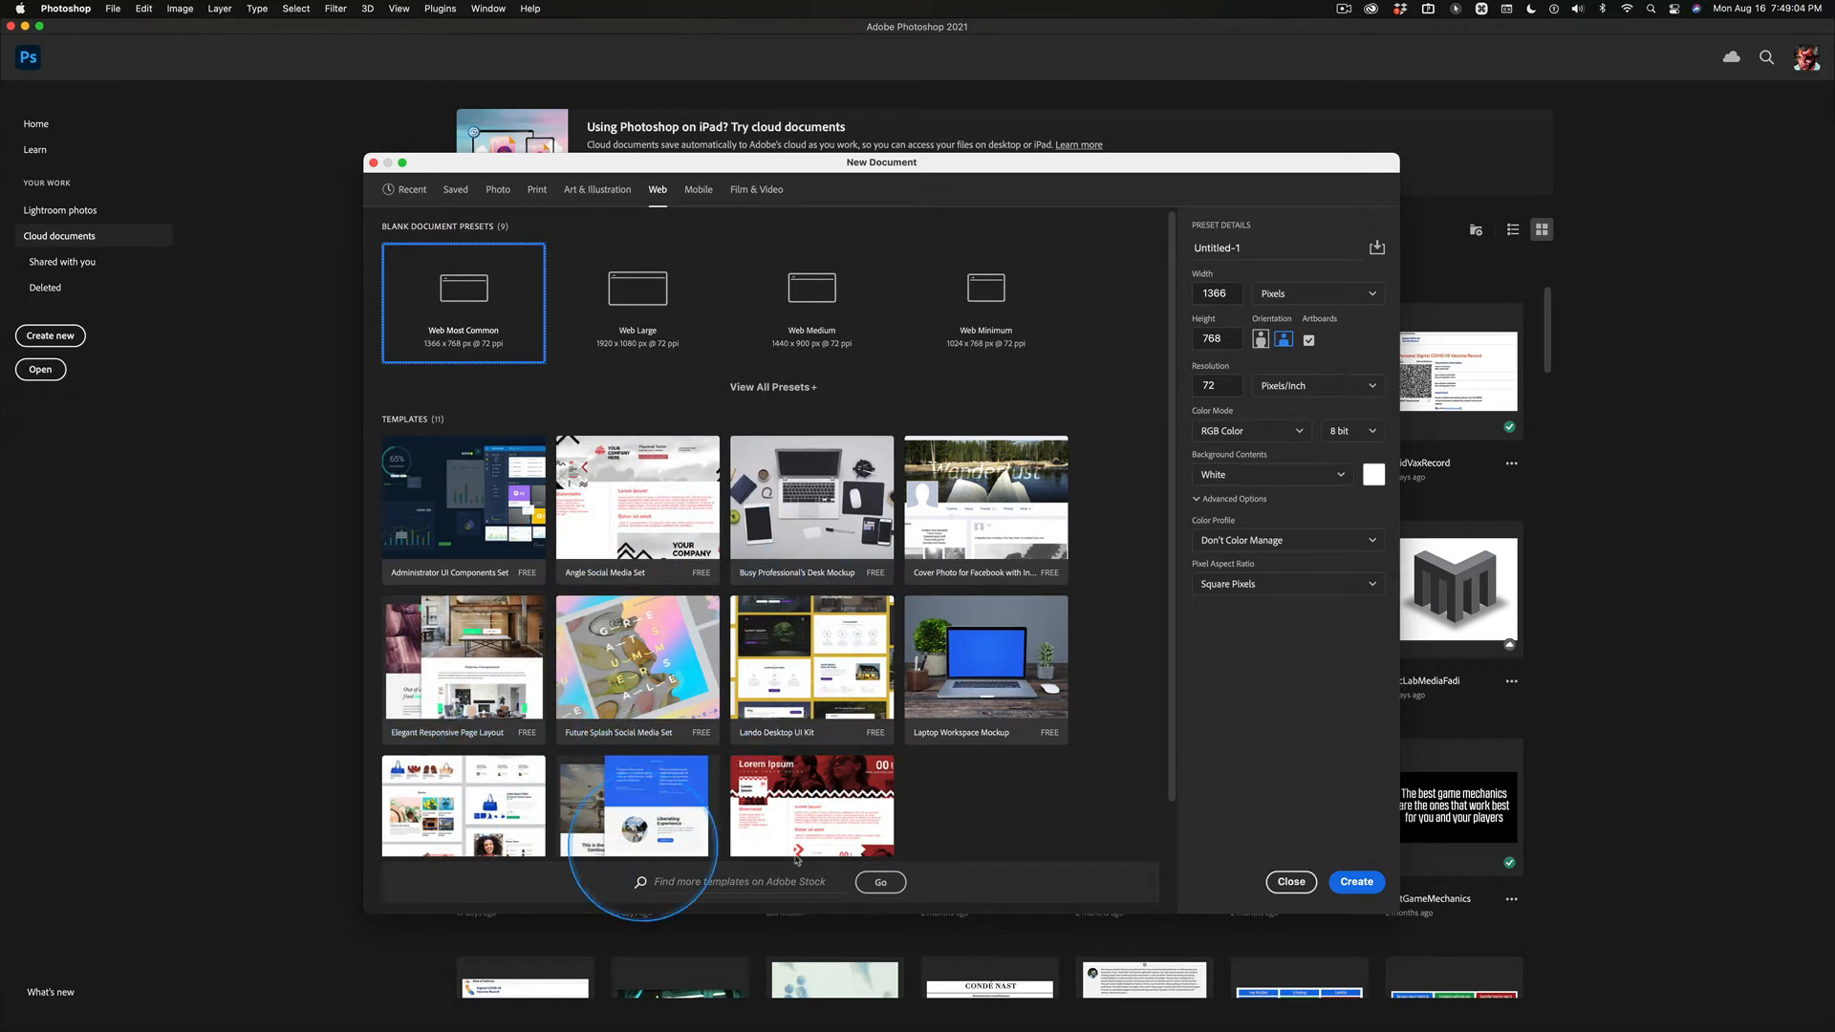
mouse_move(809, 496)
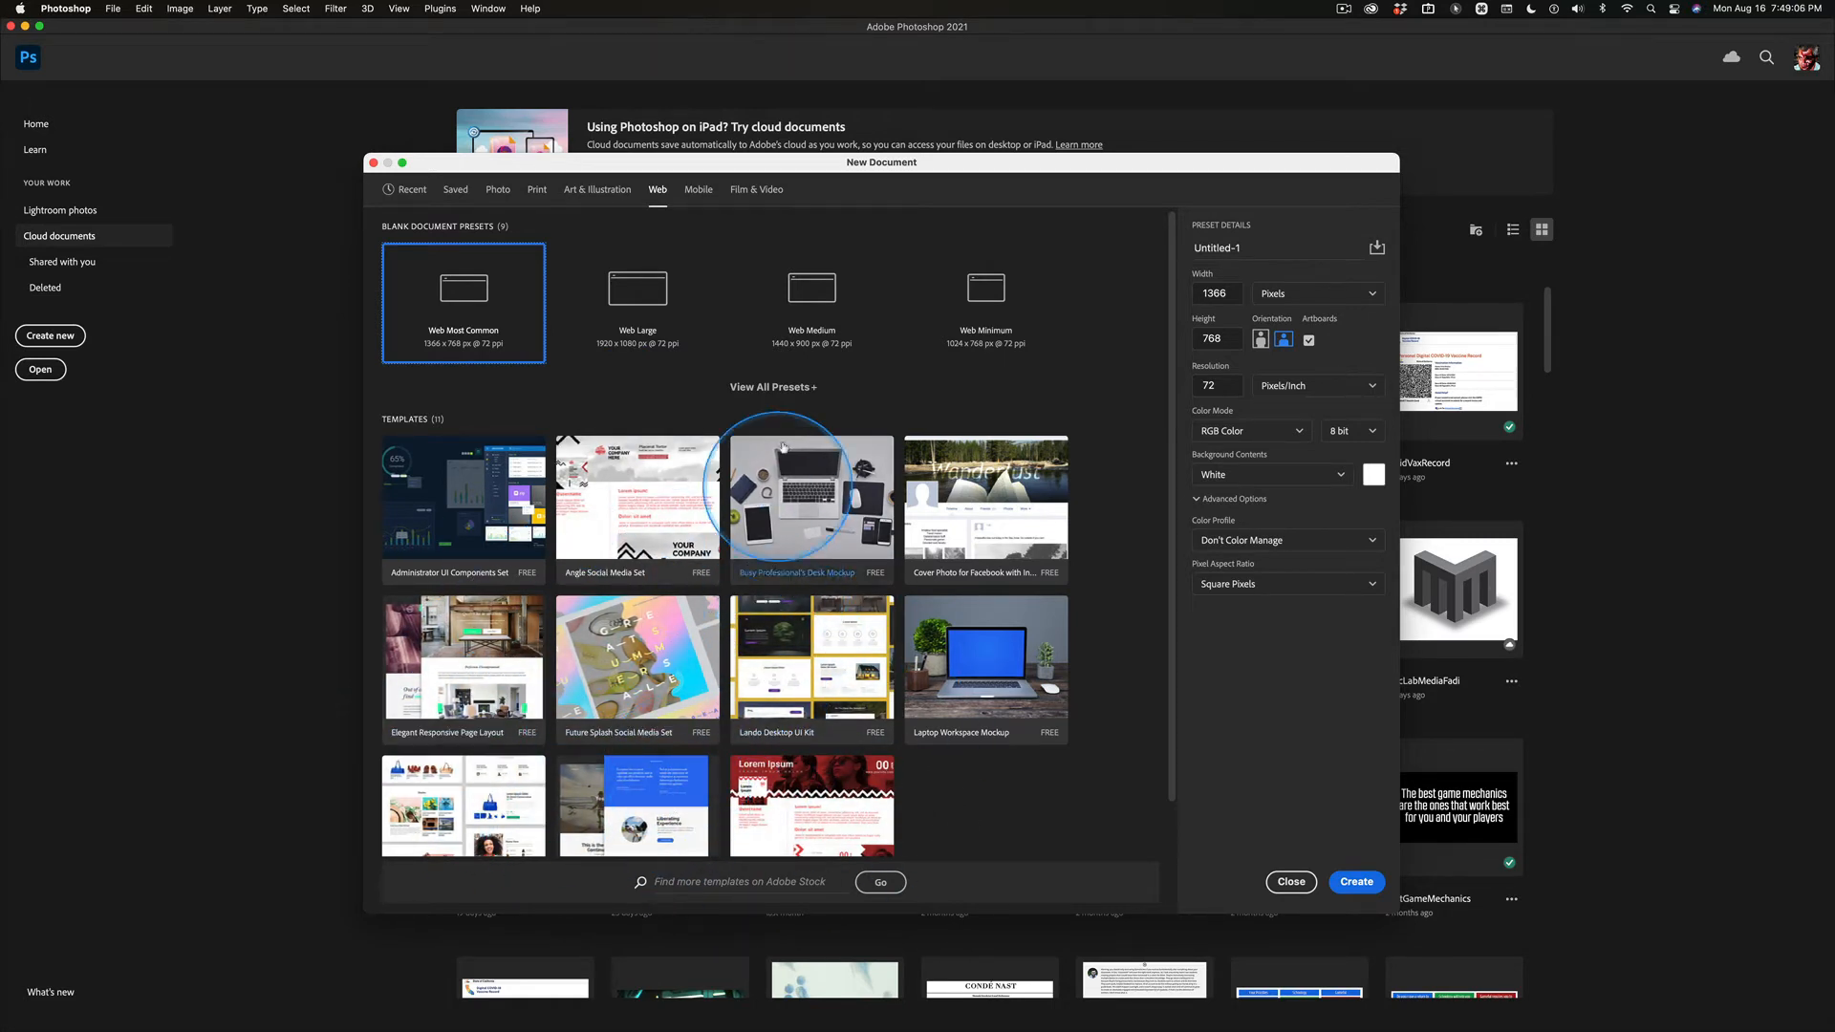
click(772, 387)
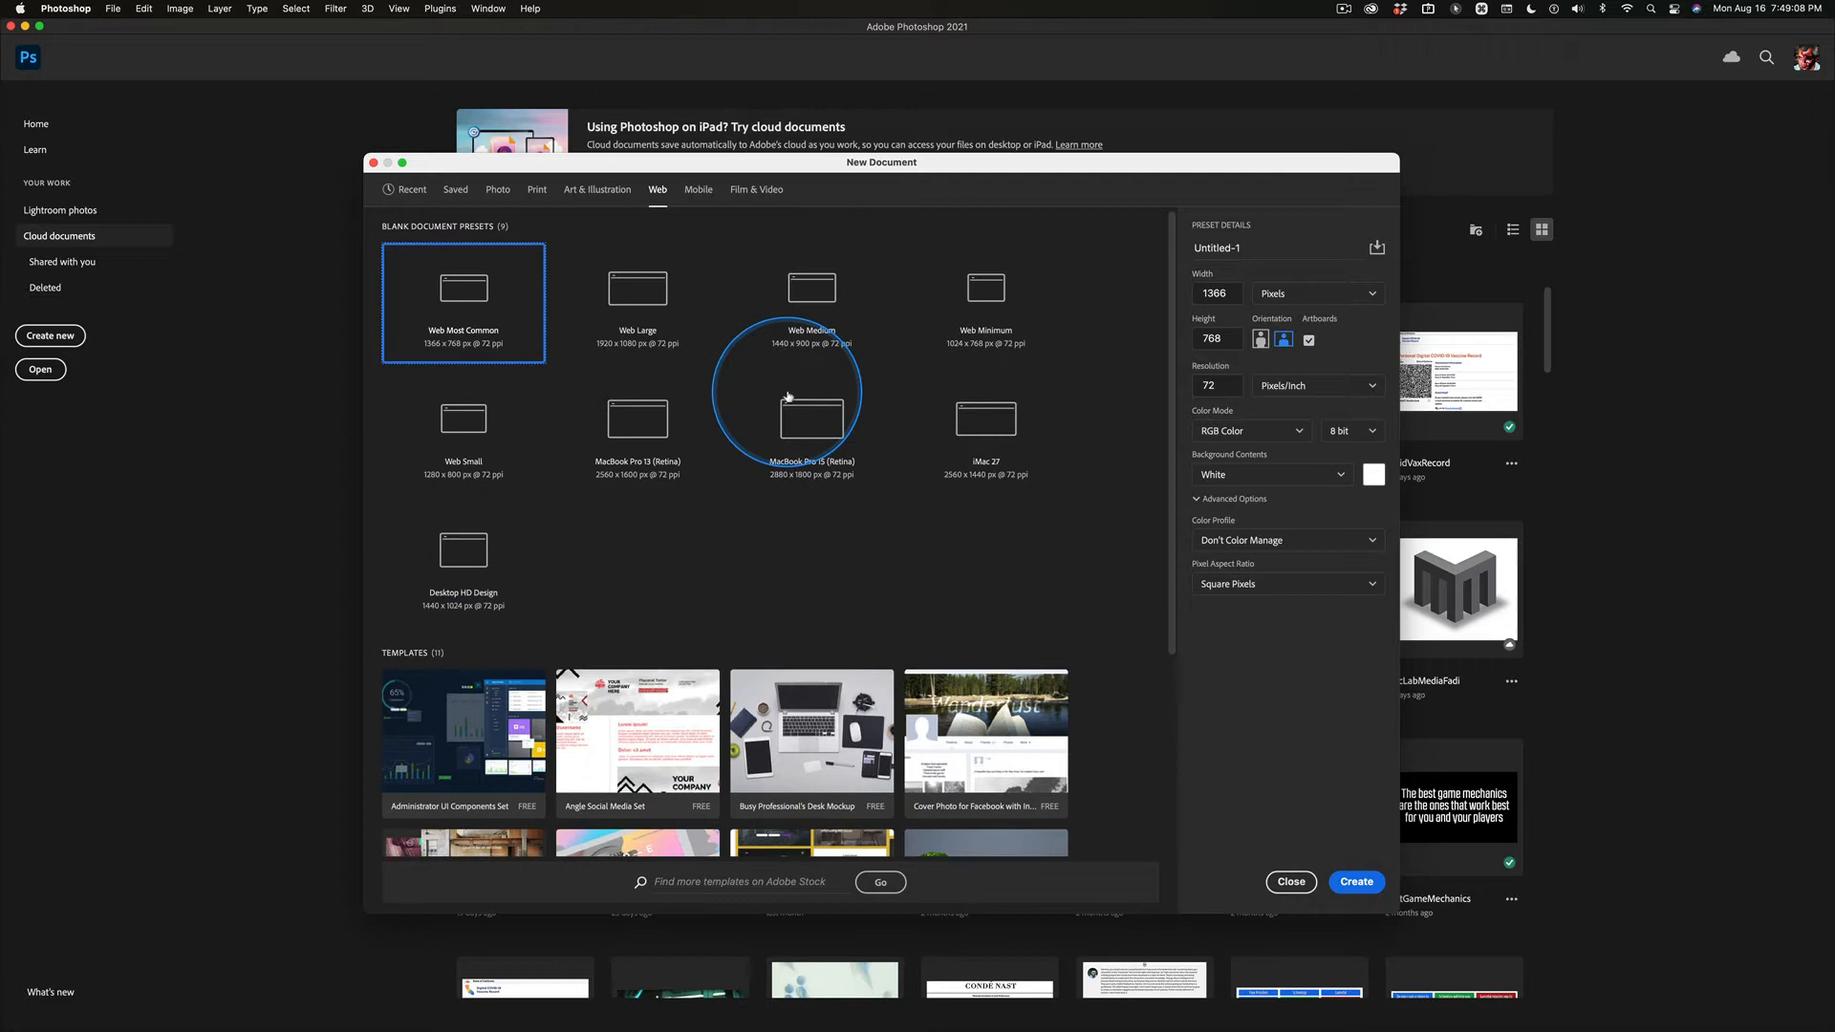
mouse_move(1089, 580)
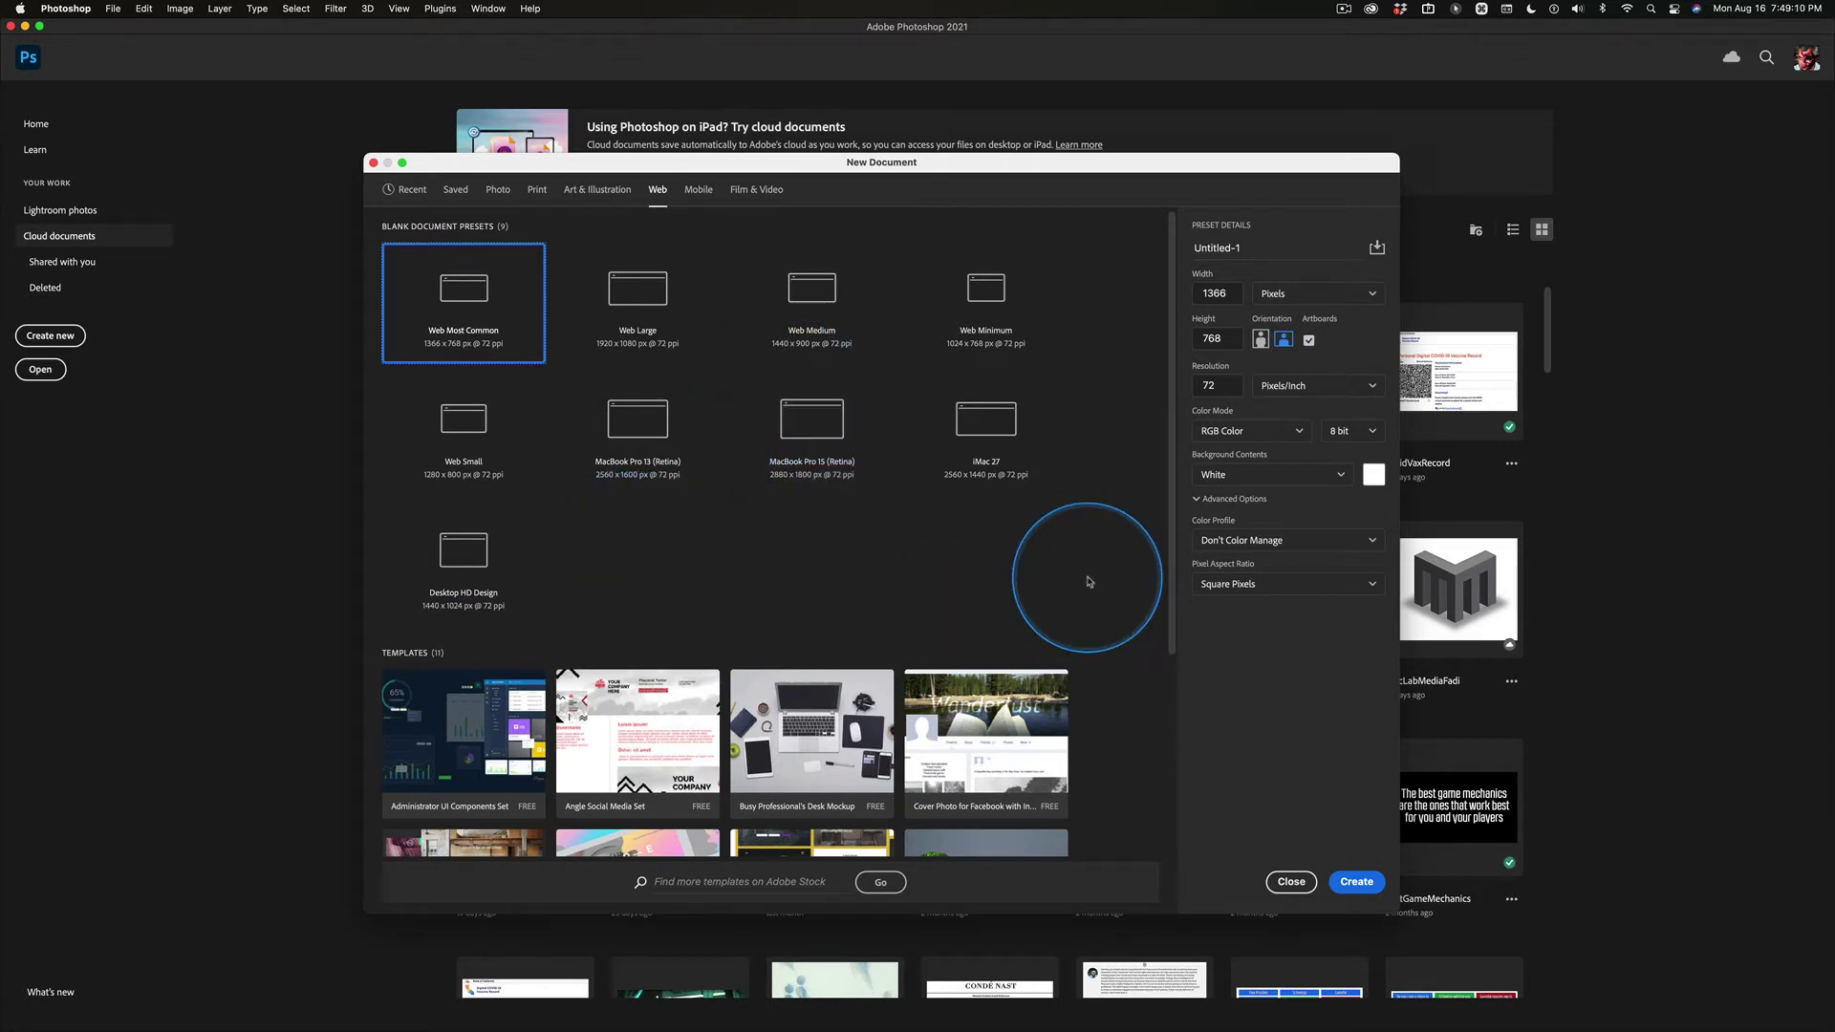
mouse_move(960, 562)
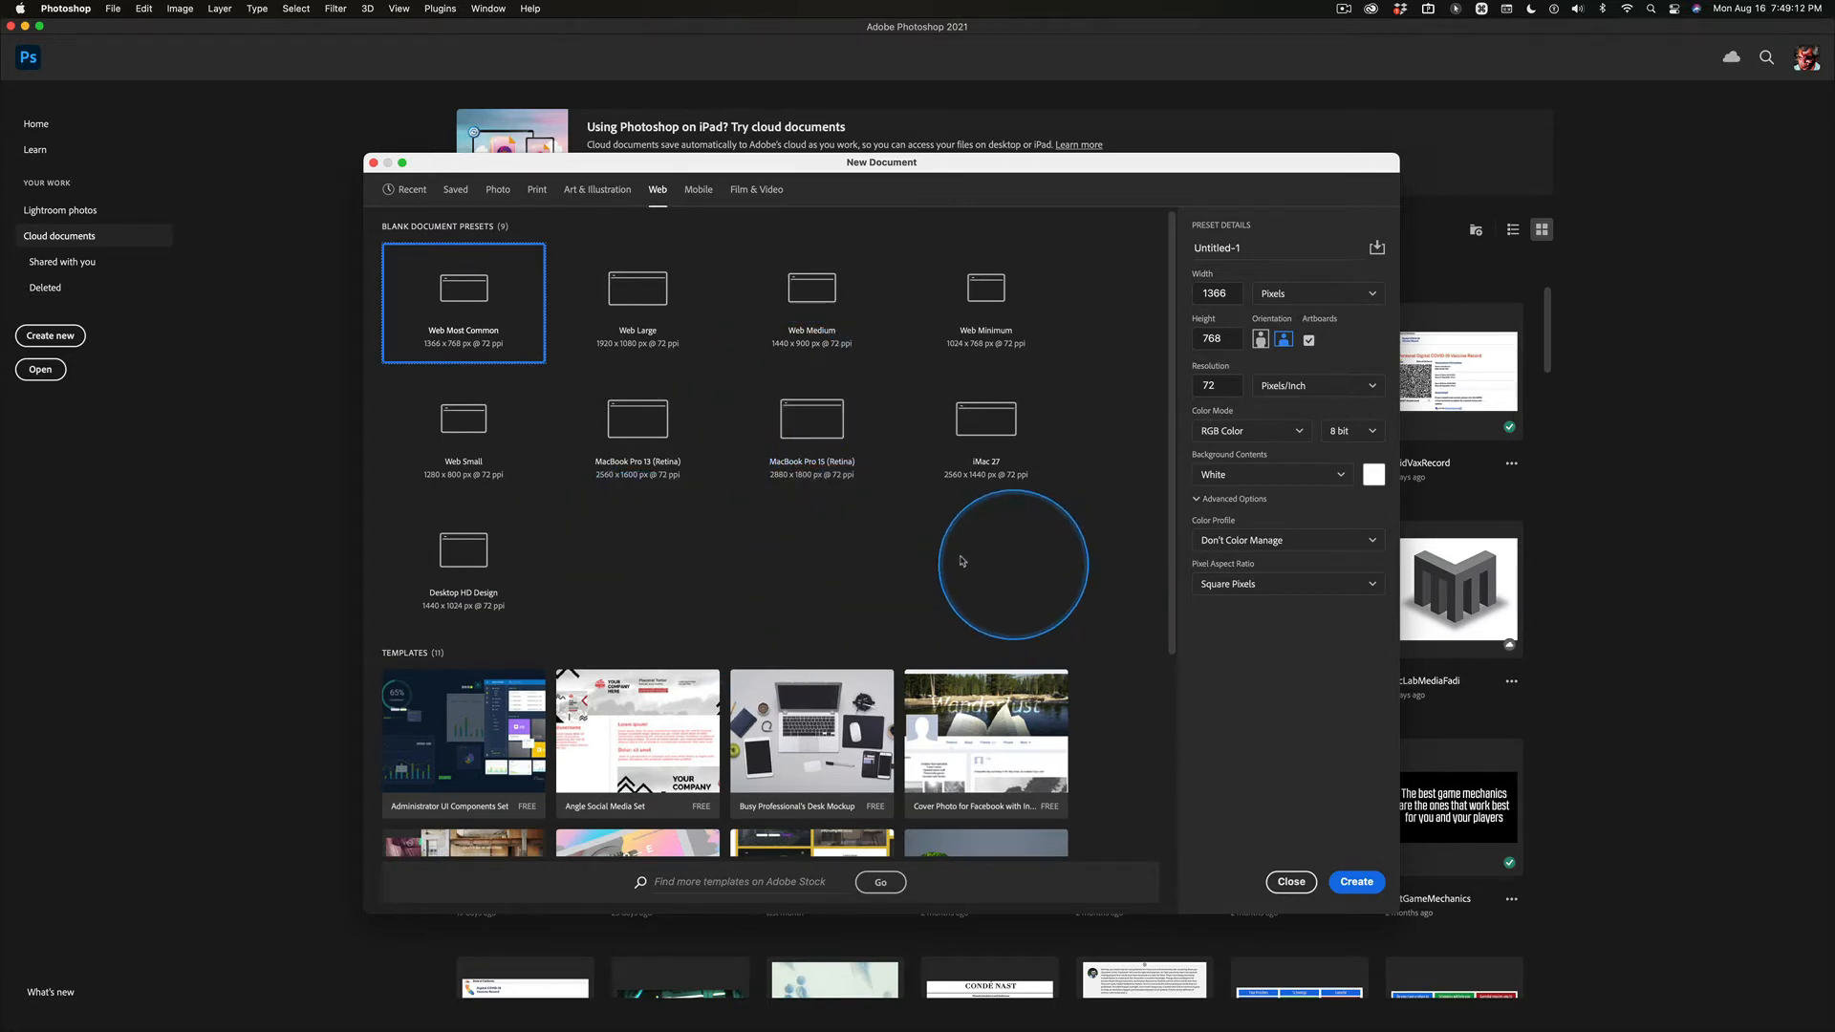
mouse_move(937, 523)
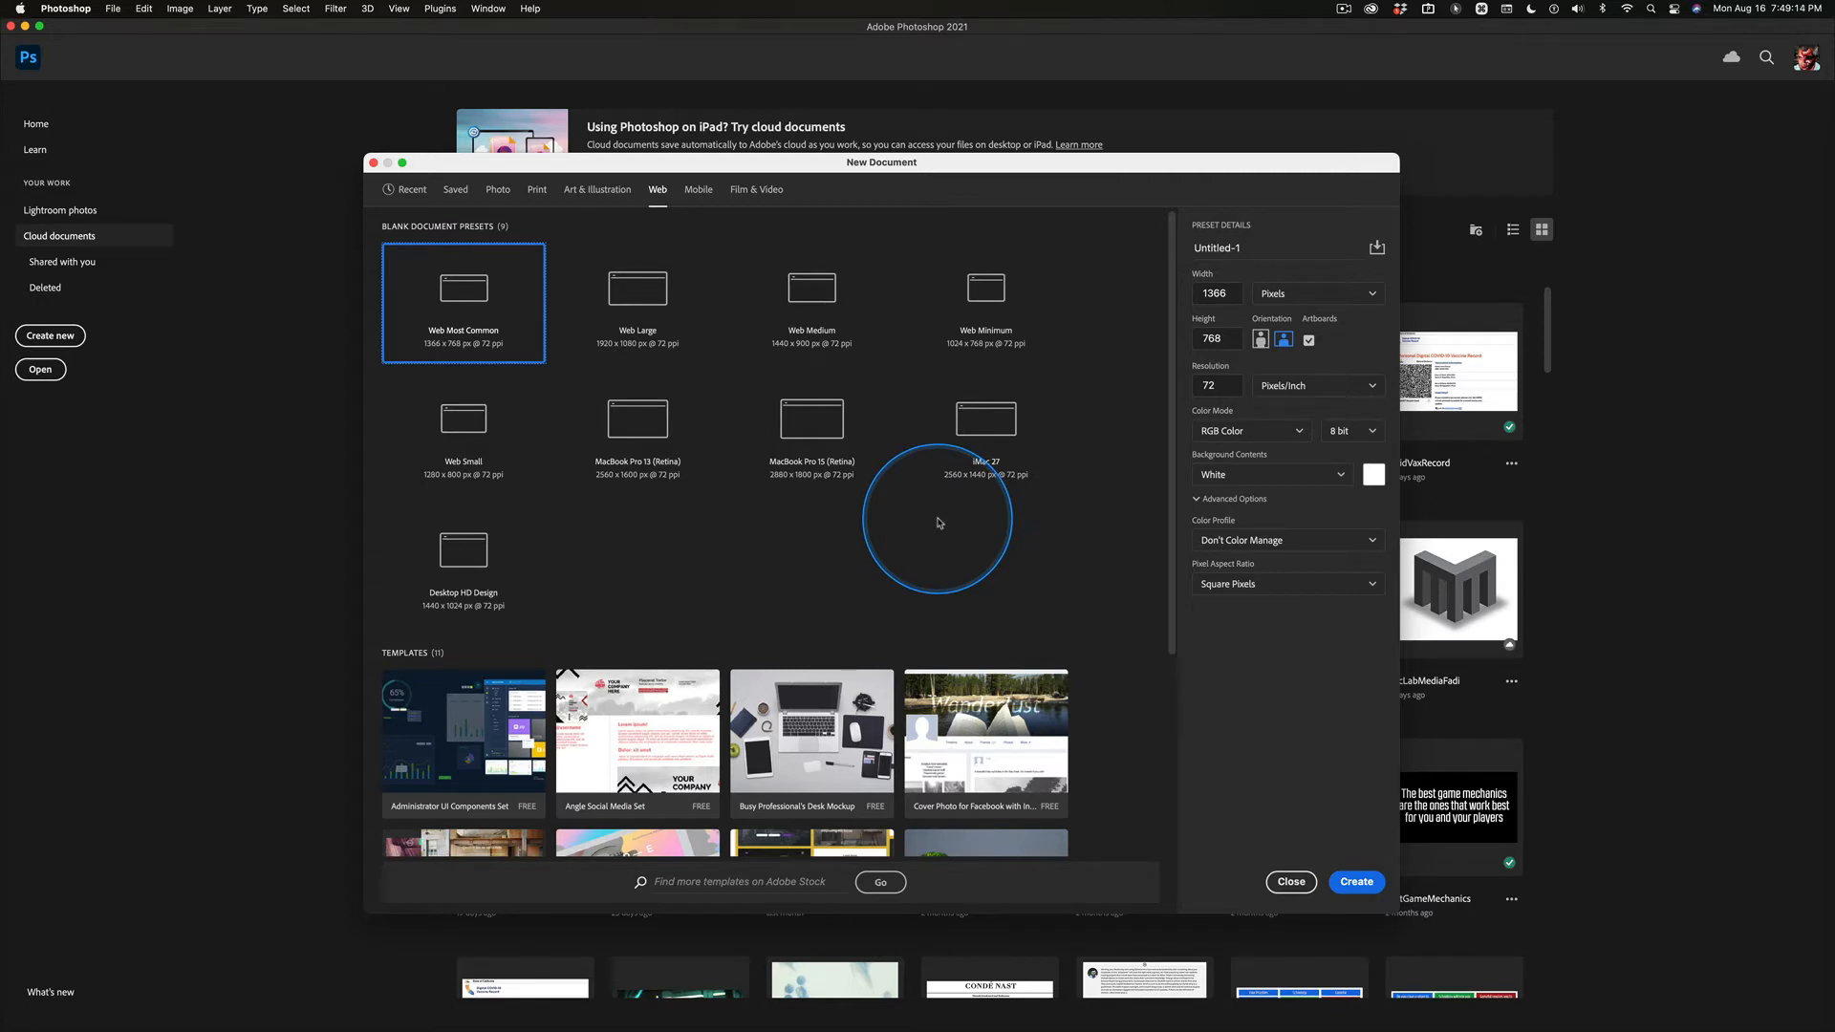
click(637, 289)
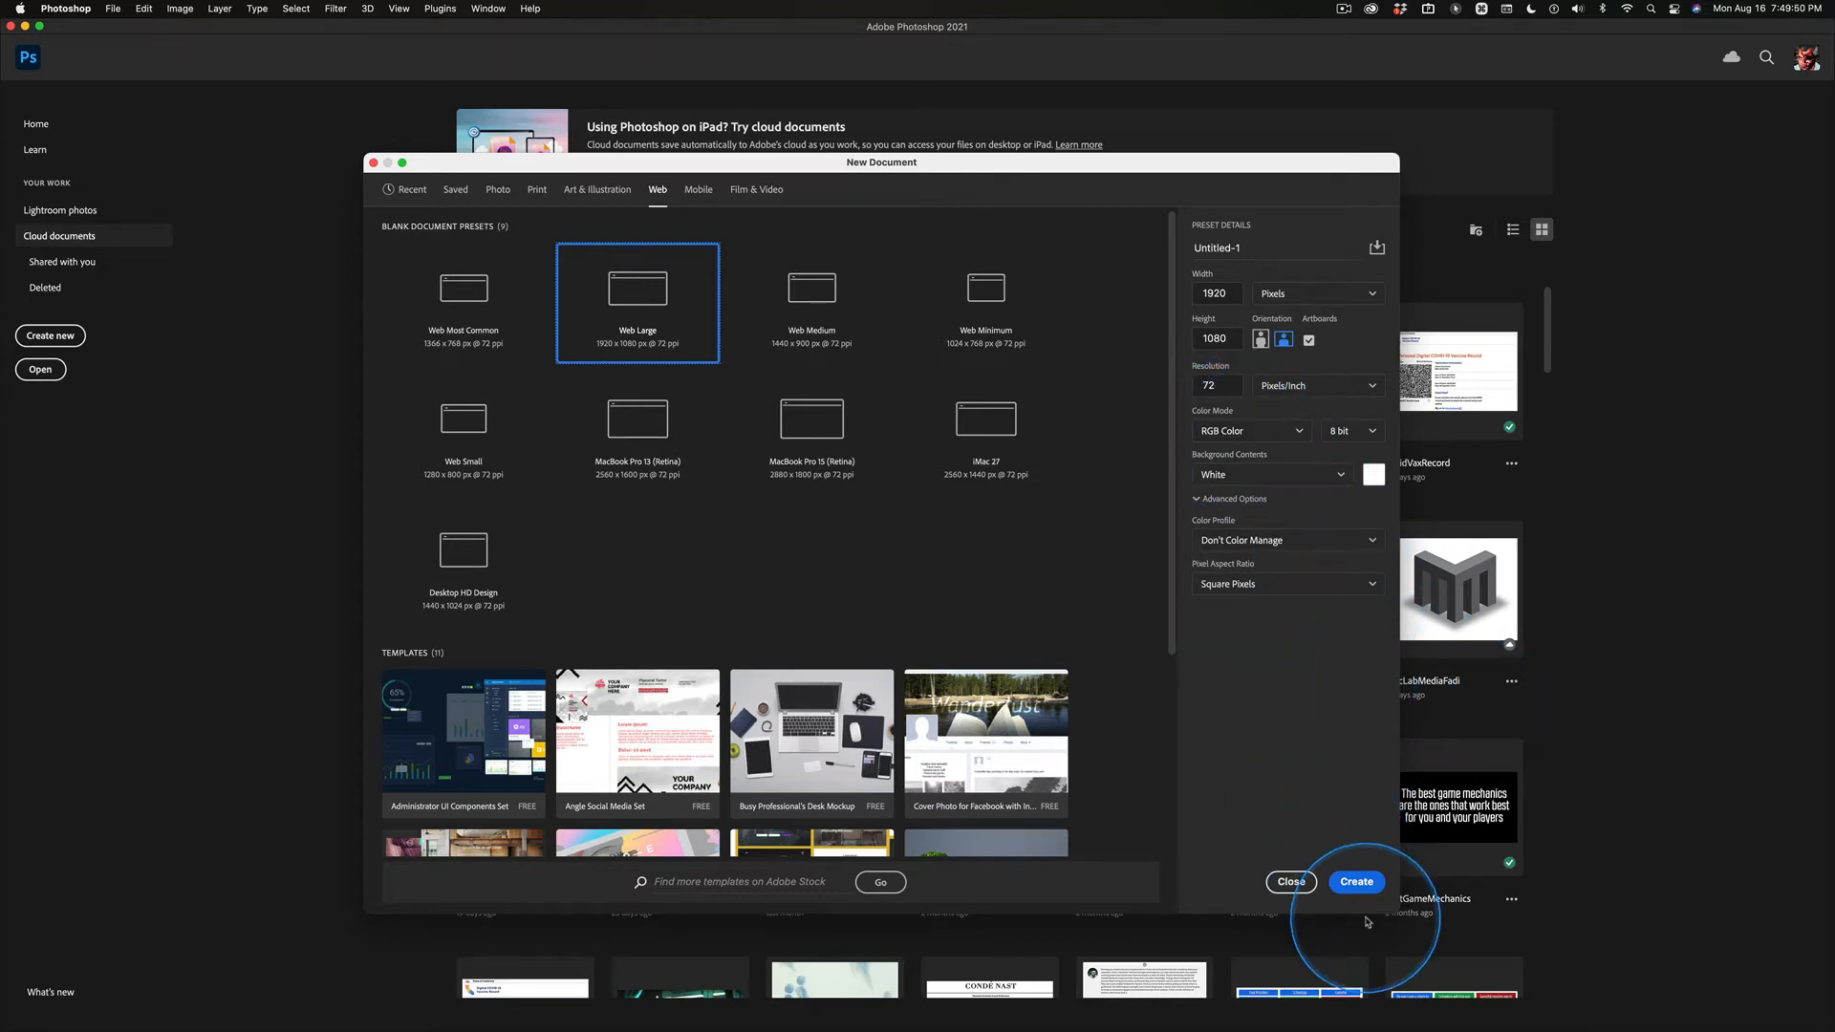
Step: Create the Web Large document, yielding Untitled-1 with Artboard 1 holding Layer 1
click(1356, 881)
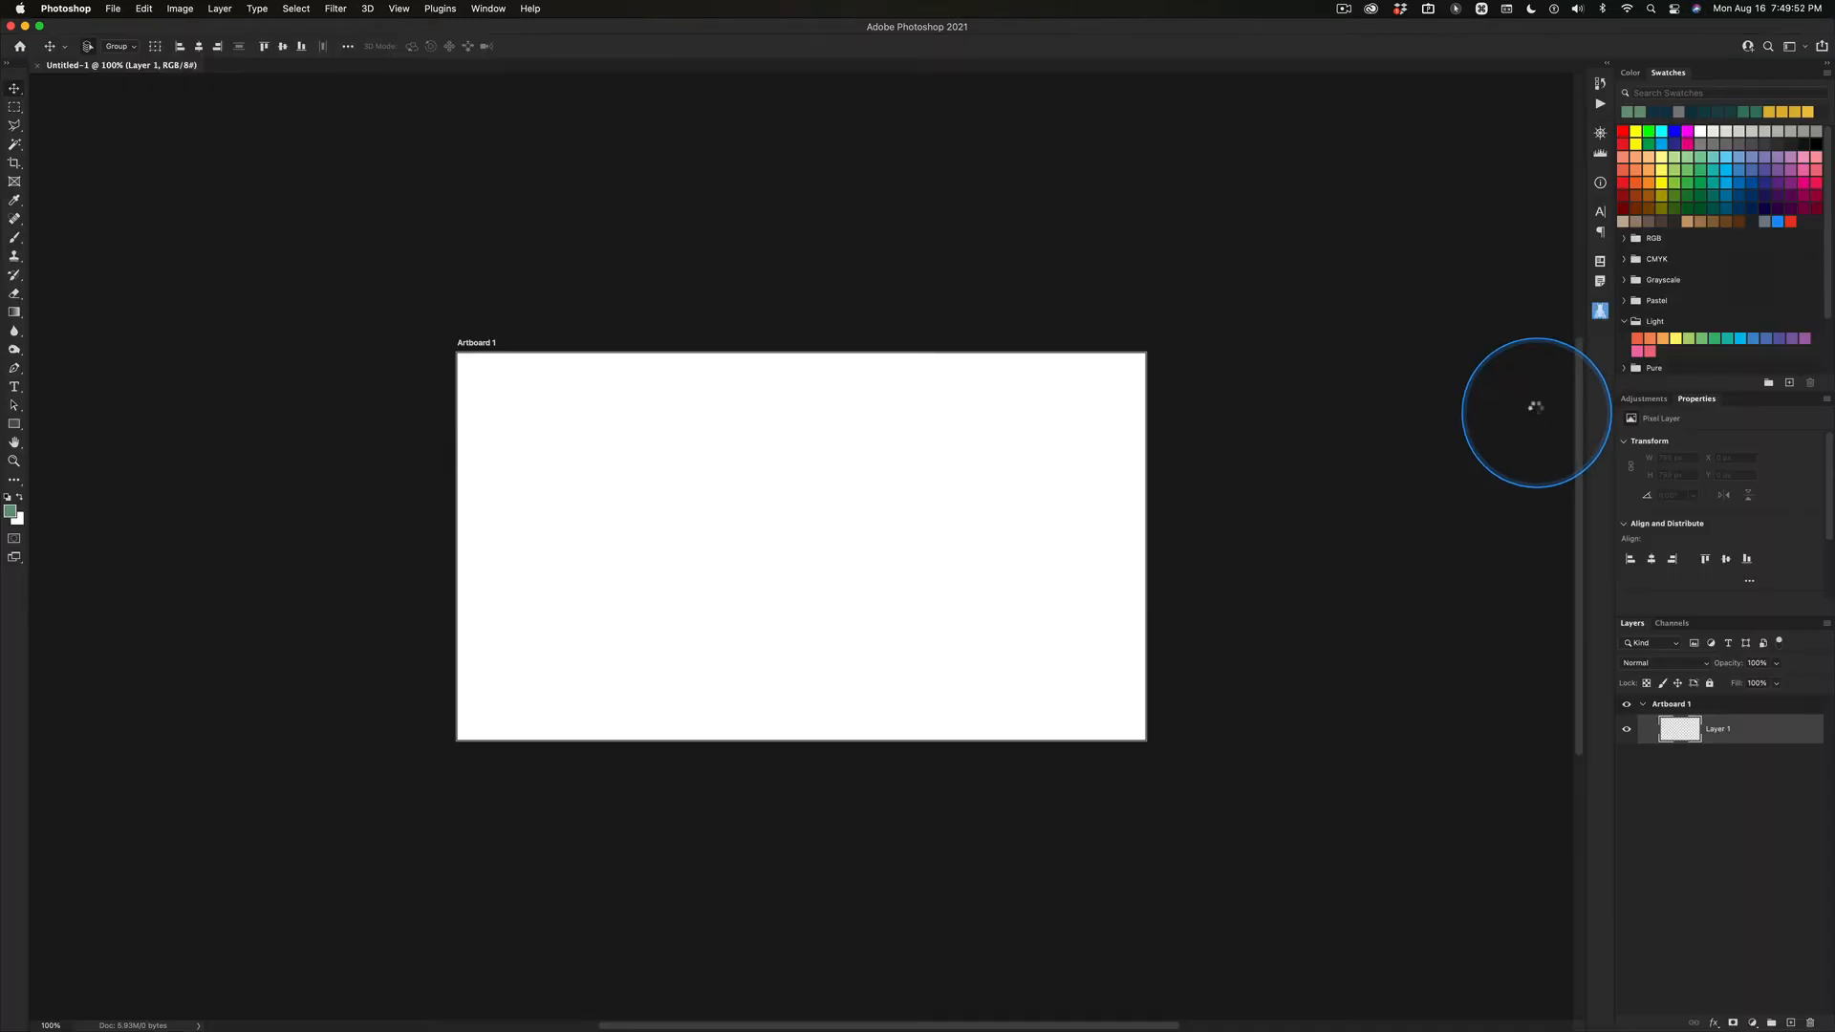
mouse_move(1318, 527)
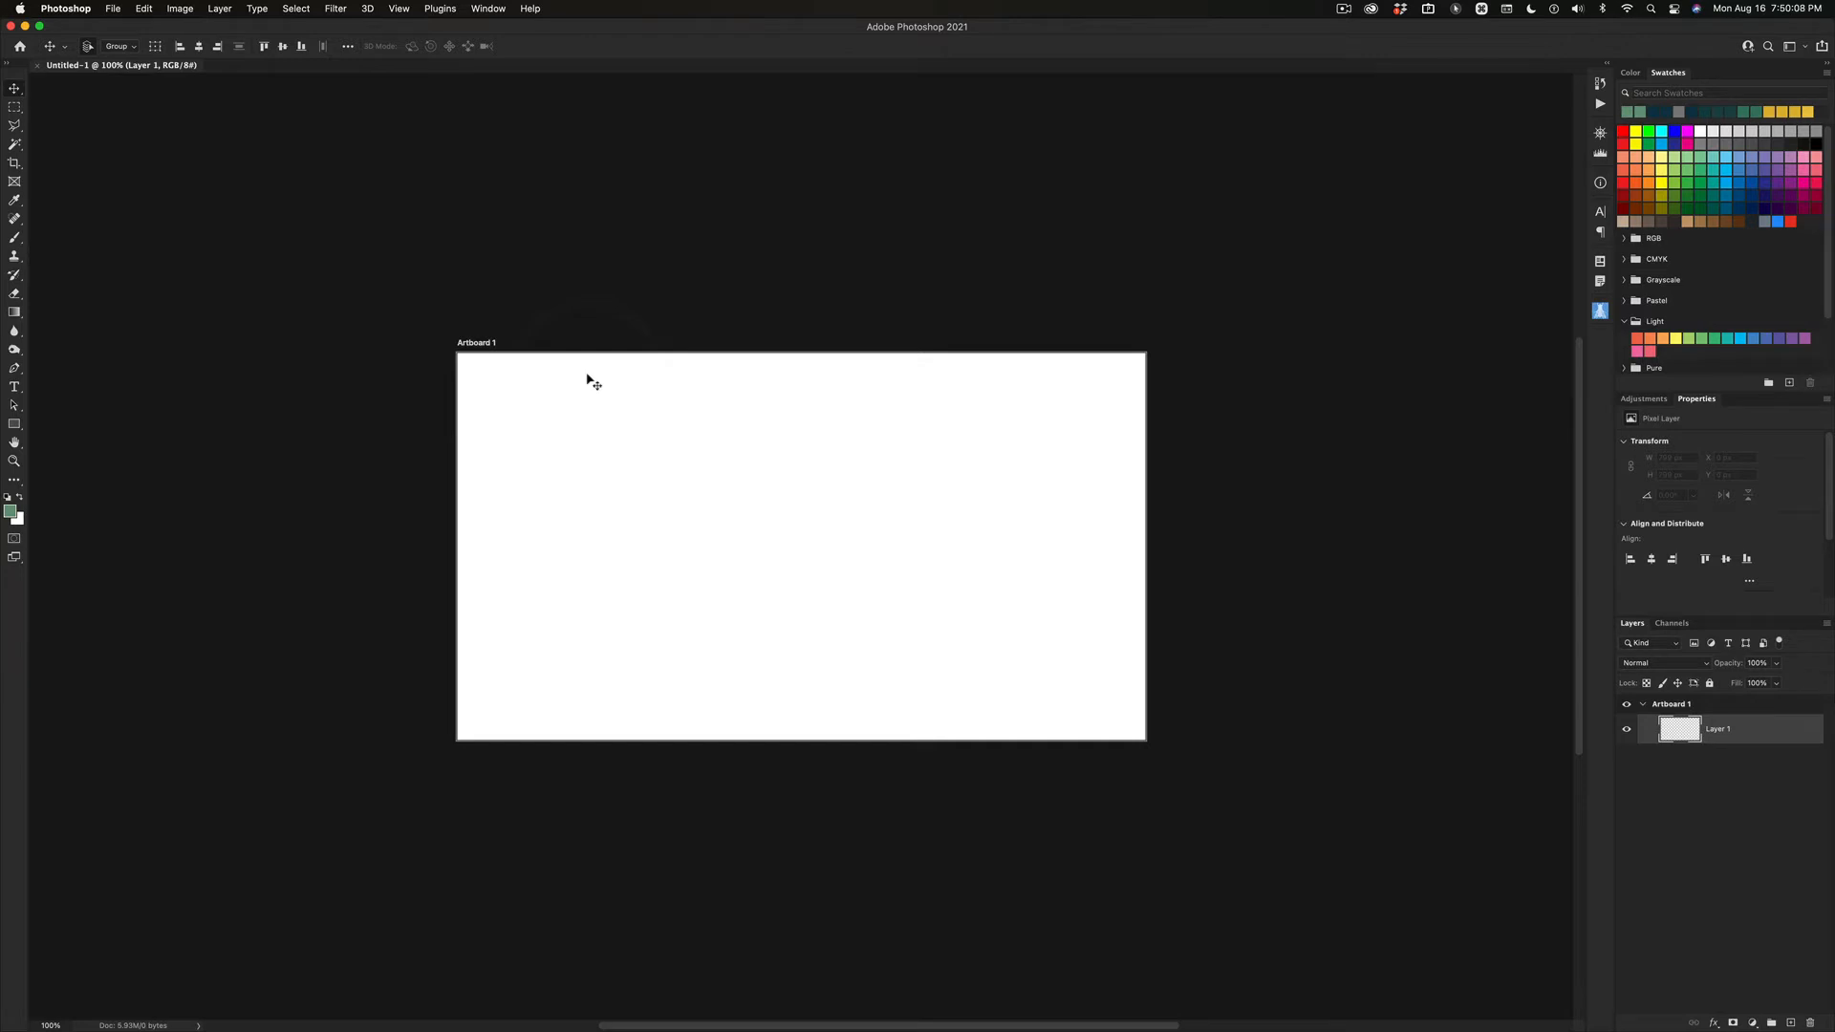
drag(356, 158, 504, 264)
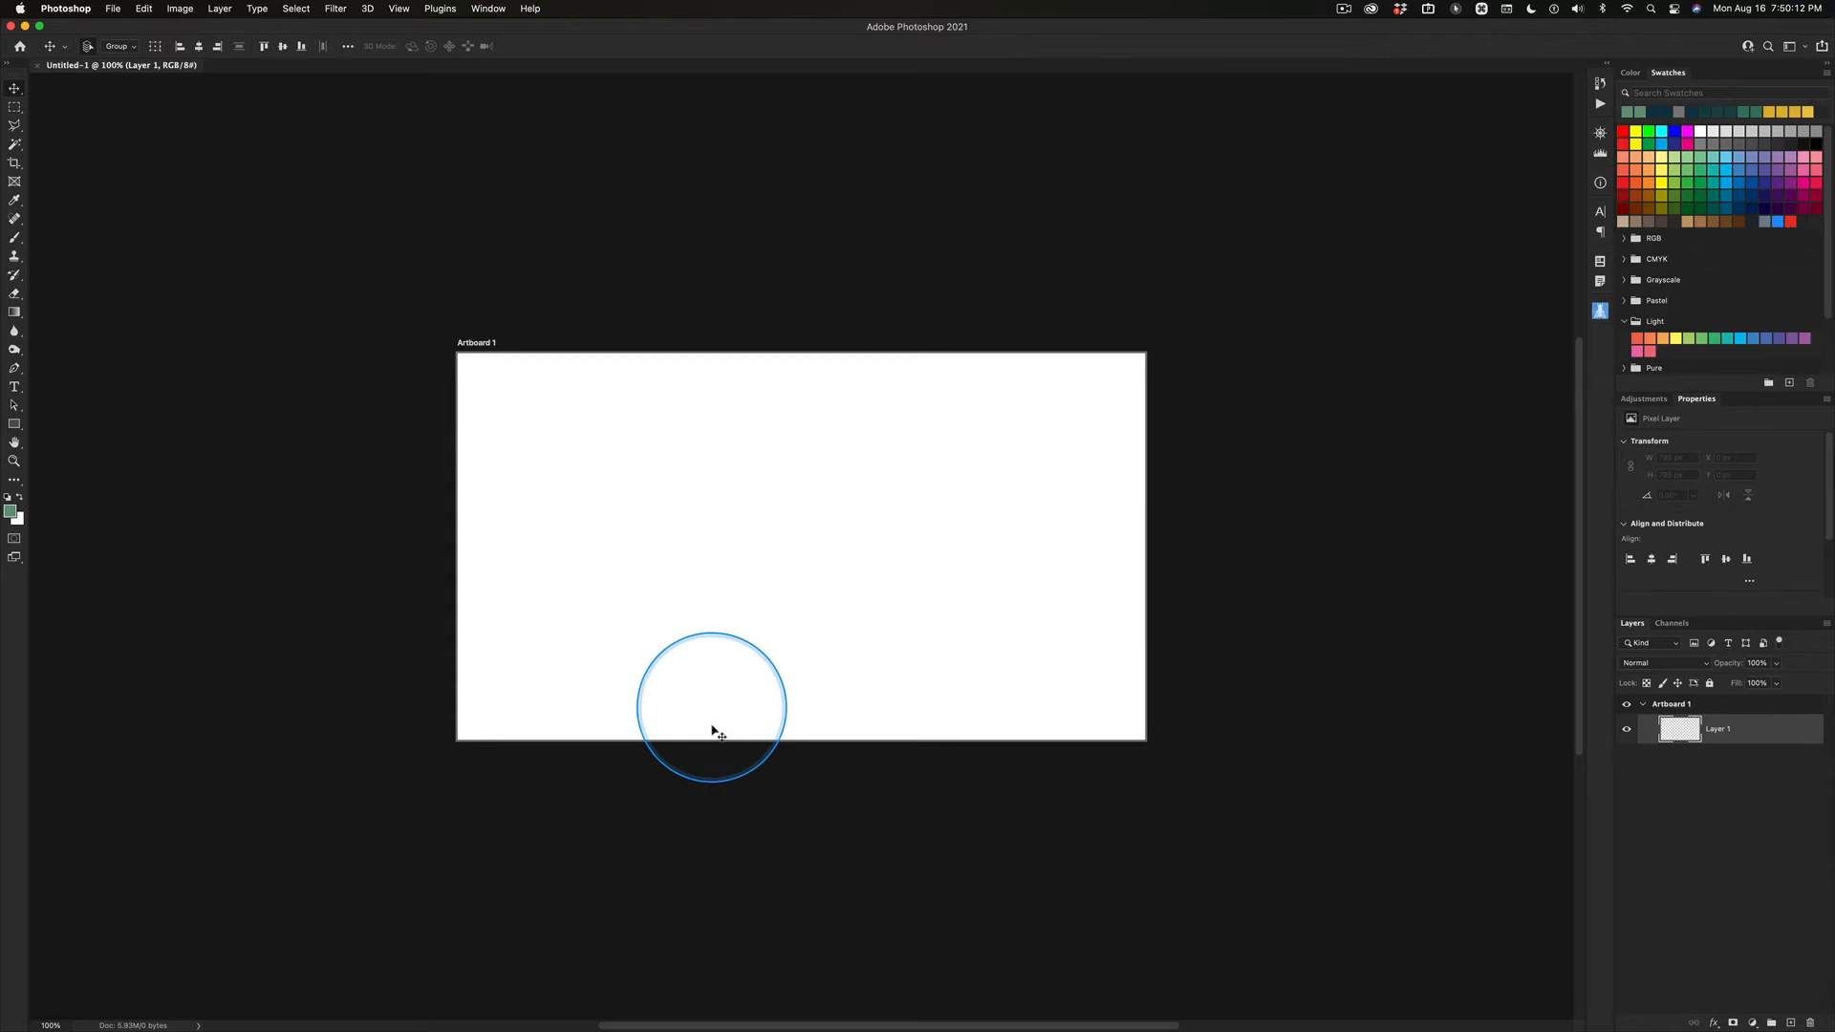
mouse_move(1429, 941)
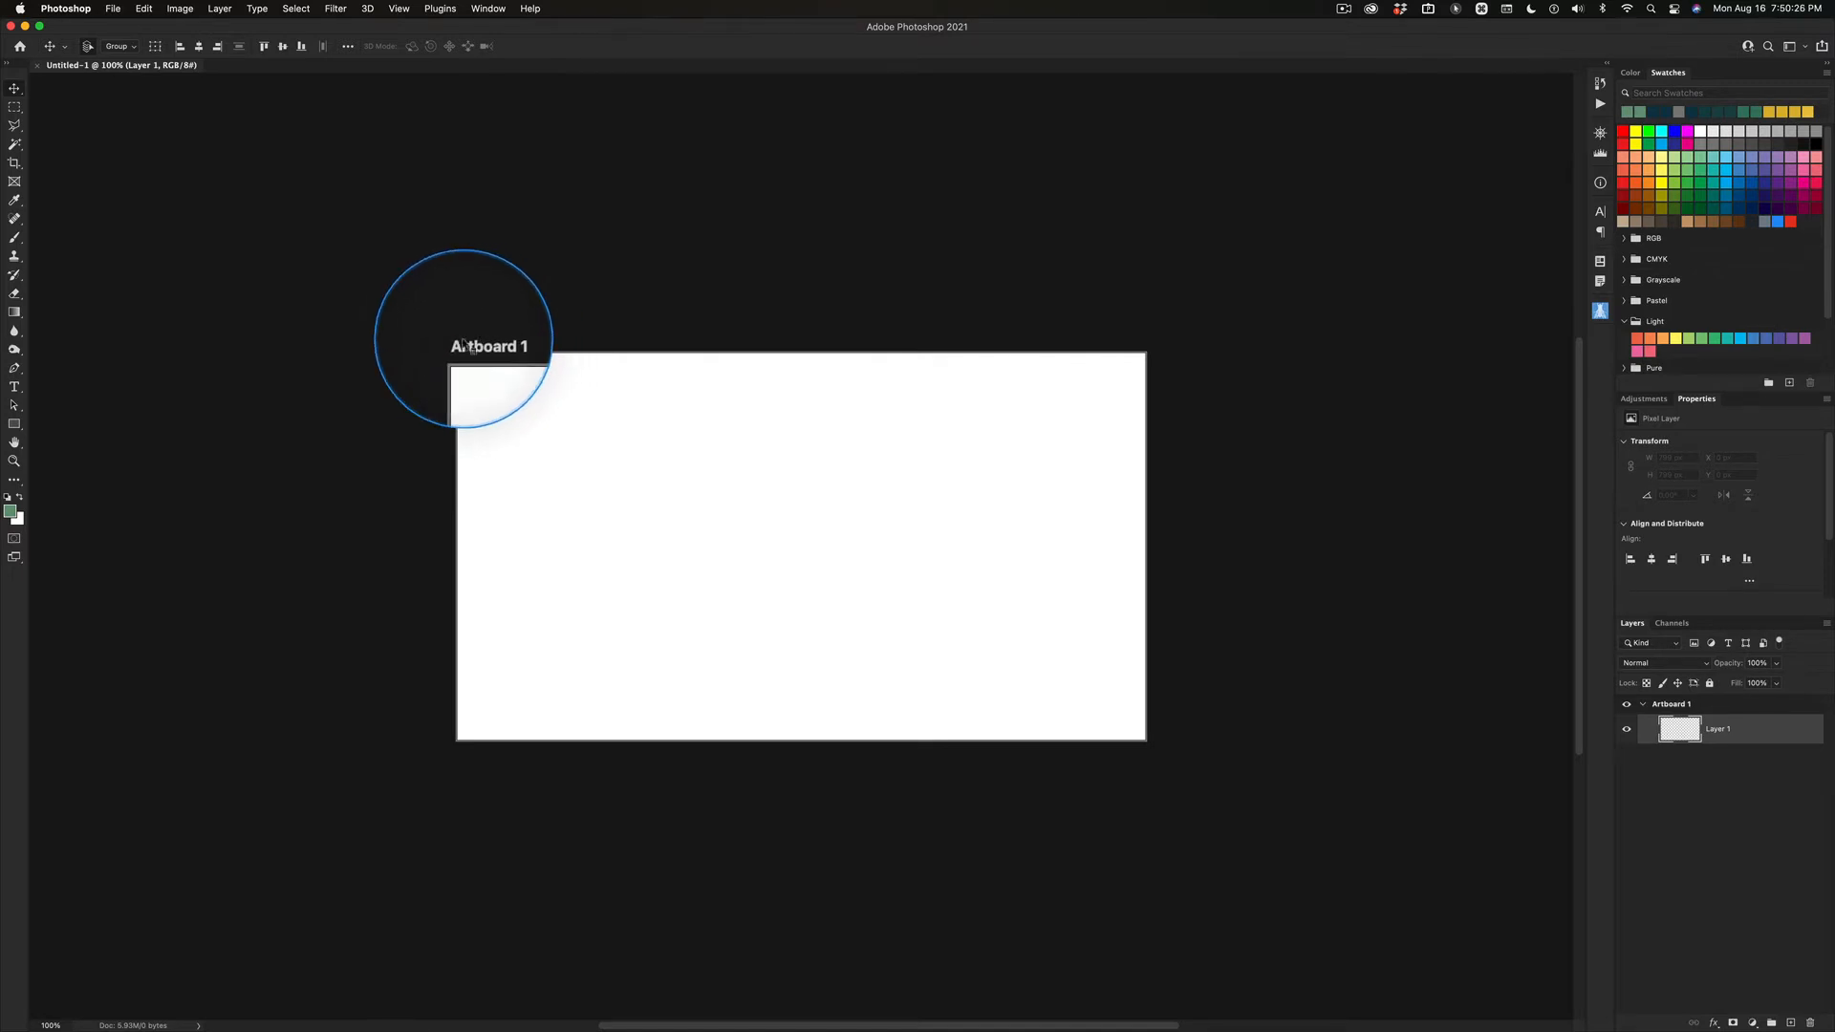
mouse_move(475, 348)
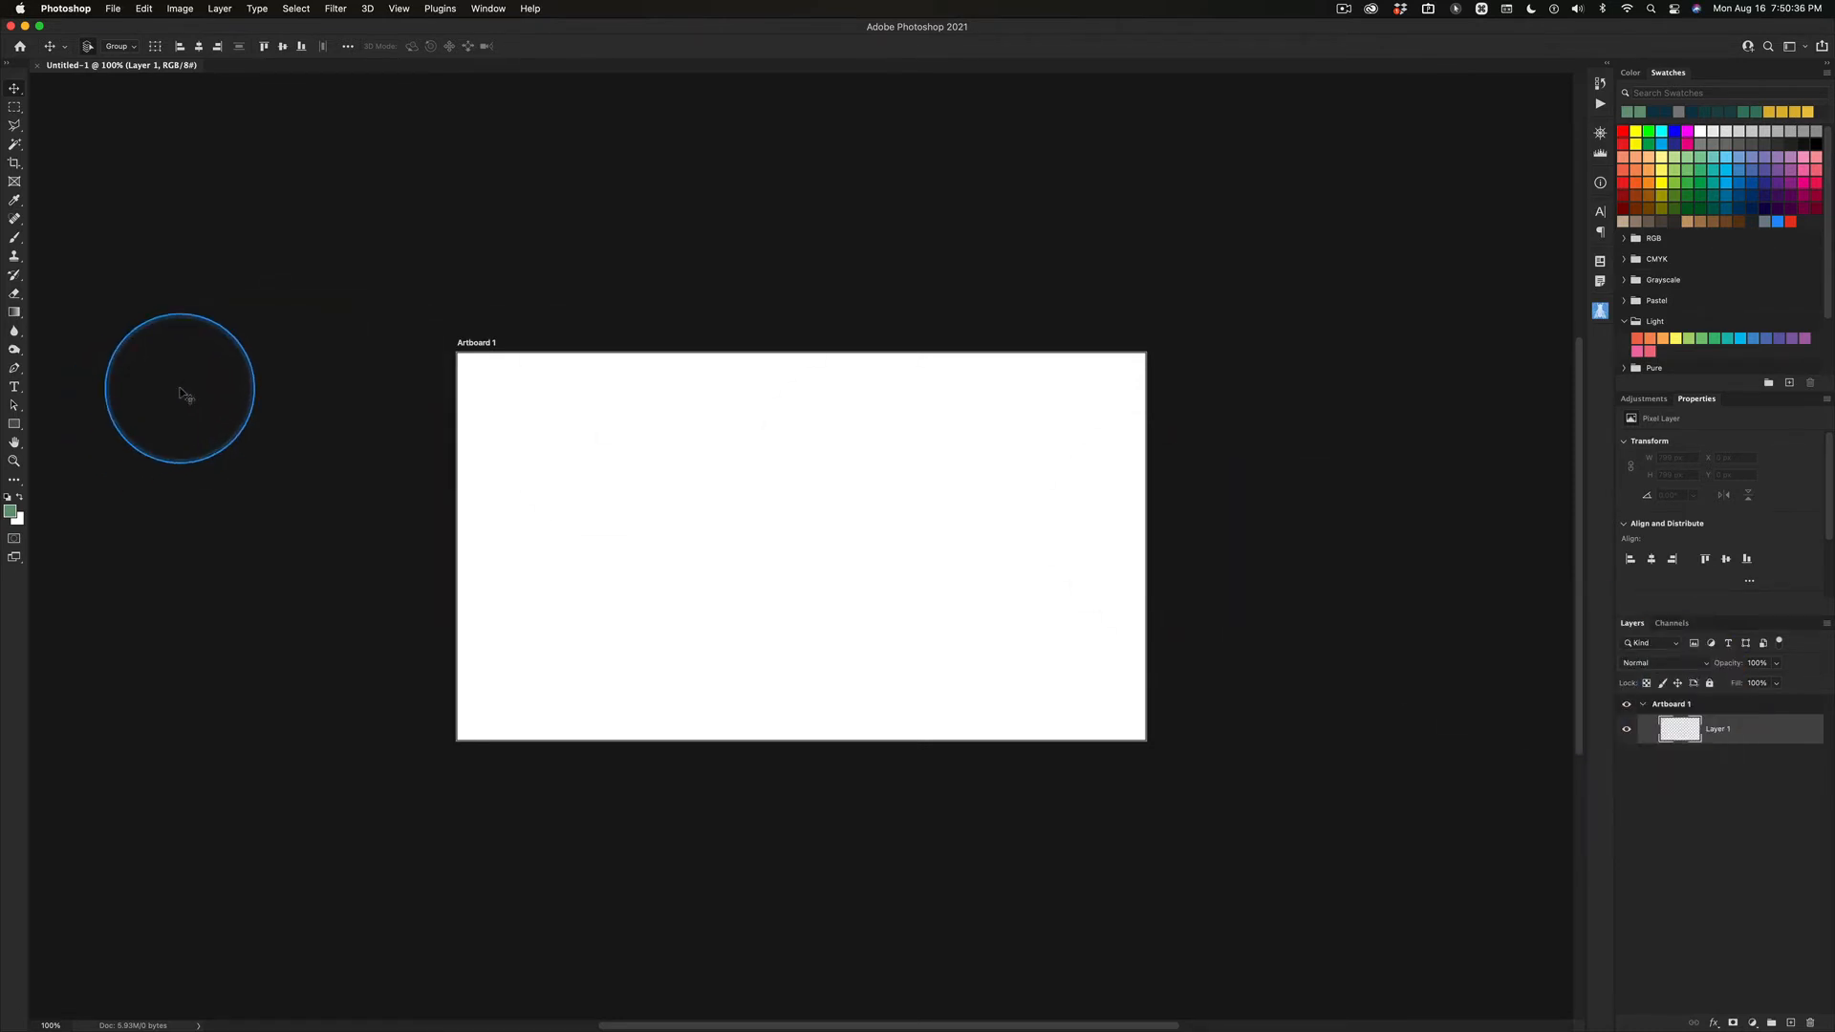
Step: Create a fresh 1920 × 1080 Web document with artboards off and a white Background
key(cmd+w)
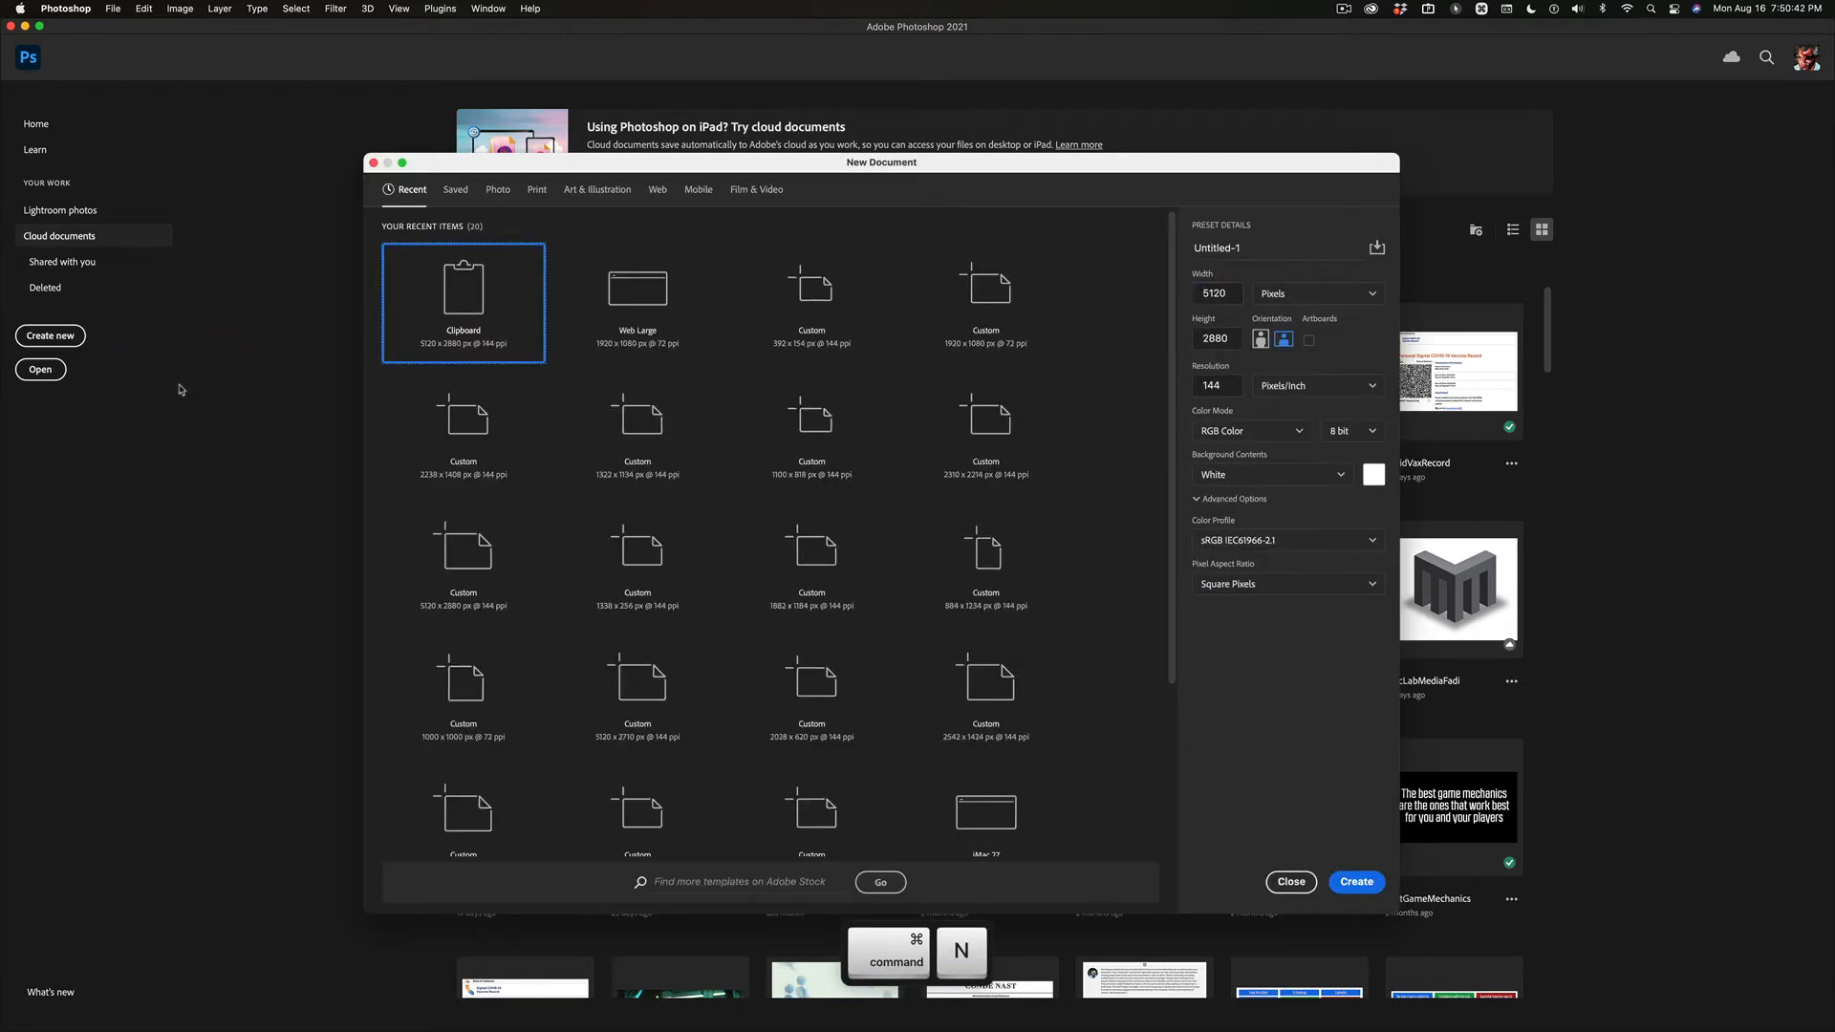
mouse_move(534, 249)
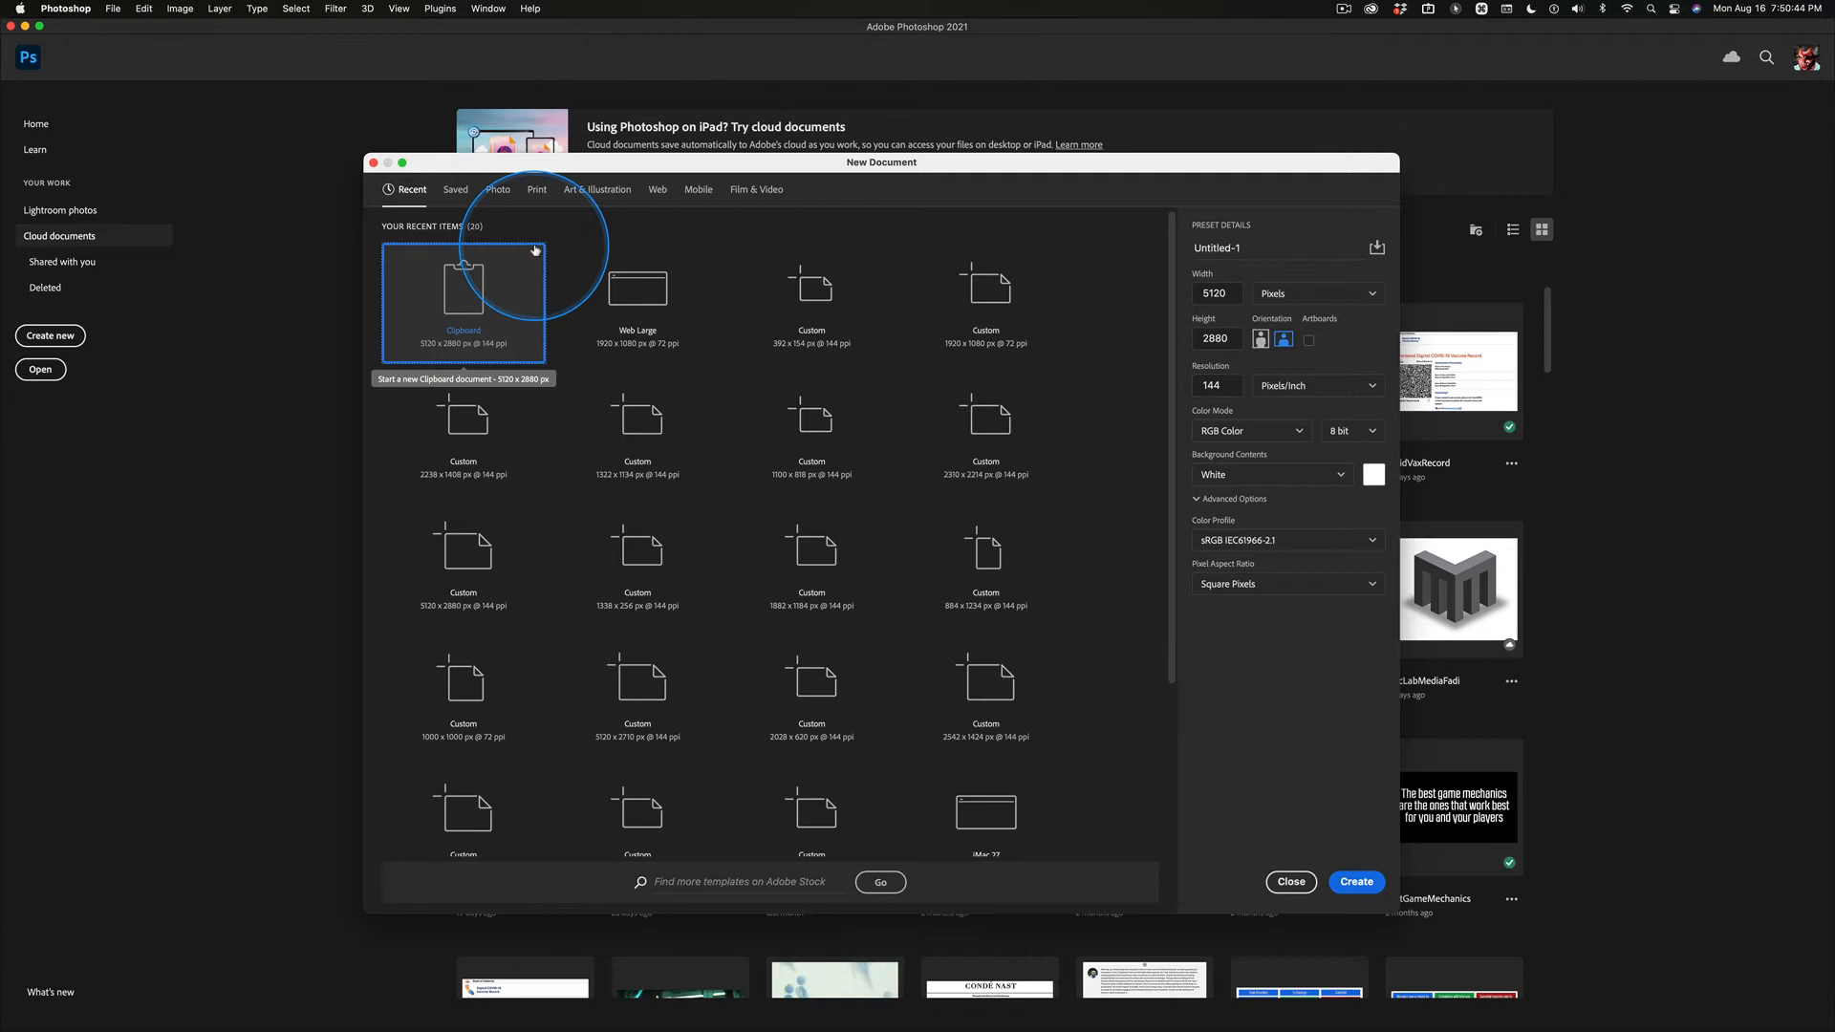
mouse_move(639, 198)
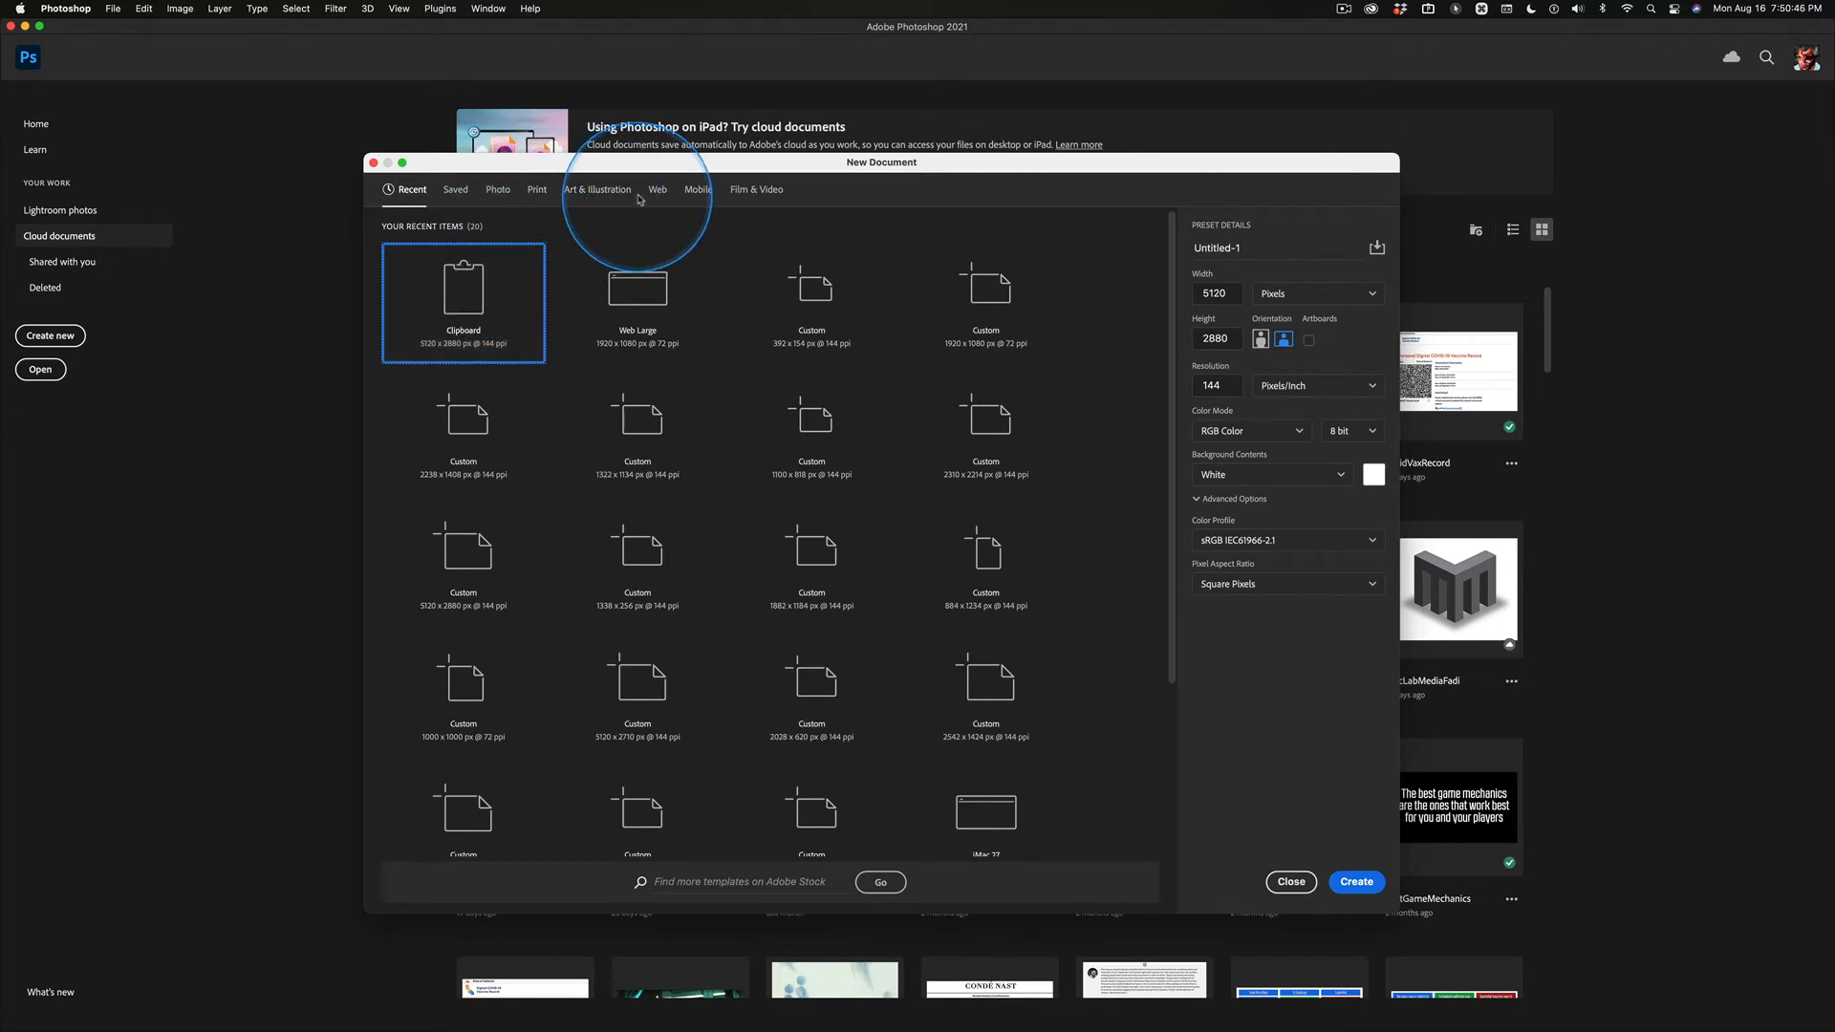
click(657, 189)
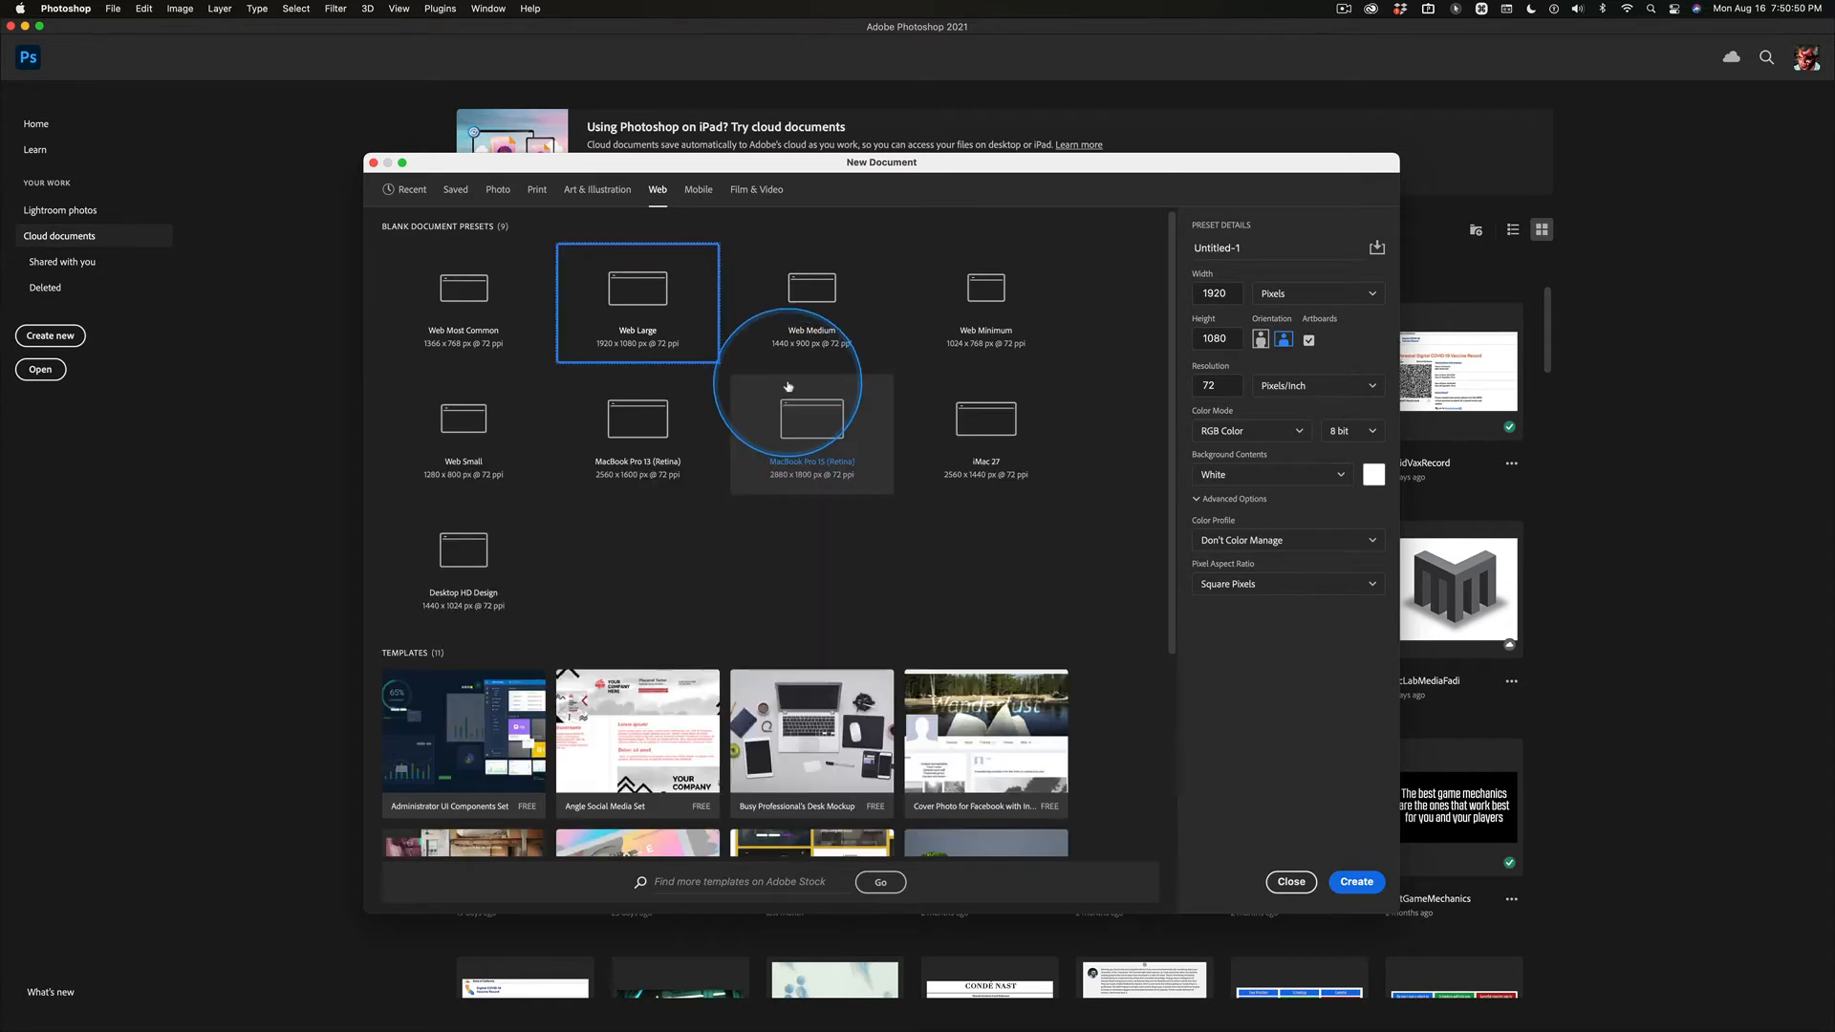
mouse_move(767, 606)
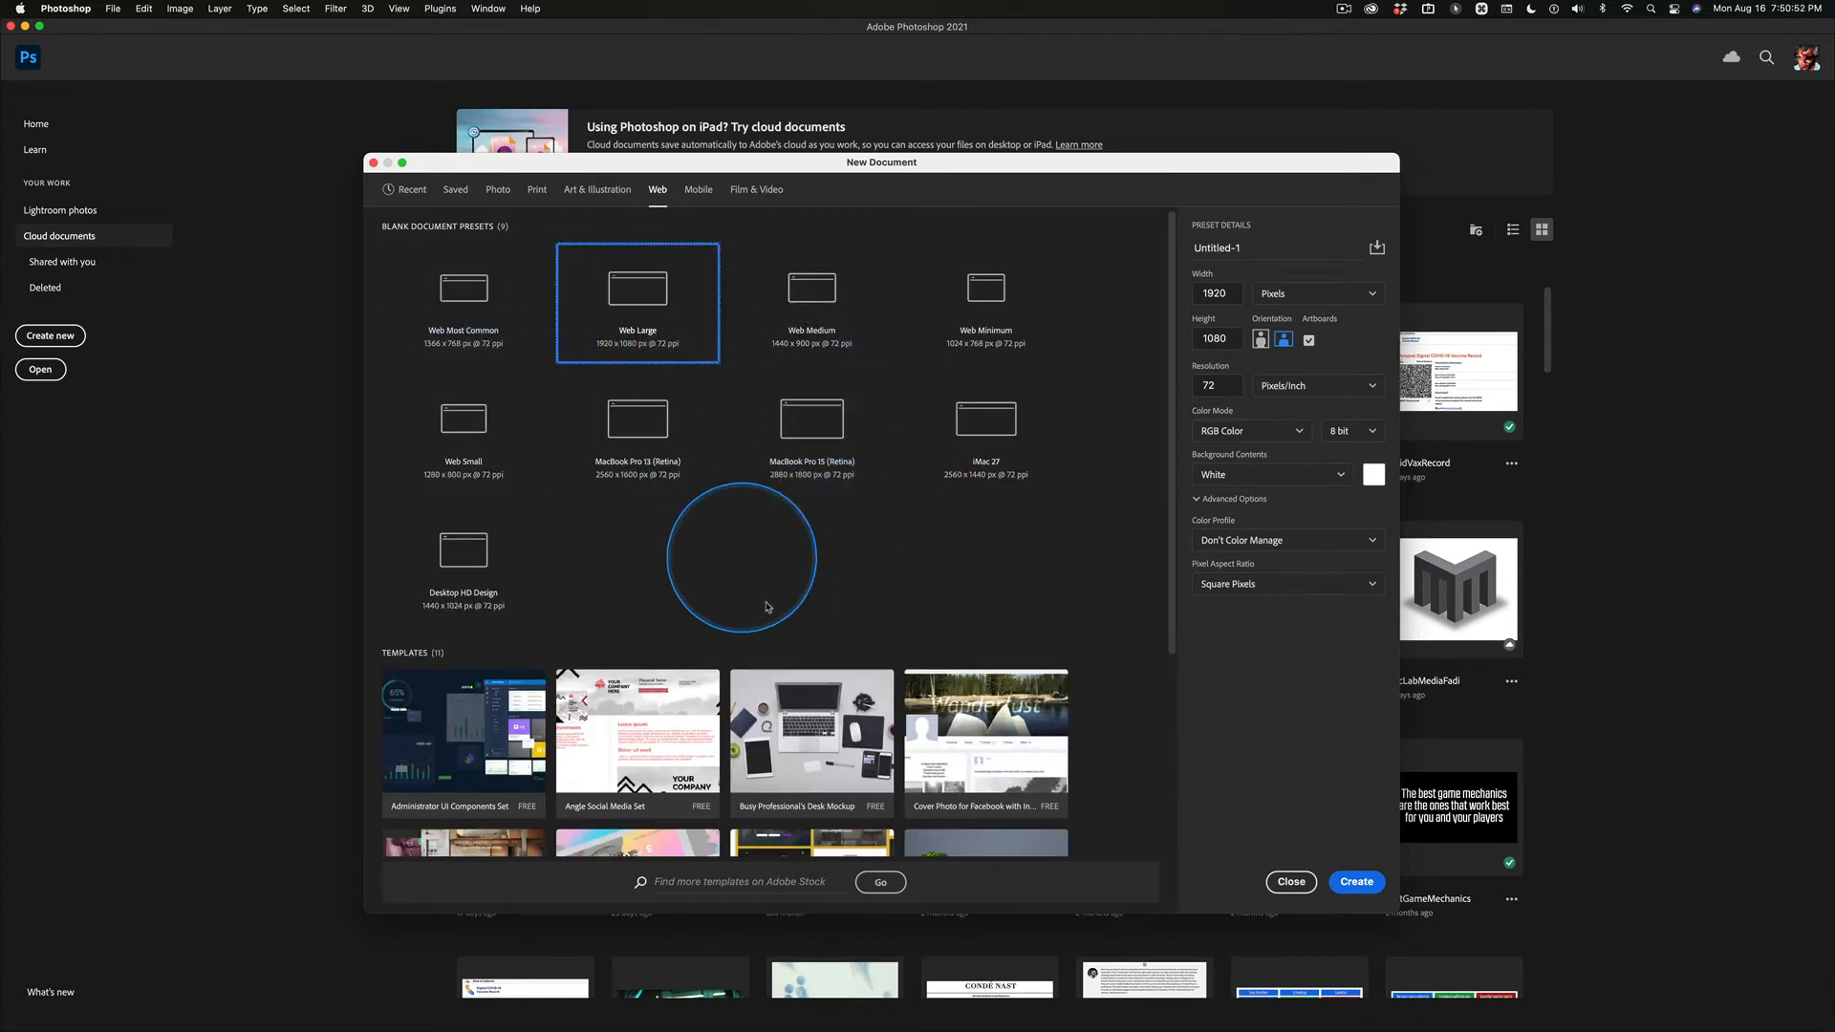
mouse_move(1377, 453)
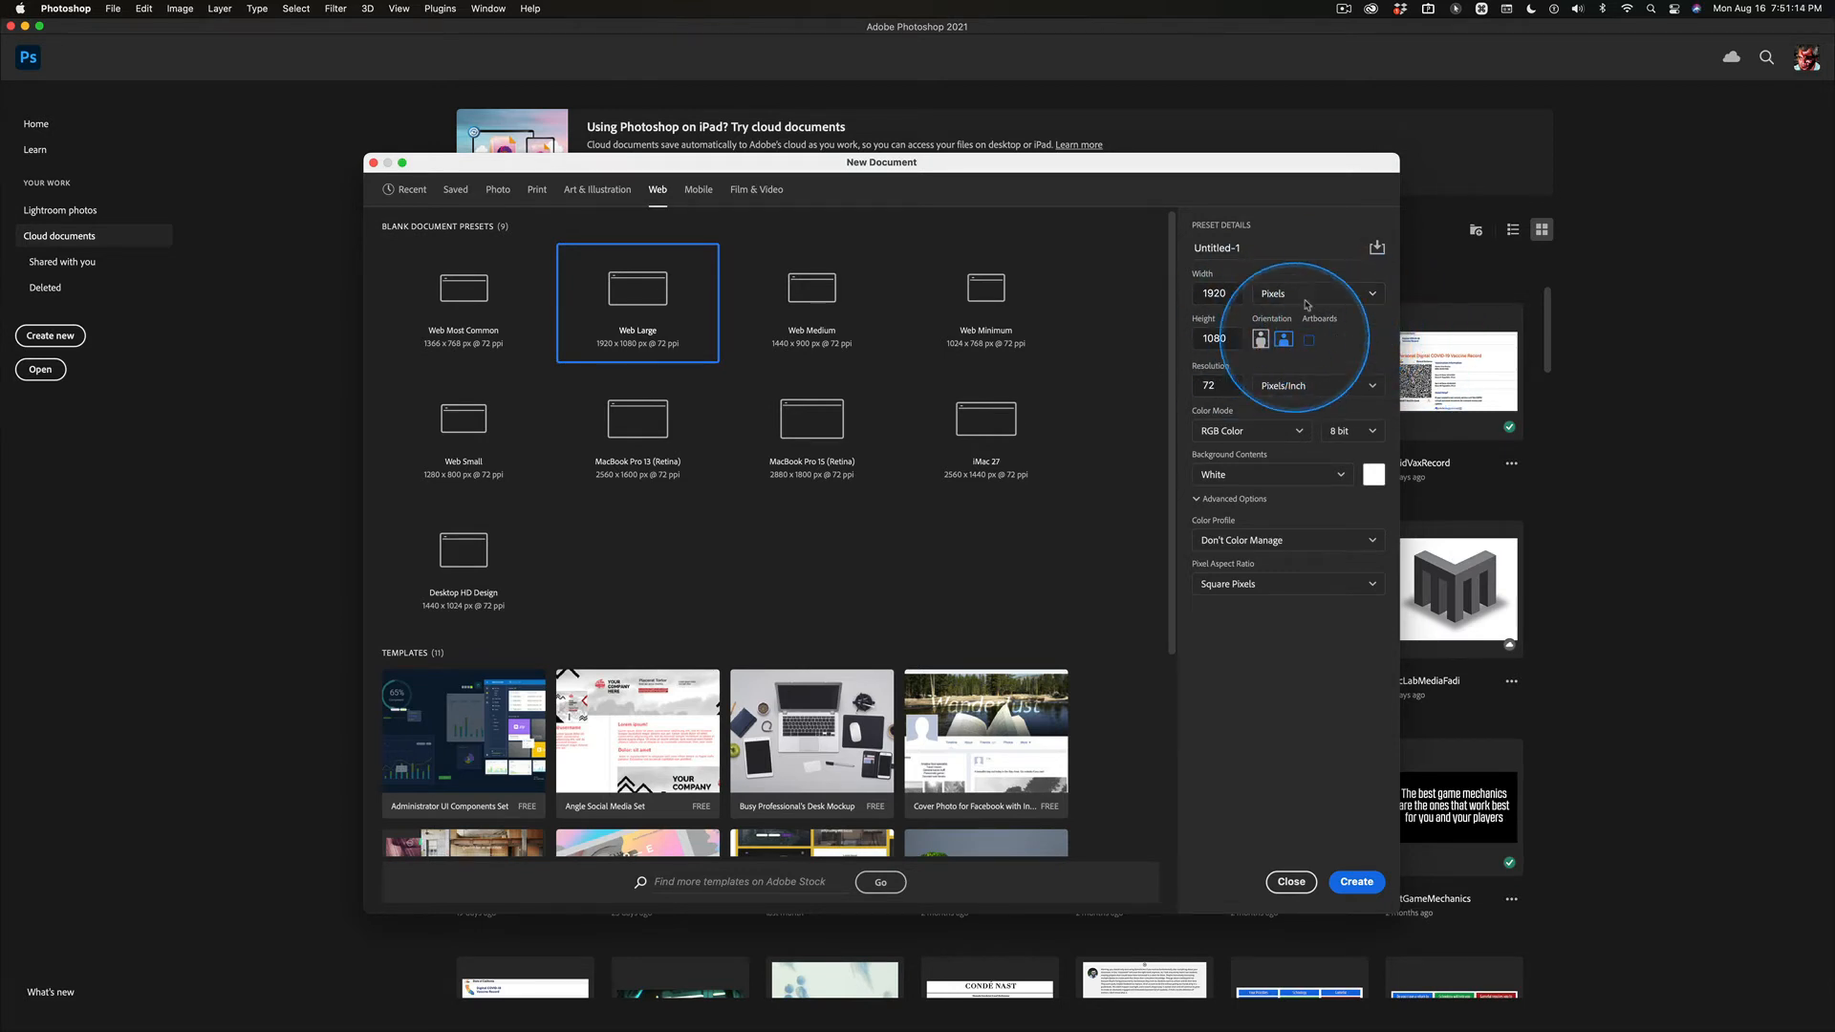
mouse_move(1384, 351)
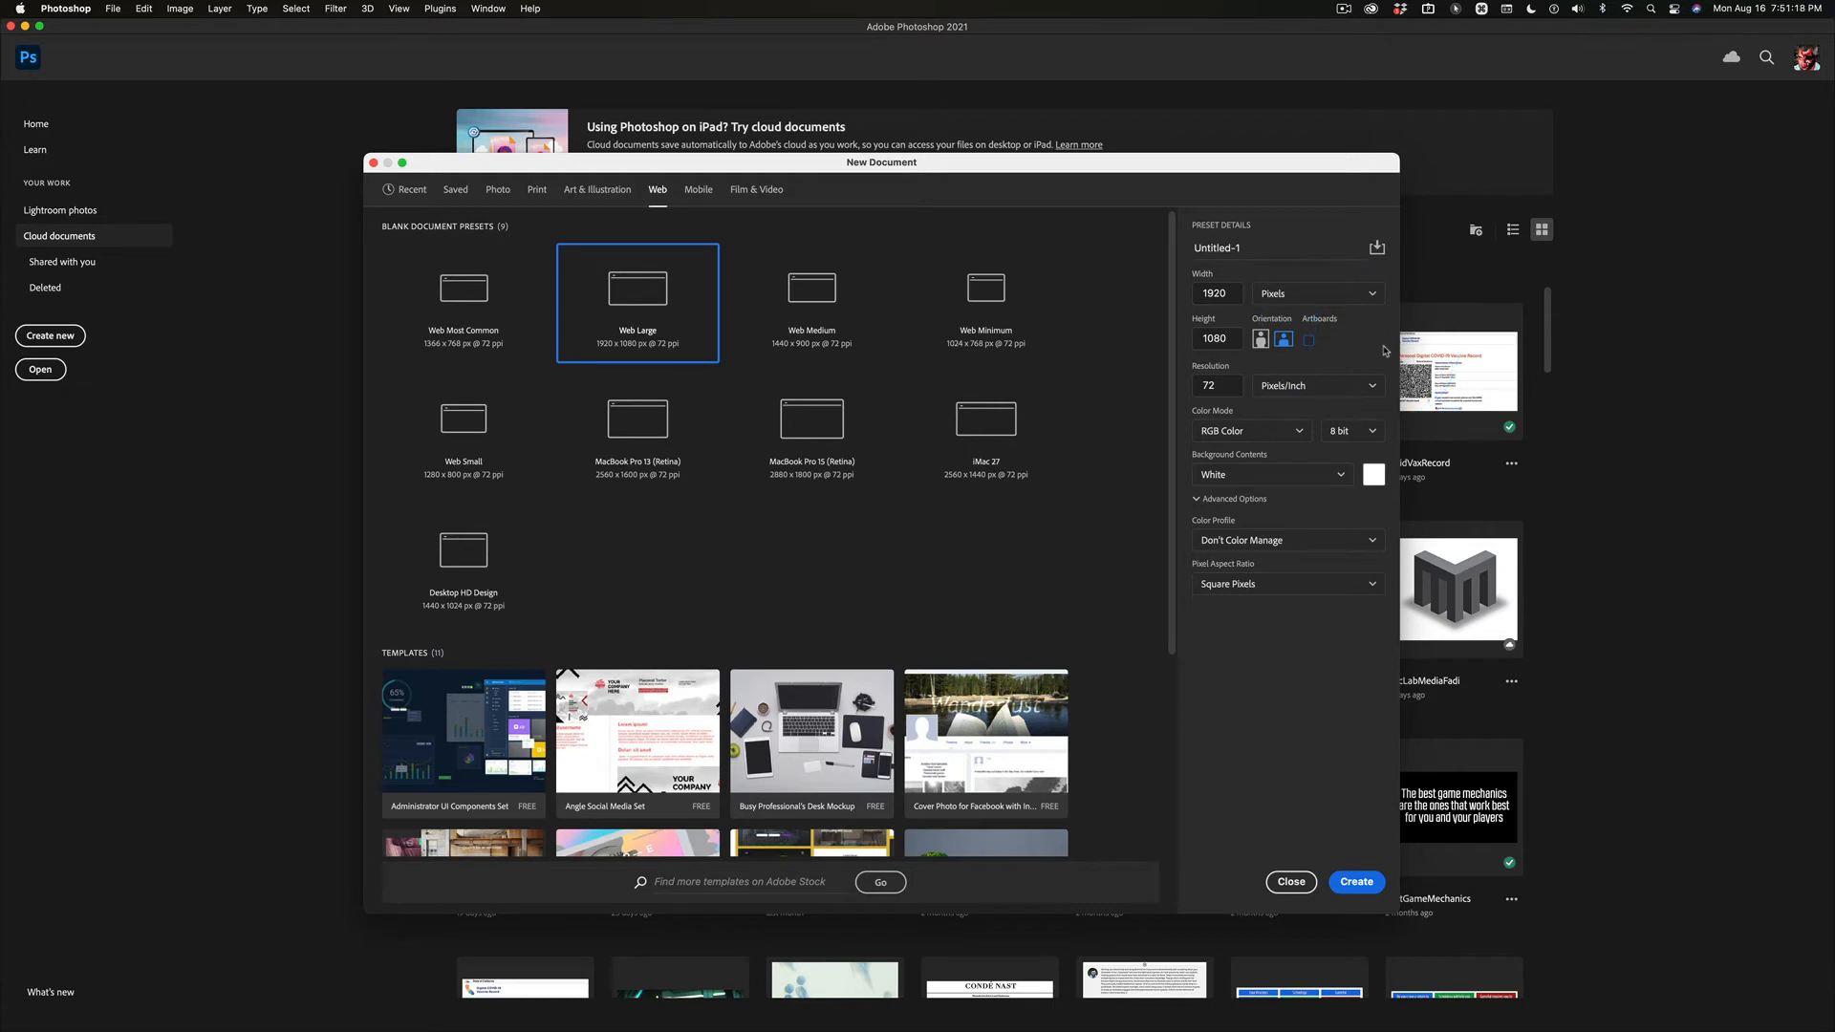
mouse_move(1348, 349)
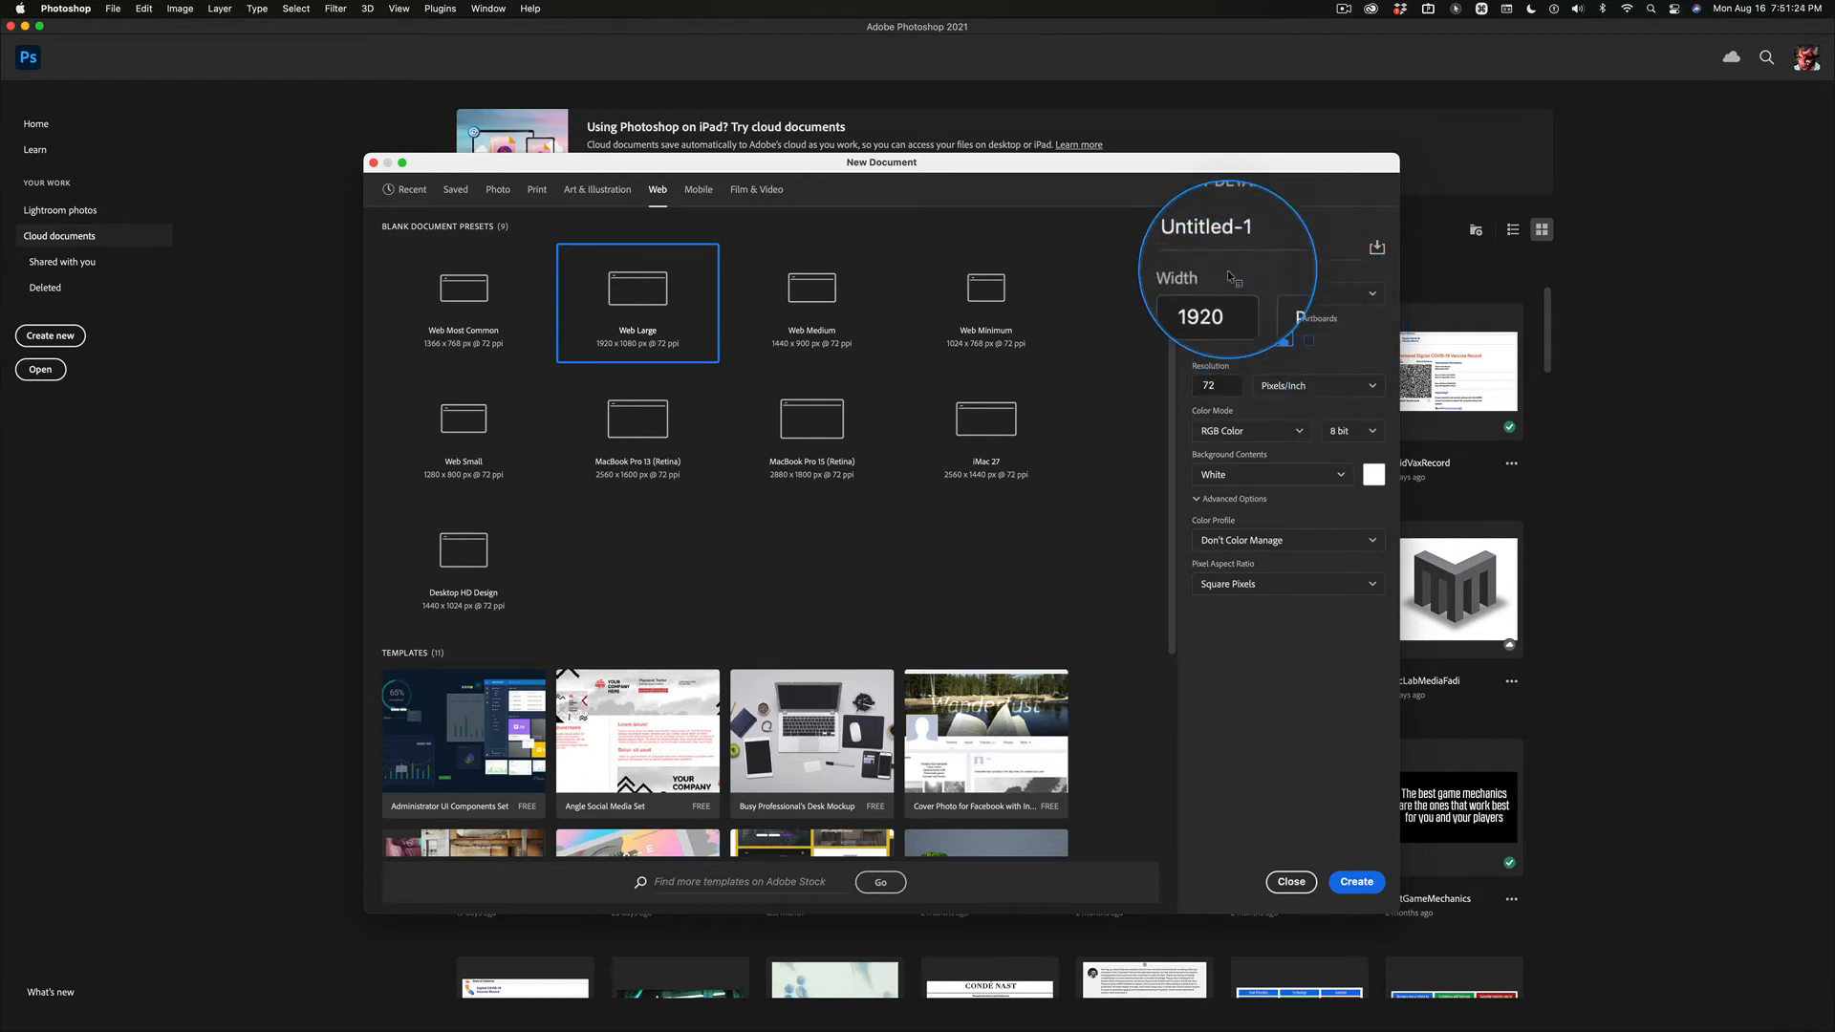
click(1356, 881)
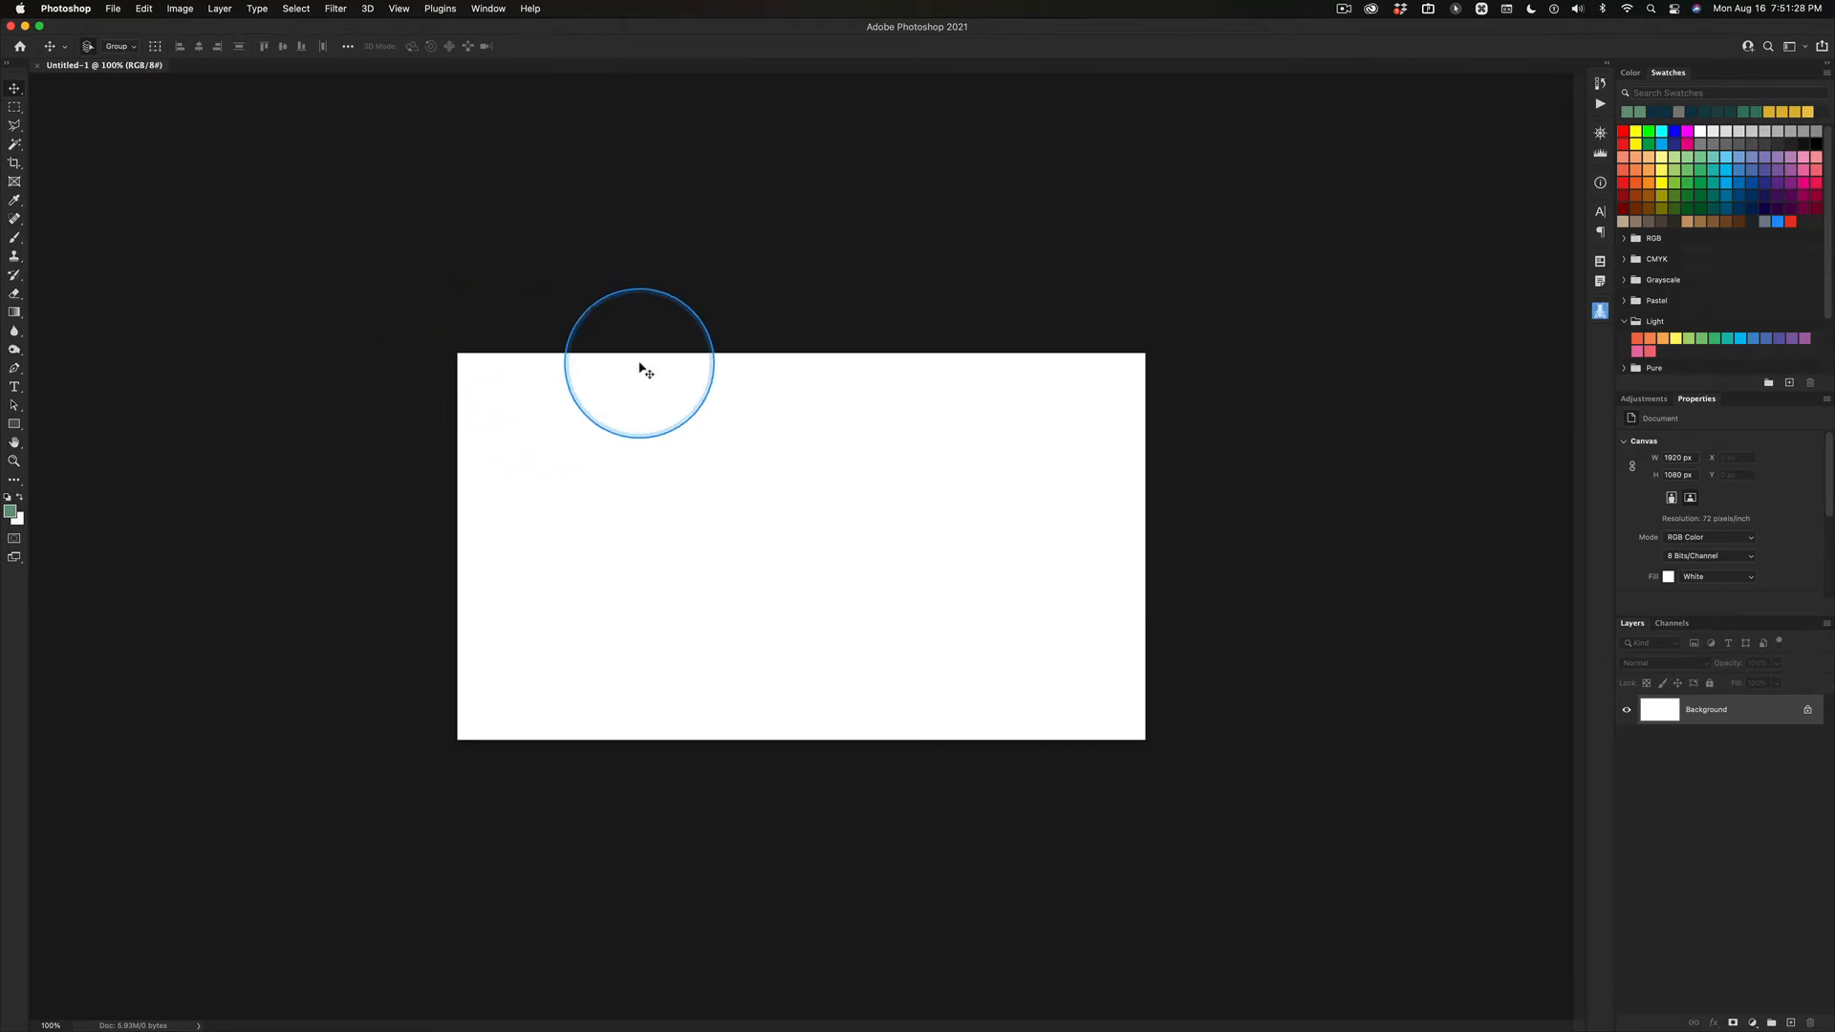
Step: Zoom in and back to actual size on the blank 1920 × 1080 canvas, then save
key(cmd+=)
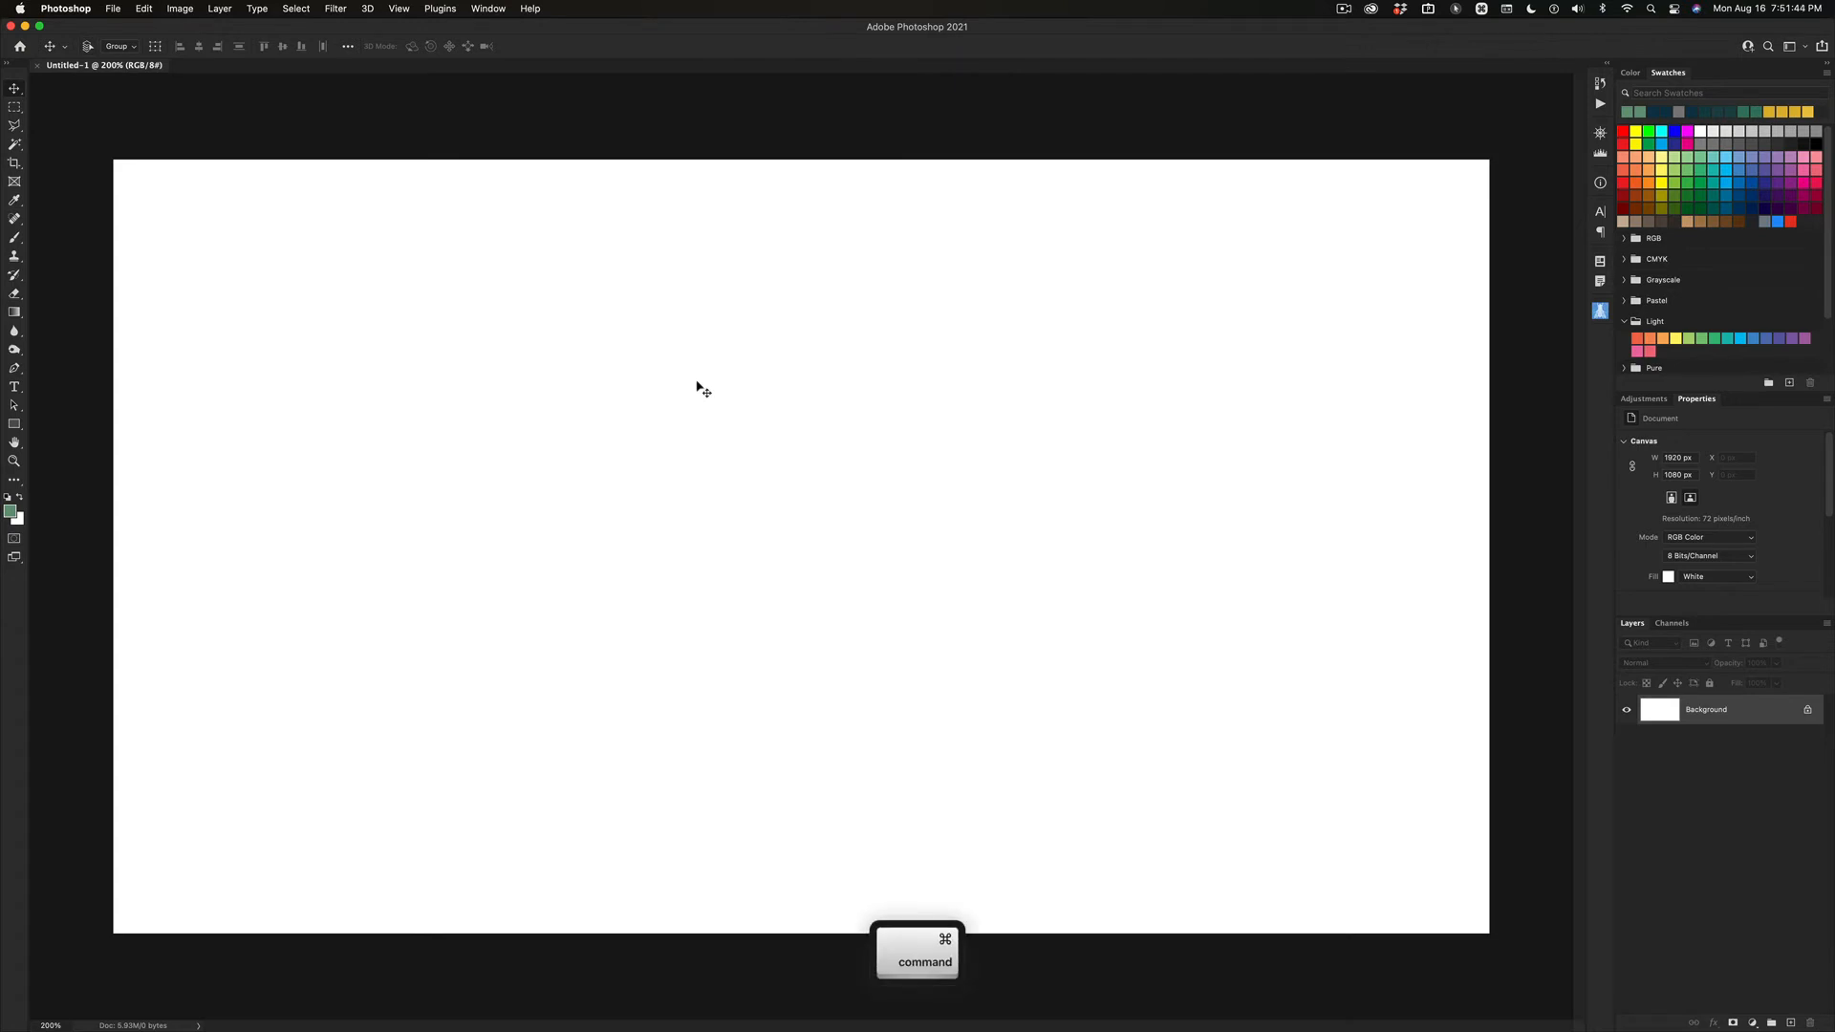
key(cmd+1)
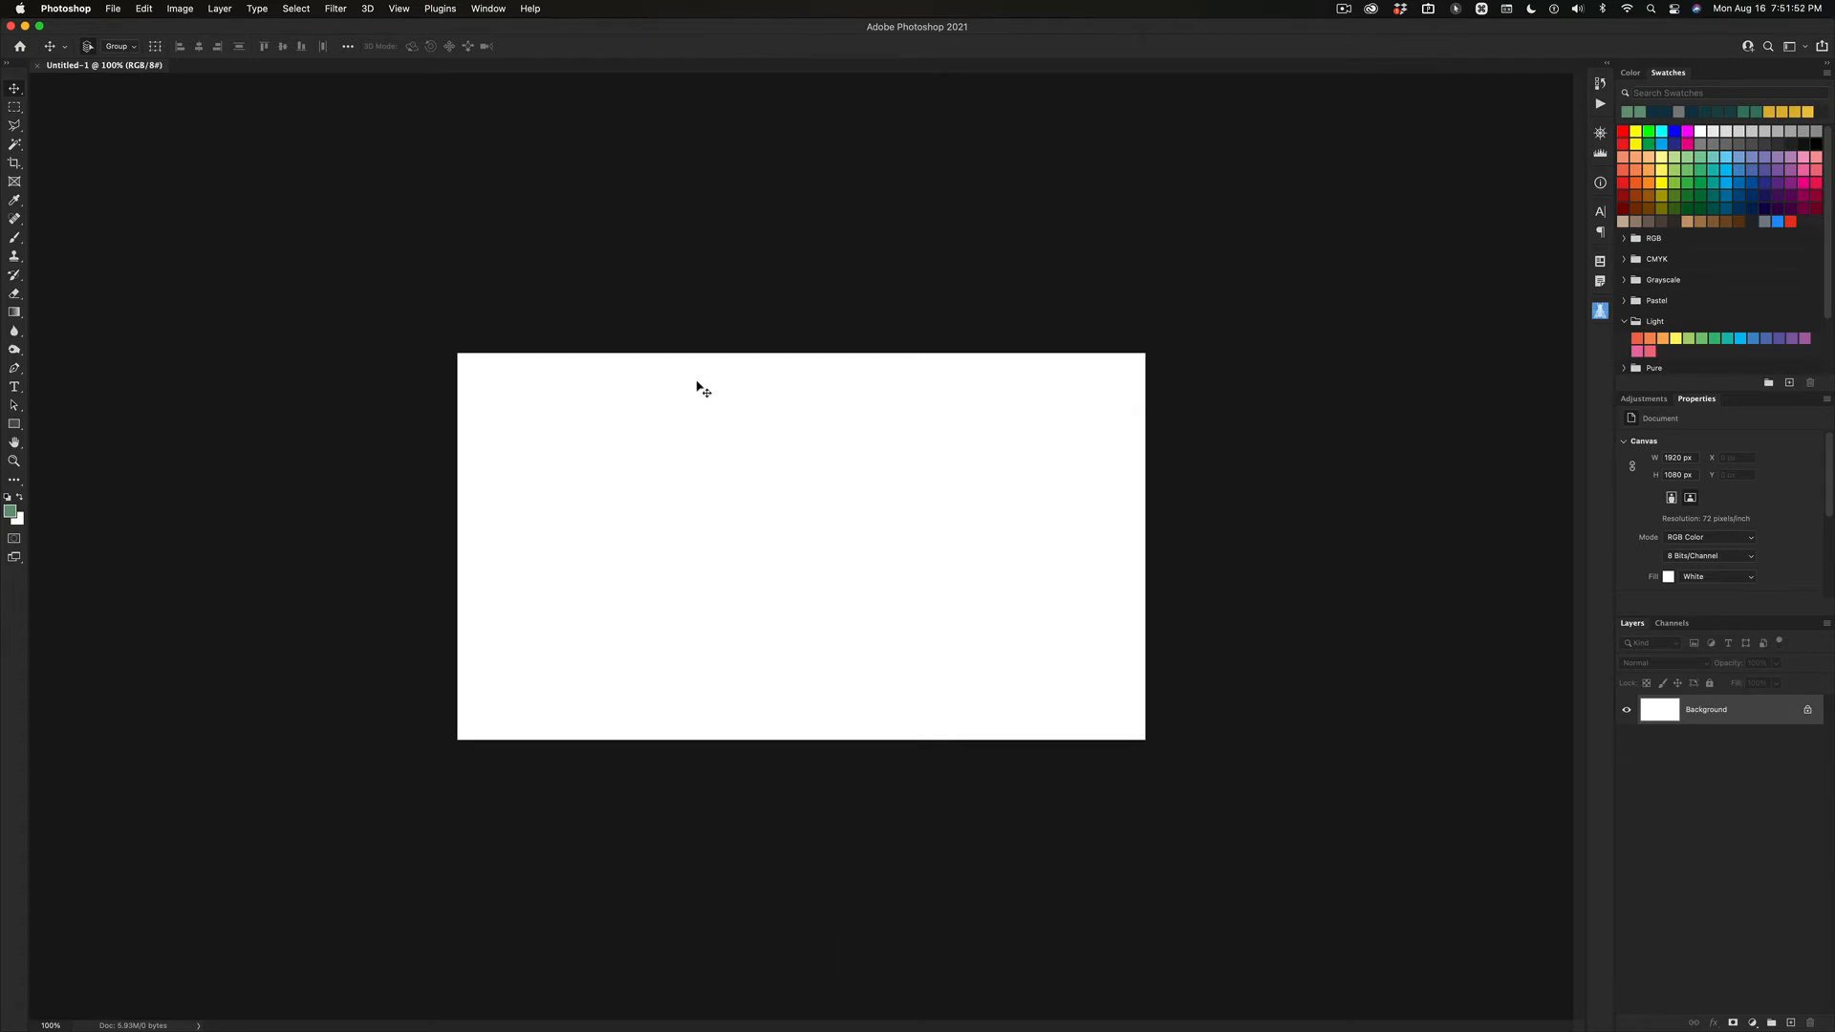
key(cmd)
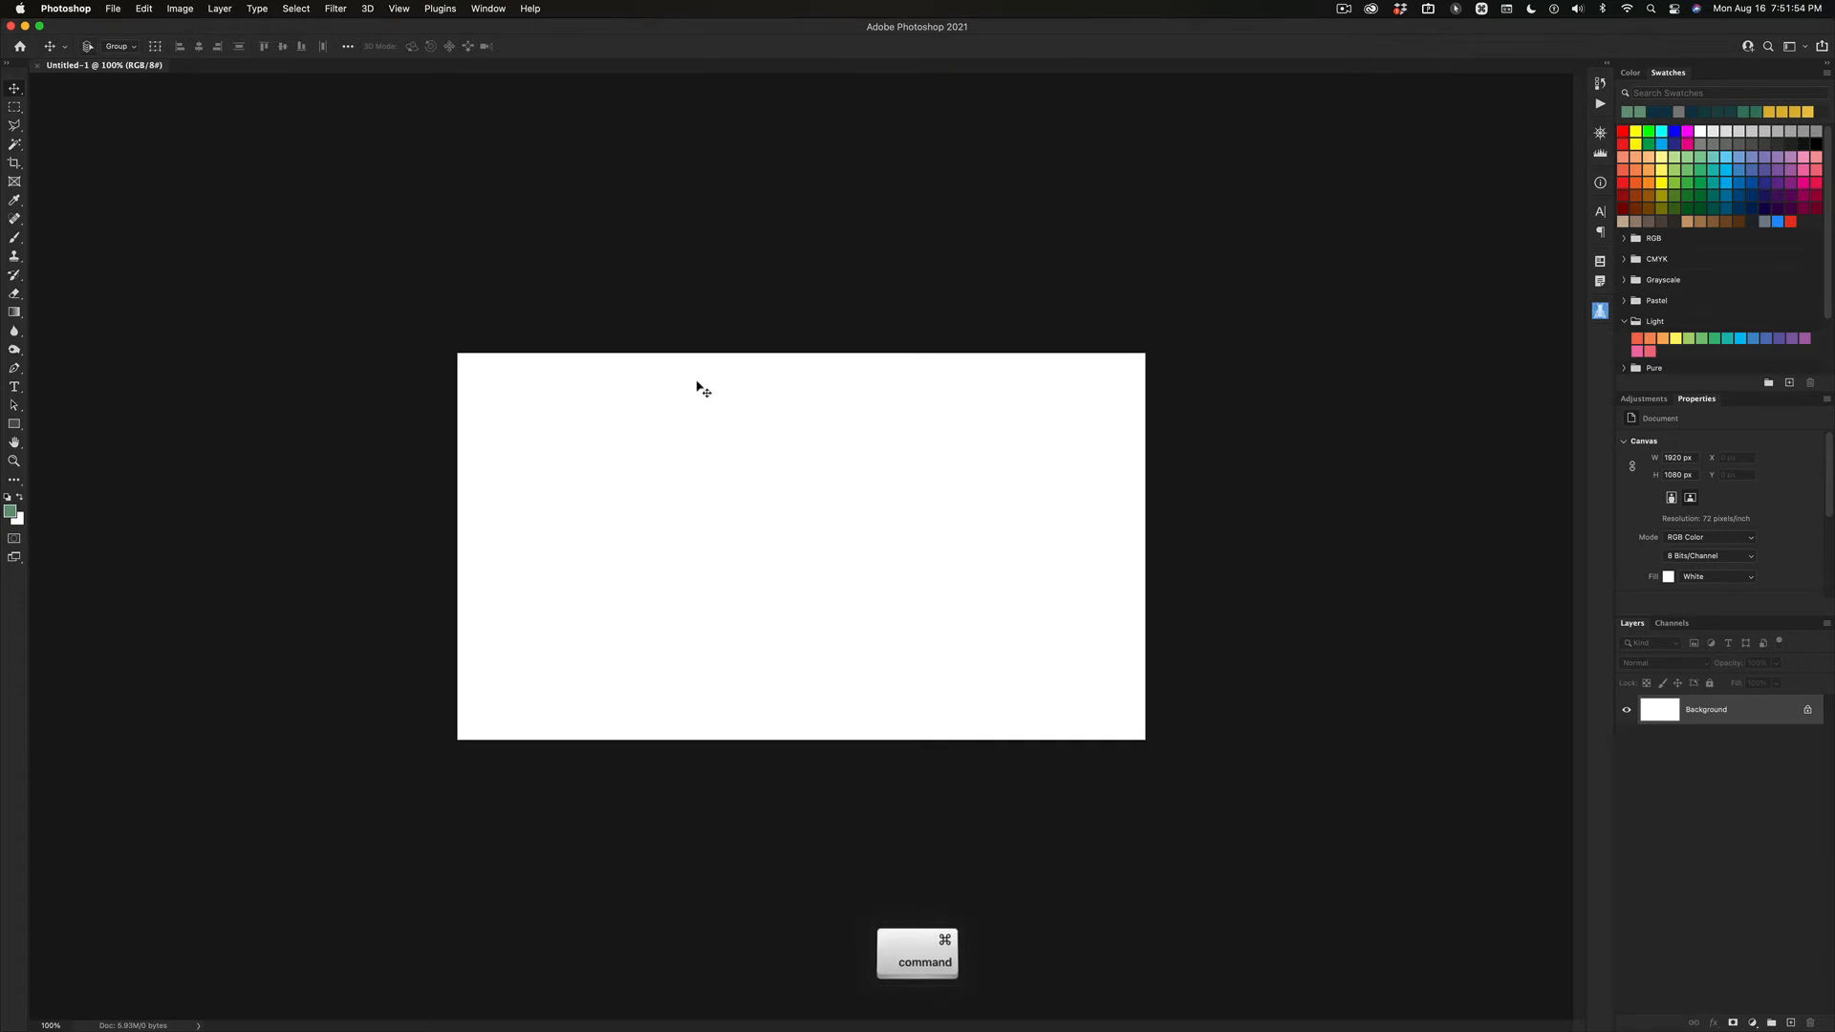
key(cmd+=)
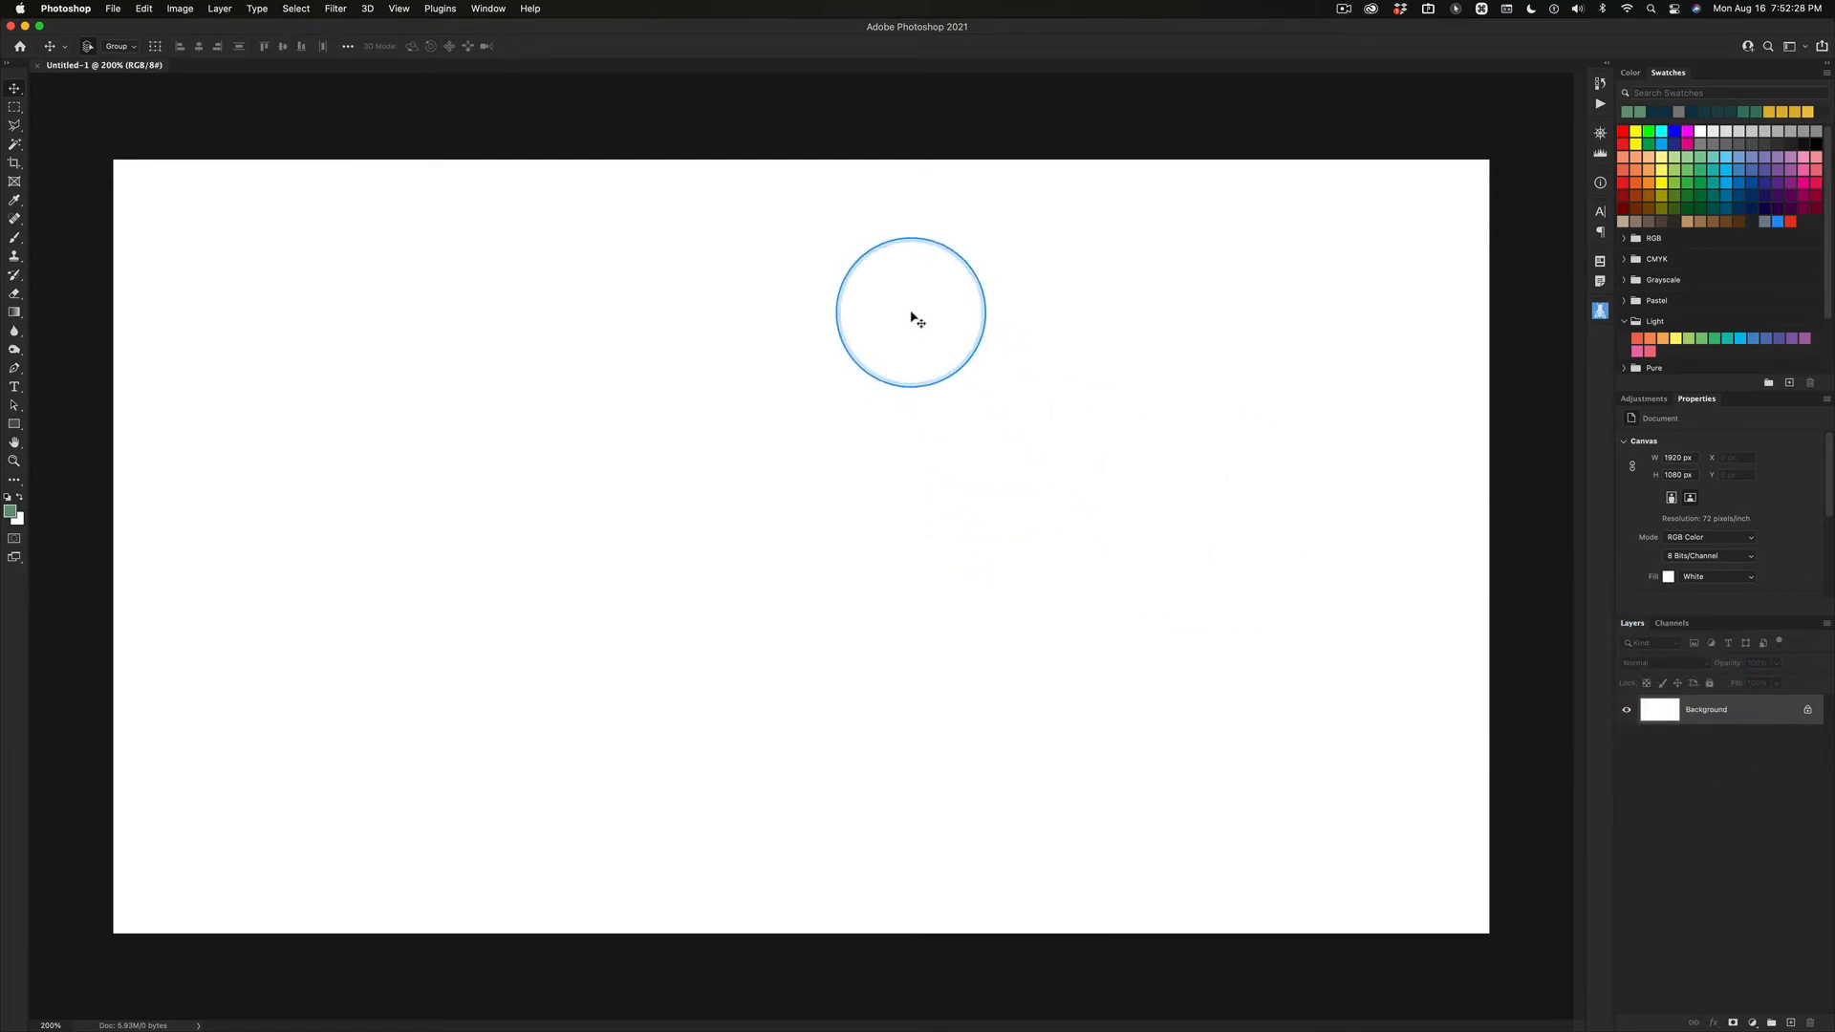
mouse_move(1699, 952)
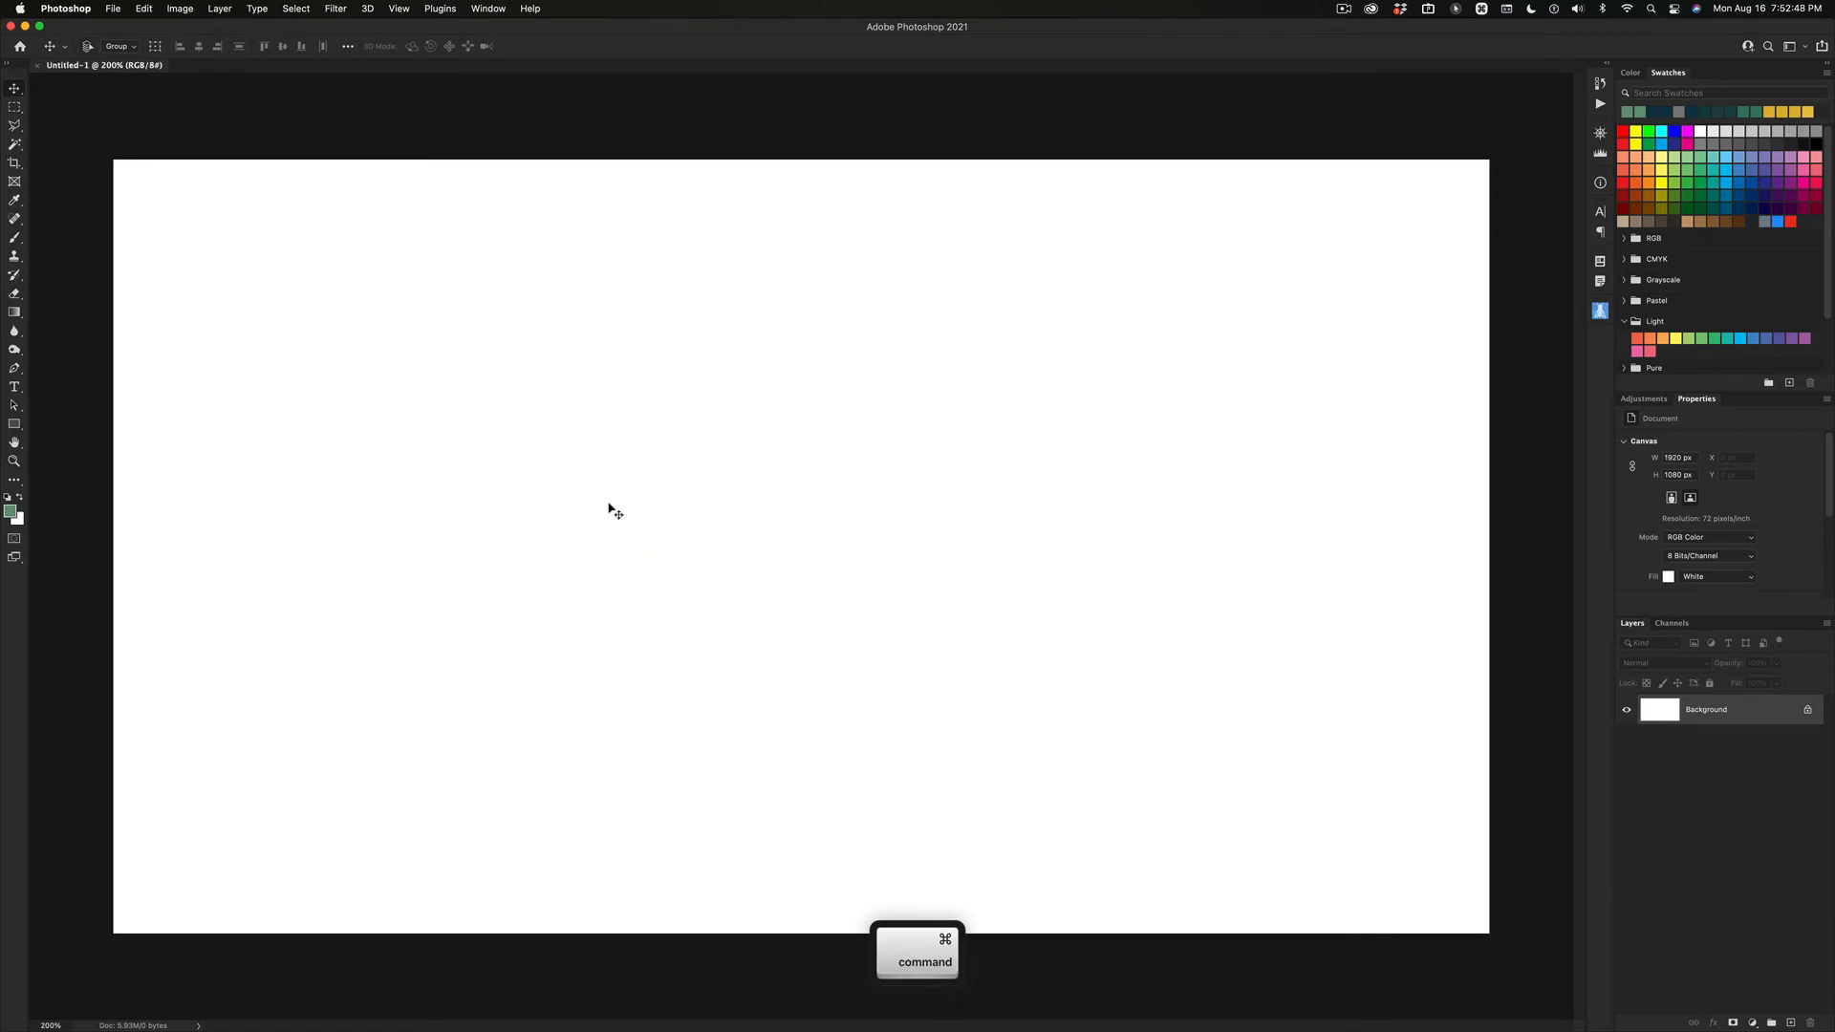
key(cmd+s)
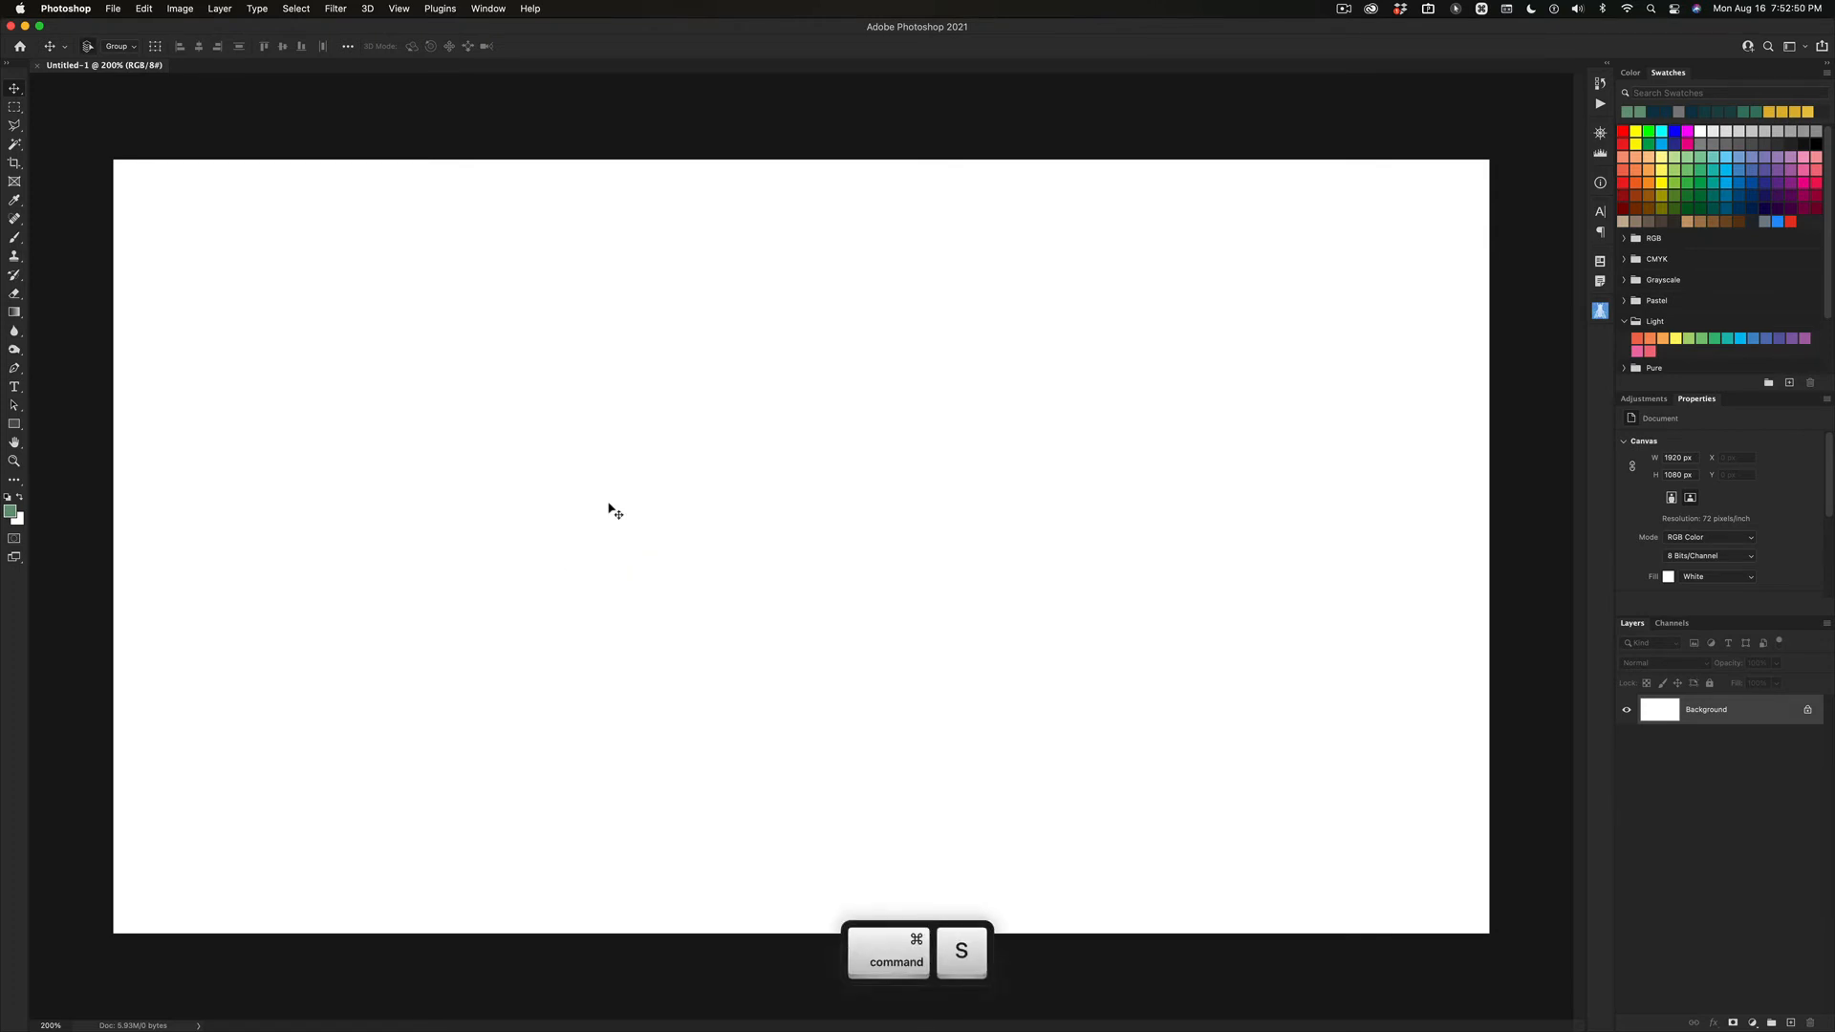
Step: Bring up the cloud-documents-or-computer save prompt for Untitled-1
key(cmd+s)
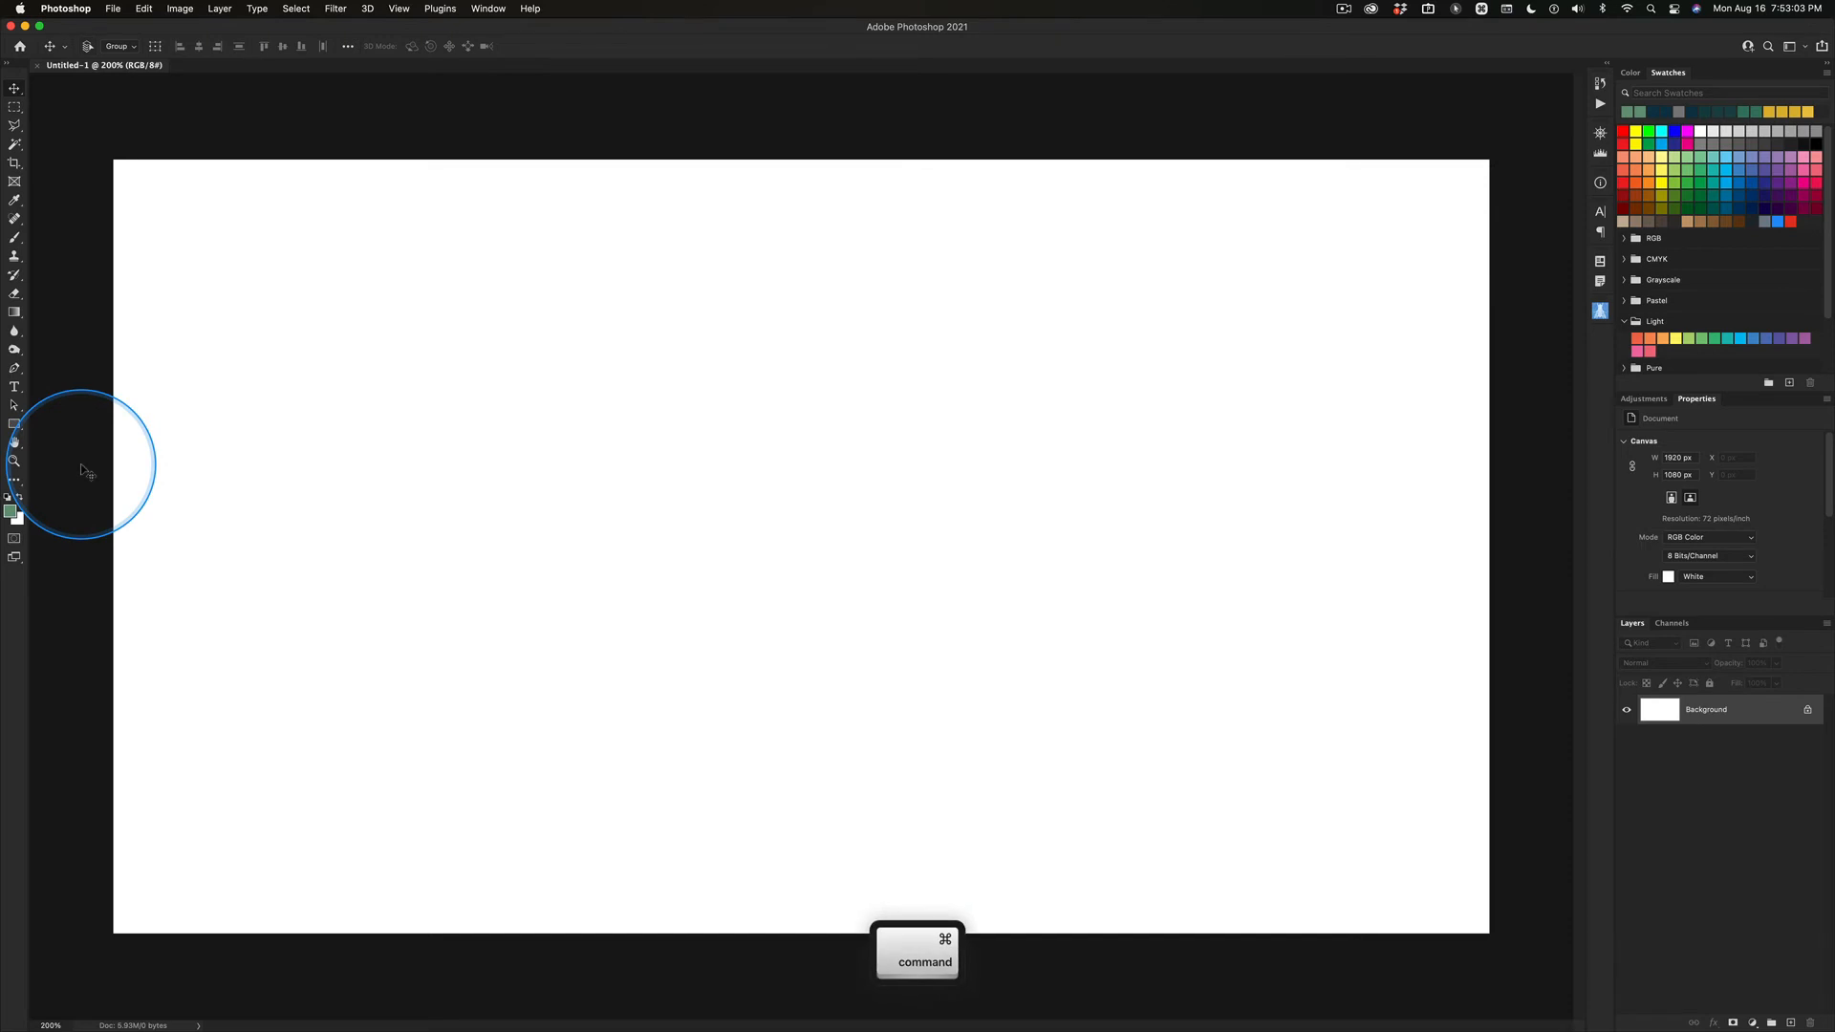
key(cmd+s)
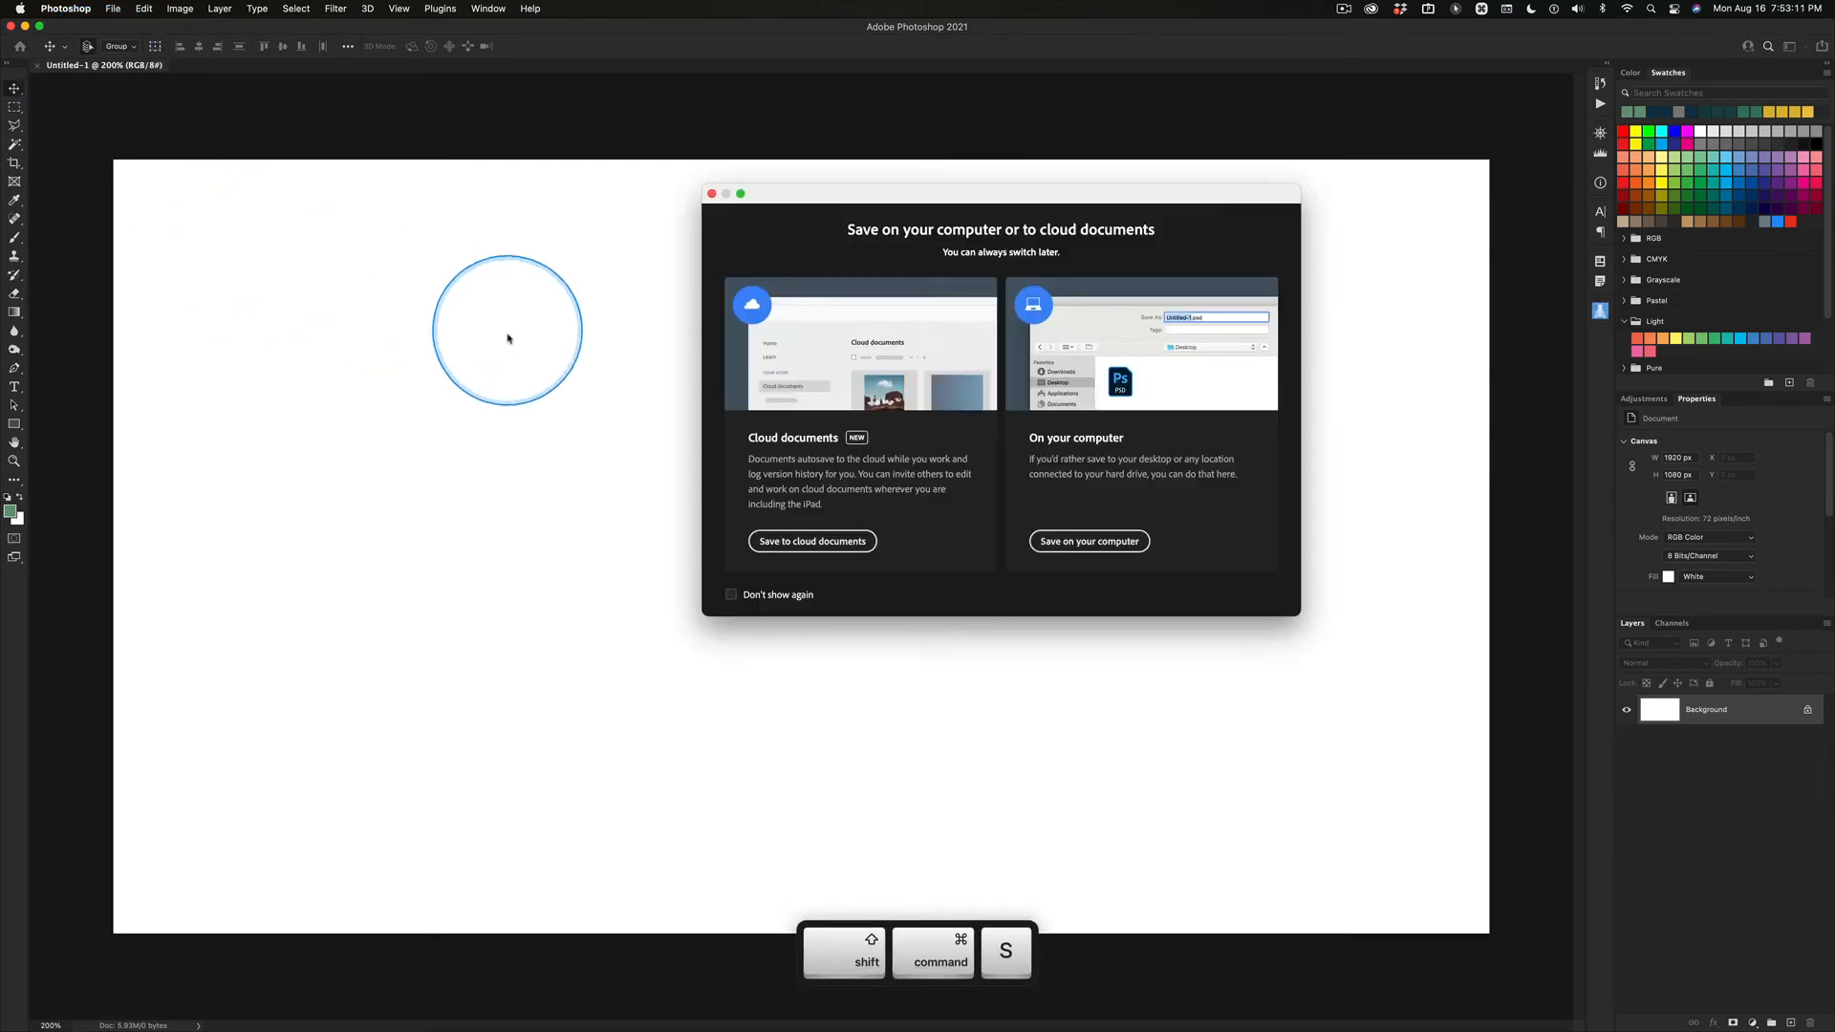
Step: Close the save-location prompt and browse the File menu without saving
key(cmd+shift+s)
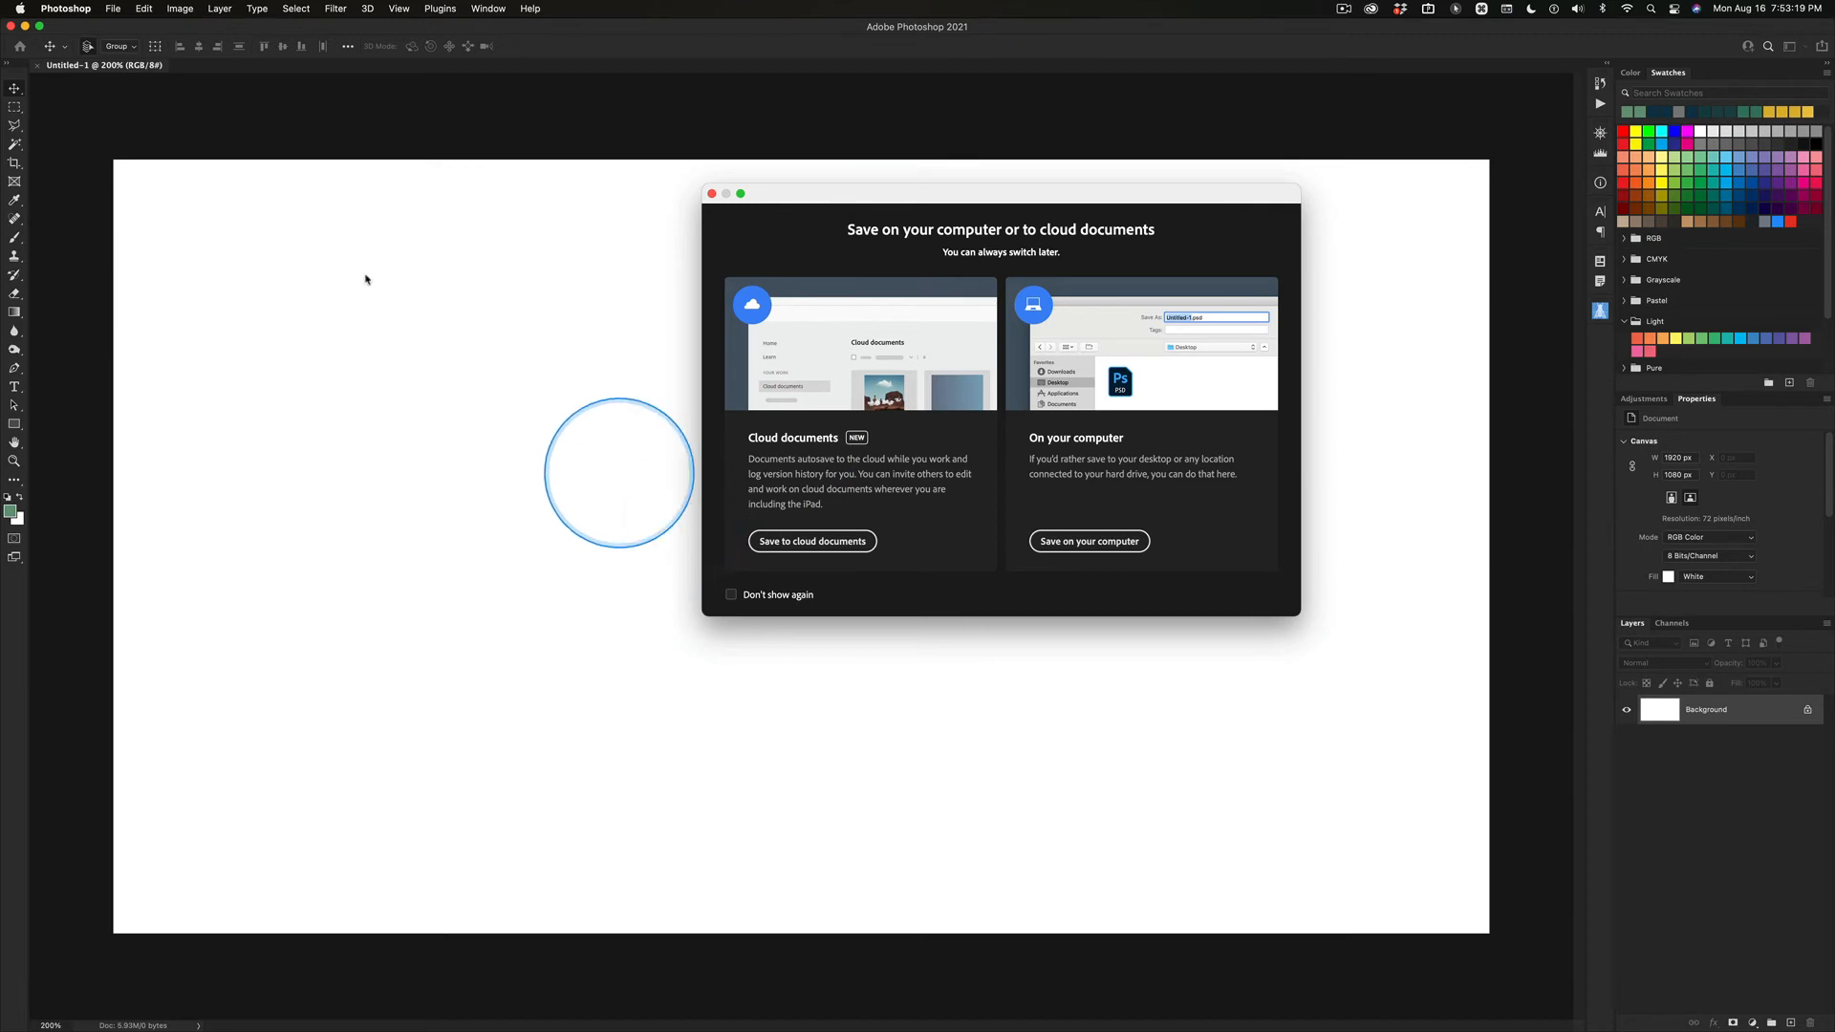
click(142, 9)
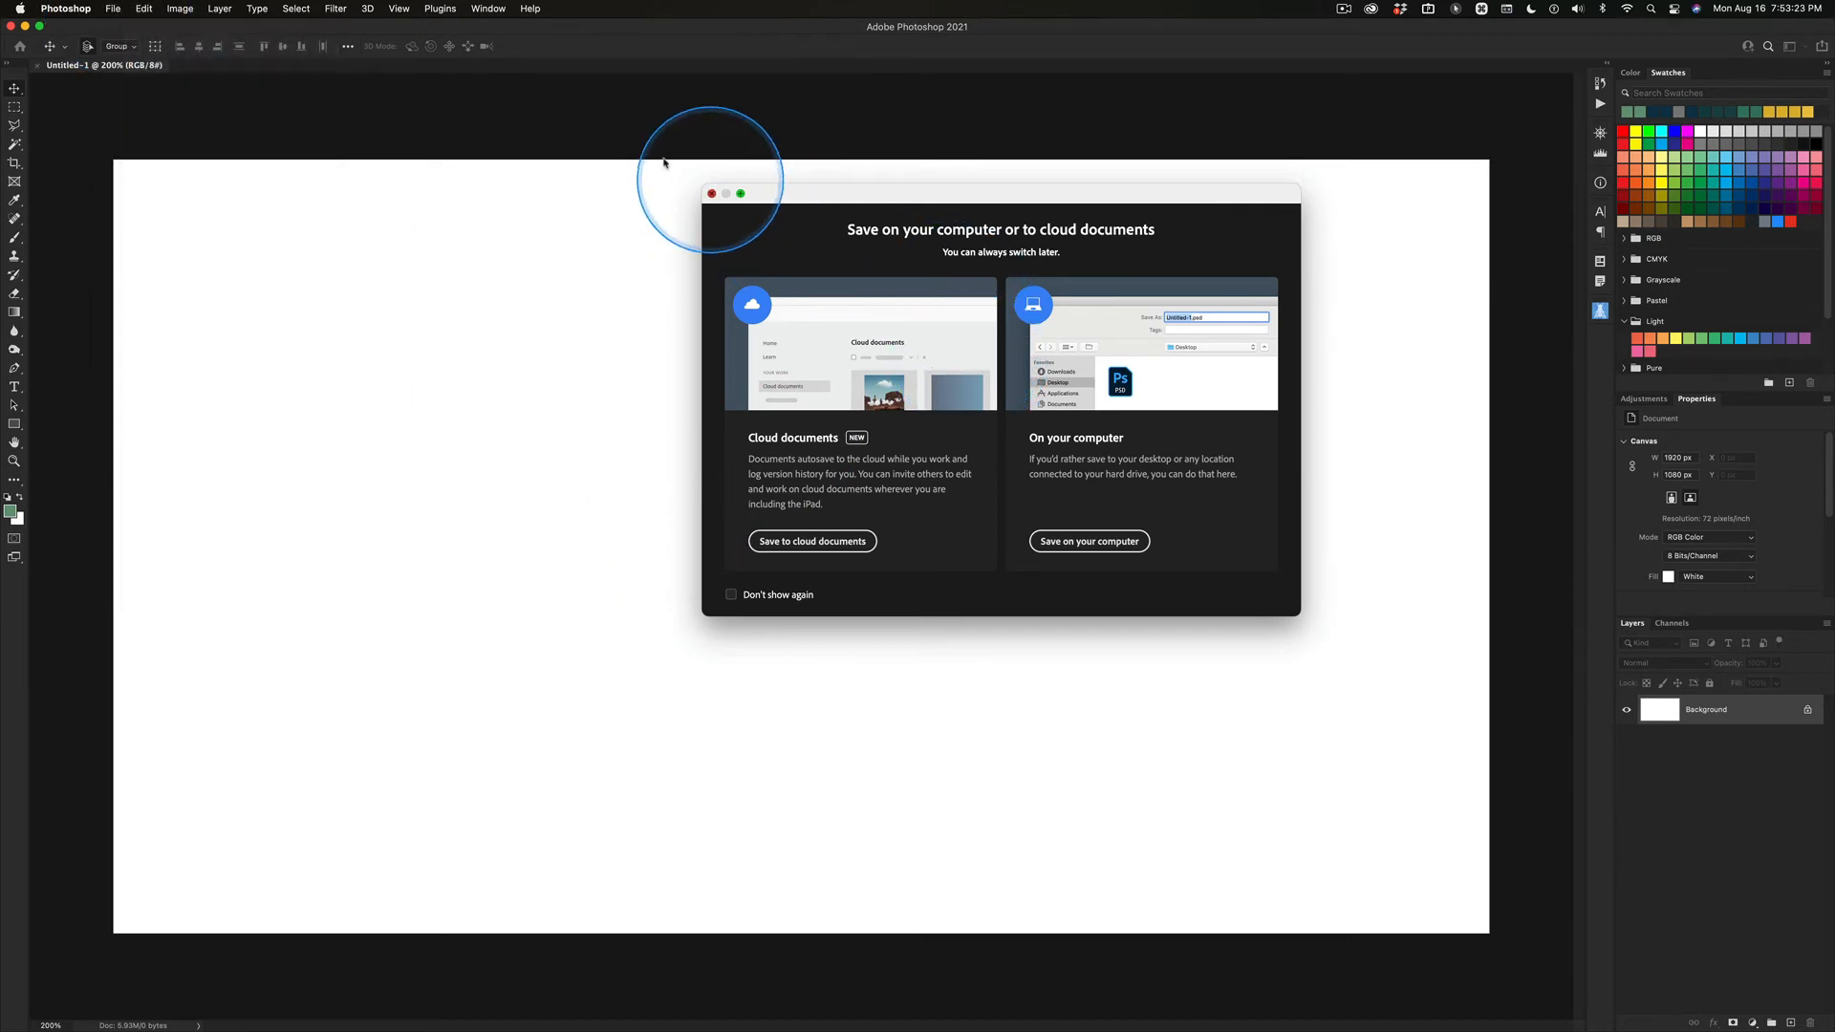
click(113, 9)
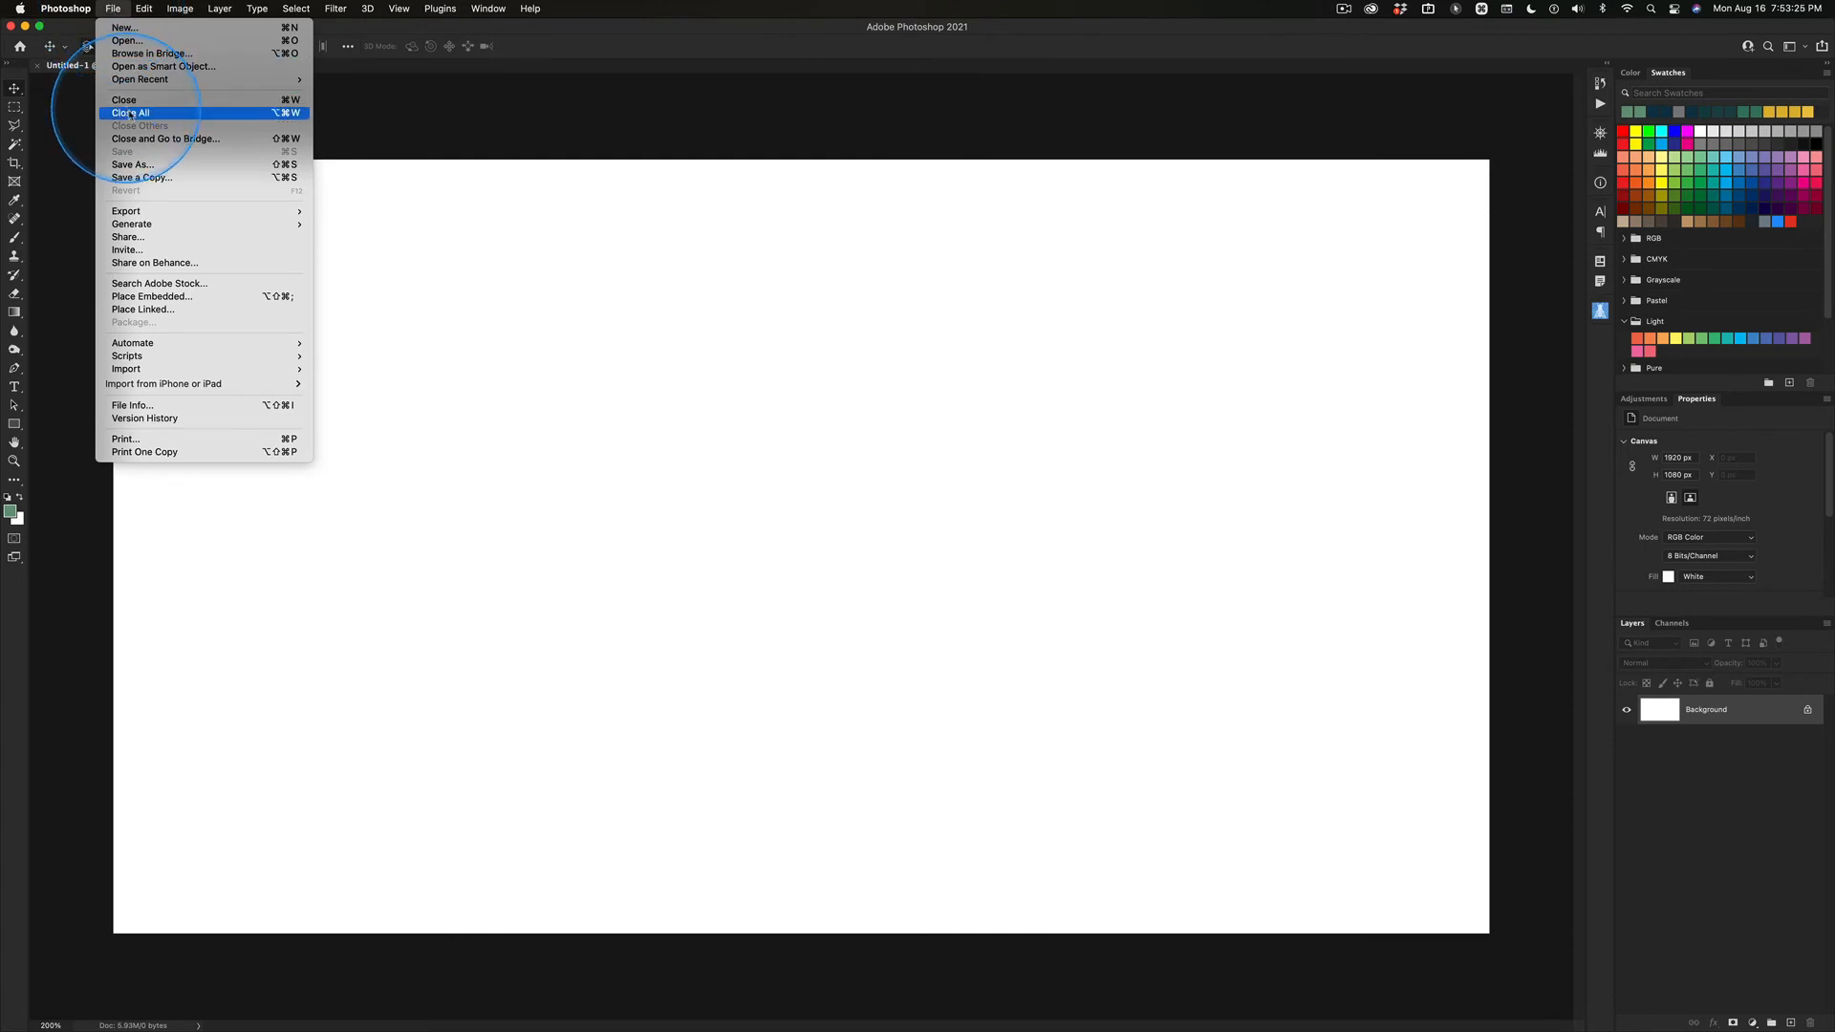
mouse_move(132, 164)
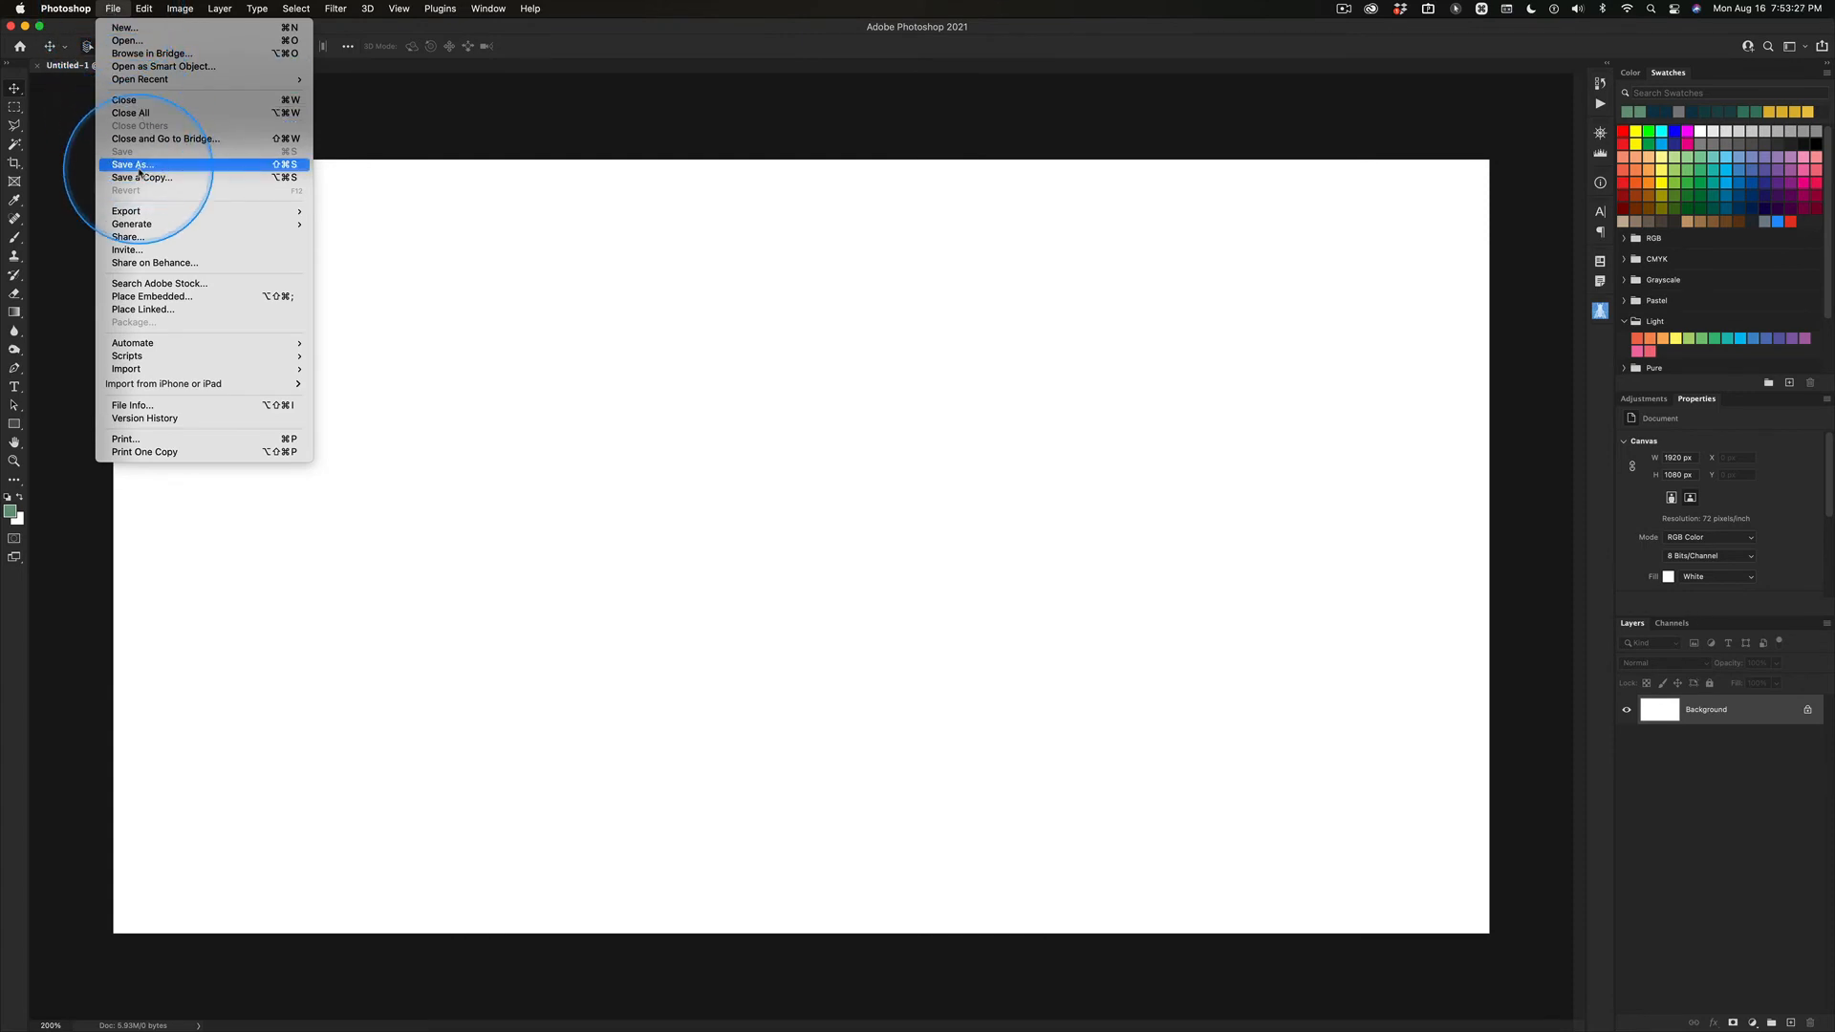
mouse_move(181, 166)
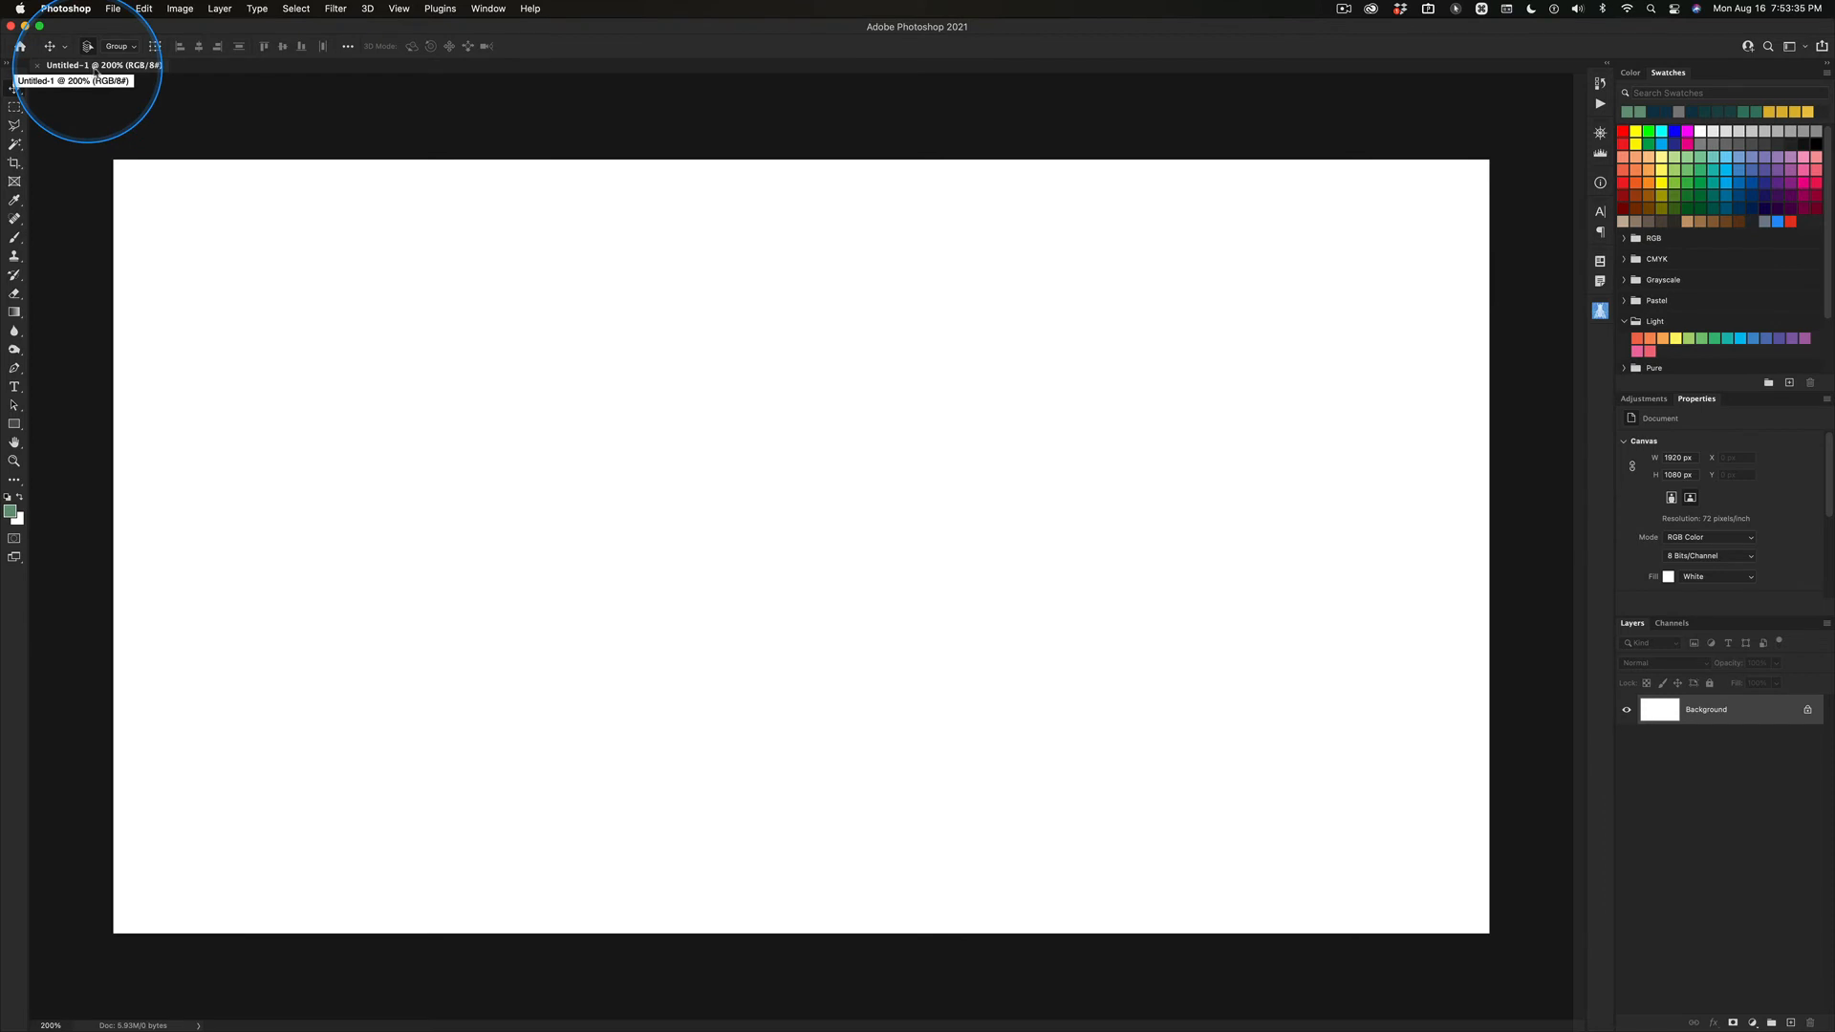
mouse_move(96, 70)
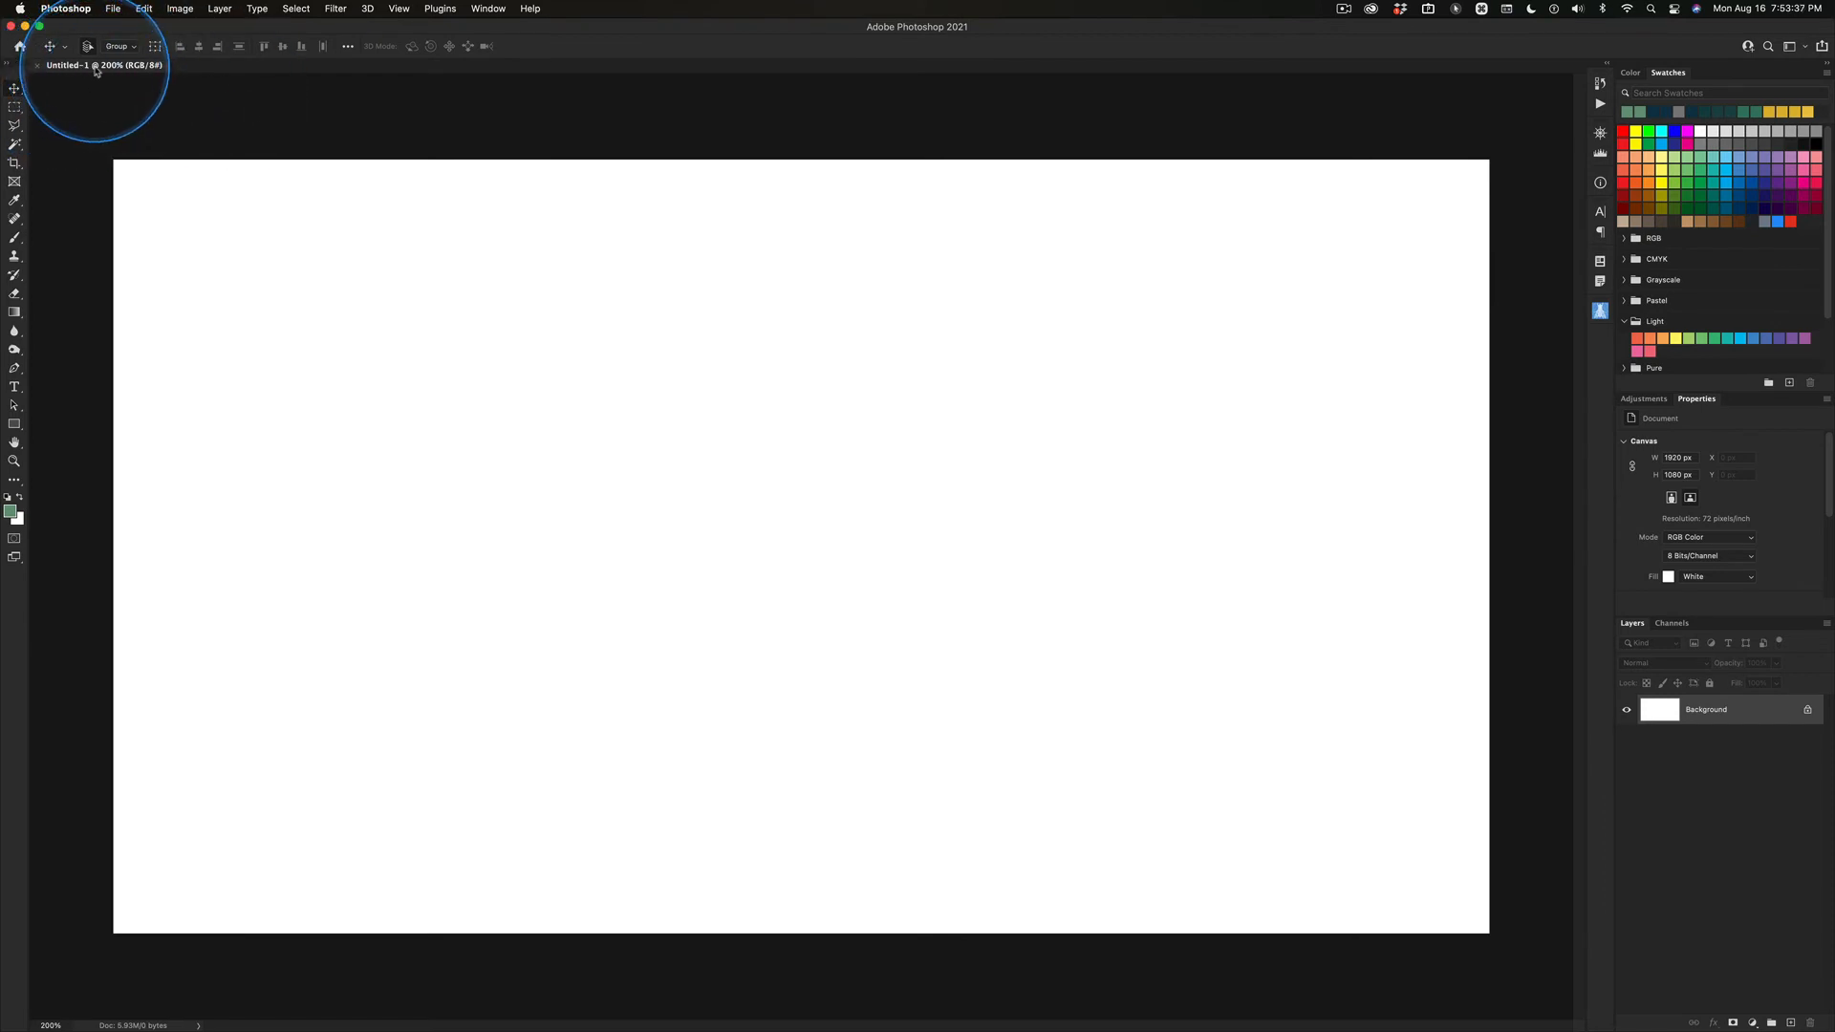
mouse_move(88, 64)
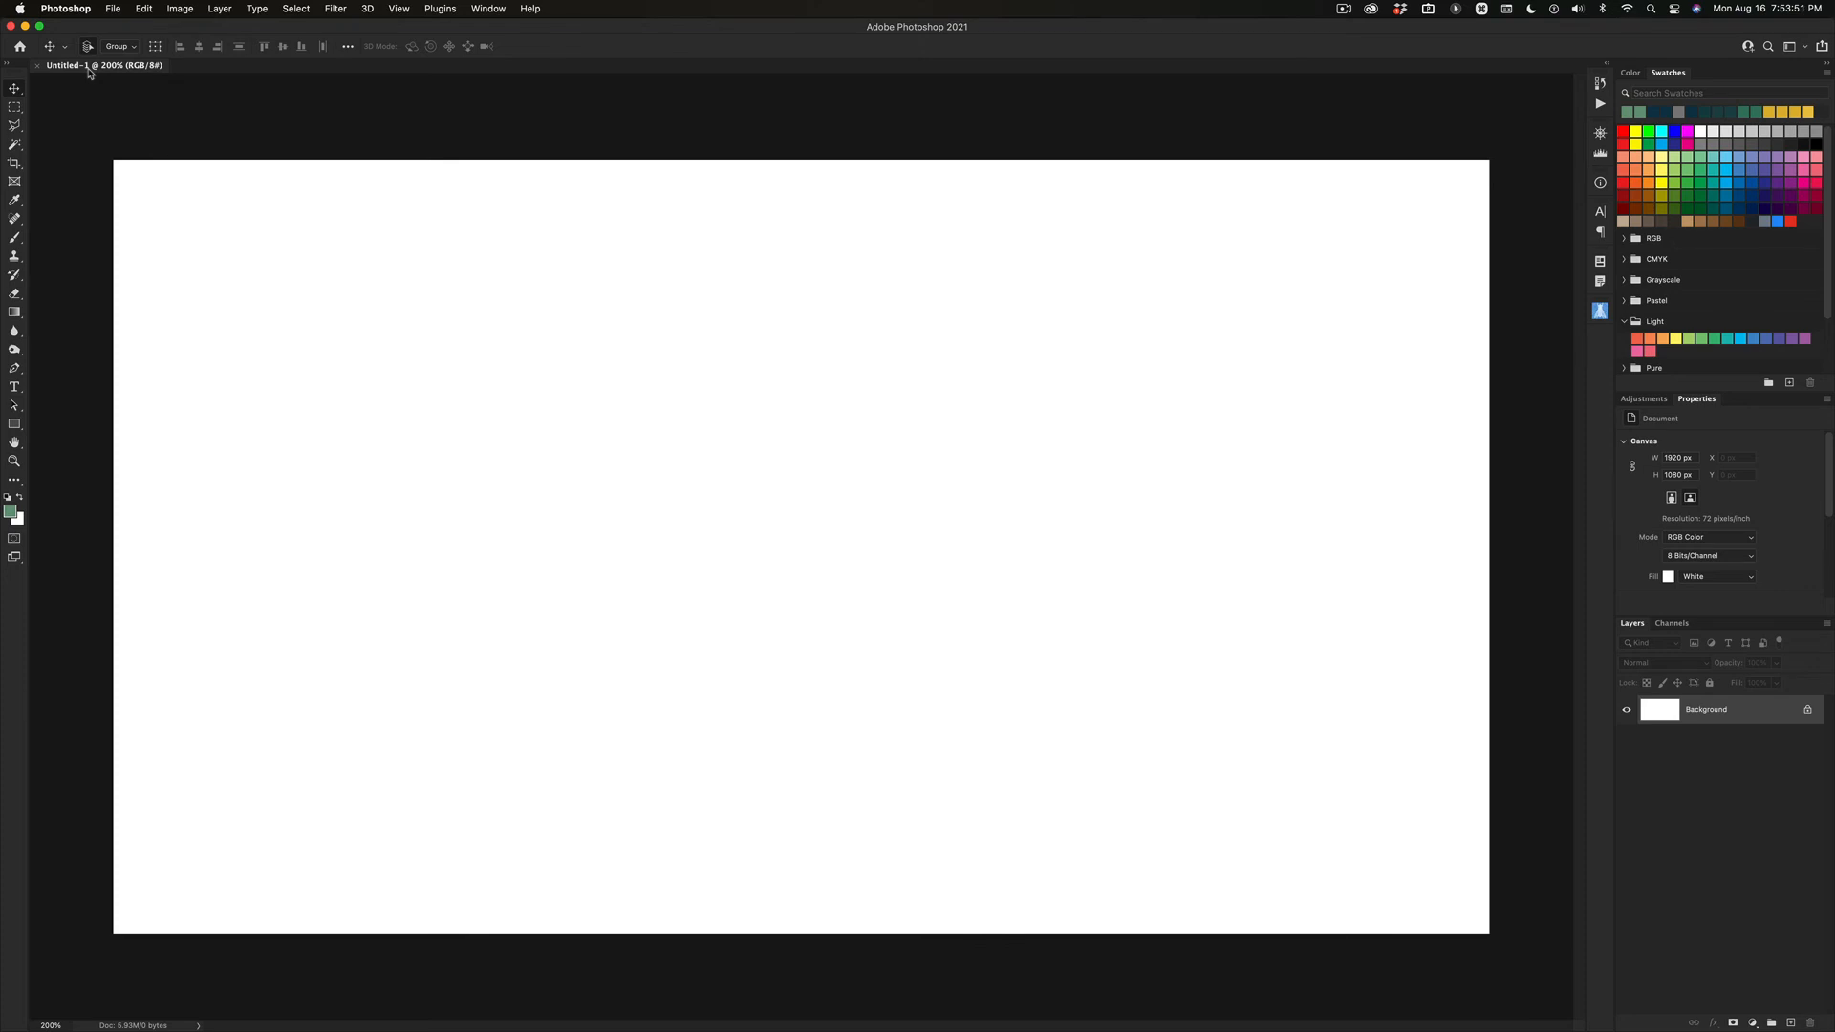
Step: Save the blank document to cloud documents as layers01.psdc and close it
key(shift+command+s)
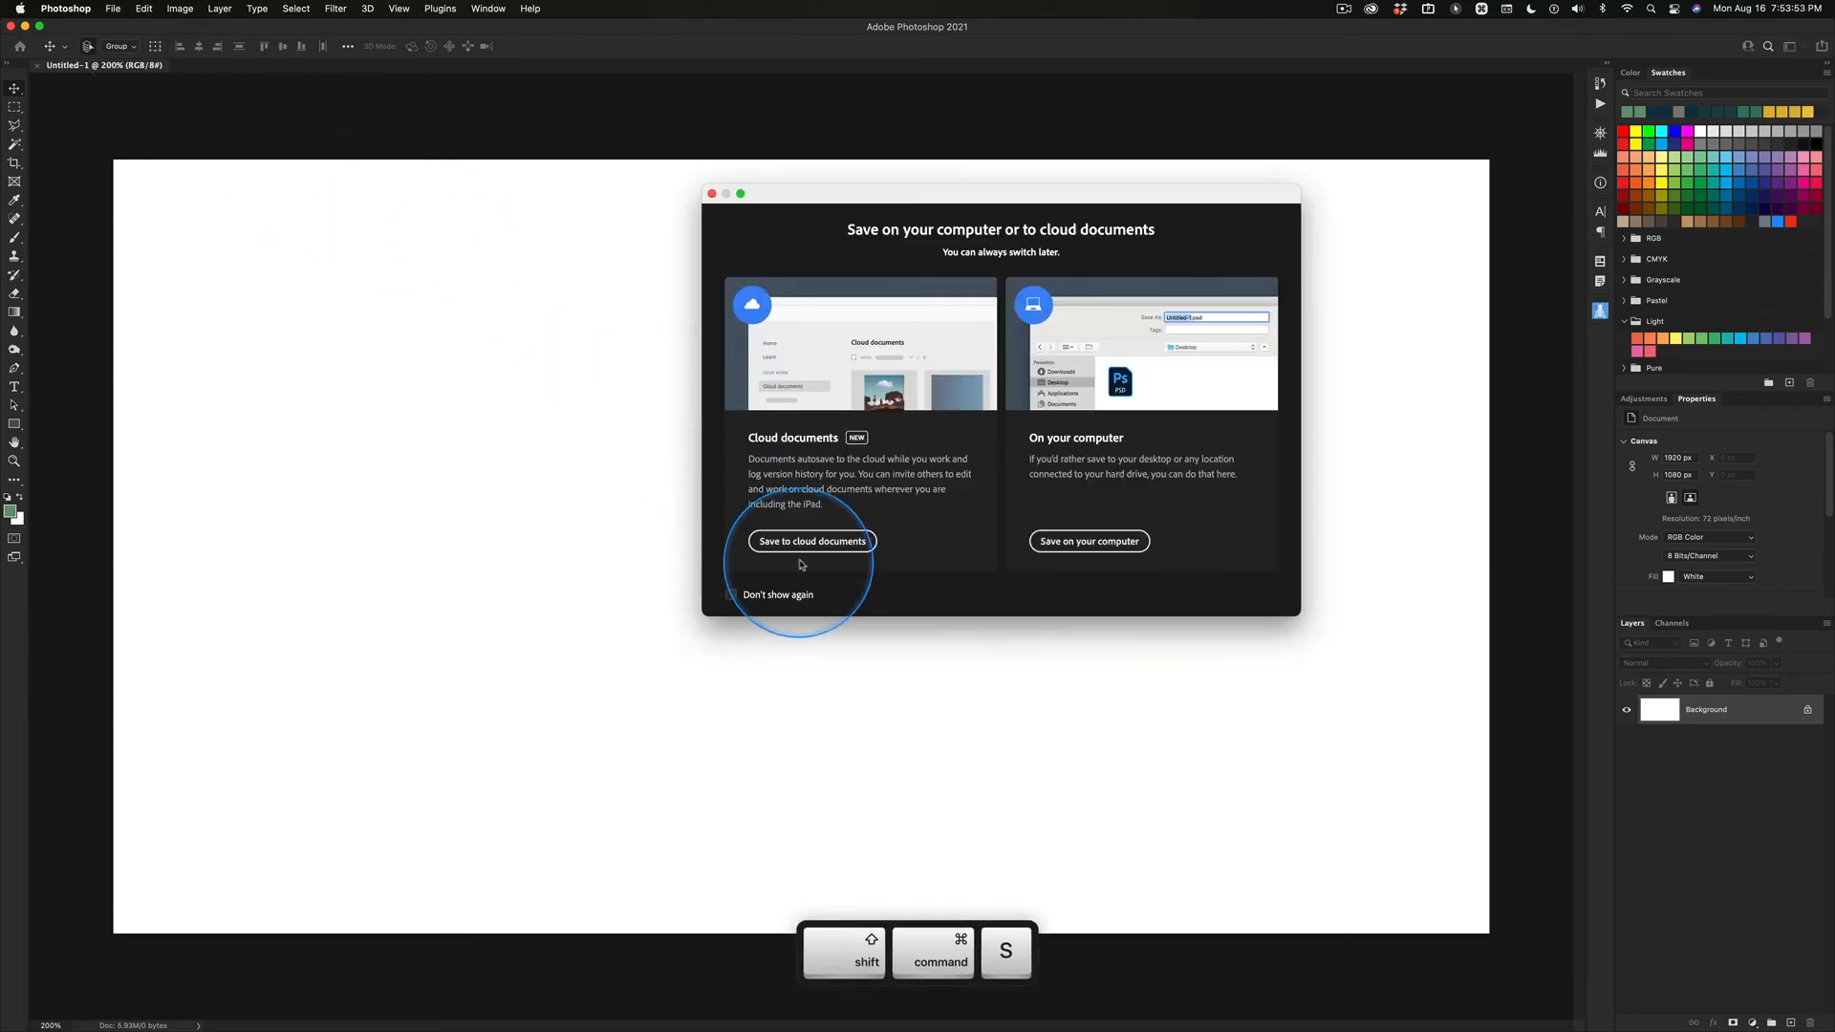
click(811, 541)
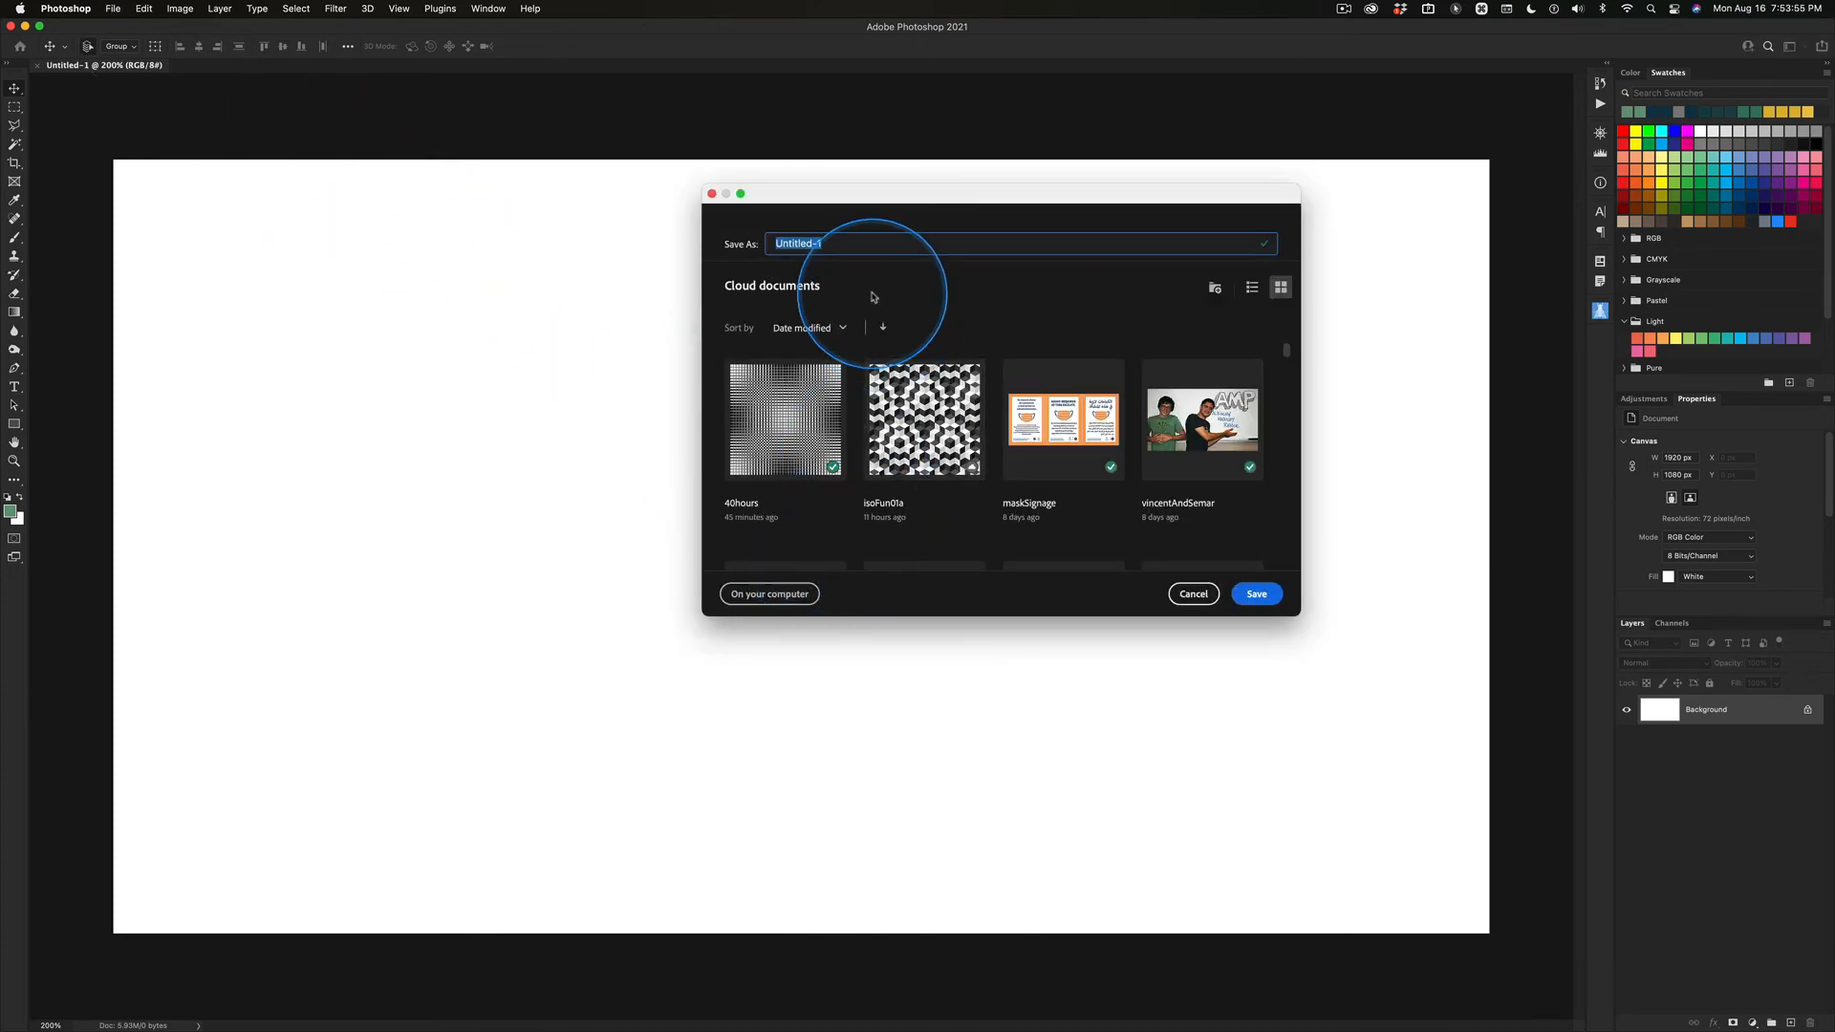
text(lay)
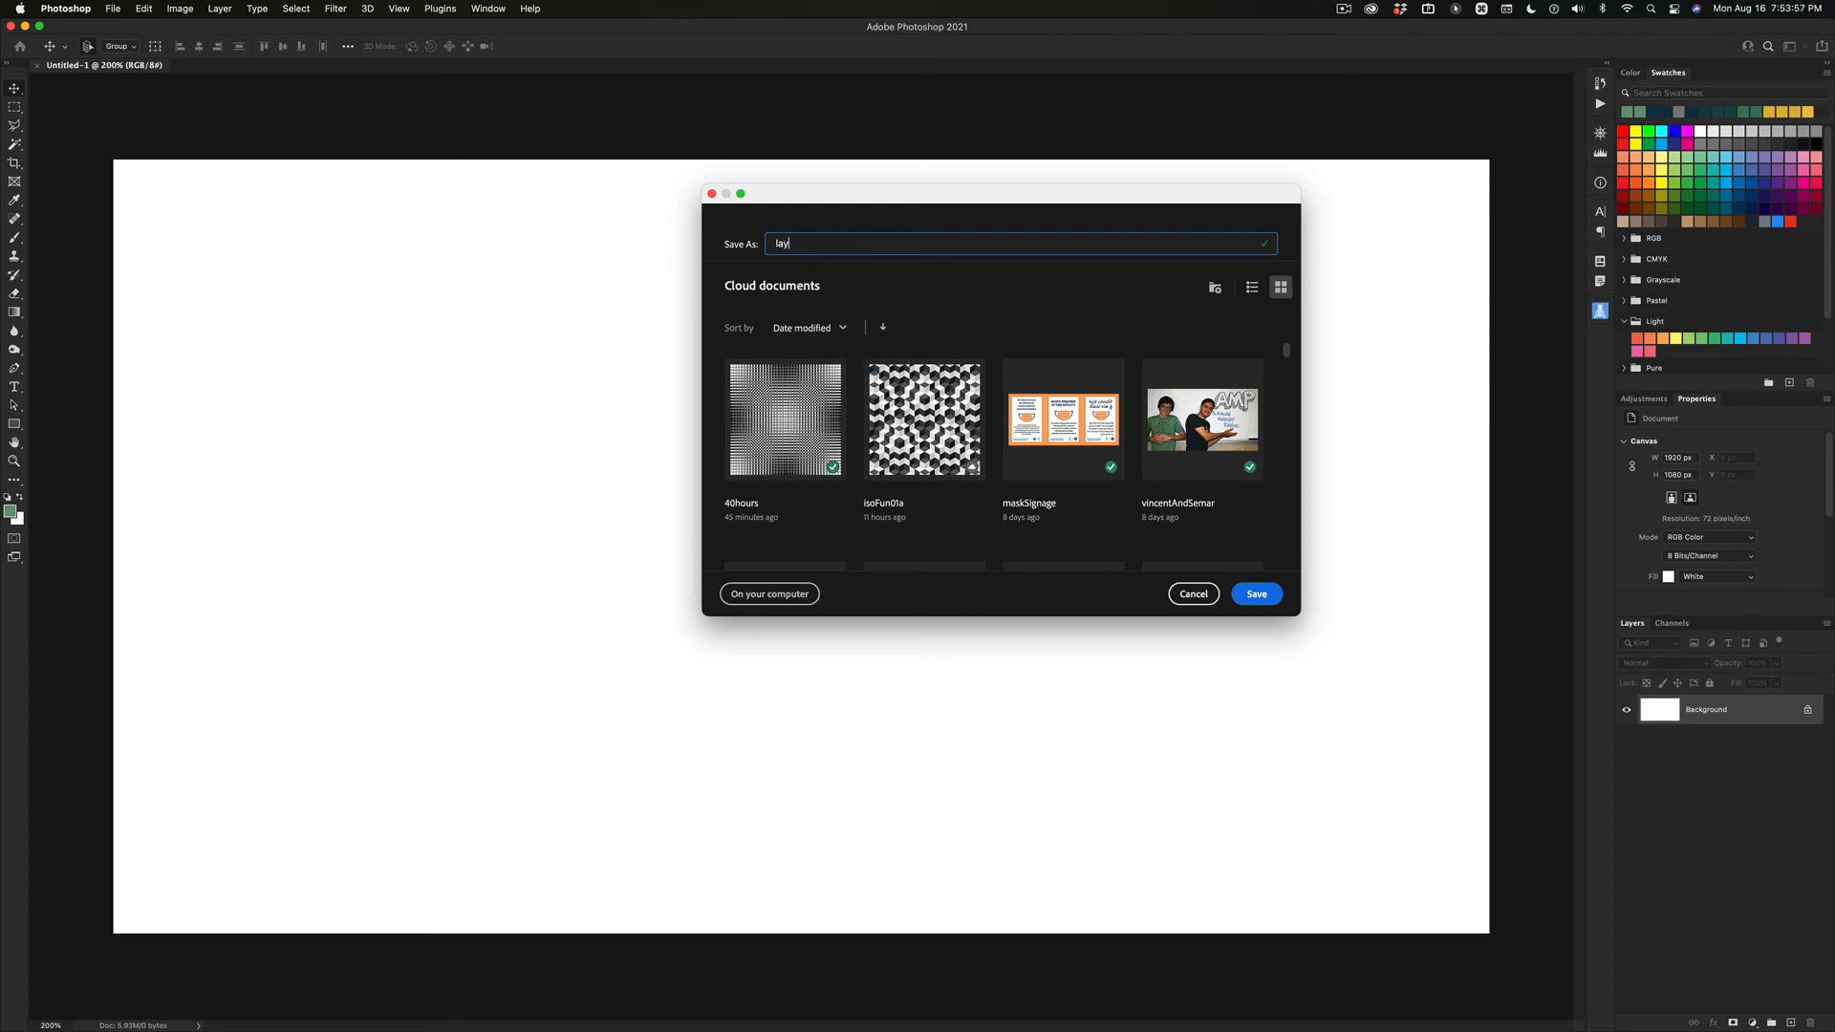
text(ers)
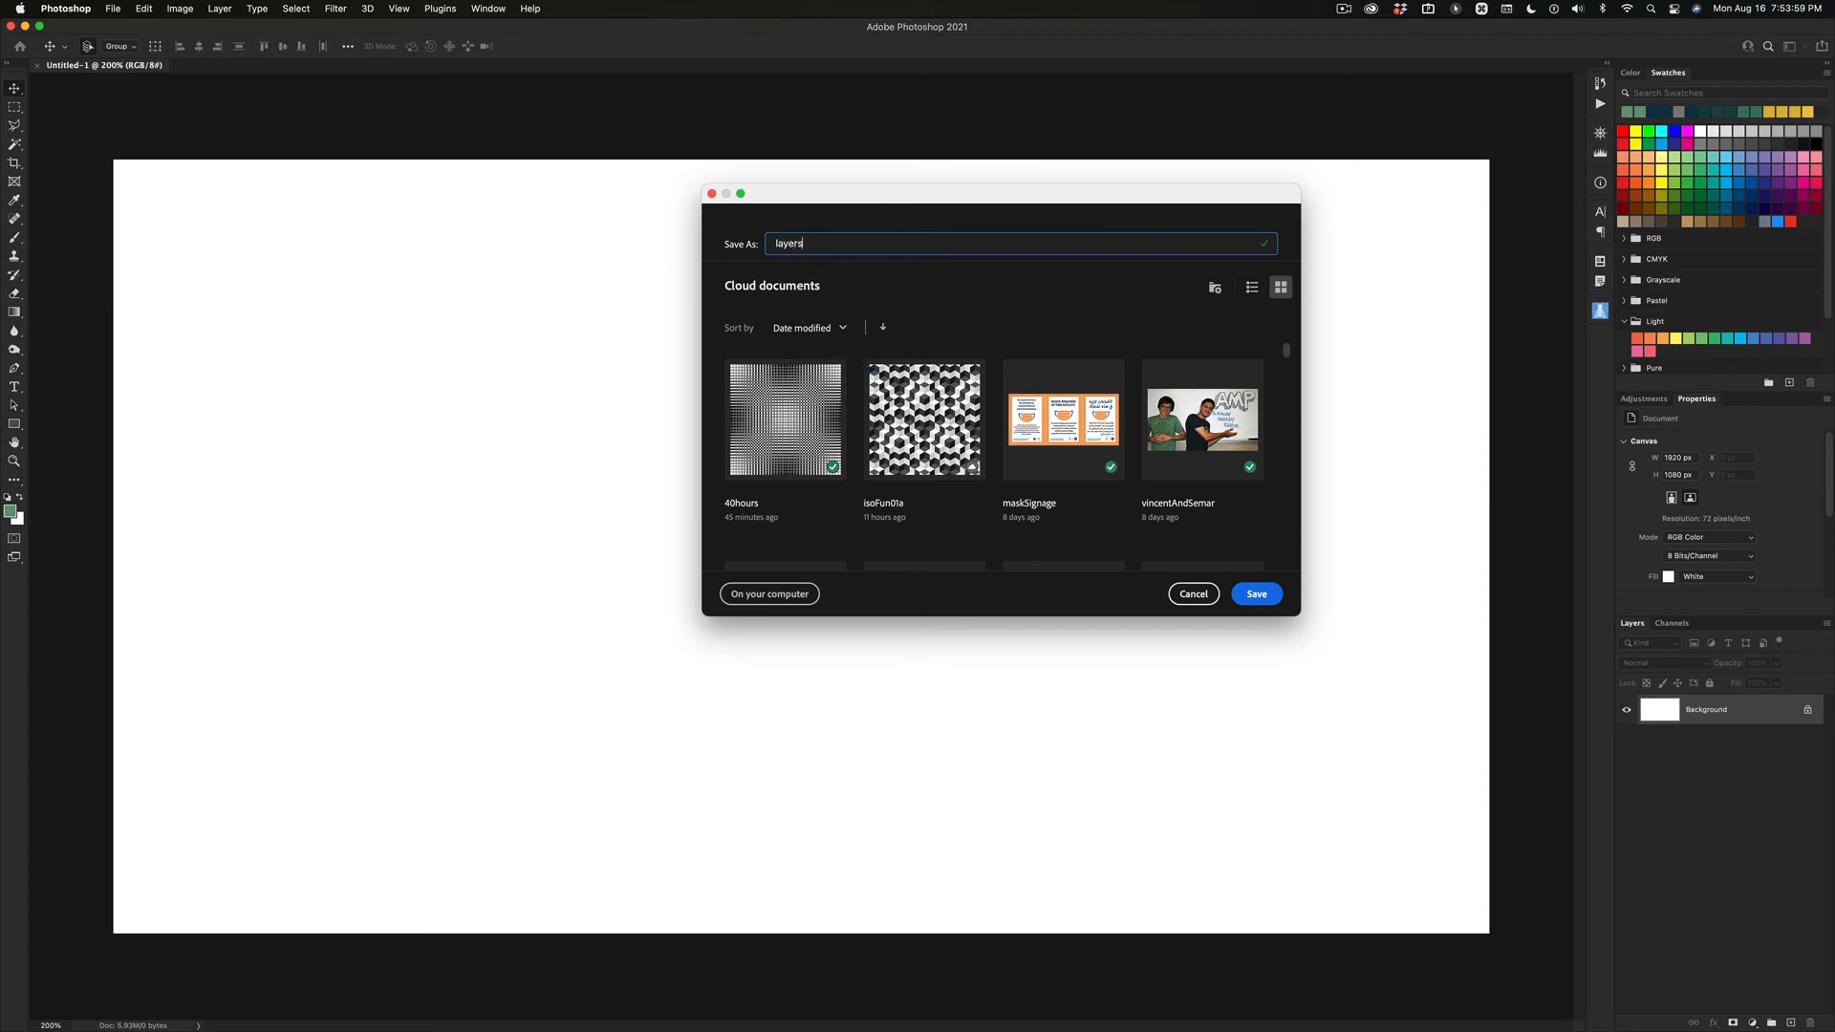
text(01)
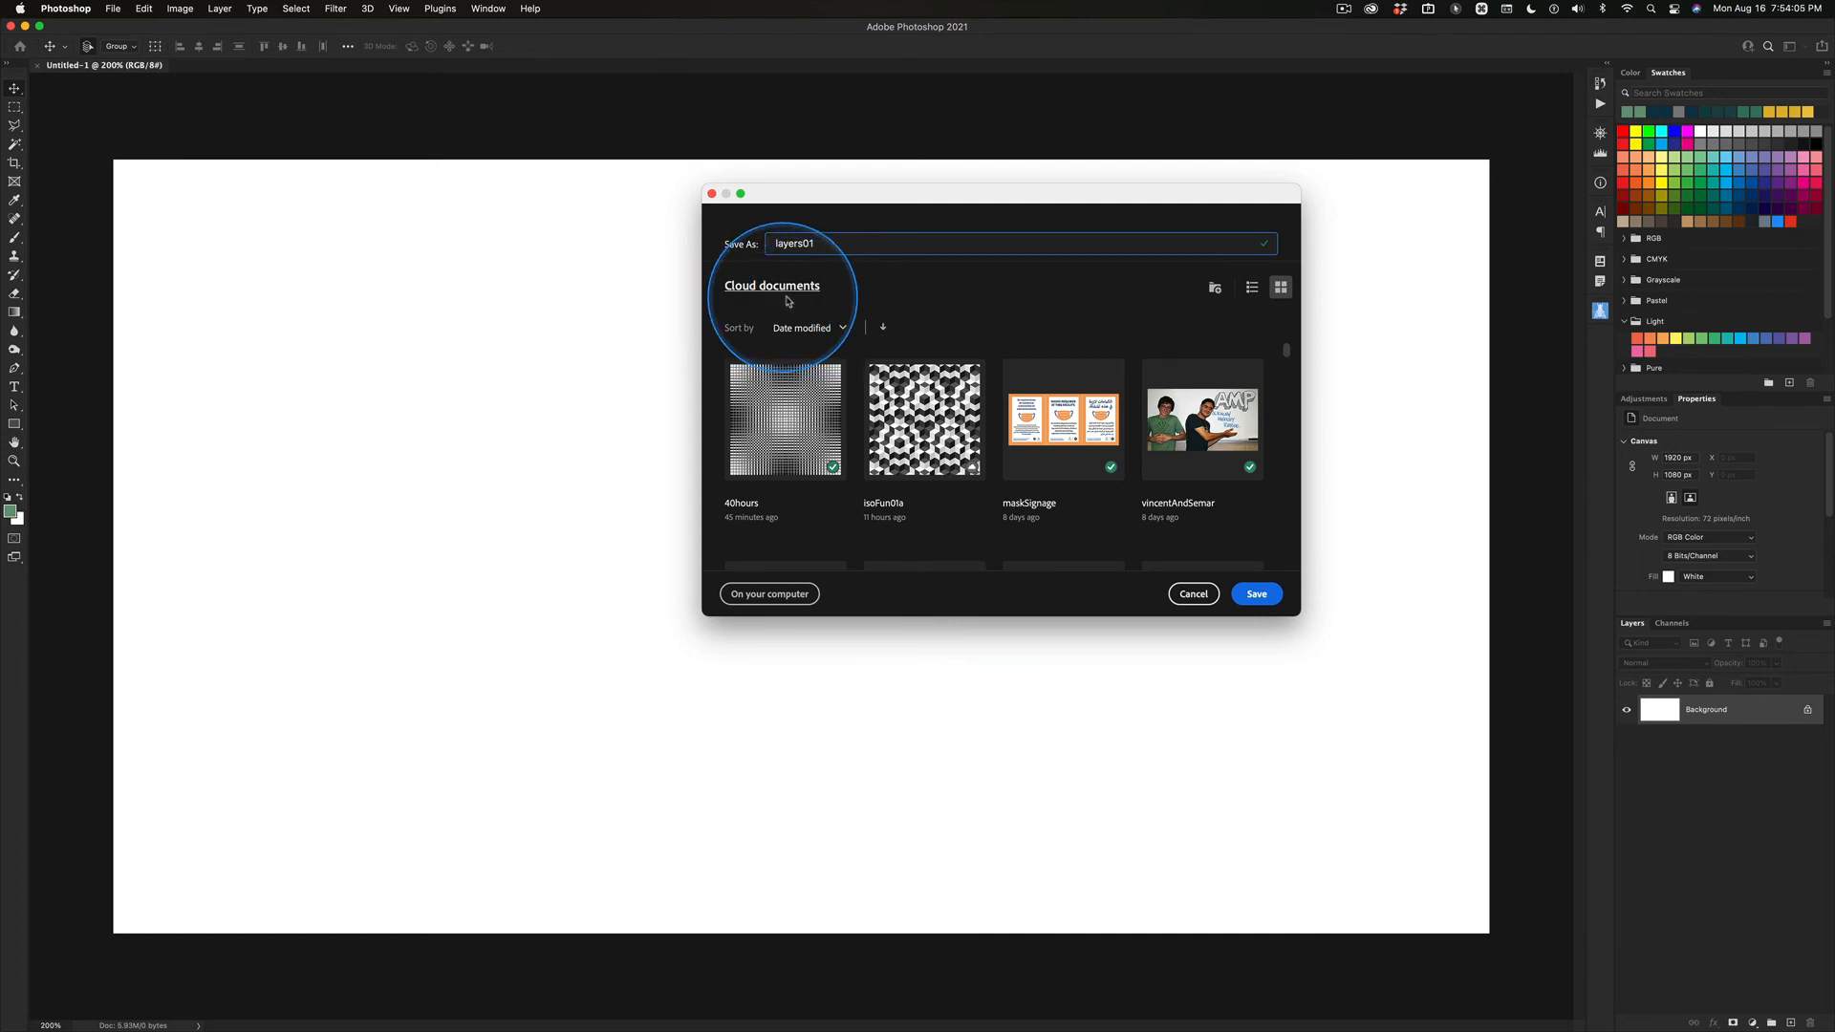
click(1254, 593)
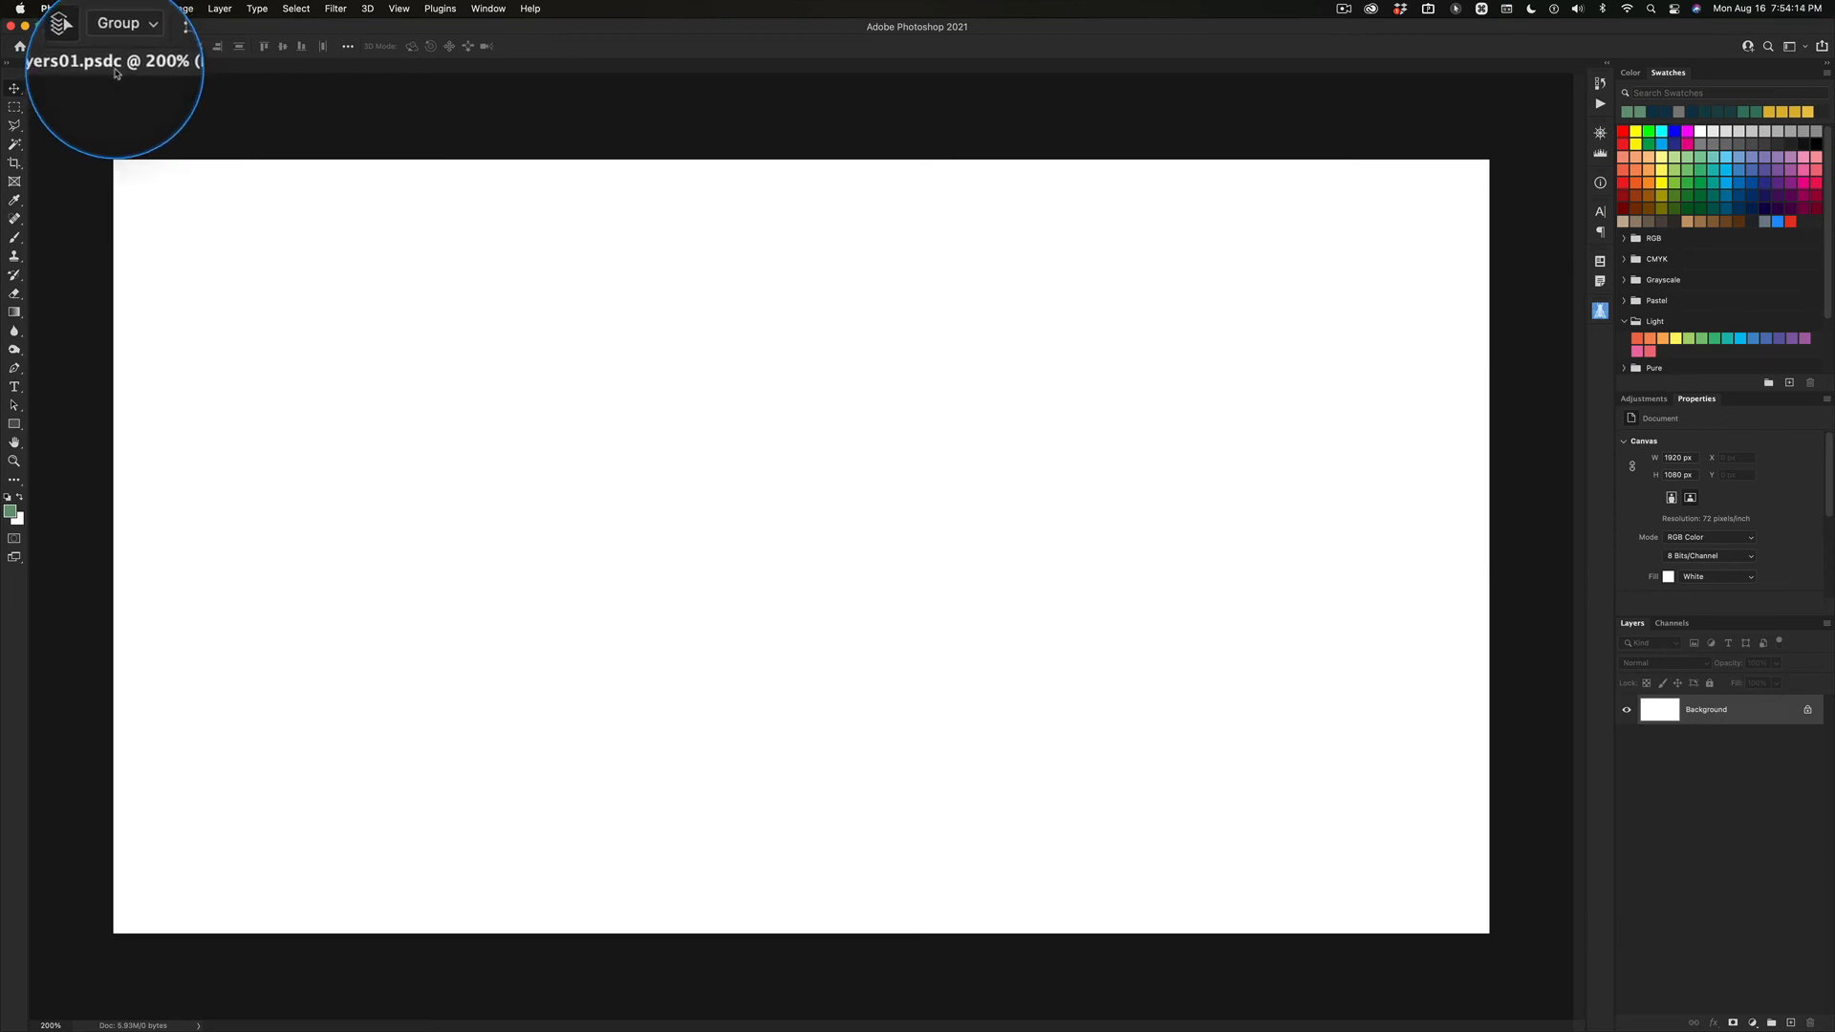
key(cmd+w)
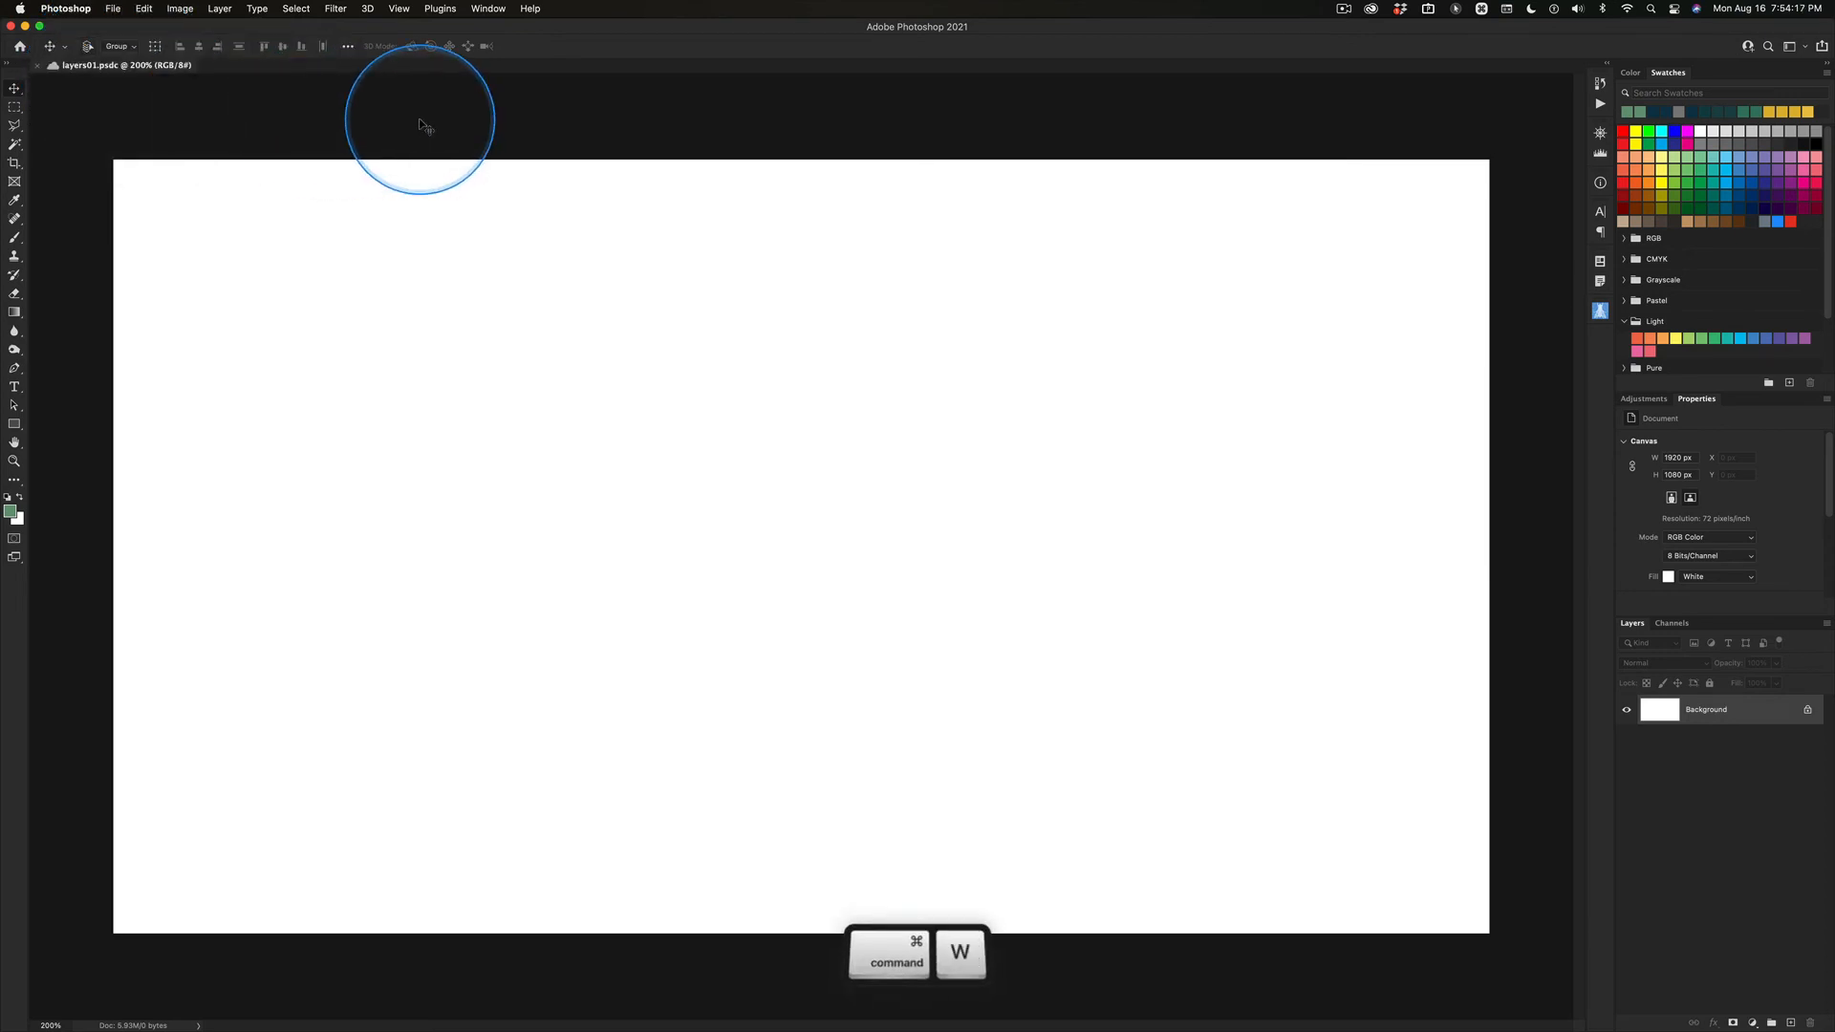
Step: Close layers01 and switch over to Illustrator's cloud documents
key(cmd+w)
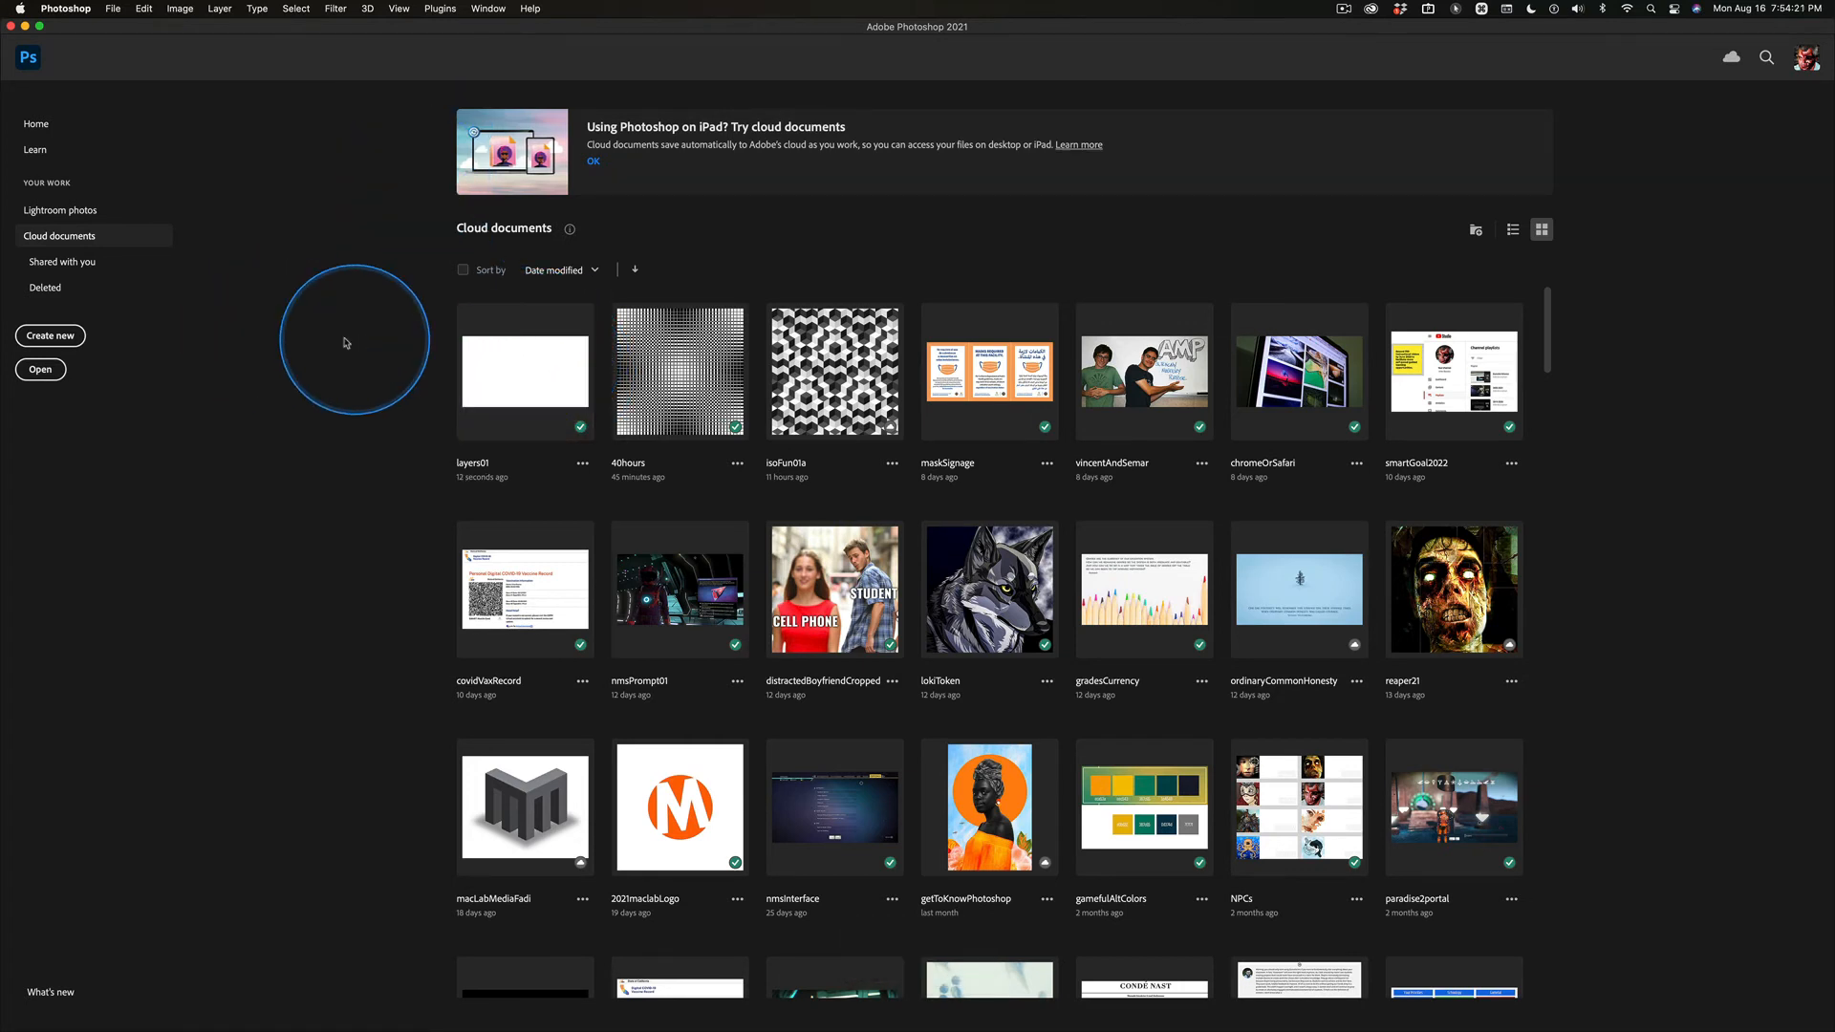
key(cmd+tab)
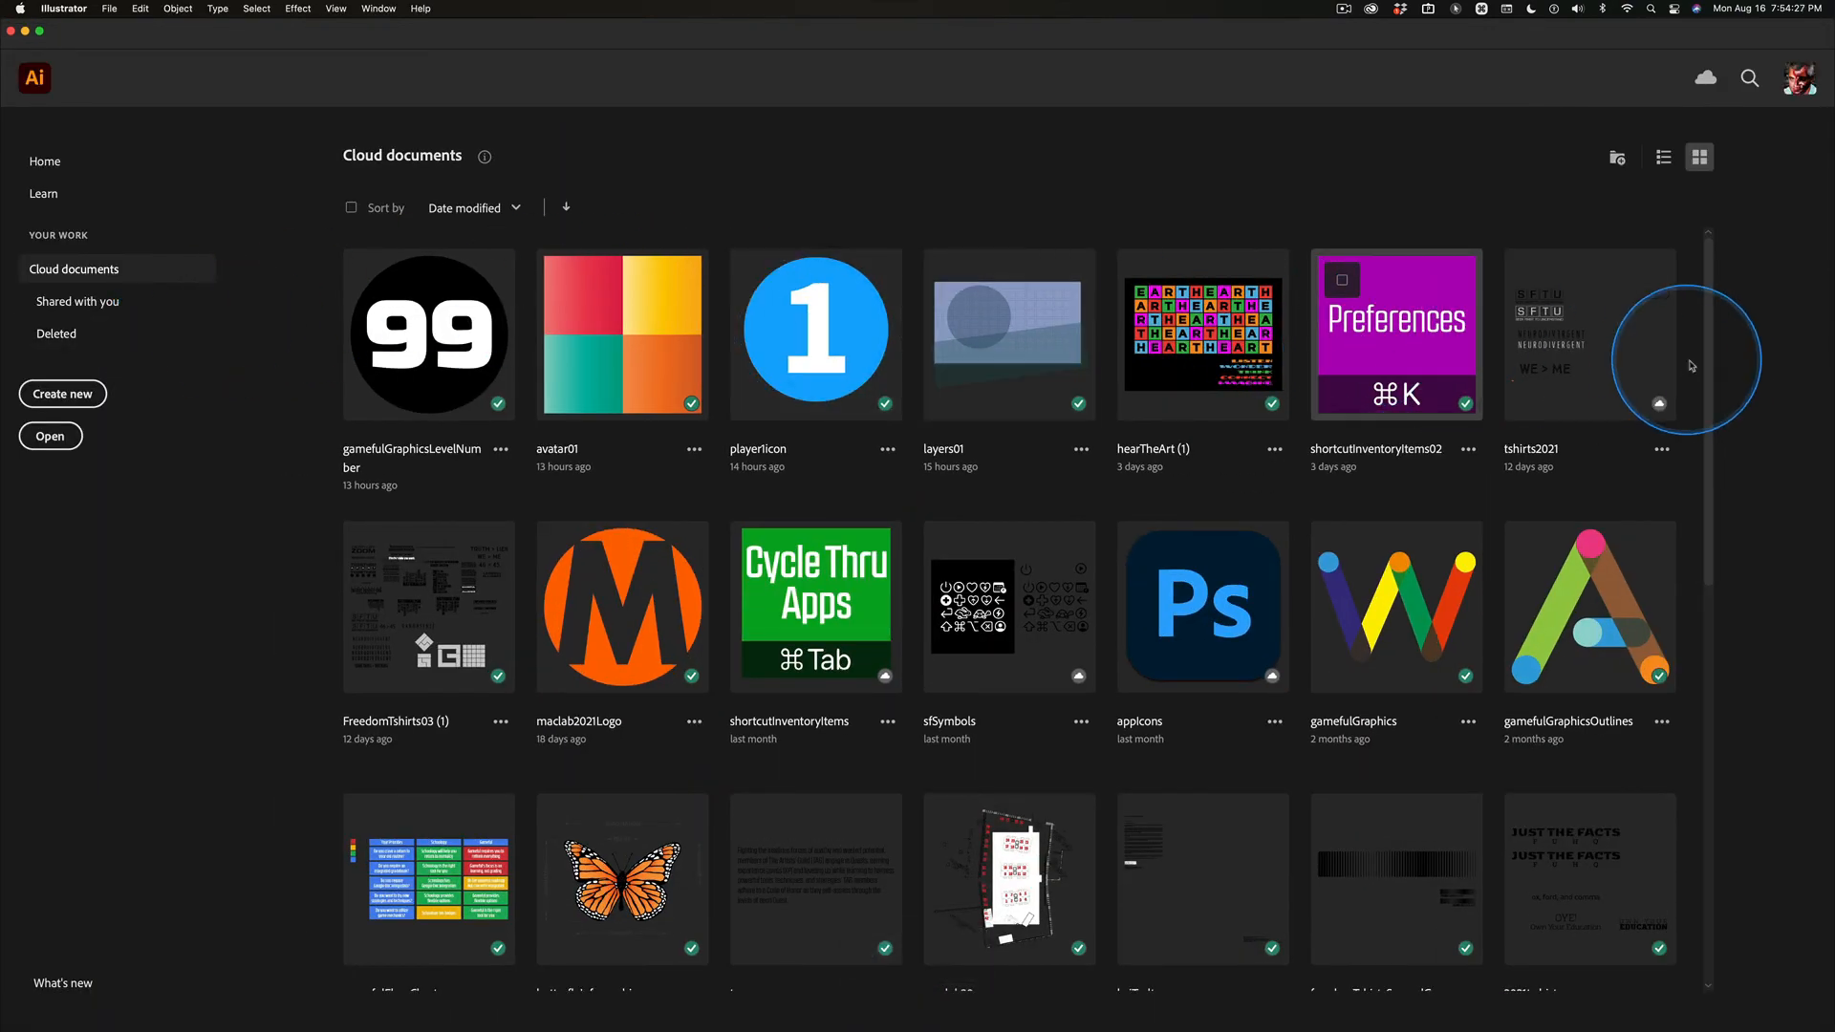
mouse_move(1009, 333)
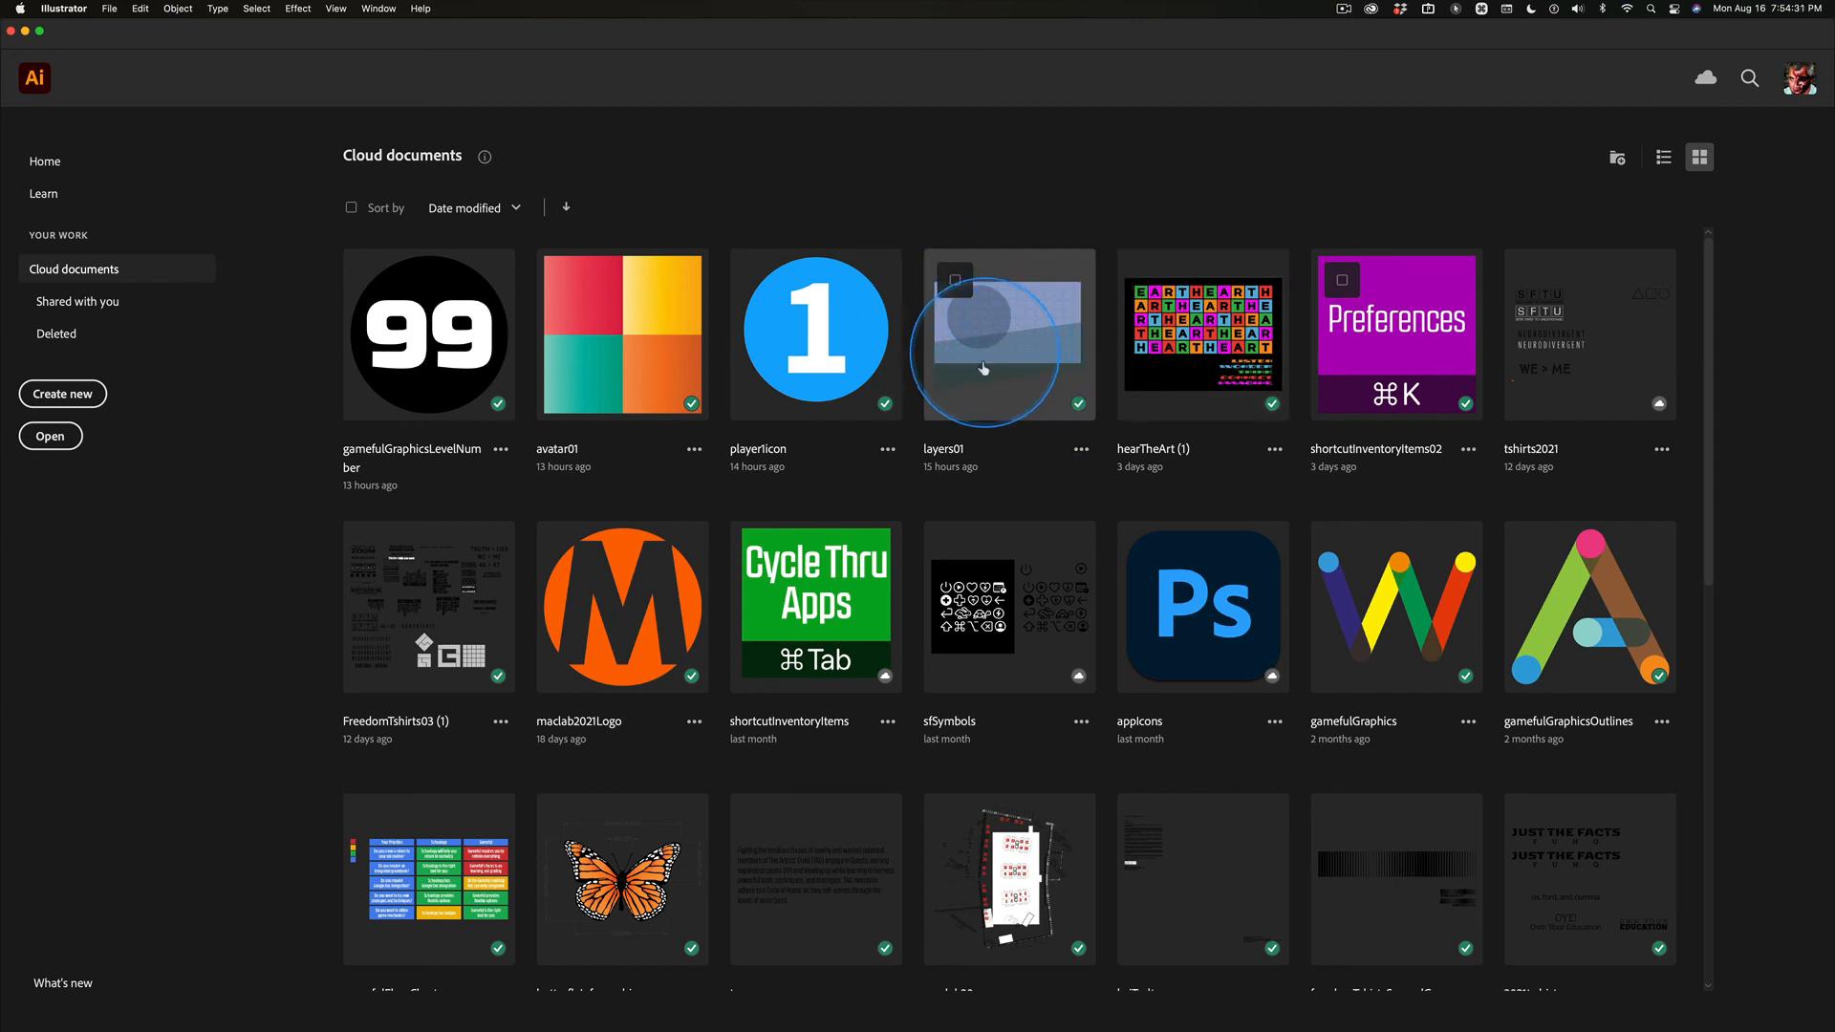
mouse_move(1030, 406)
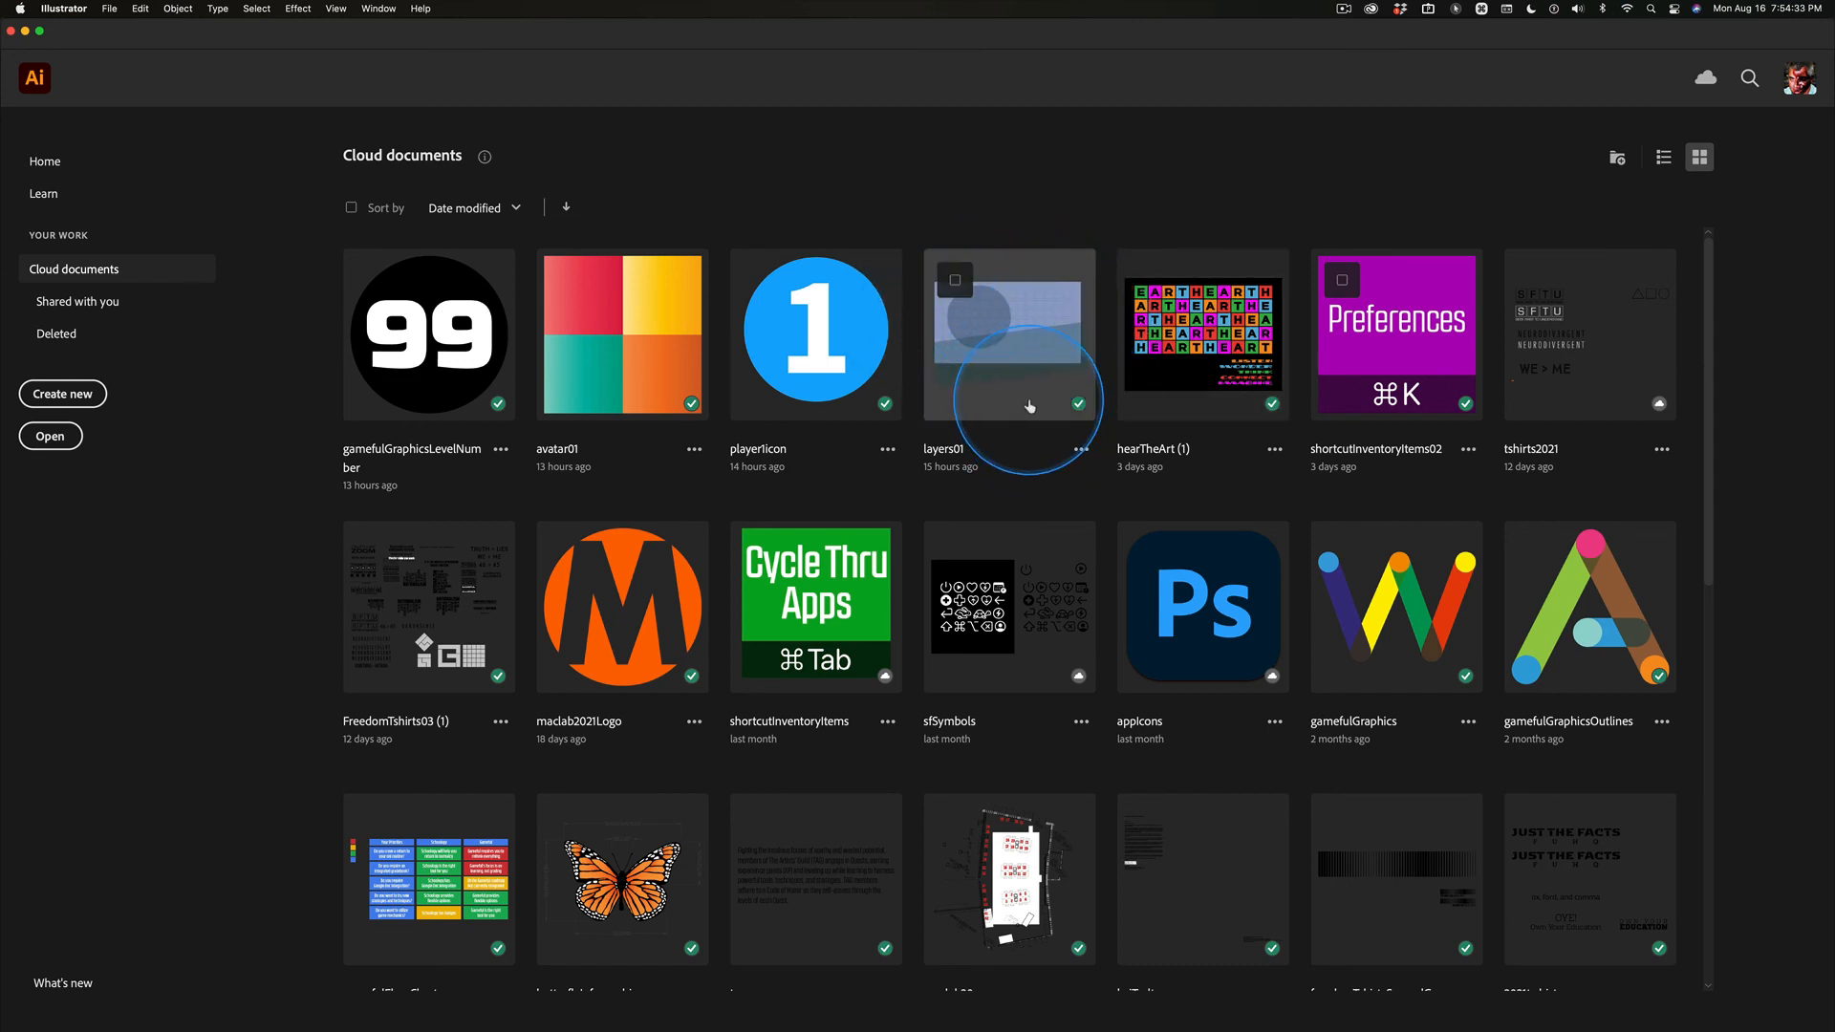
mouse_move(387, 594)
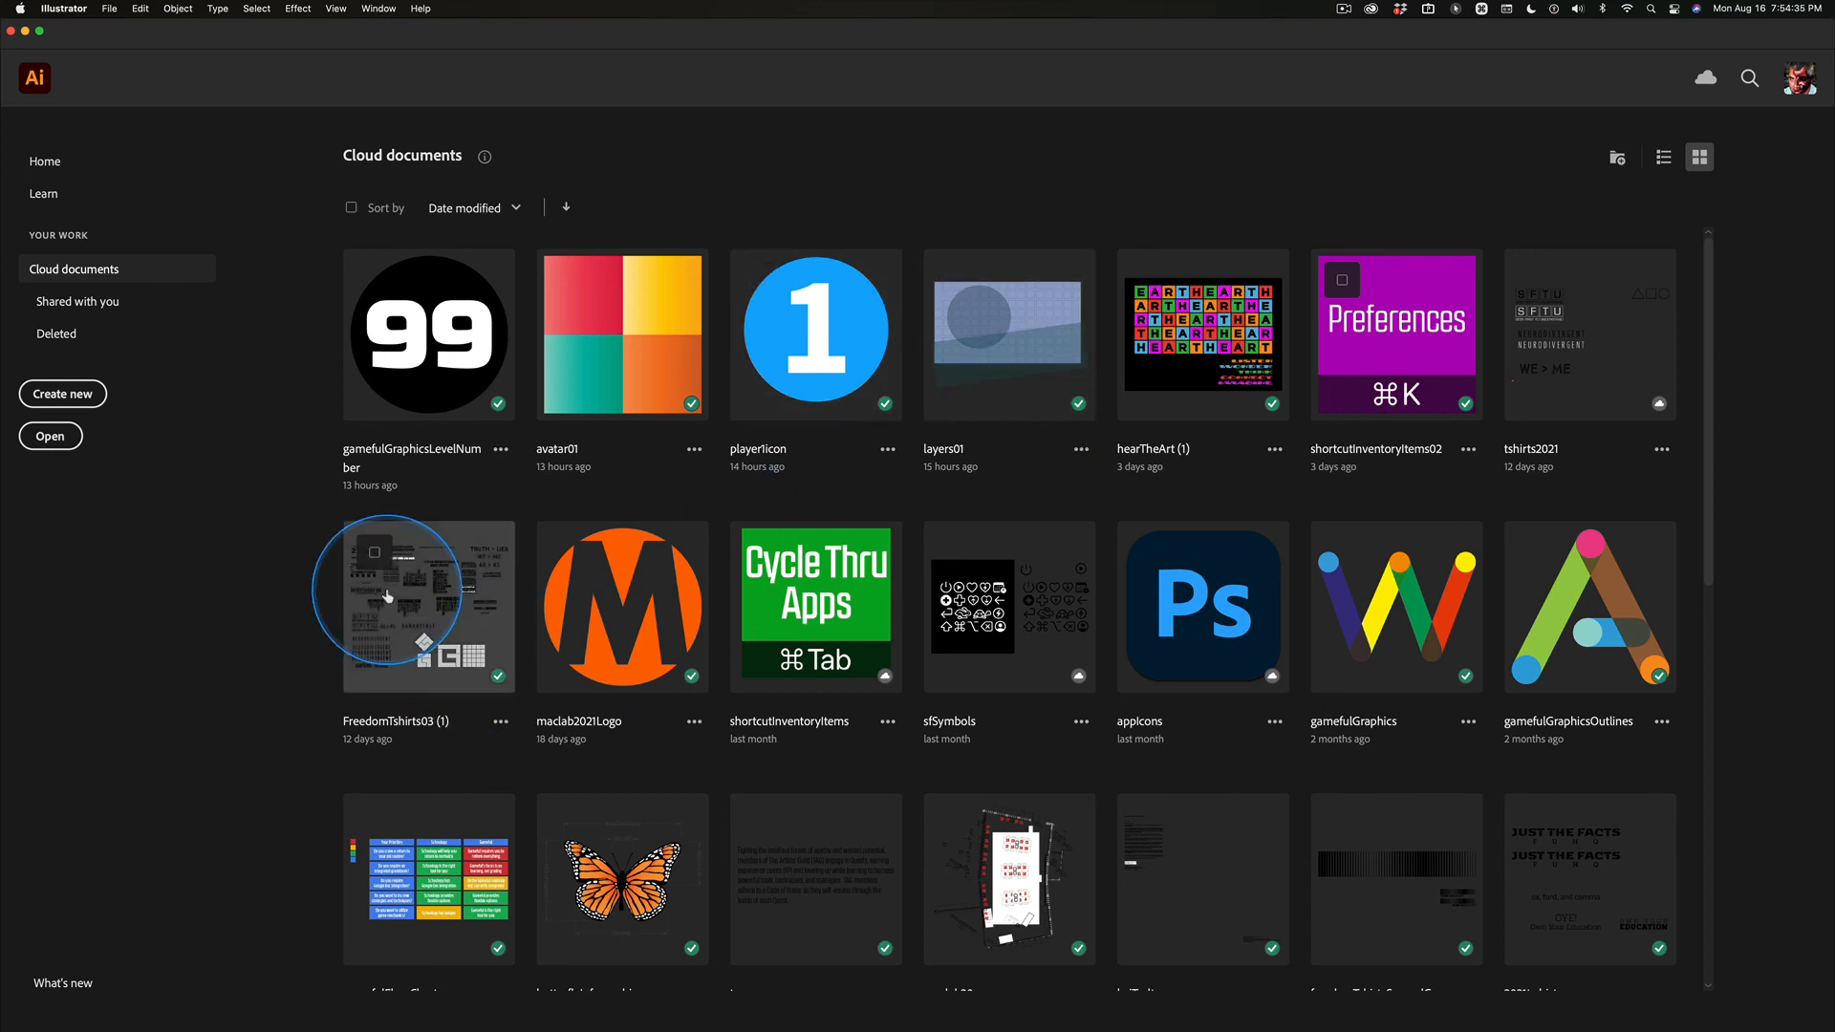
mouse_move(525, 787)
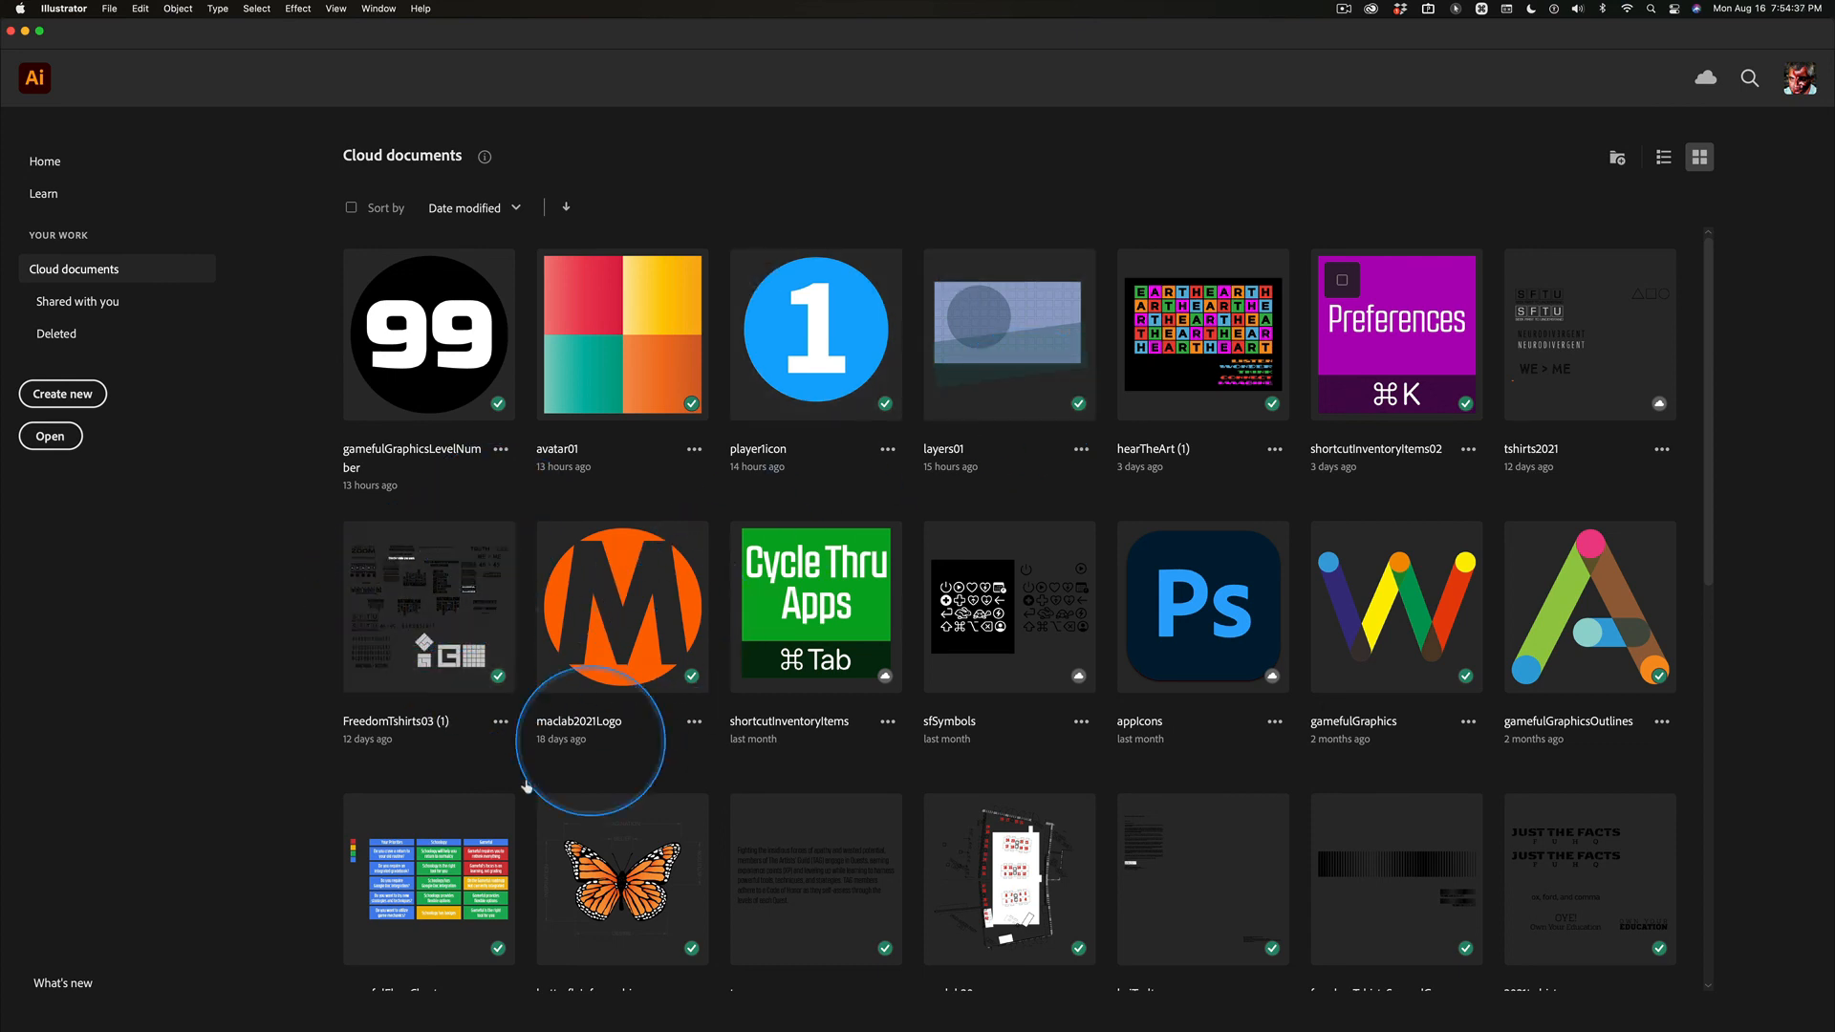
mouse_move(1046, 663)
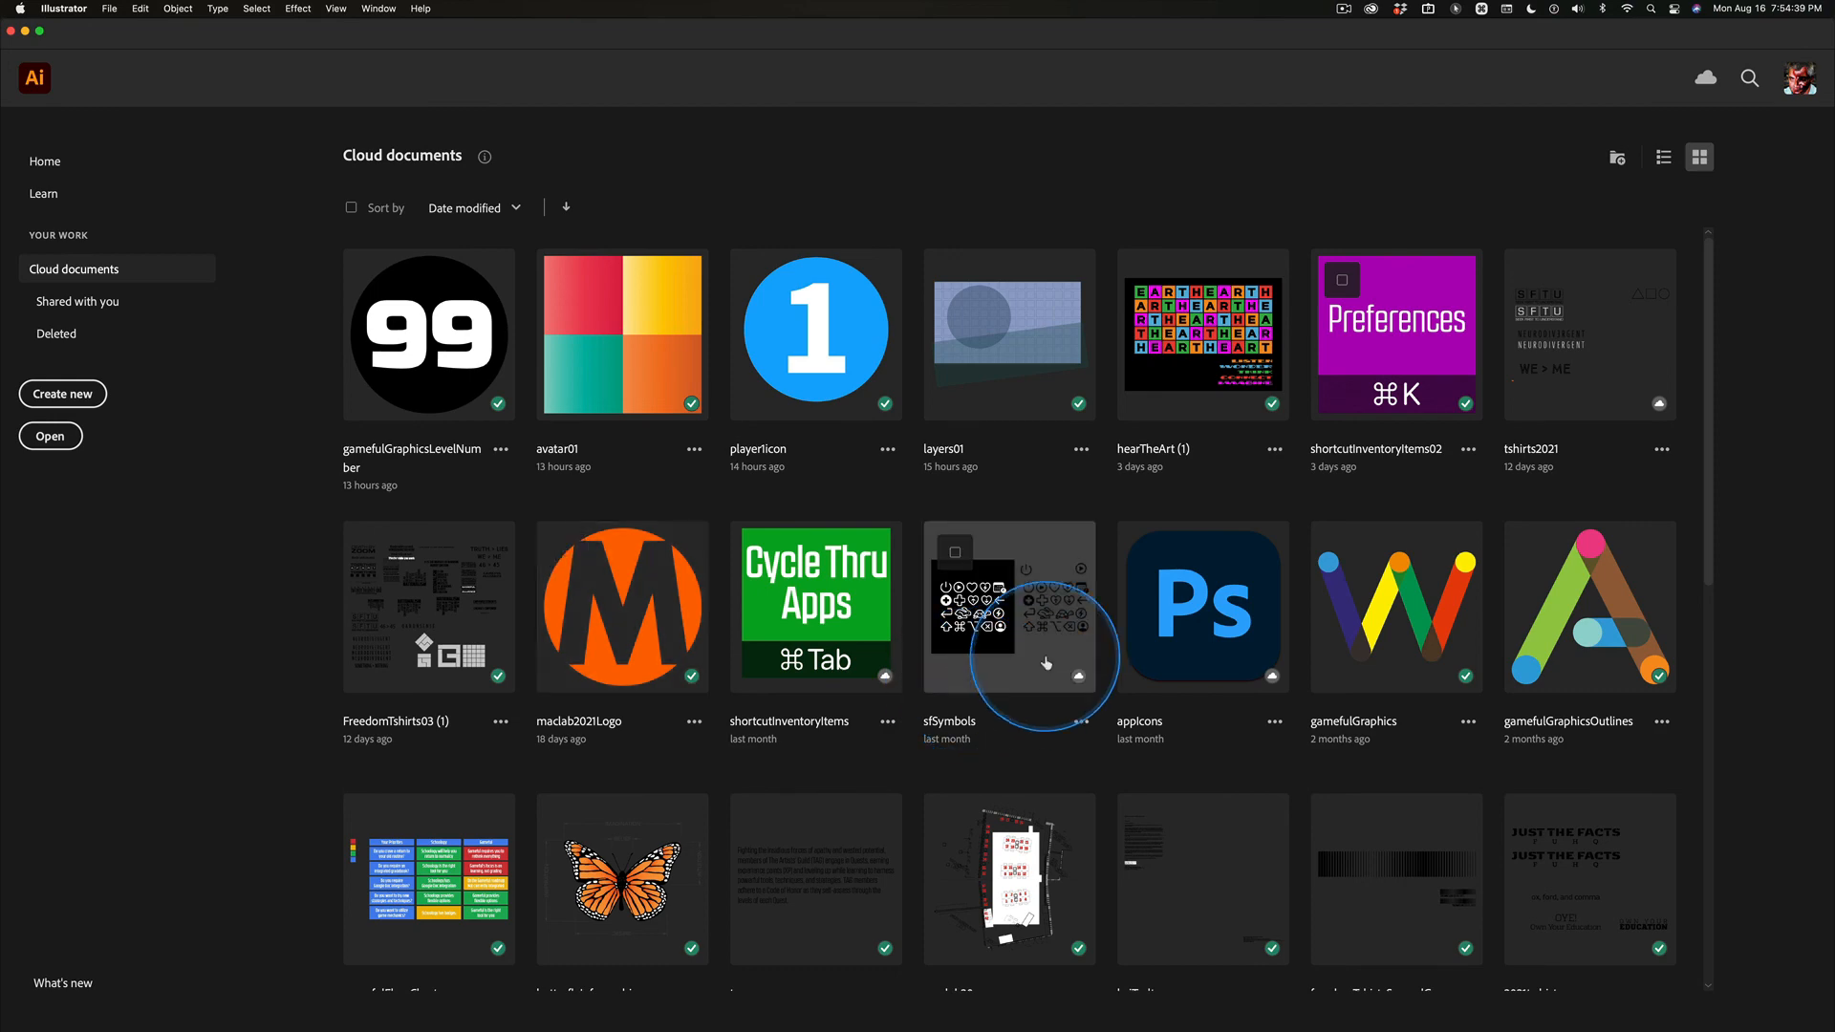
mouse_move(318, 228)
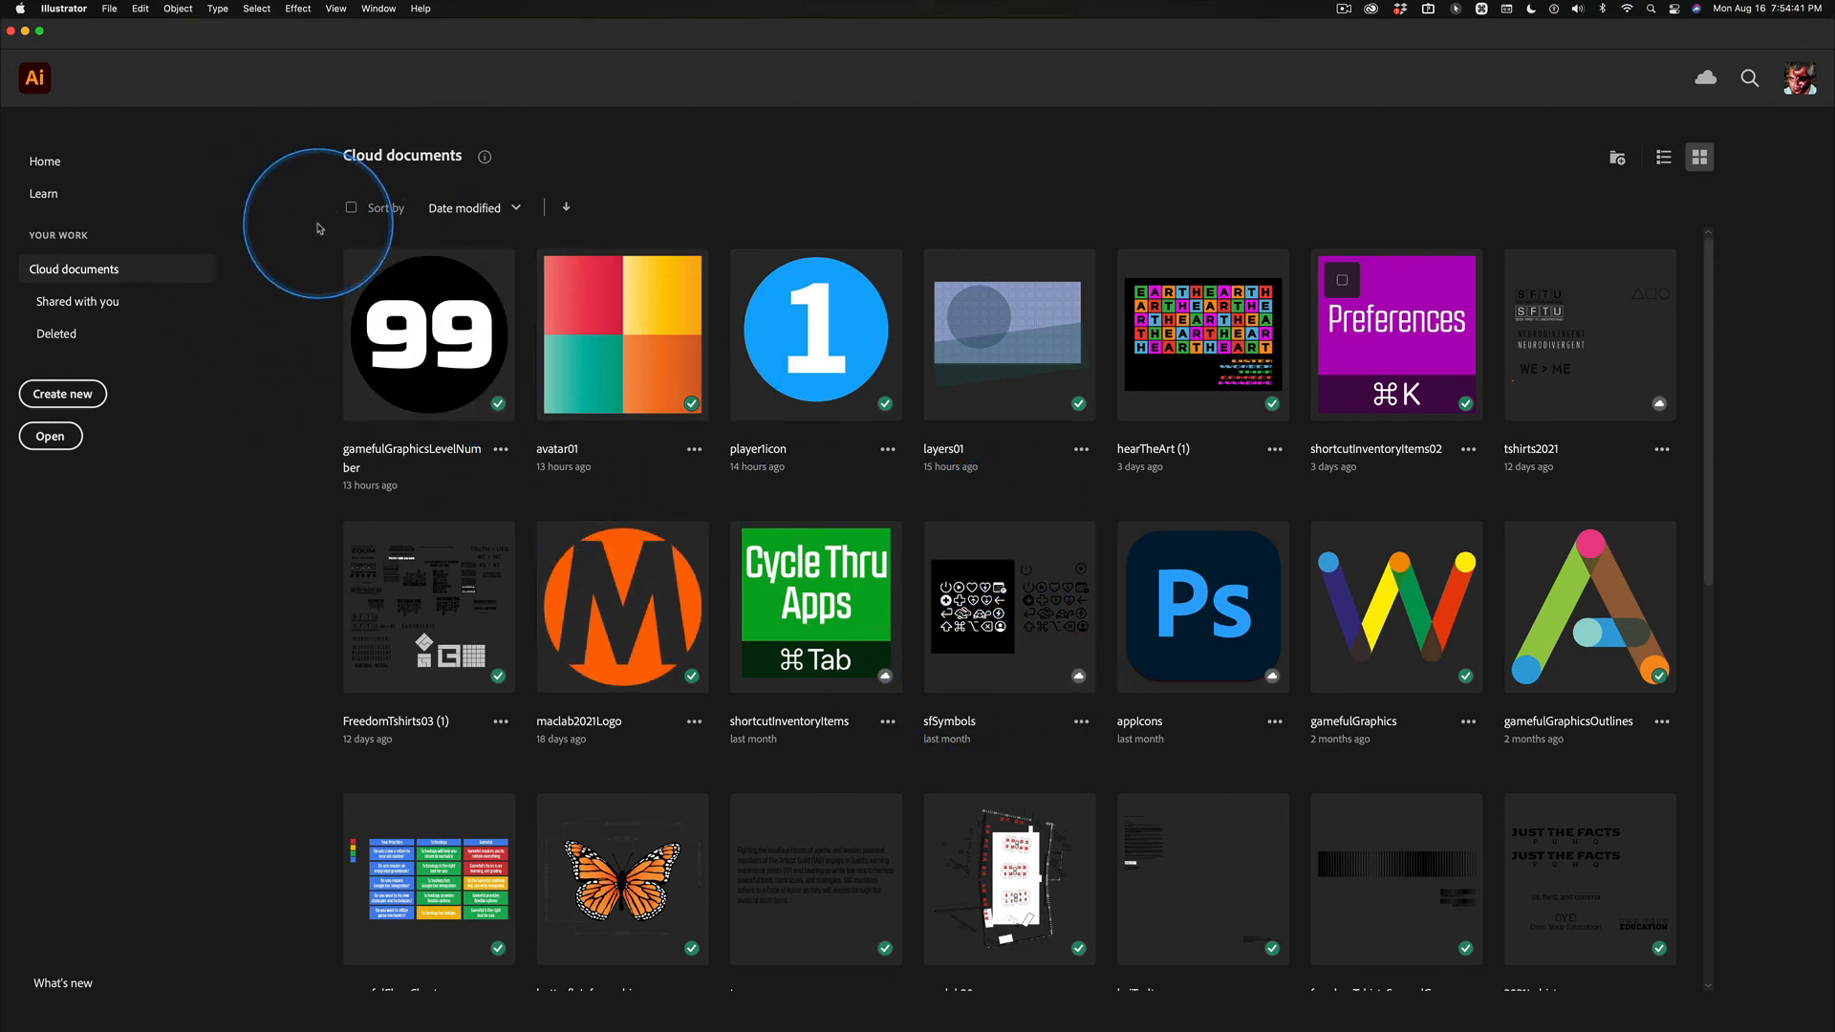
Step: Return to Photoshop, reopen layers01 from Cloud documents, and zoom in on it
key(cmd+tab)
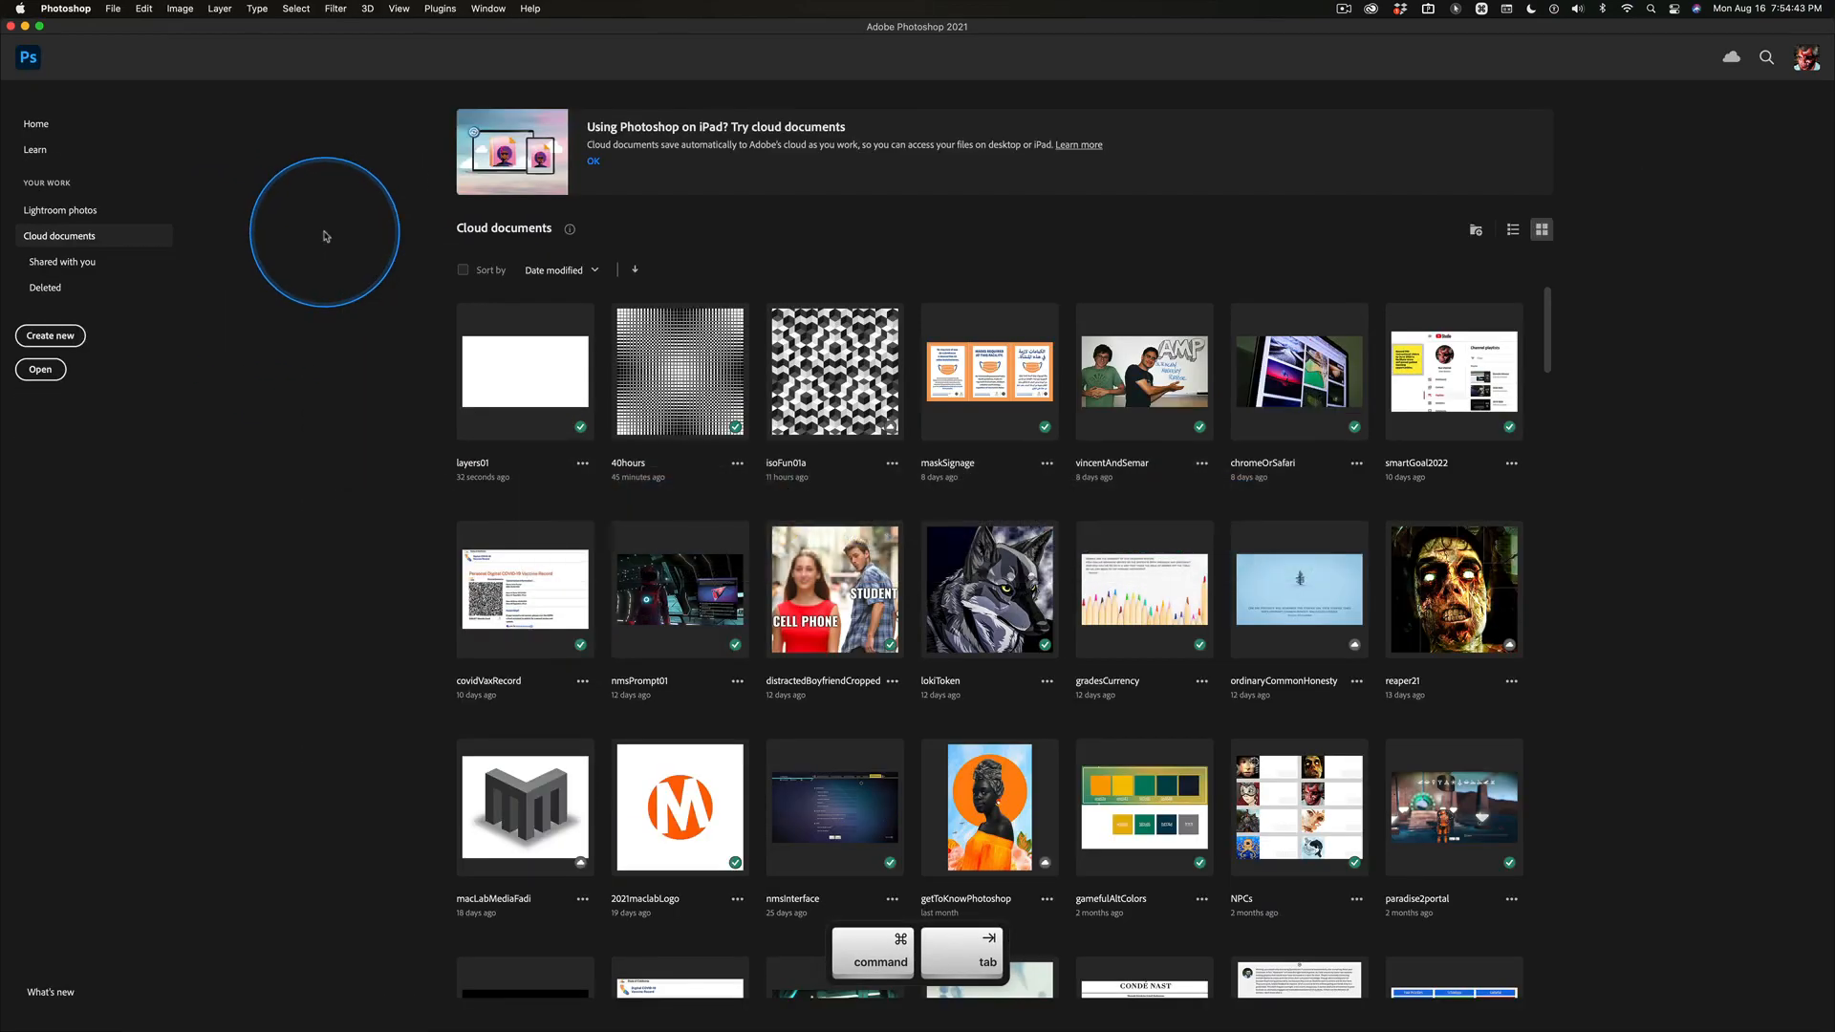
mouse_move(544, 400)
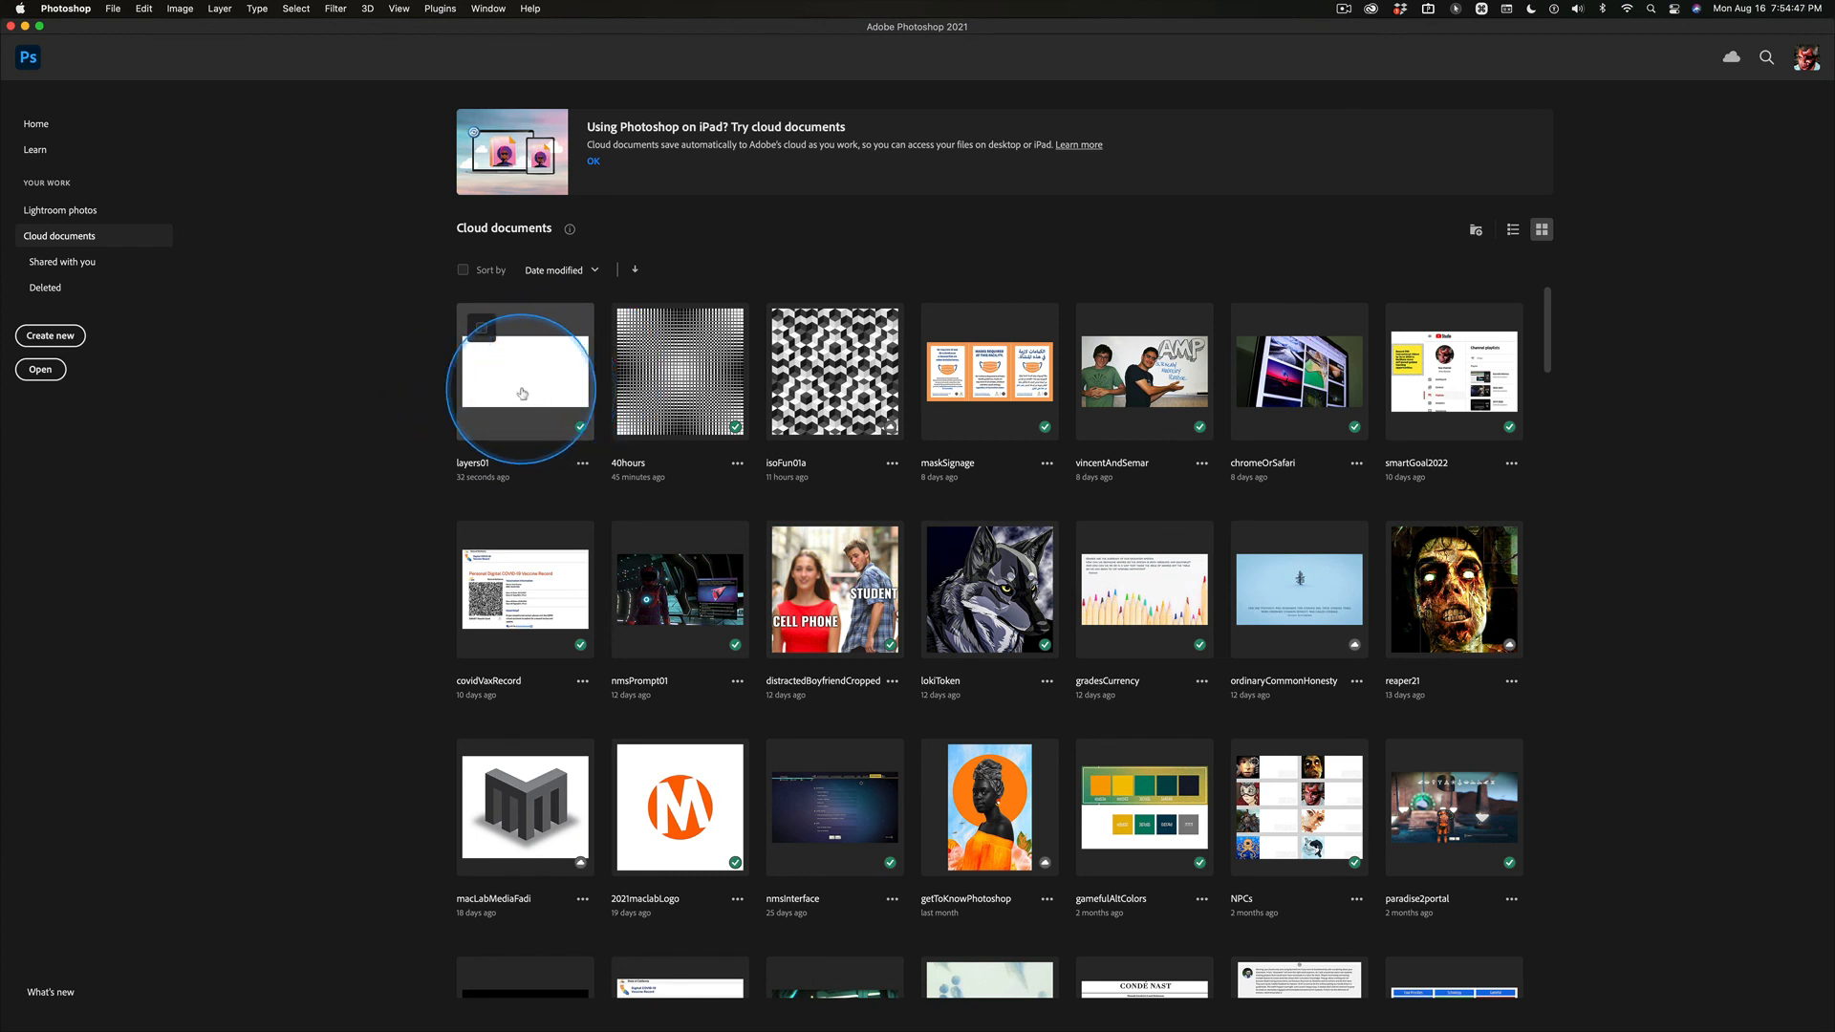
double_click(523, 372)
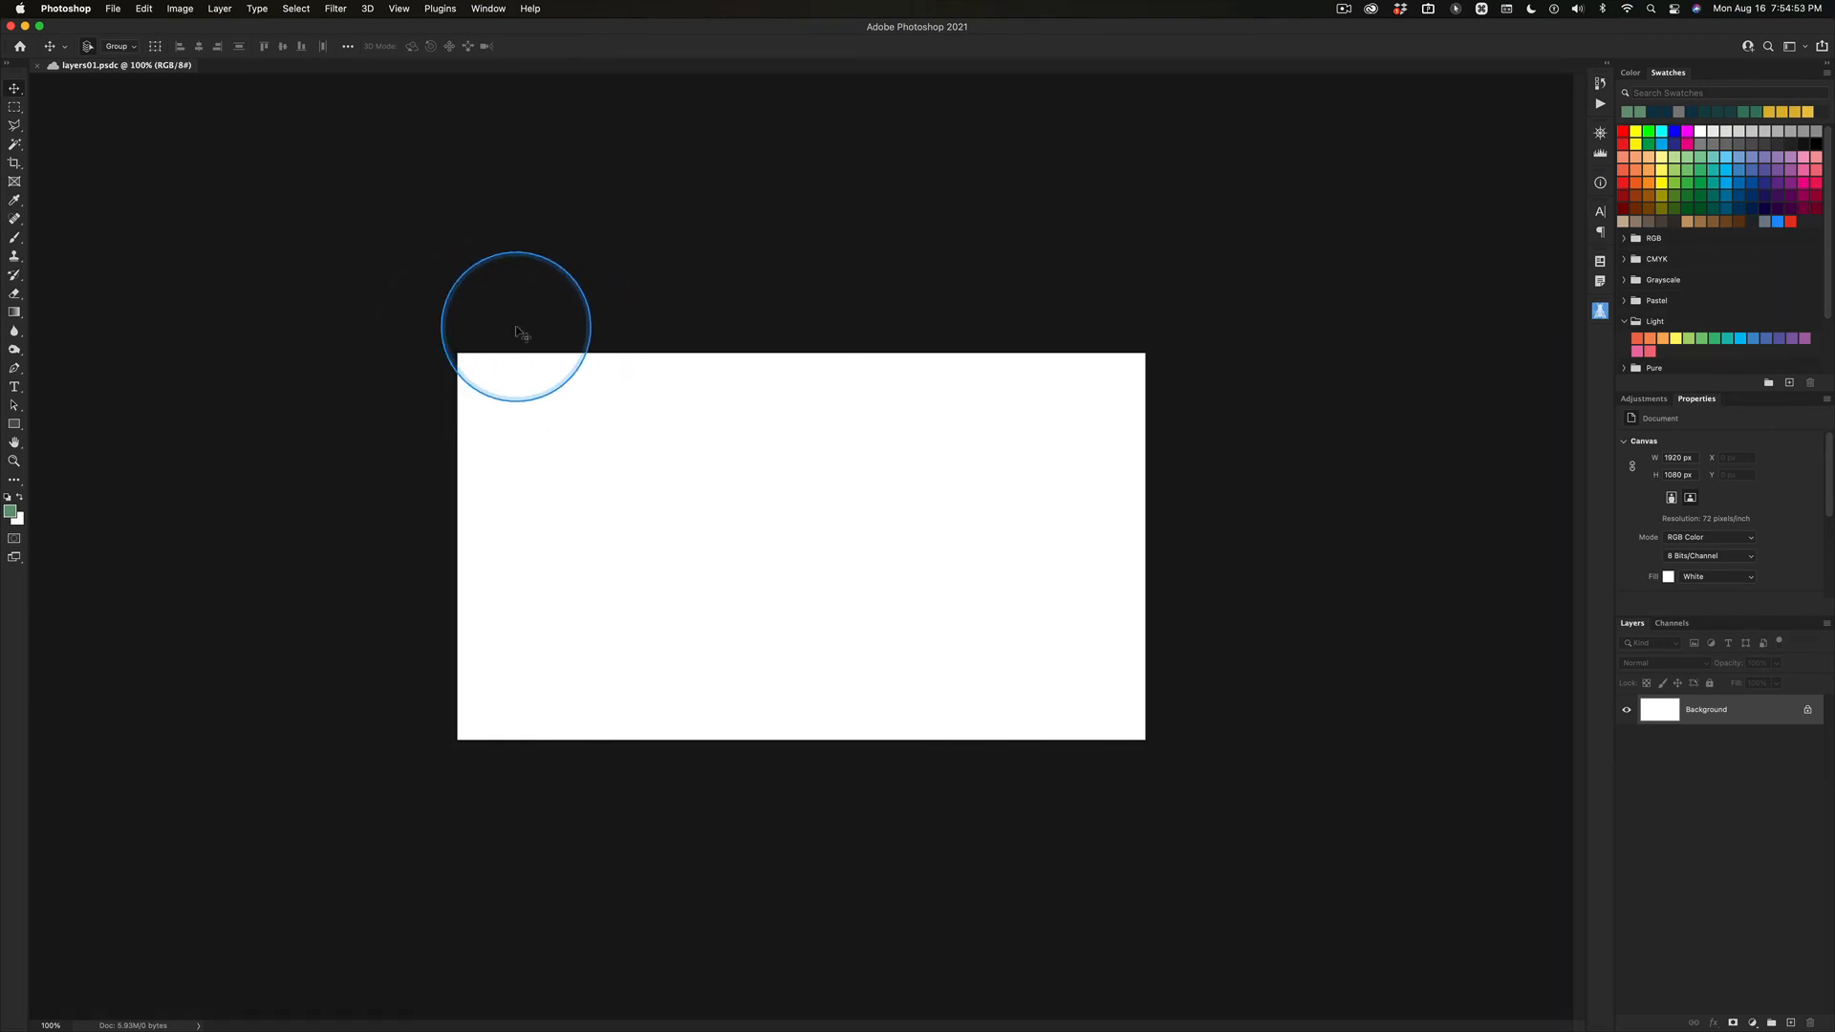
key(cmd+=)
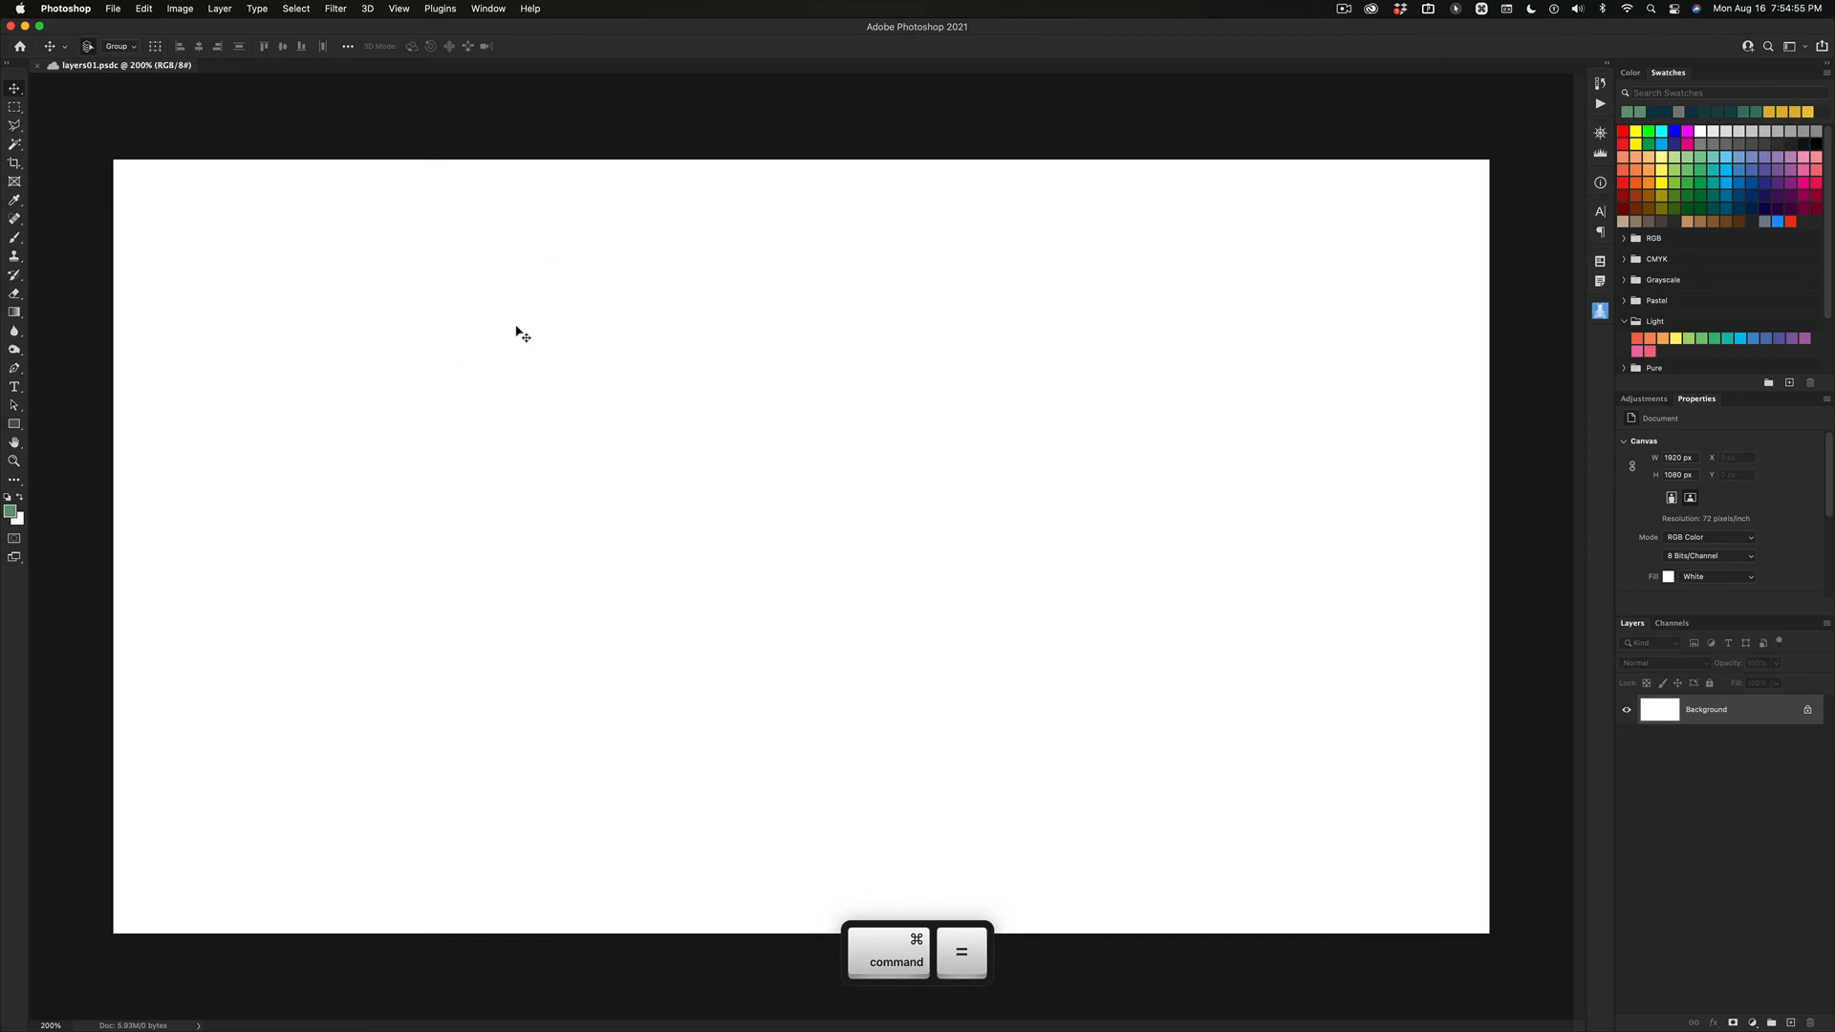